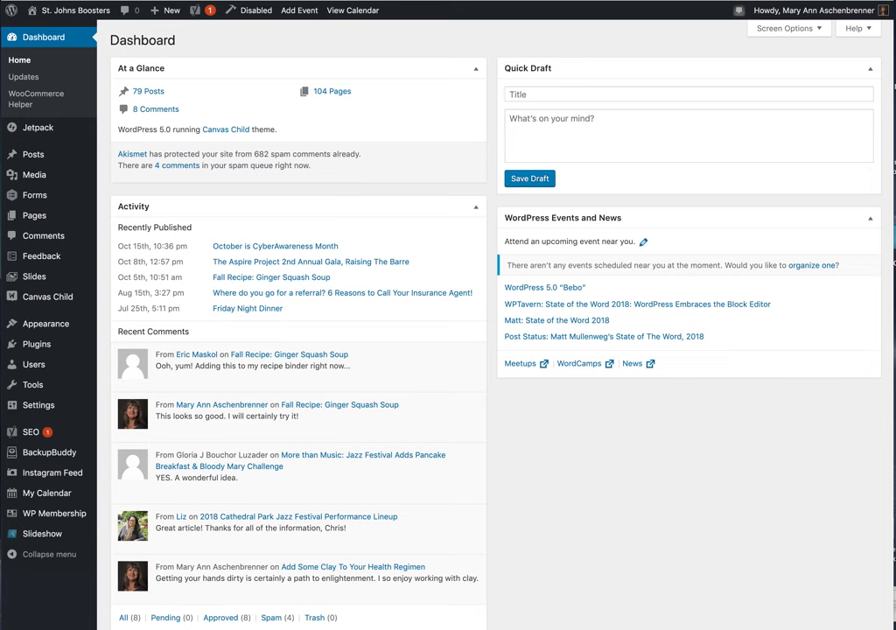
pyautogui.moveTo(610, 601)
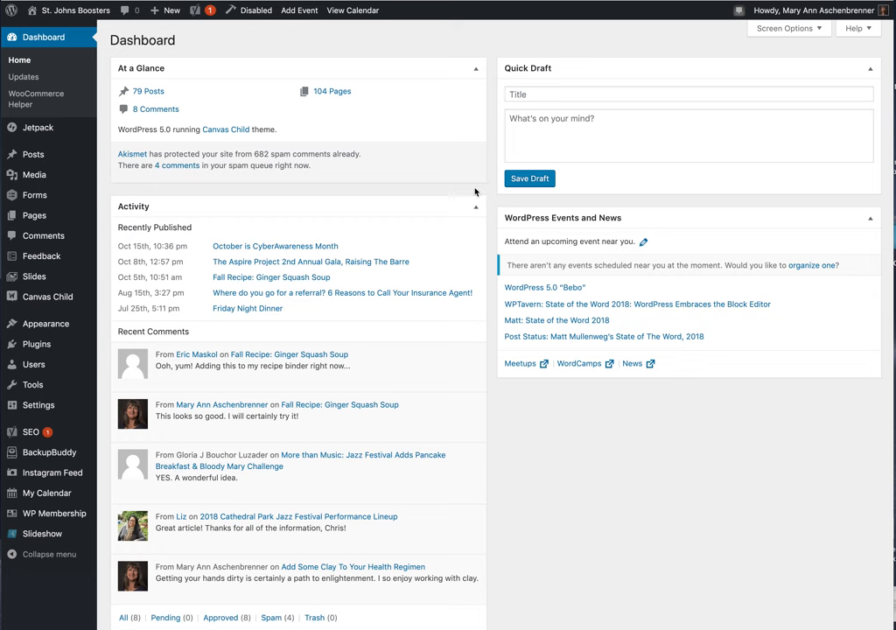
pyautogui.moveTo(34, 216)
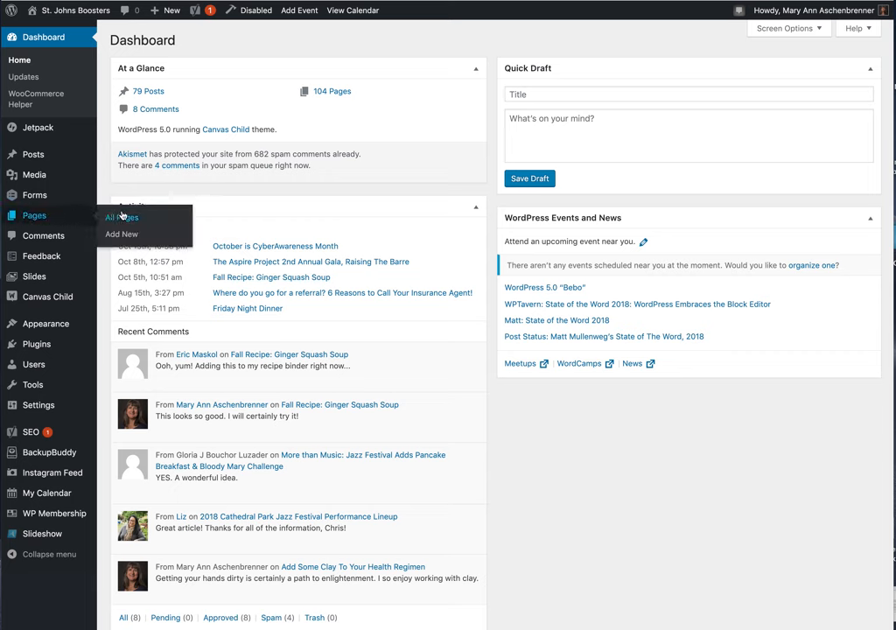
pyautogui.moveTo(121, 234)
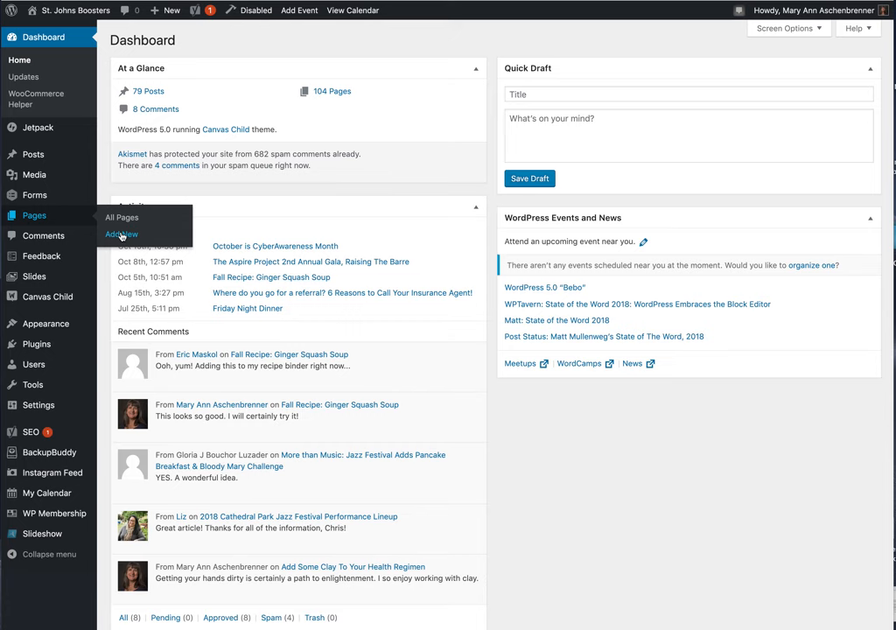
# Create a new page and title it 'Harvest Homes', replacing a mistyped first attempt.
pyautogui.click(120, 234)
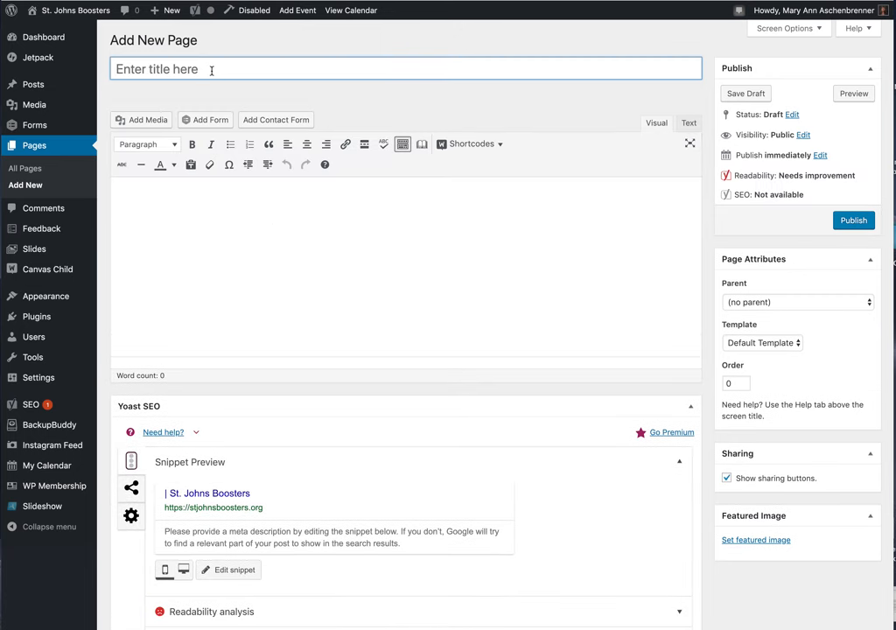
pyautogui.click(210, 69)
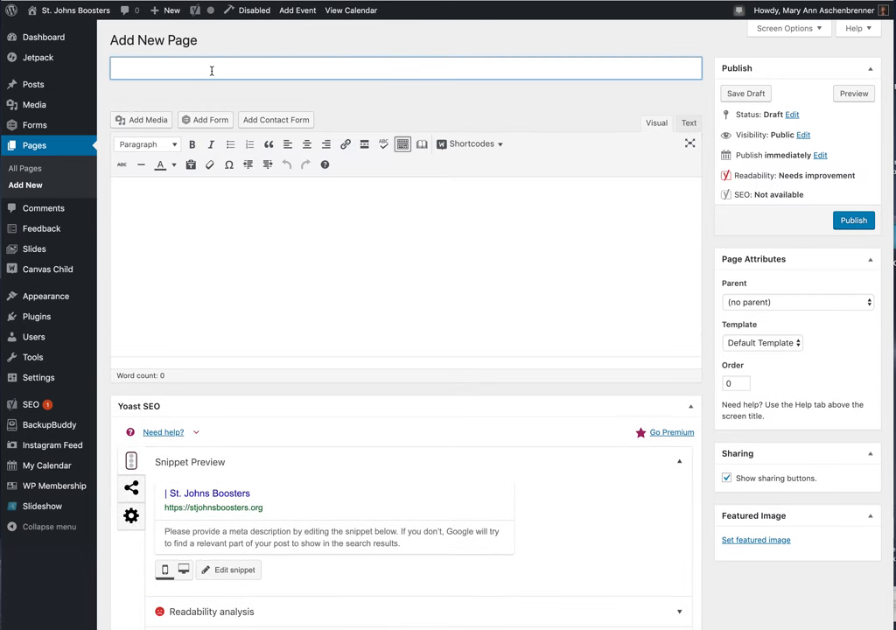
pyautogui.write('Sam')
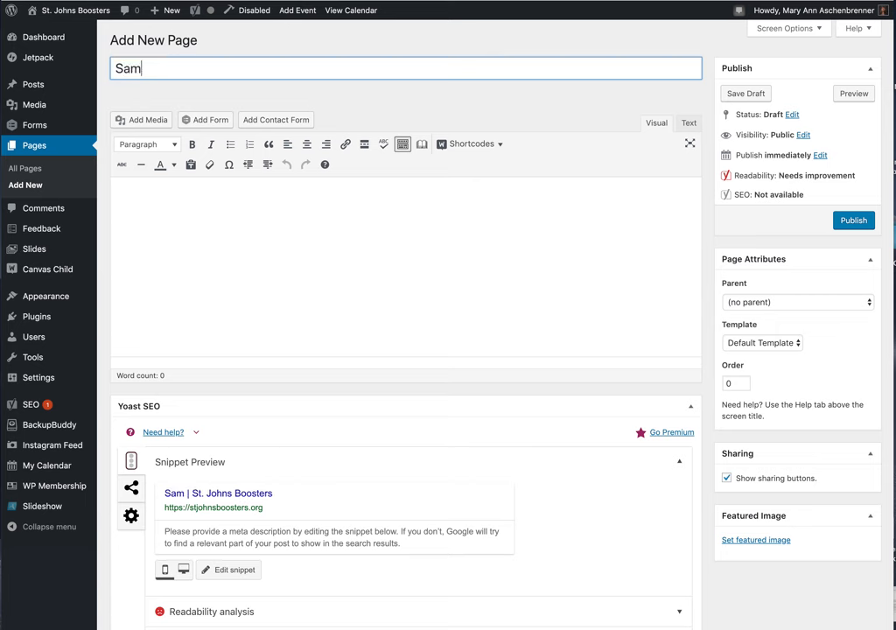
pyautogui.write('\\\\')
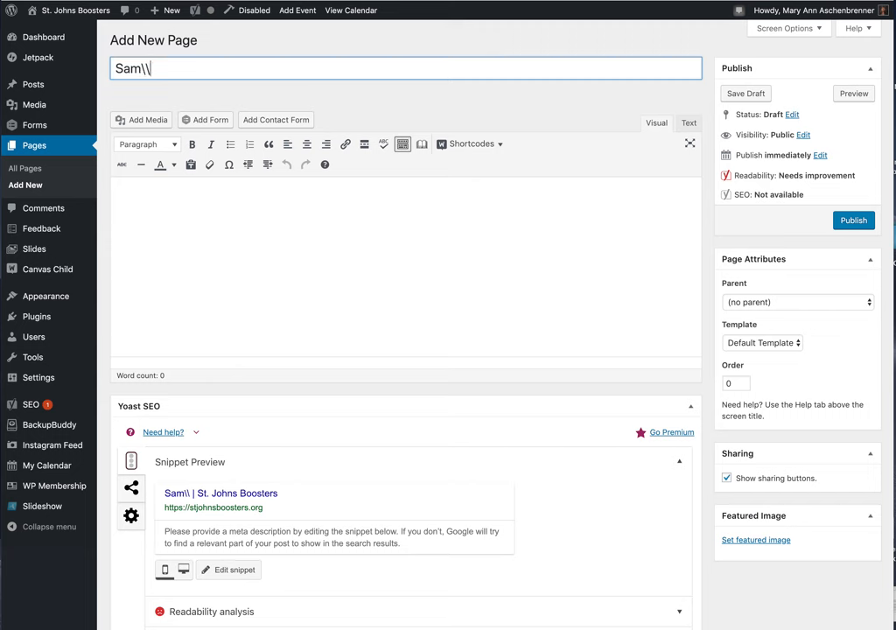
pyautogui.press('ctrl+a')
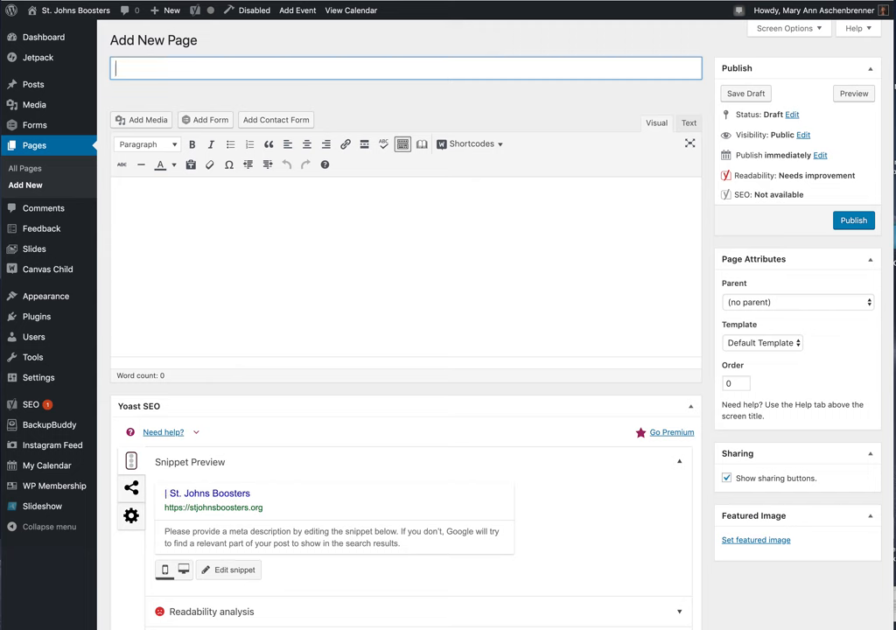
pyautogui.write('Harvest Home')
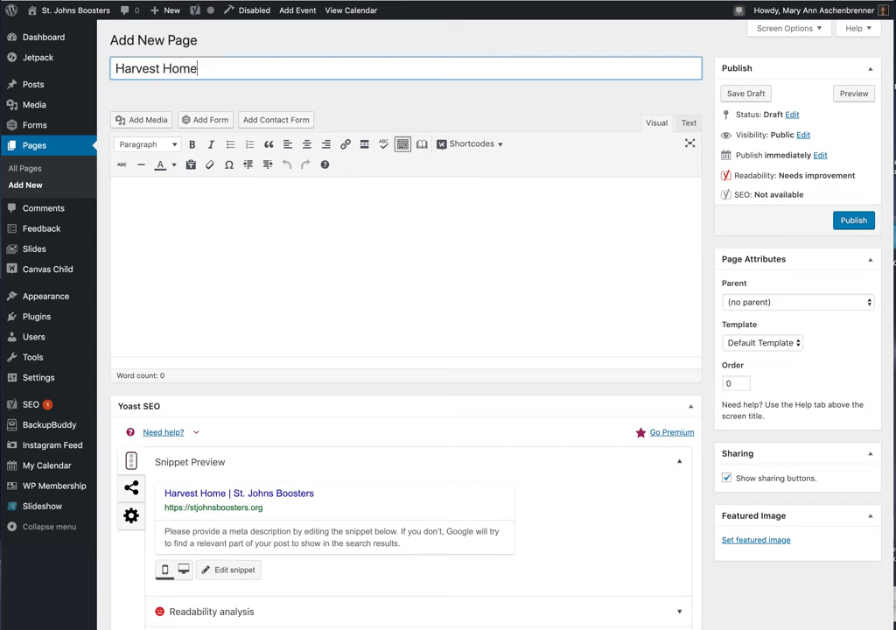
pyautogui.write('s')
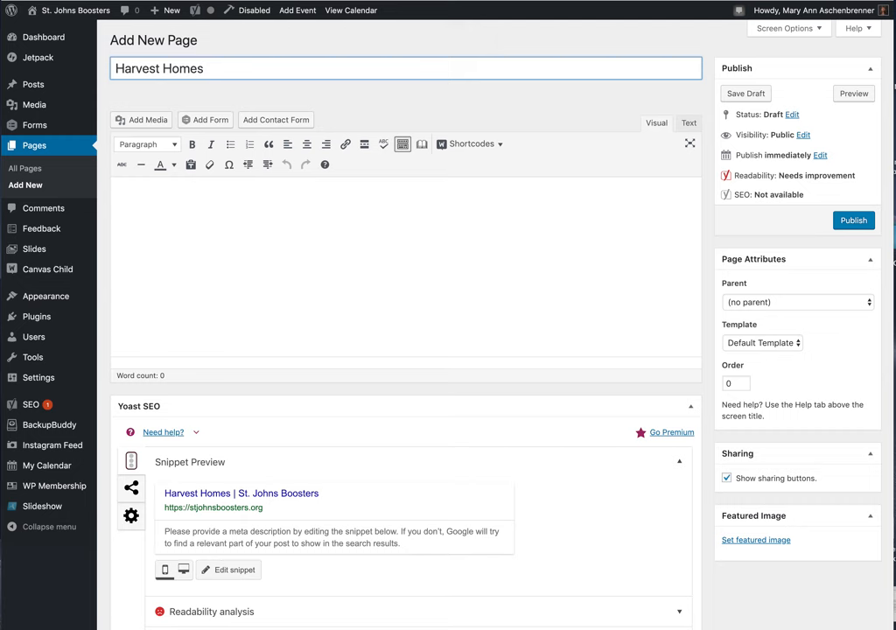
# Insert a three-column 2/3 + 1/3 Column Layout shortcode and clear the 'Column 2/3' placeholder.
pyautogui.click(202, 195)
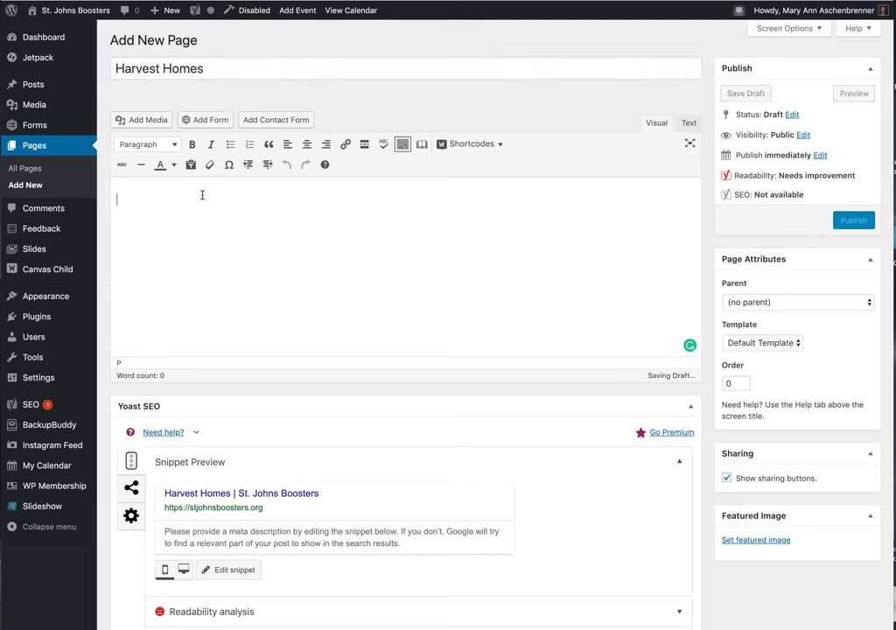
pyautogui.click(745, 93)
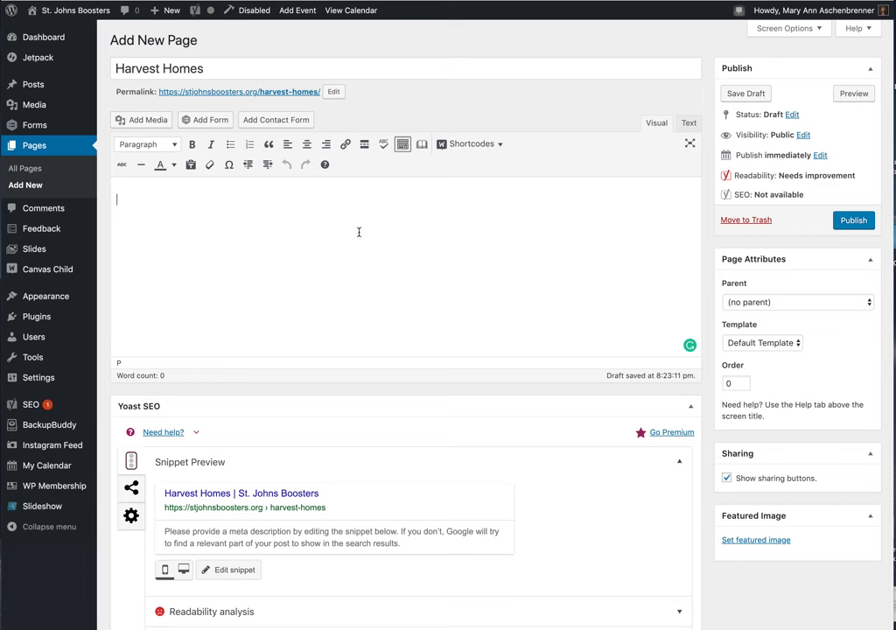
pyautogui.moveTo(406, 216)
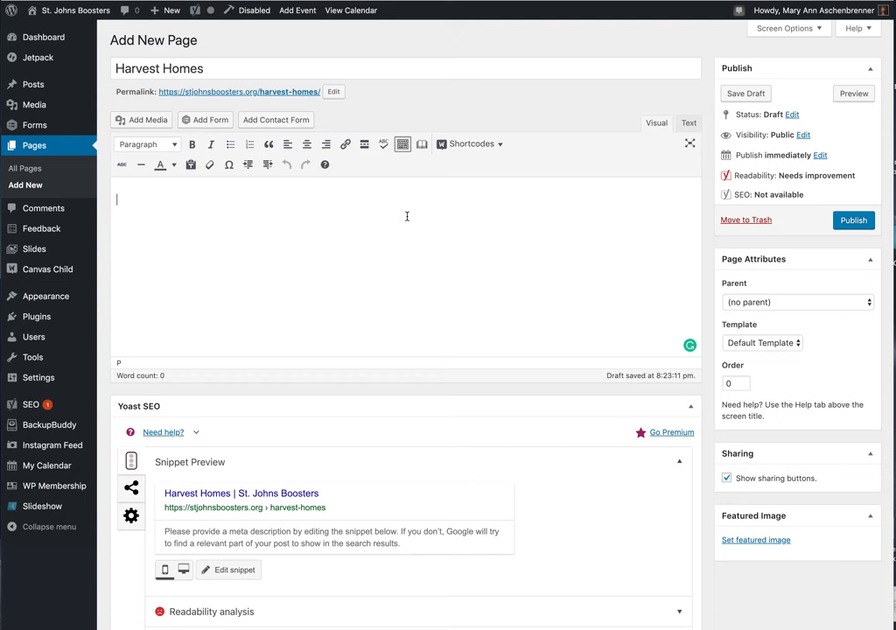
pyautogui.moveTo(470, 144)
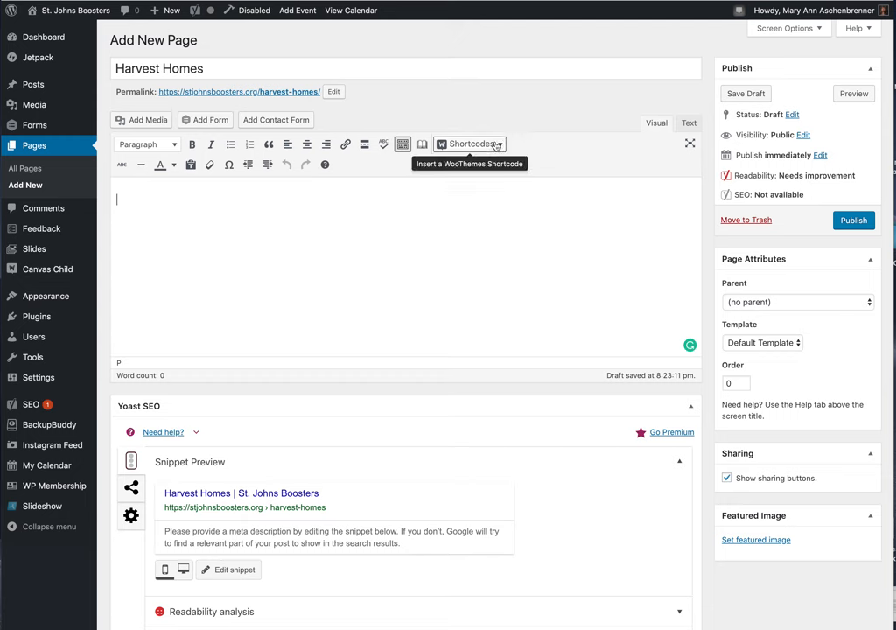
pyautogui.click(470, 143)
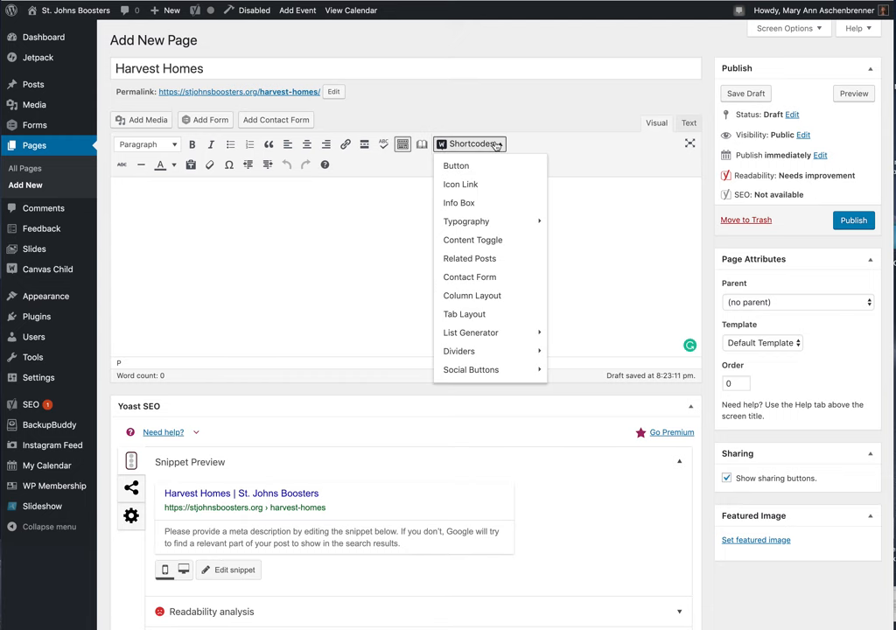
pyautogui.moveTo(470, 277)
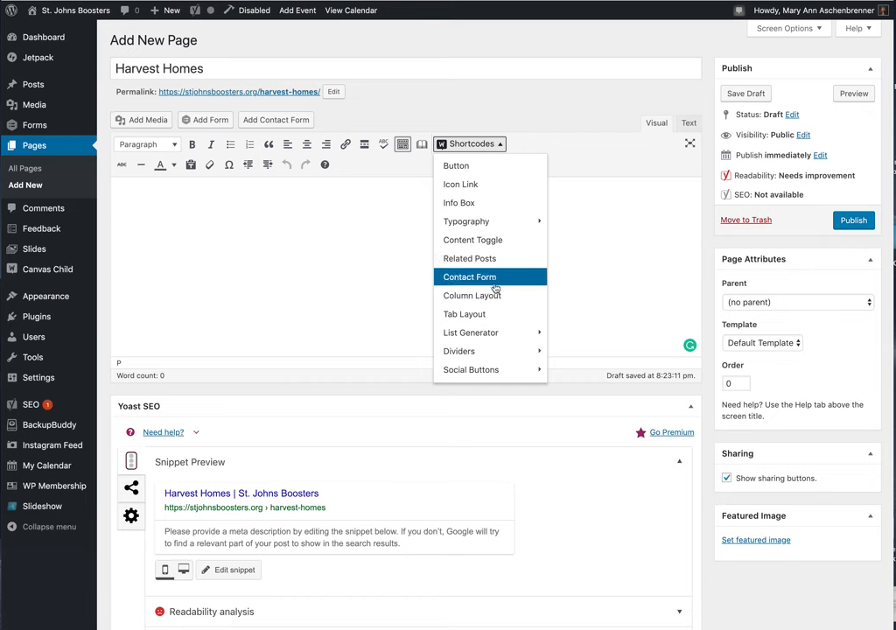
pyautogui.click(472, 295)
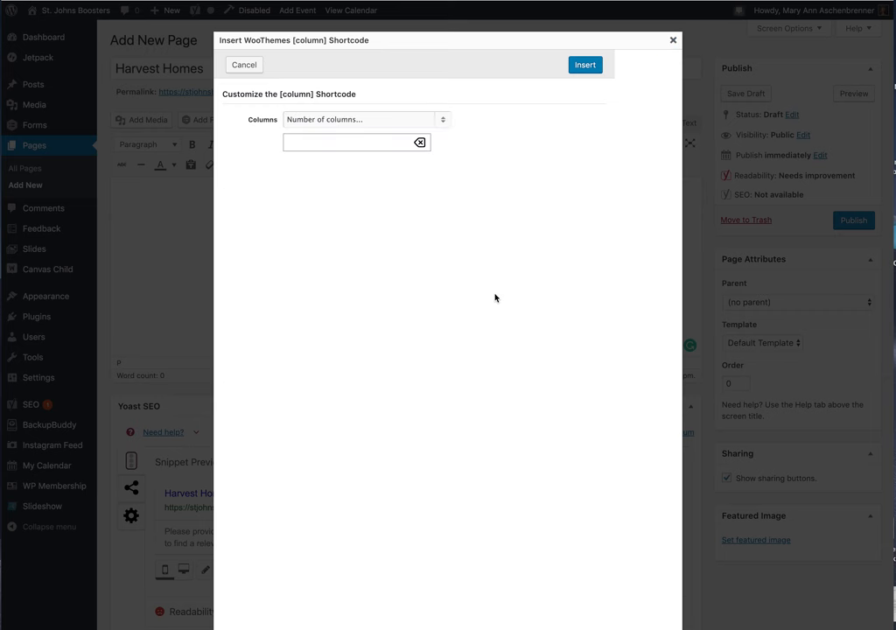
pyautogui.click(361, 119)
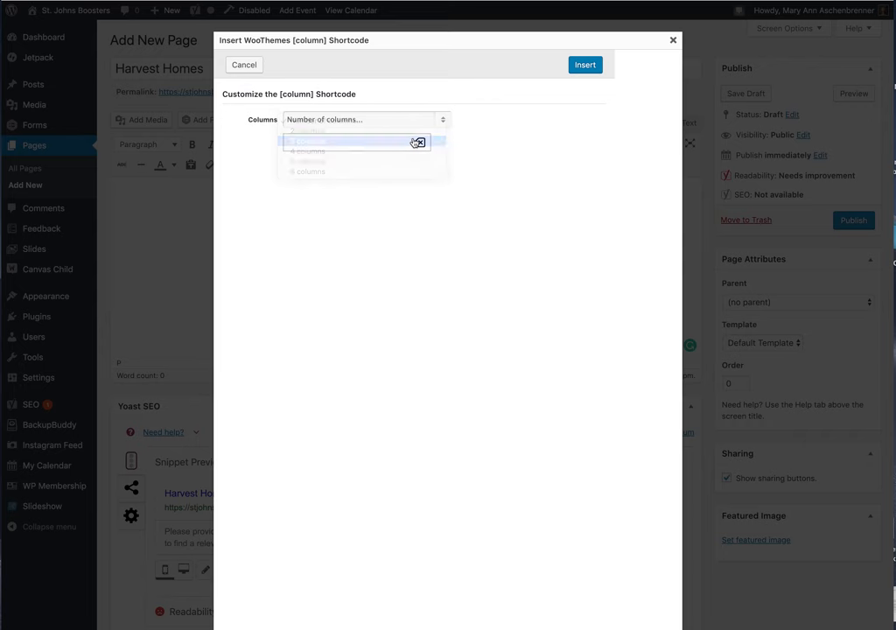
pyautogui.click(309, 142)
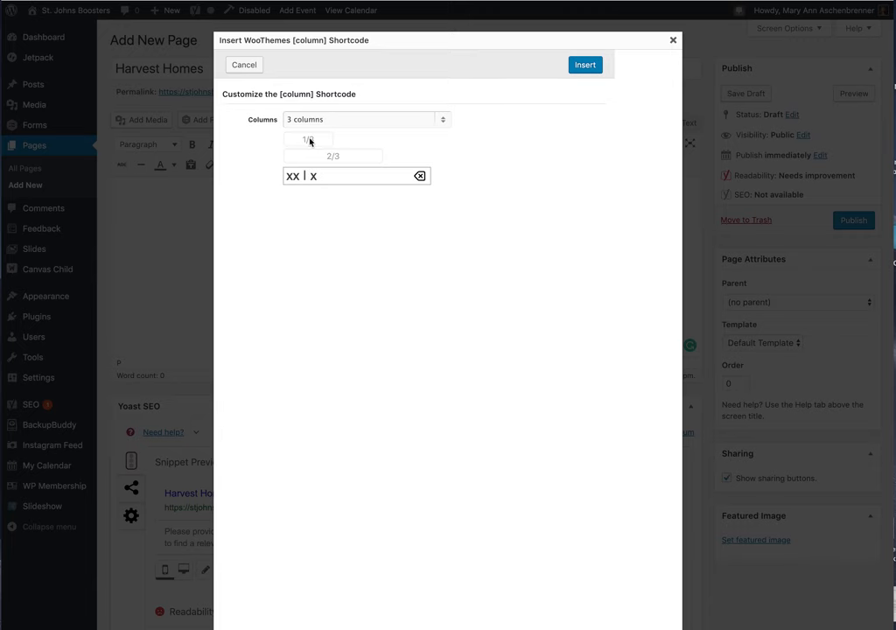
pyautogui.click(585, 64)
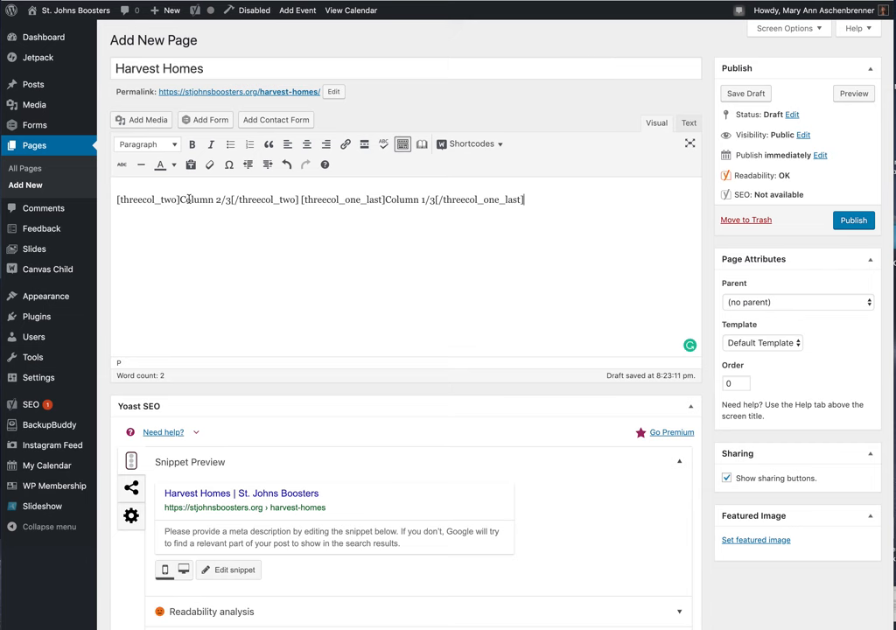
pyautogui.moveTo(179, 200); pyautogui.dragTo(228, 199)
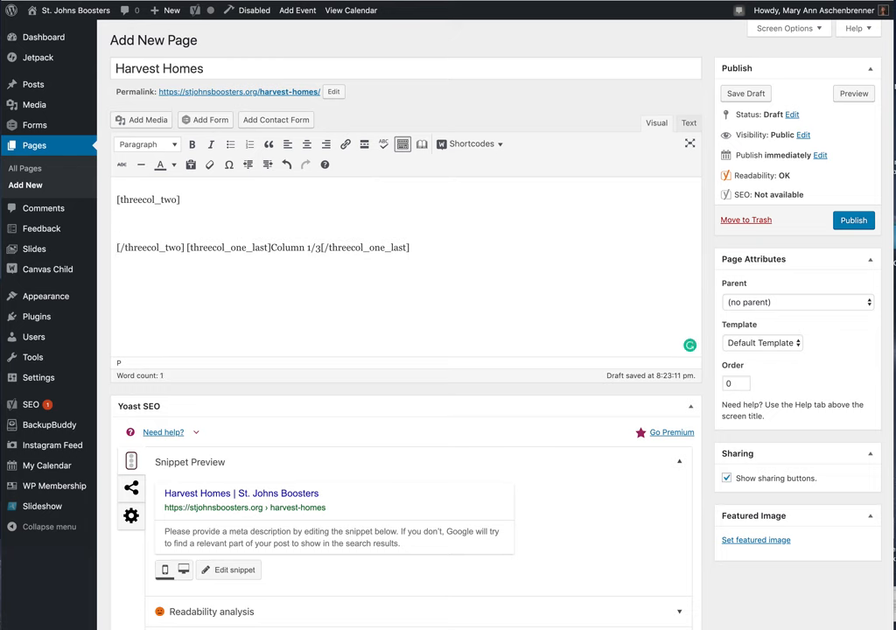
pyautogui.click(141, 120)
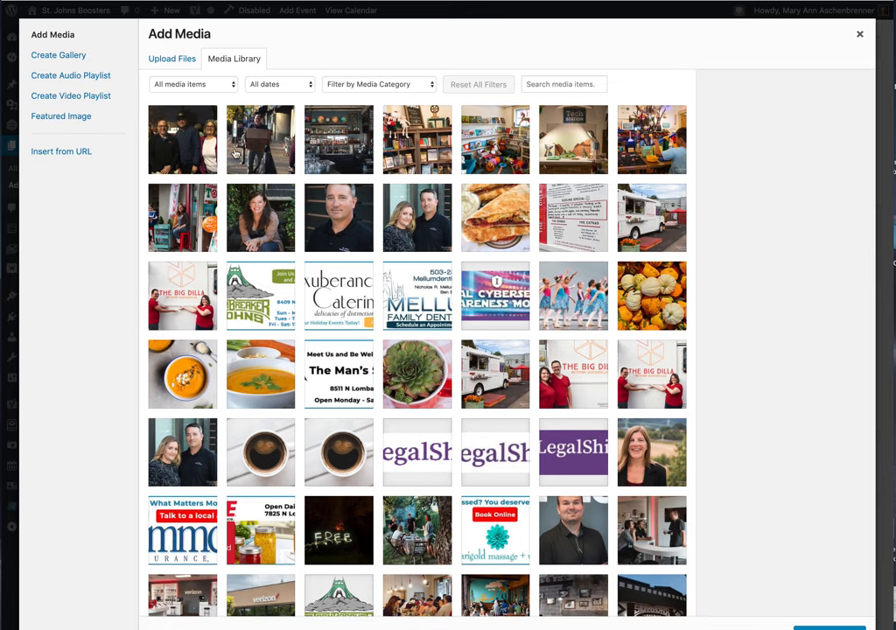
pyautogui.scroll(-3)
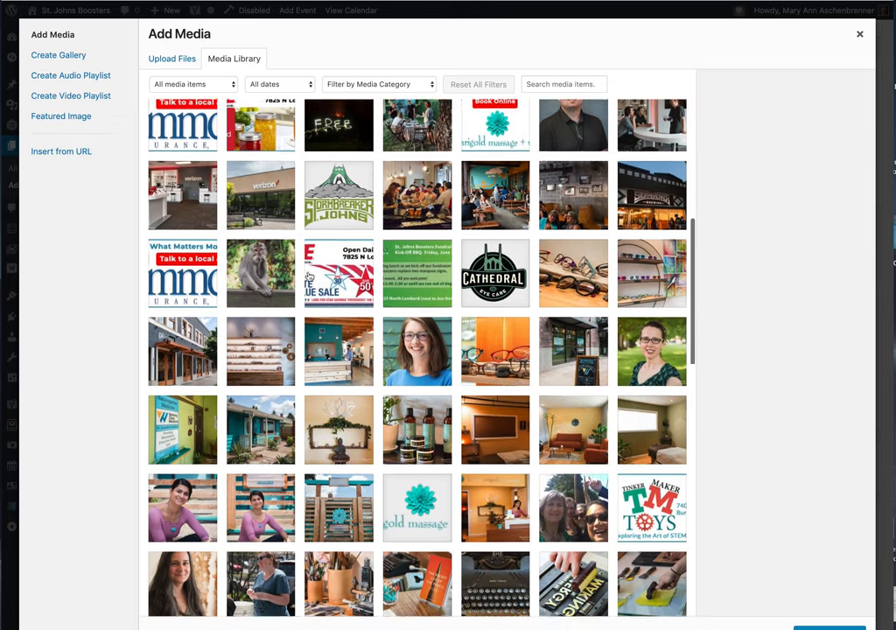
pyautogui.scroll(-3)
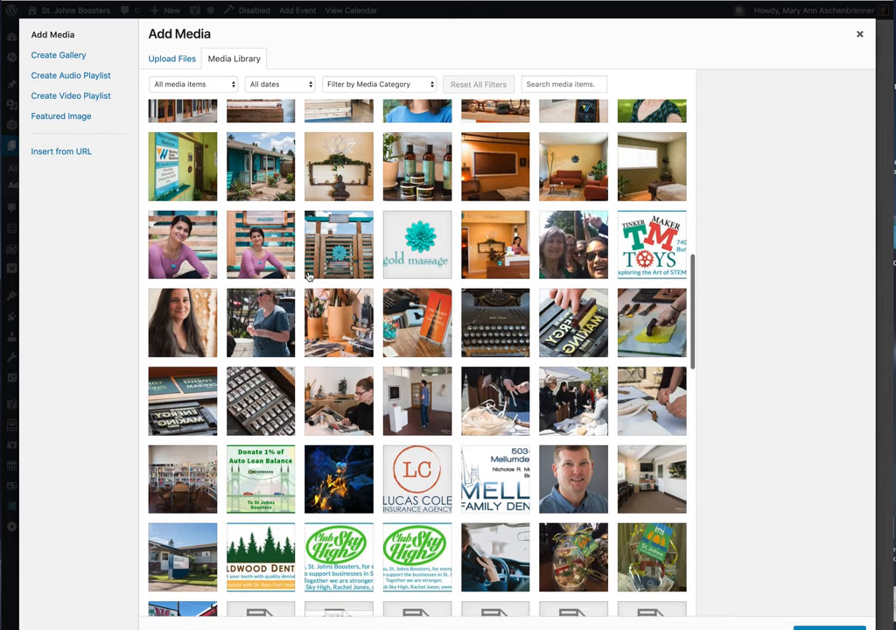
pyautogui.click(260, 244)
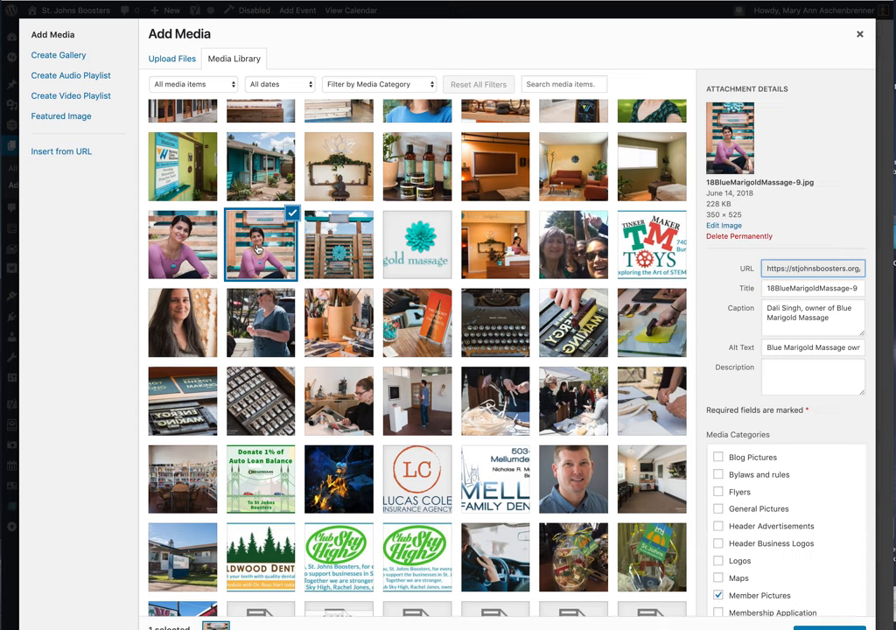
pyautogui.click(182, 243)
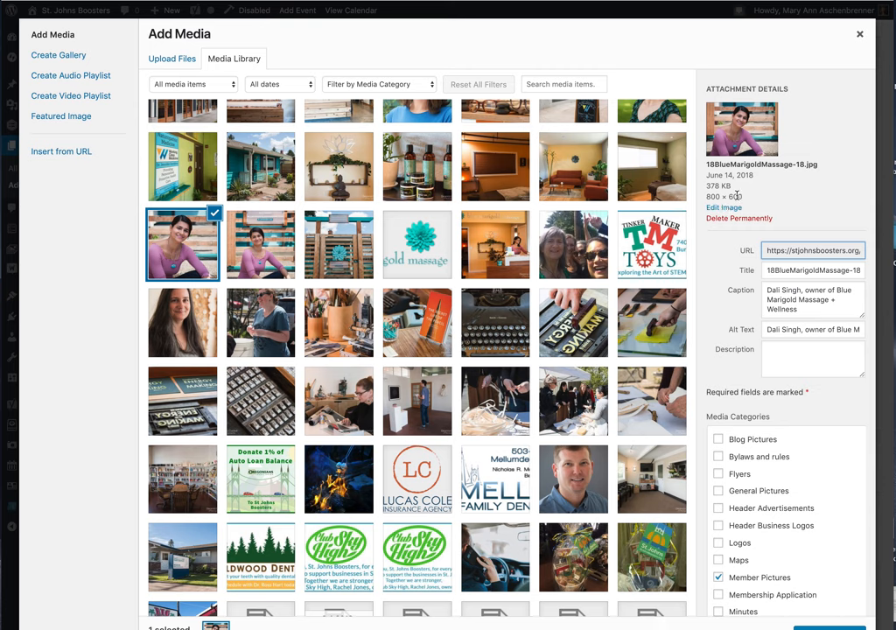
pyautogui.moveTo(738, 196)
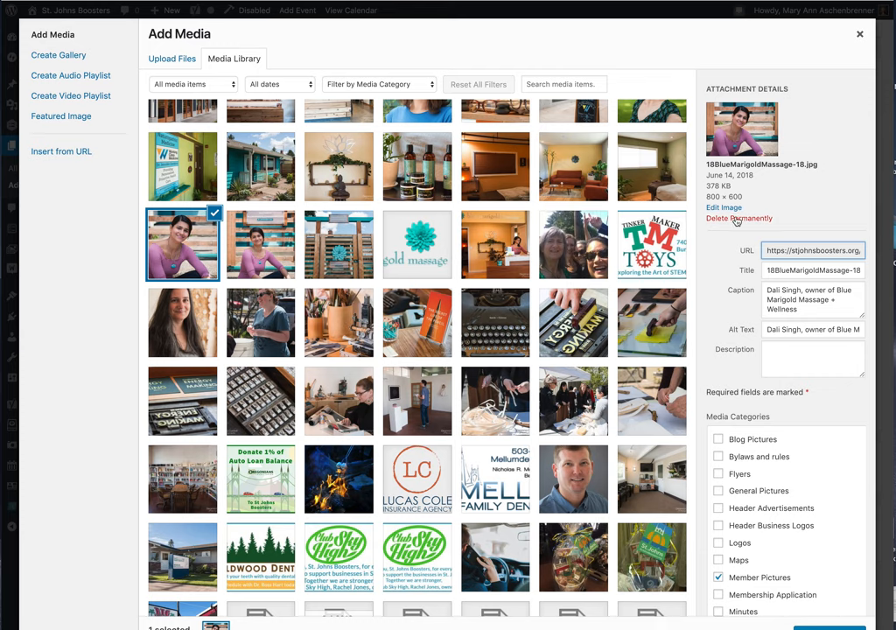
pyautogui.scroll(-3)
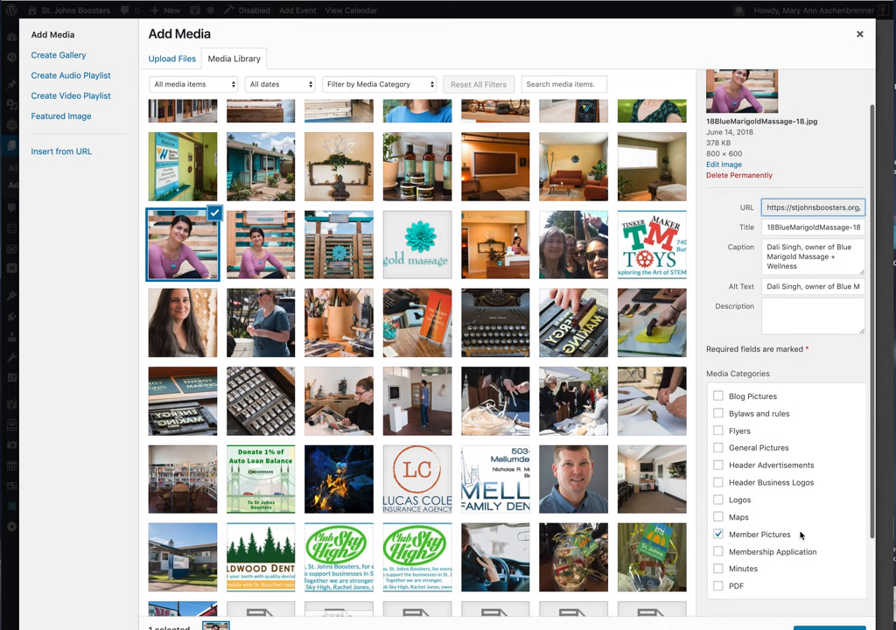
pyautogui.click(844, 625)
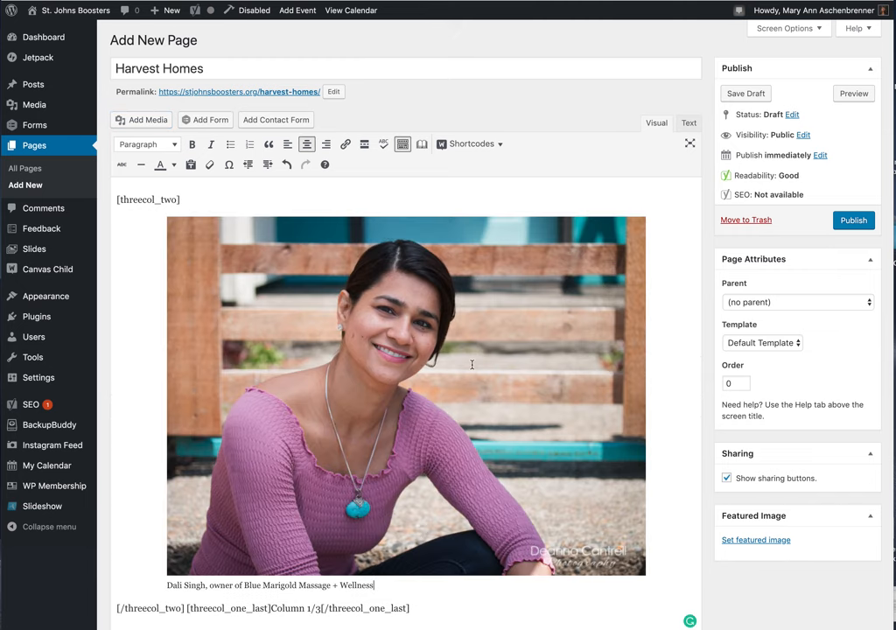
# Replace the 'Column 1/3' placeholder with a Heading 2 line starting 'This is'.
pyautogui.scroll(-3)
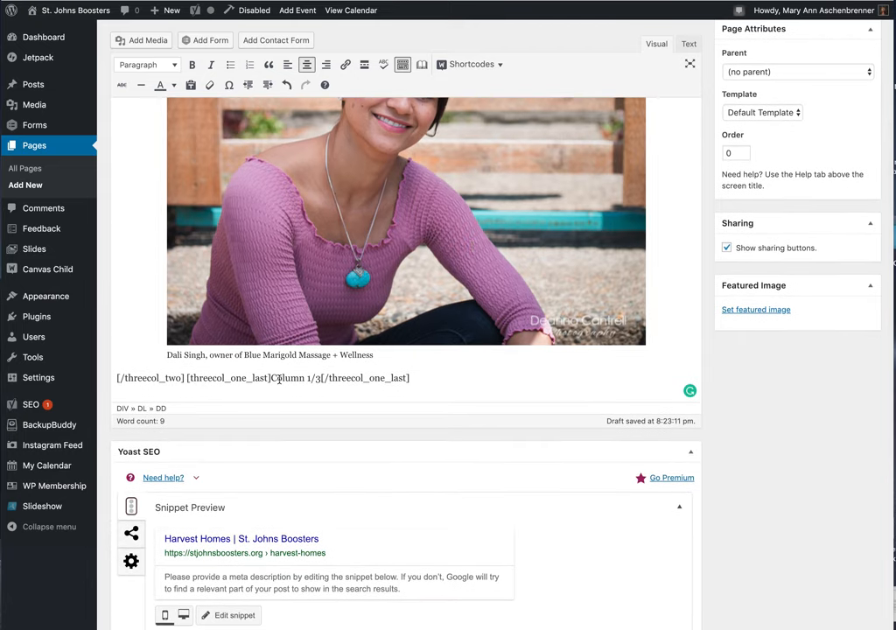
pyautogui.doubleClick(289, 377)
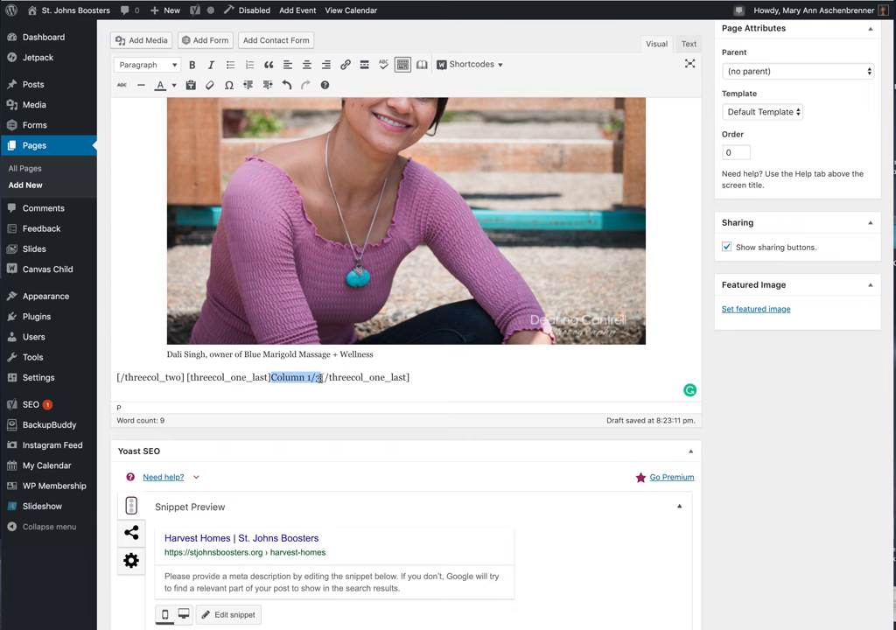
pyautogui.press('Delete')
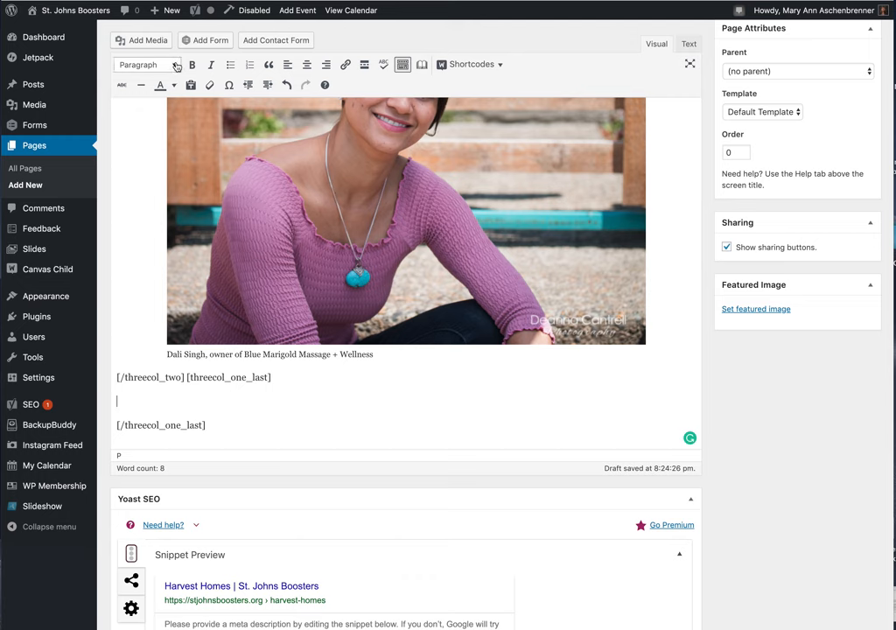
pyautogui.click(147, 64)
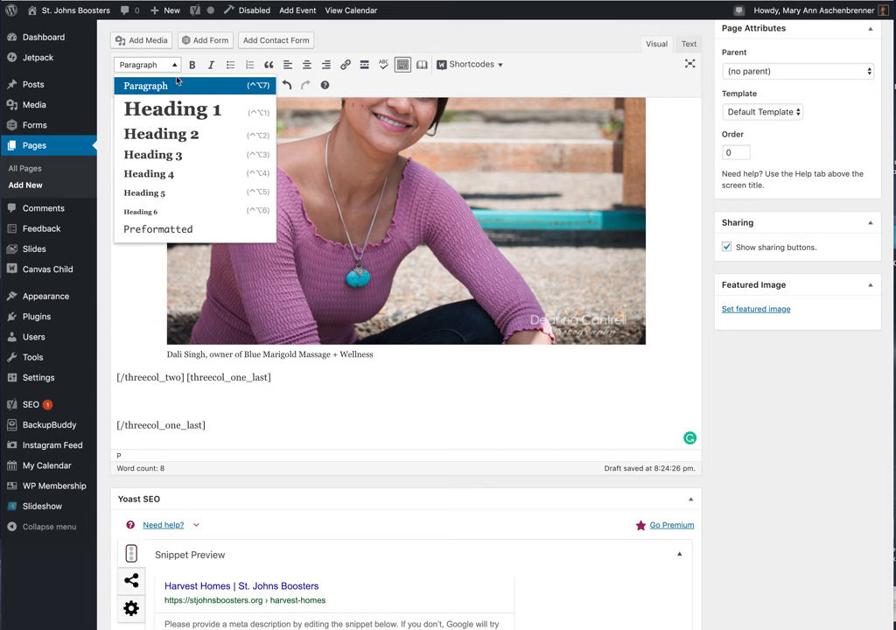
pyautogui.click(161, 134)
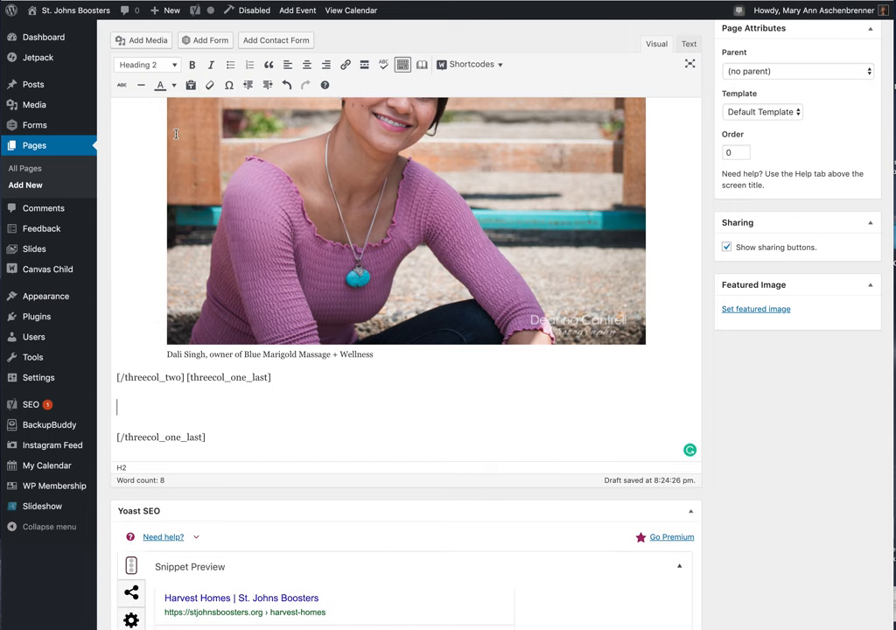
pyautogui.write('This is')
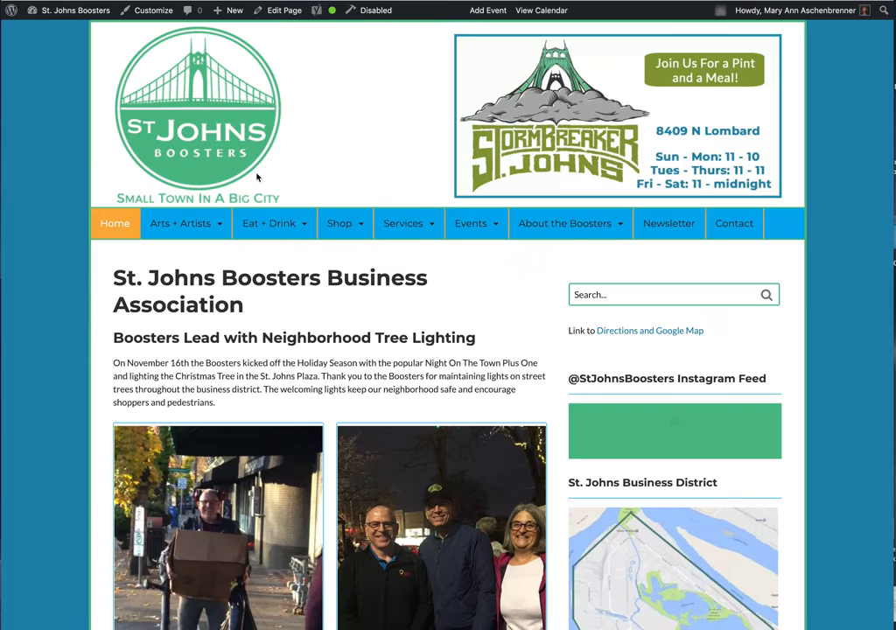
# Open the Alshiref Design & Print page from the live site's Arts + Artists menu.
pyautogui.click(180, 223)
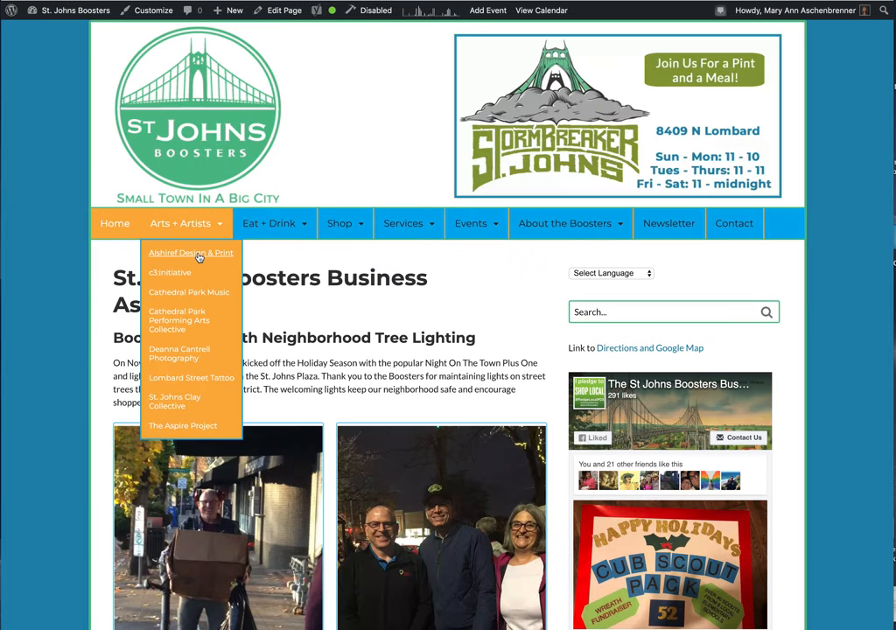
pyautogui.click(191, 253)
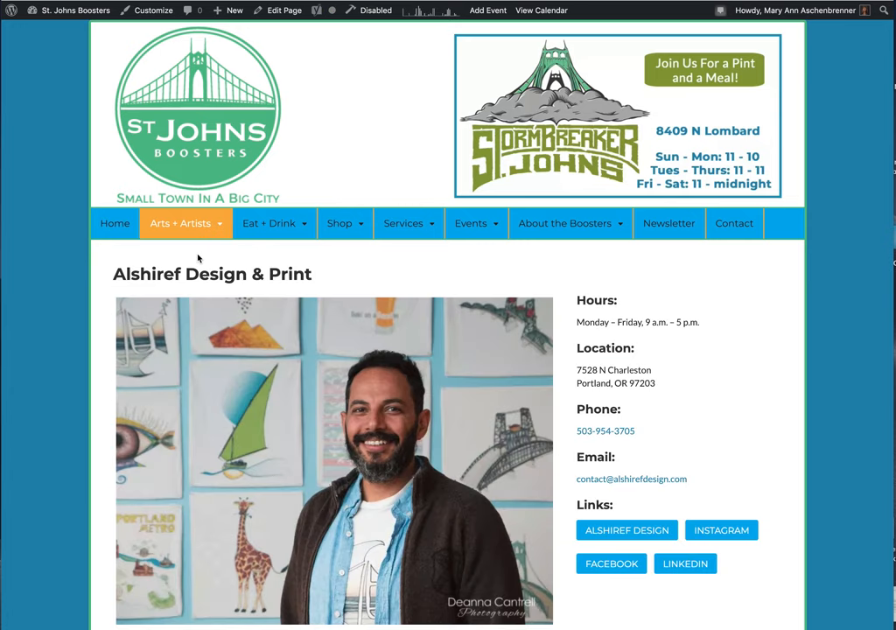
pyautogui.moveTo(283, 269)
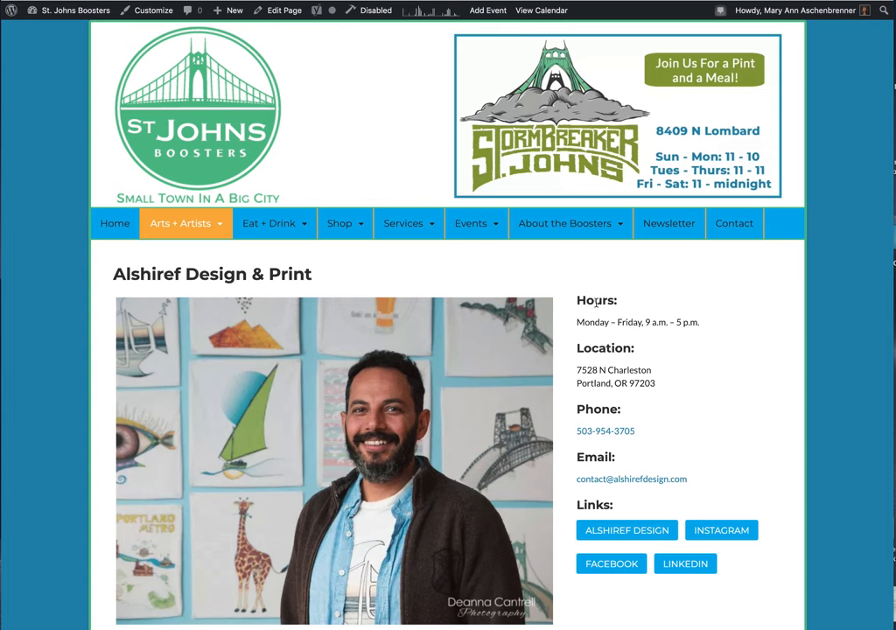
pyautogui.moveTo(600, 302)
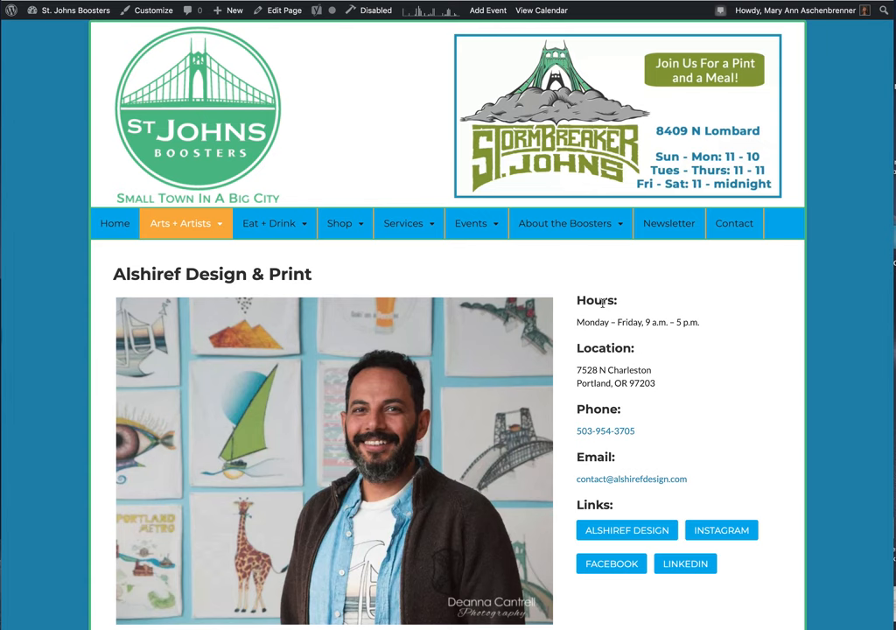
pyautogui.moveTo(595, 497)
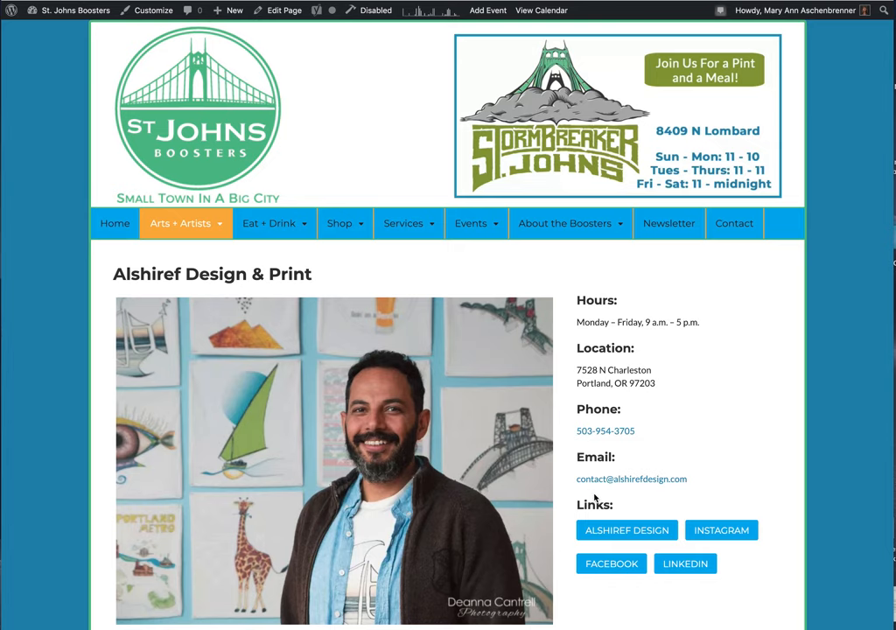
pyautogui.moveTo(595, 499)
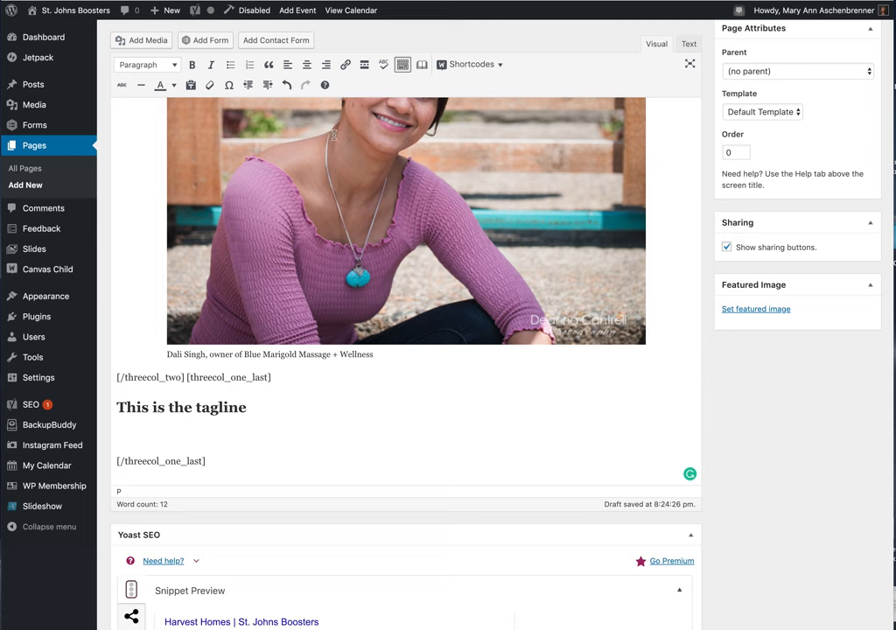
pyautogui.moveTo(248, 433)
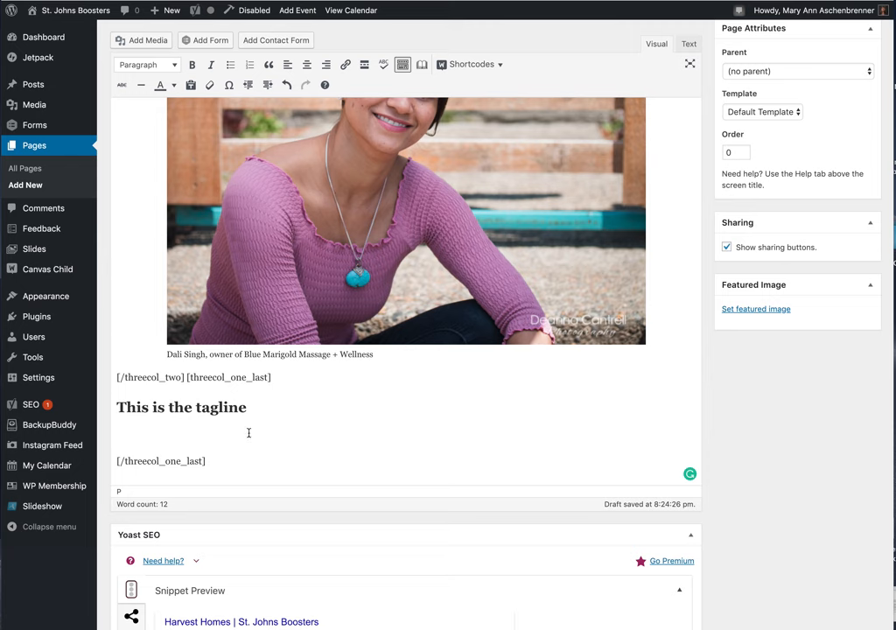
pyautogui.moveTo(154, 97)
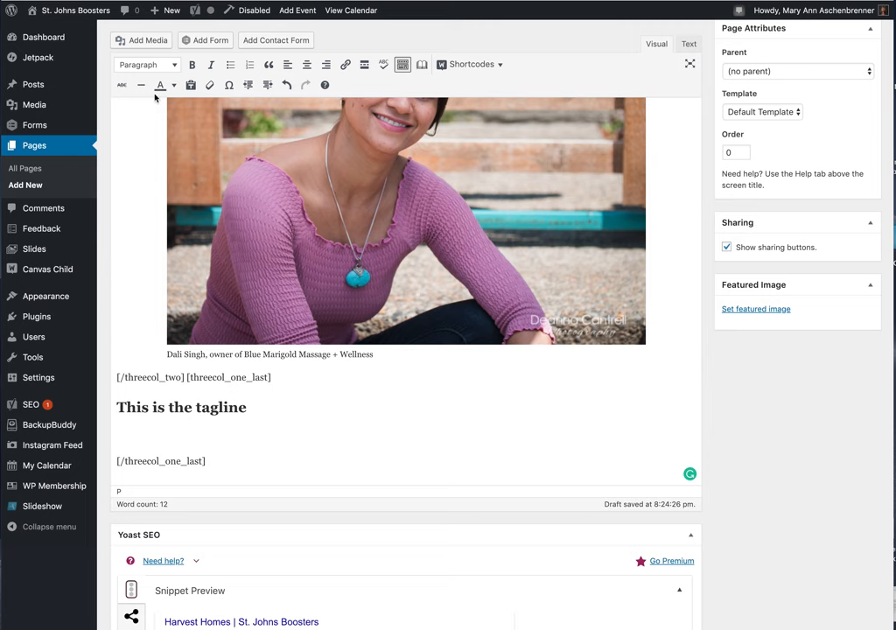
# Add an 'Hours:' Heading 3 followed by 'Monday - Friday 8am - 5 pm'.
pyautogui.click(146, 64)
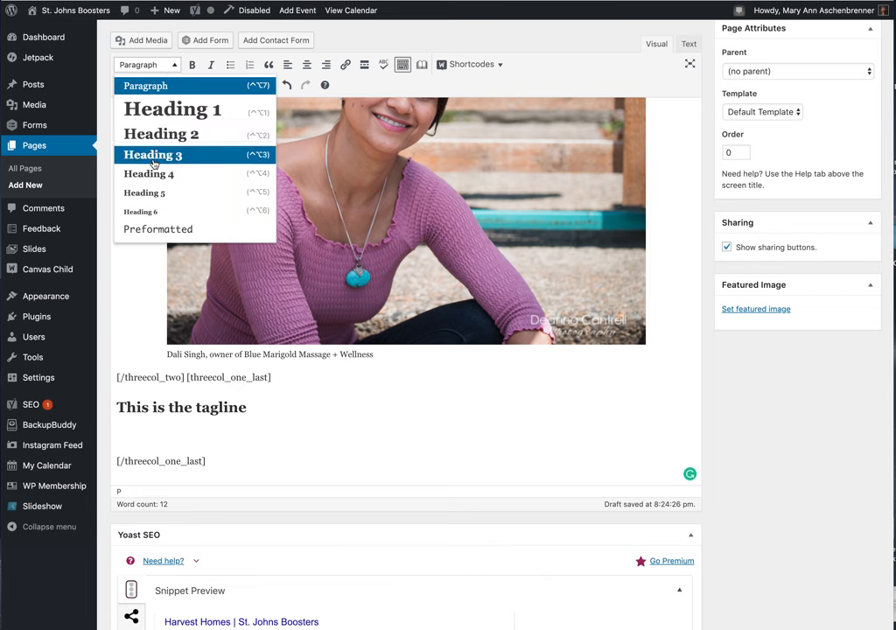
pyautogui.click(153, 154)
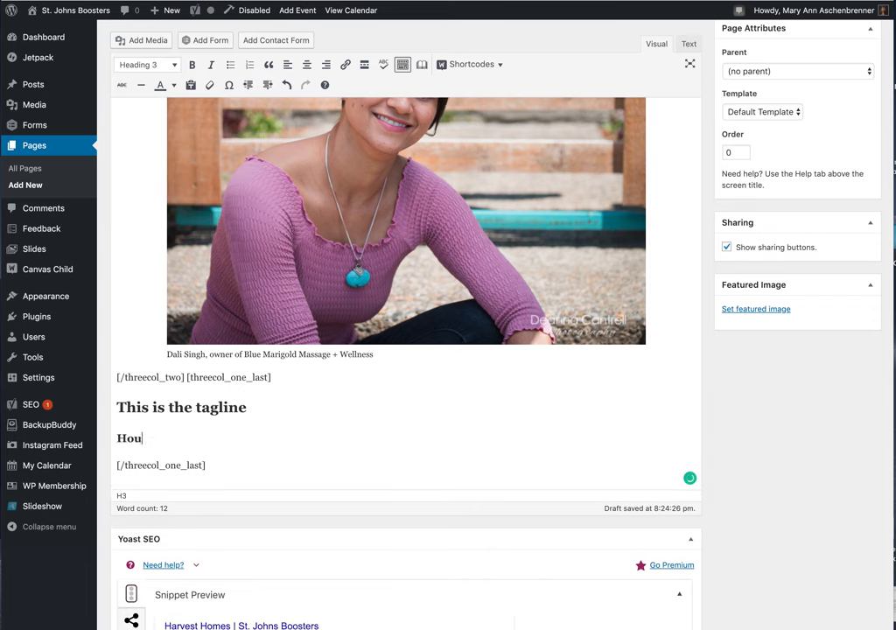
pyautogui.write('rs:')
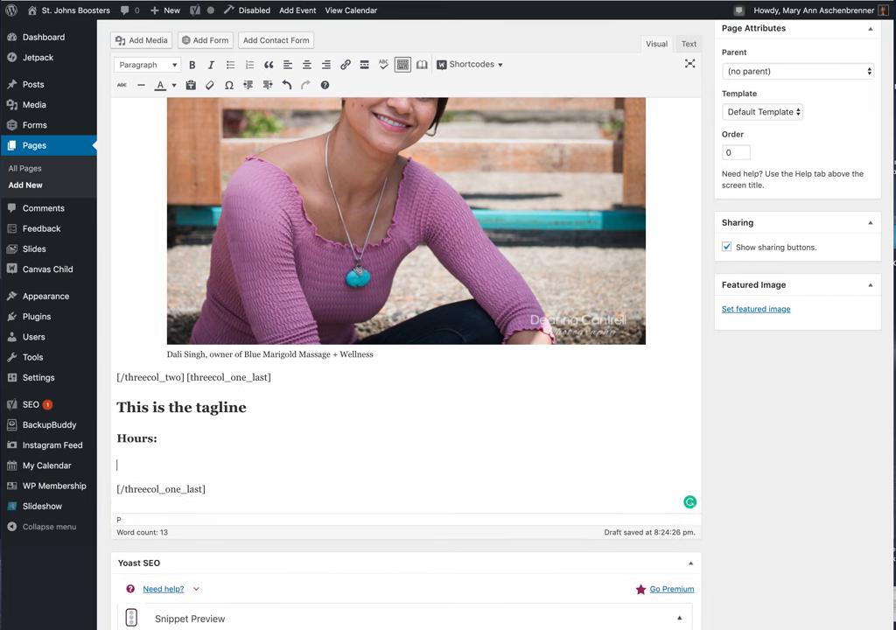
pyautogui.write('Monday')
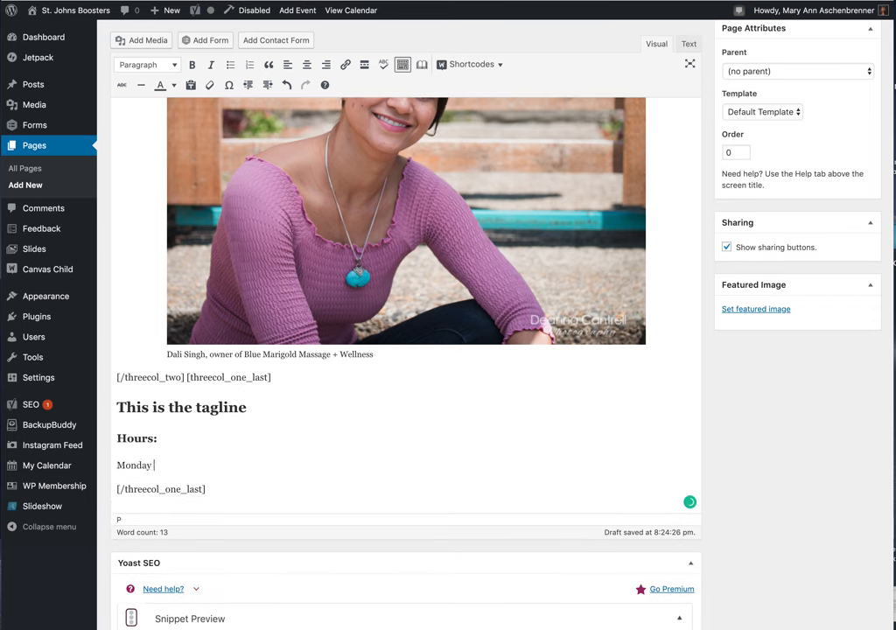
pyautogui.write('- Friday')
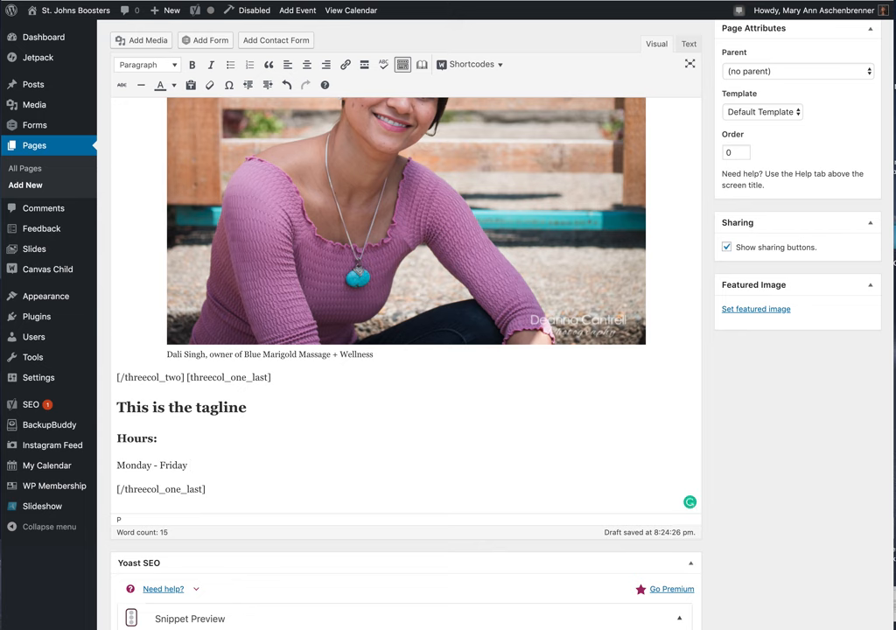
pyautogui.write('8 -')
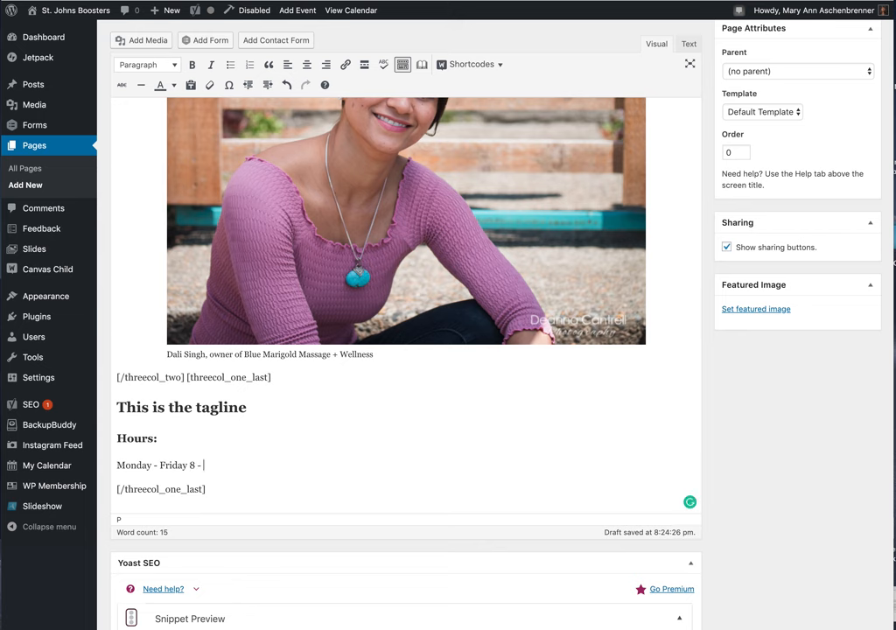
pyautogui.write('5')
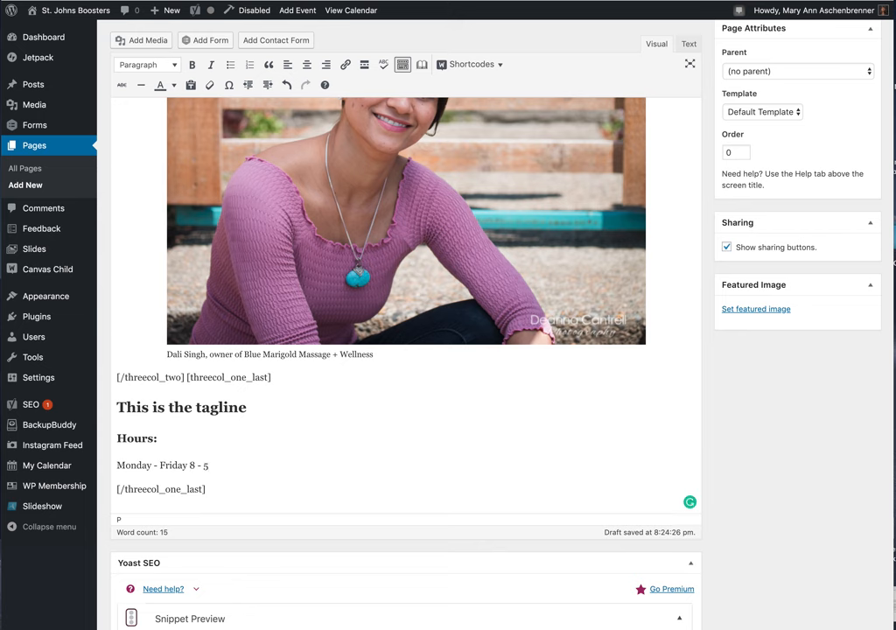
pyautogui.write('p')
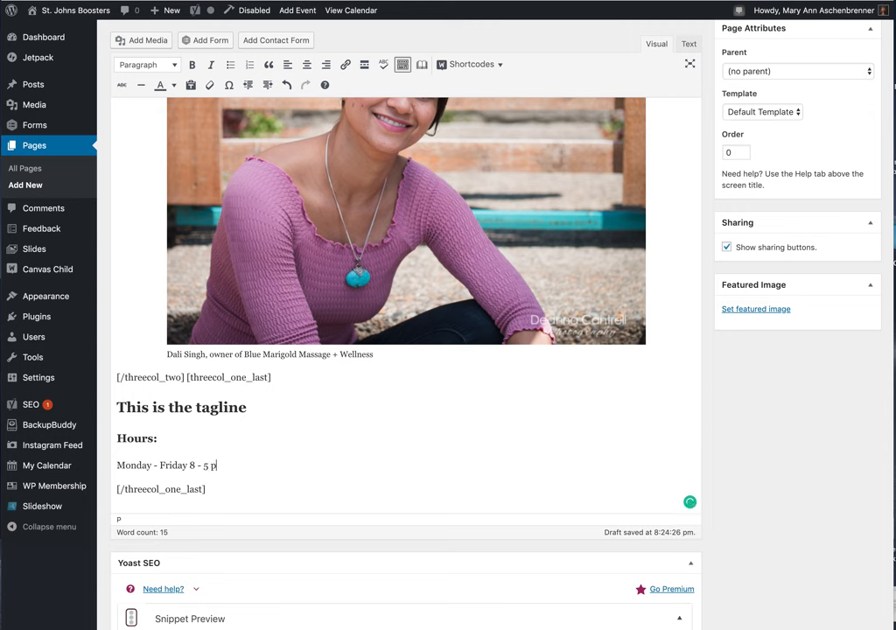
pyautogui.write('m')
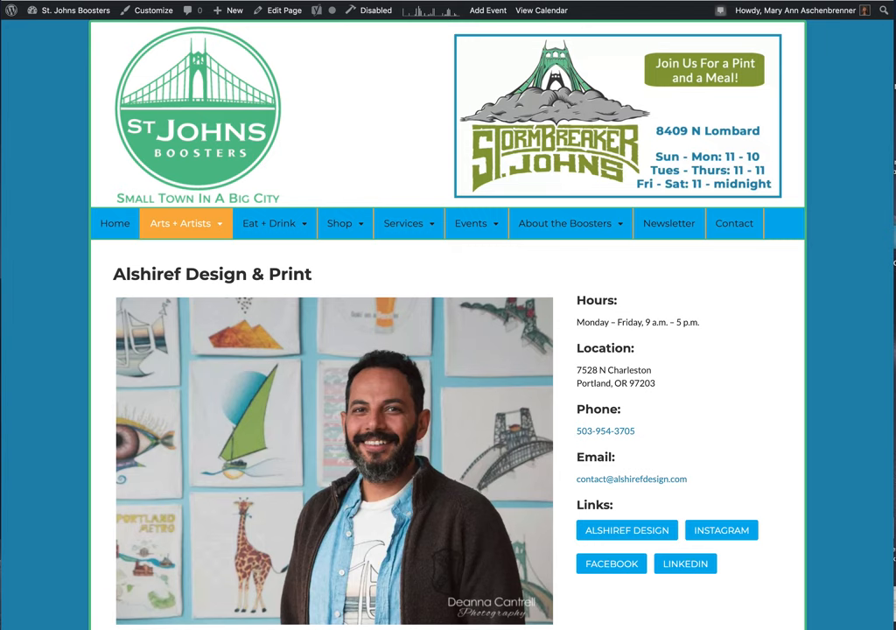
pyautogui.click(284, 9)
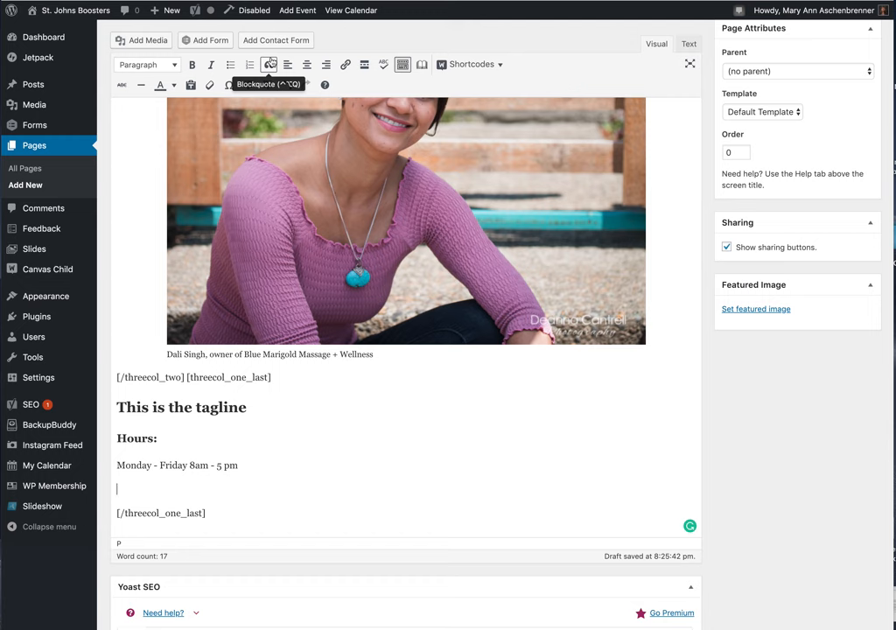
# Add a 'Location:' Heading 3 with 'This is the address' and 'Portland' beneath it.
pyautogui.click(147, 64)
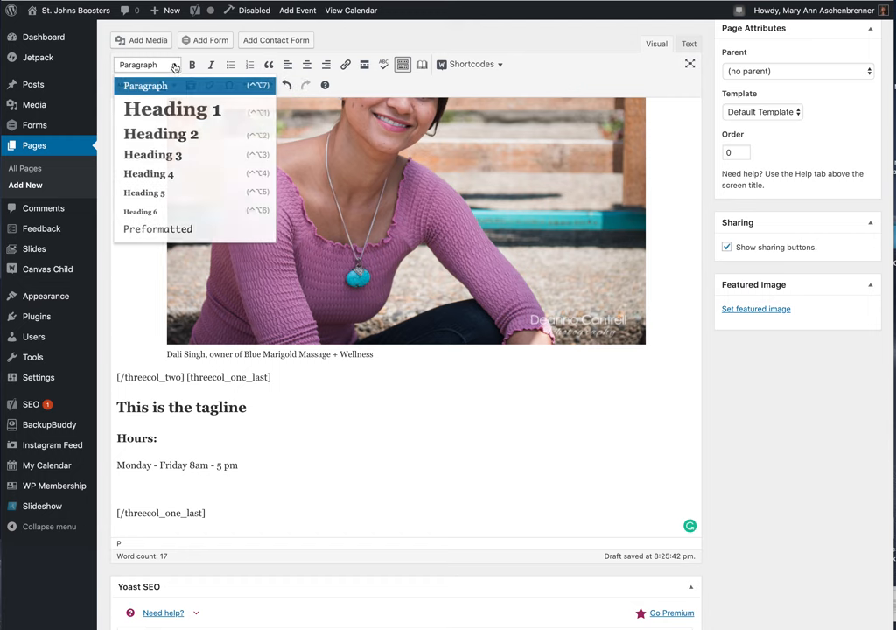
pyautogui.click(153, 154)
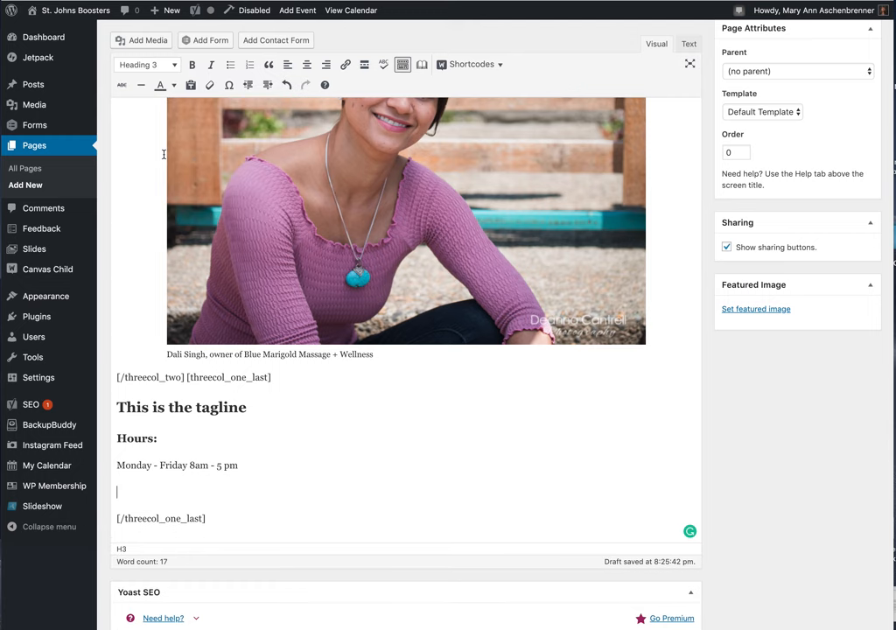
pyautogui.write('Location:')
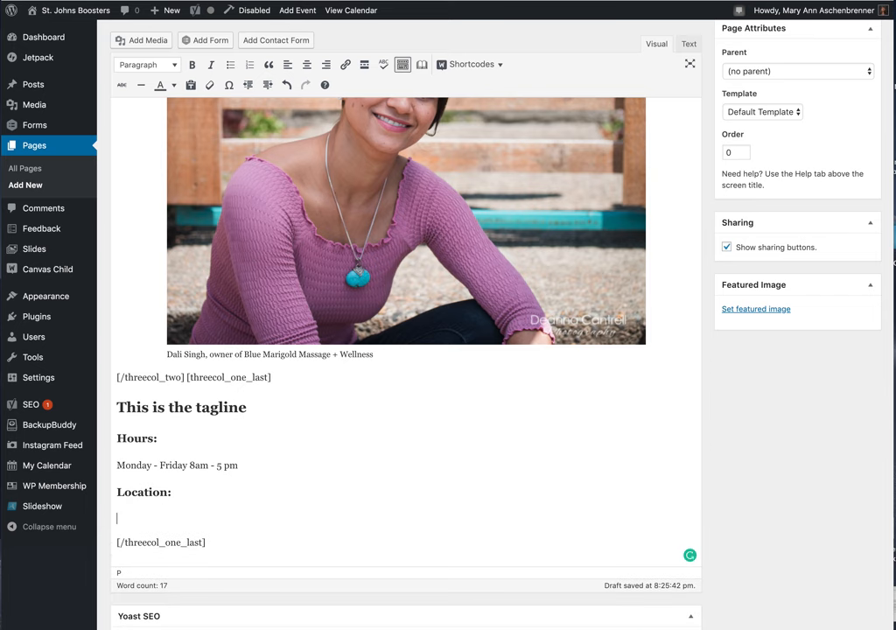
pyautogui.write('Tho')
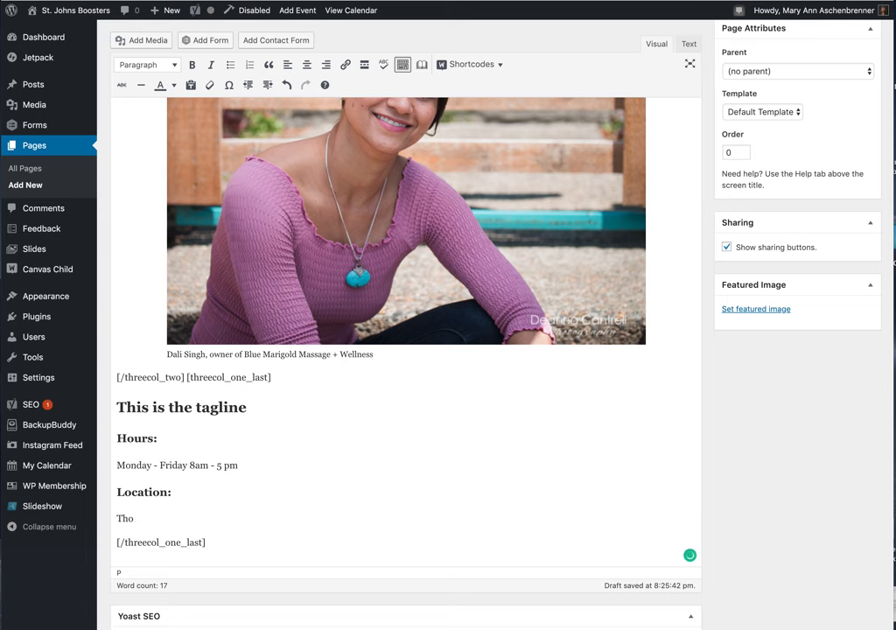
pyautogui.press('Backspace')
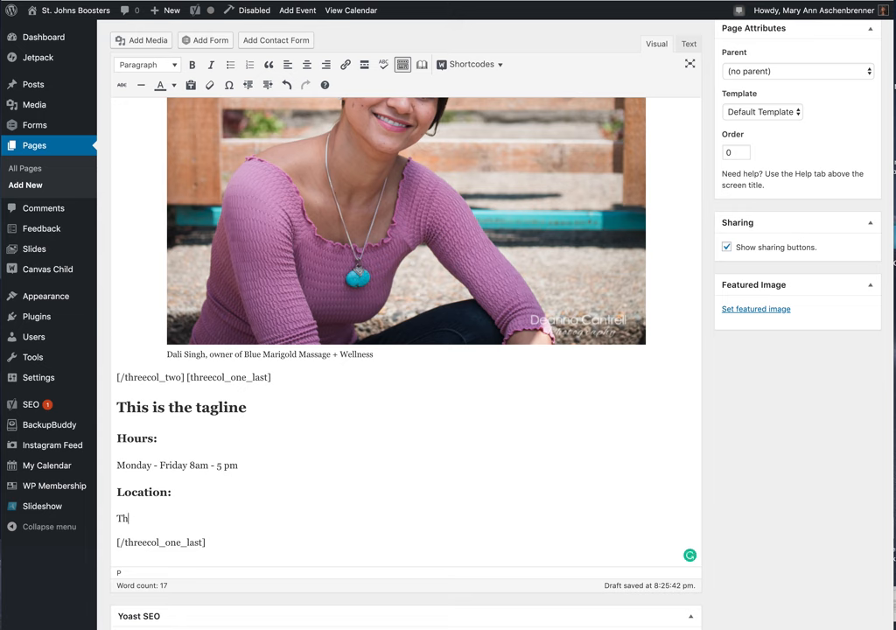
pyautogui.write('is is the addre')
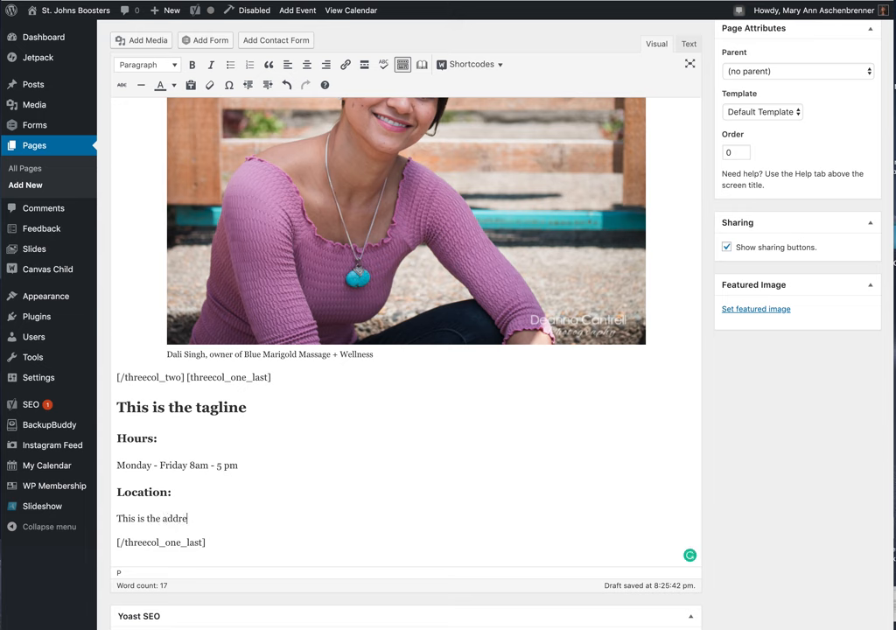
pyautogui.write('ss')
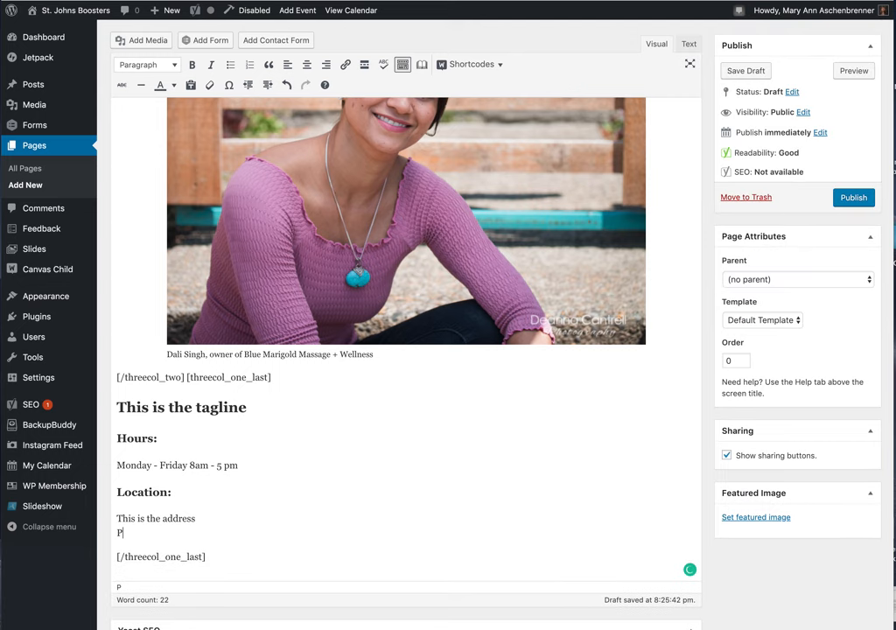
pyautogui.write('ortland')
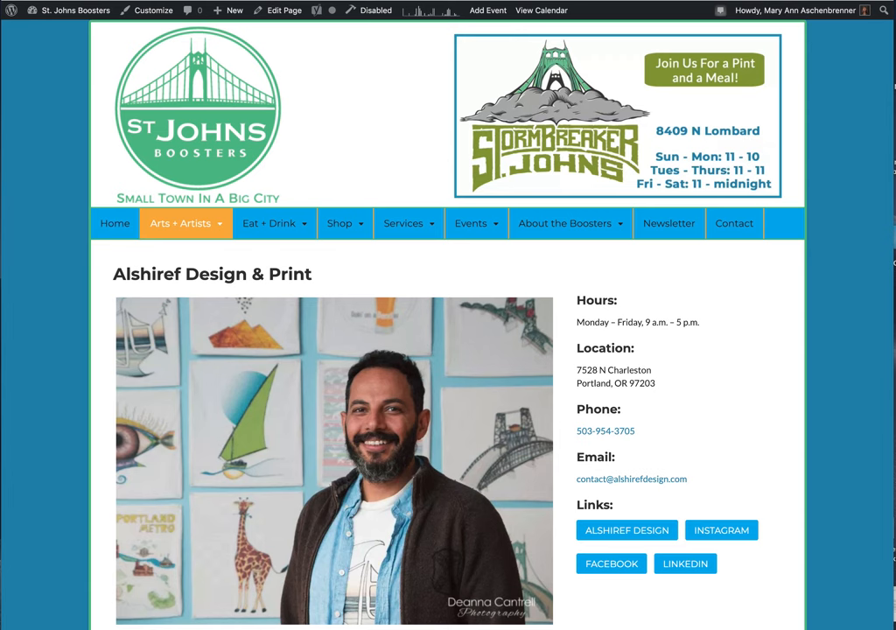
pyautogui.click(280, 10)
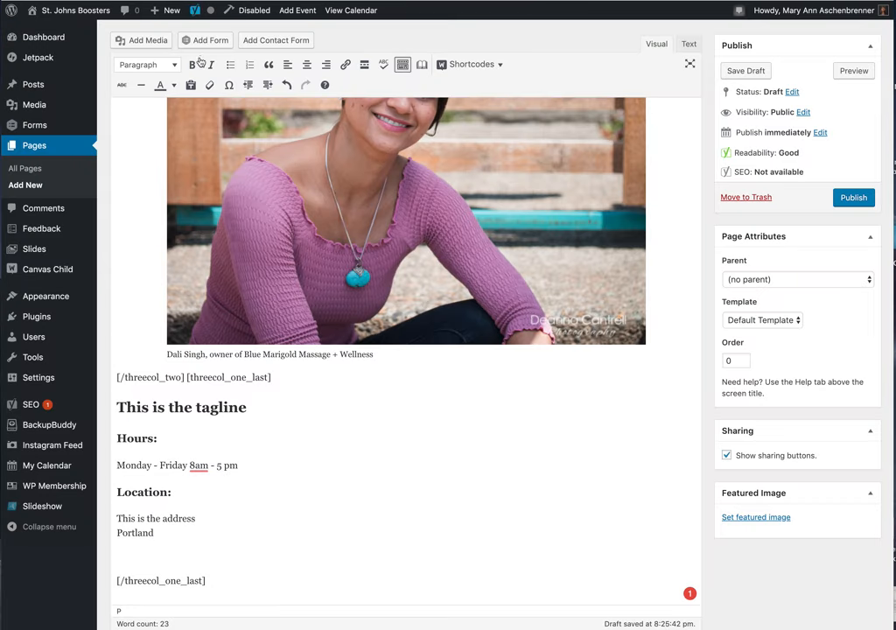
# Add a 'Phone' Heading 3 below the Portland line.
pyautogui.click(146, 63)
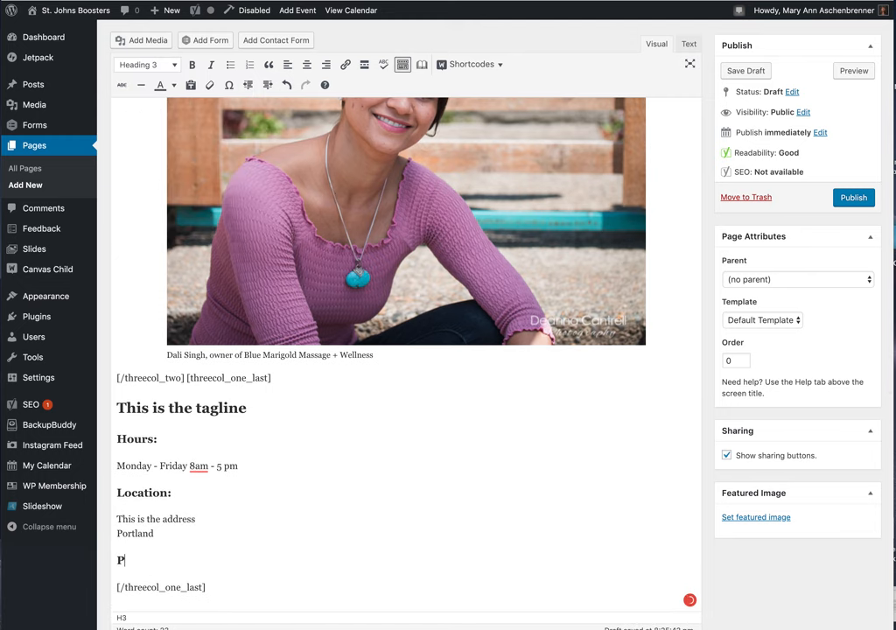
pyautogui.write('hone')
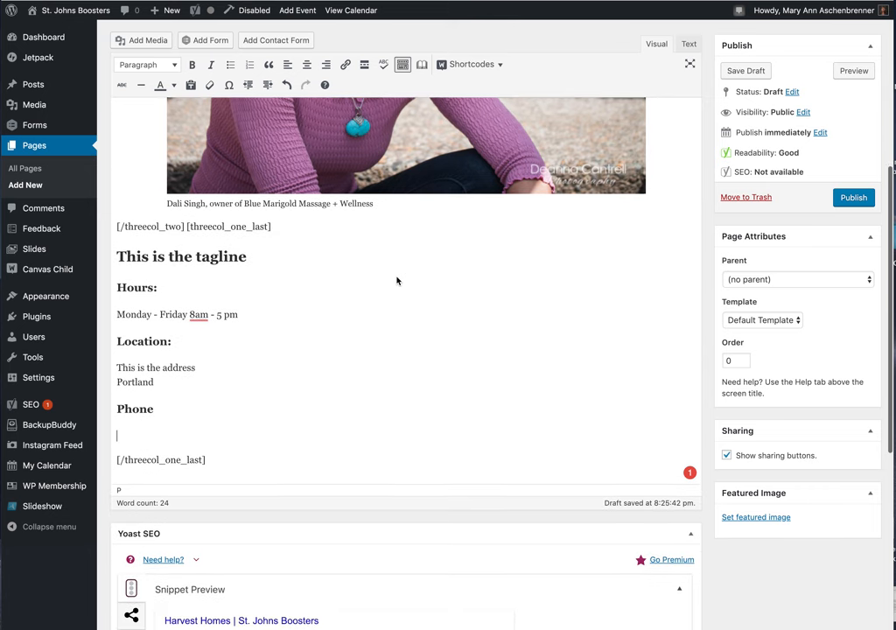
pyautogui.moveTo(368, 283)
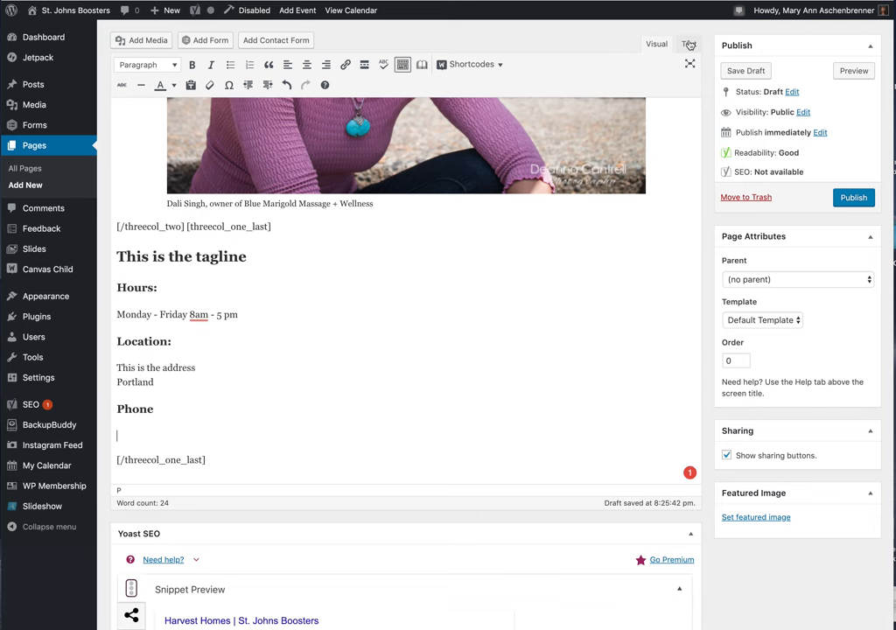
pyautogui.click(688, 44)
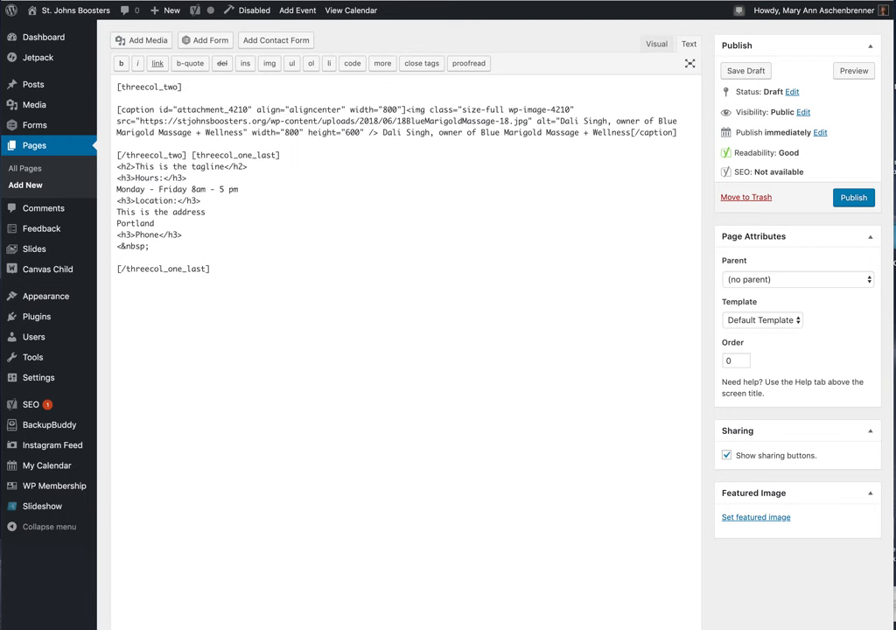
pyautogui.click(149, 246)
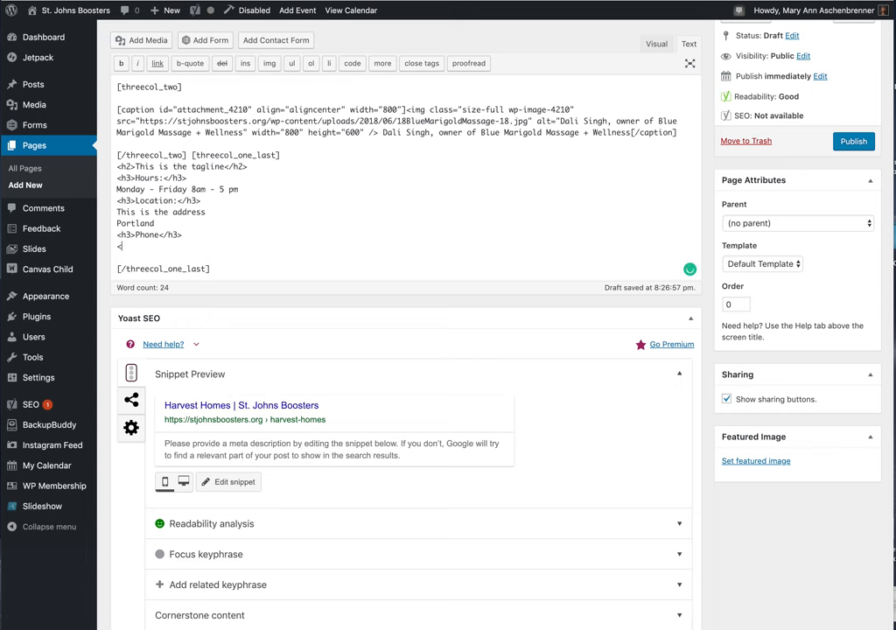
pyautogui.write('a href=')
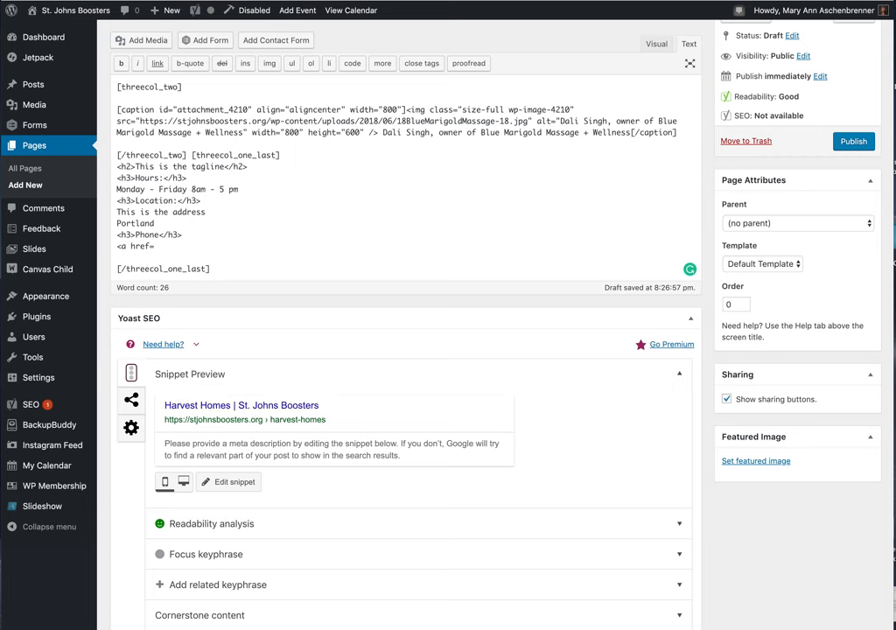
pyautogui.write('"tel:')
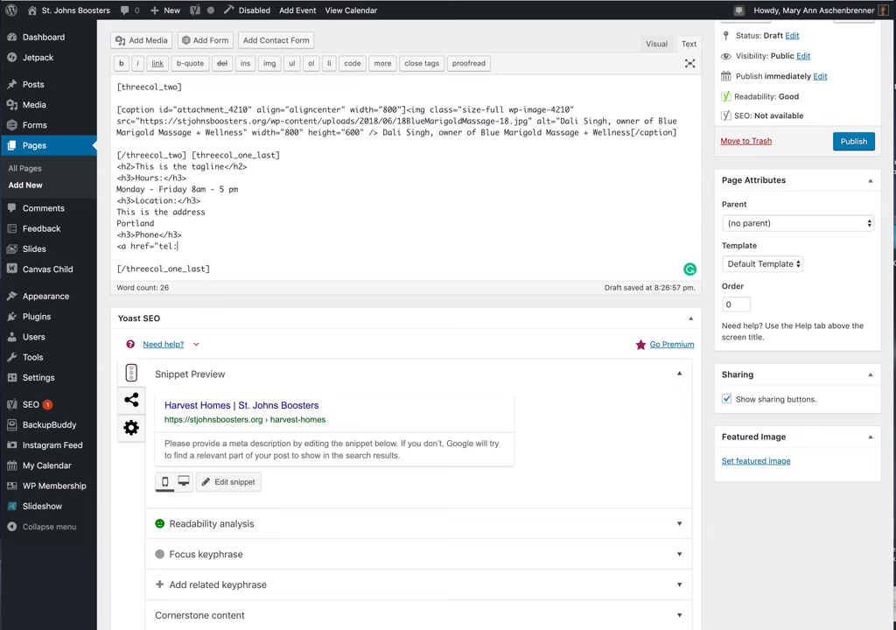
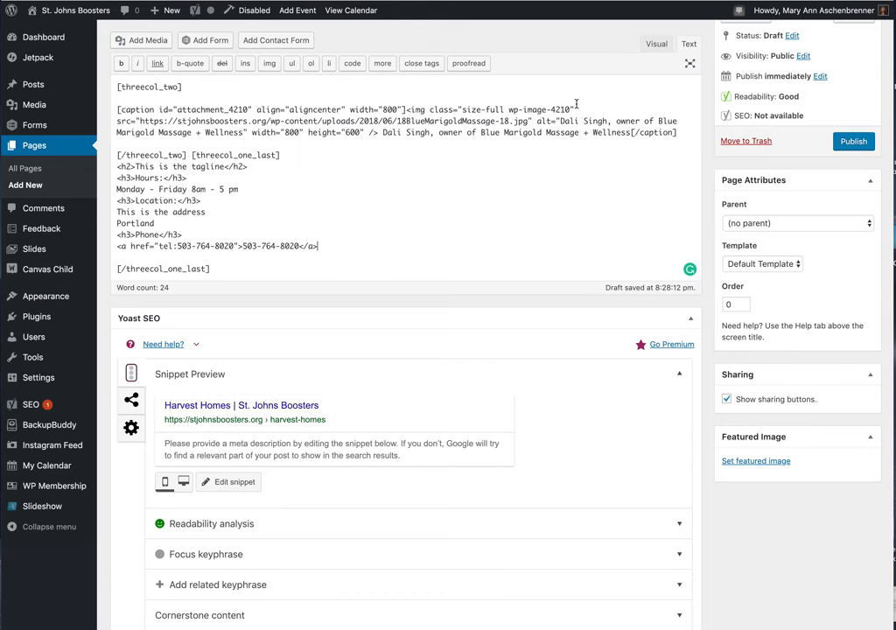
# Format the line after the phone link as an 'Email' Heading 3, then return to Text view.
pyautogui.click(656, 44)
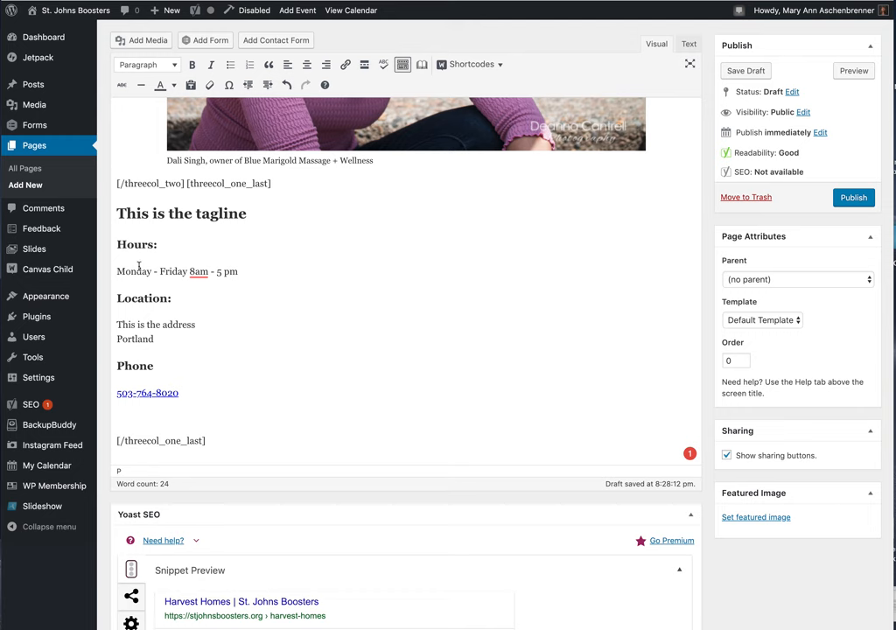
pyautogui.click(146, 64)
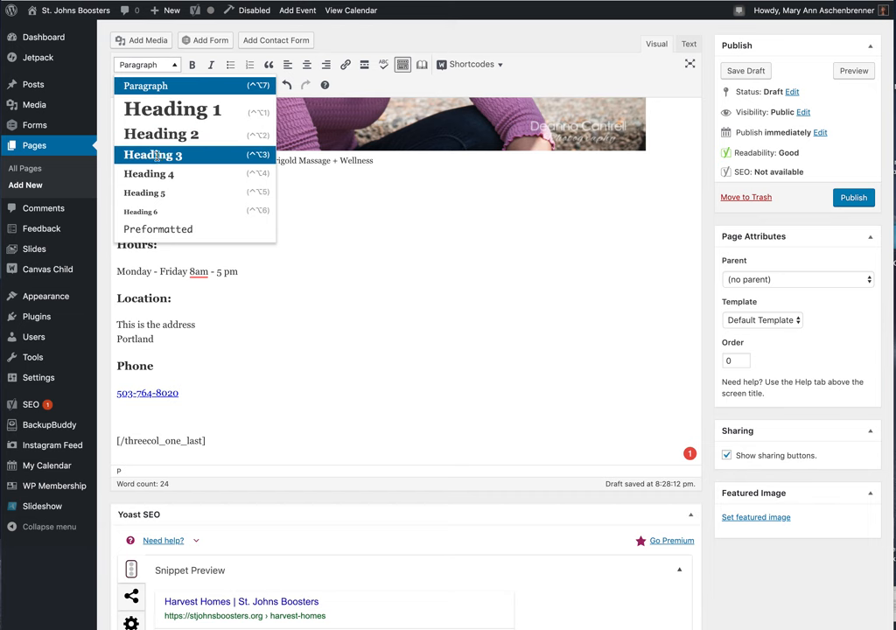
pyautogui.click(153, 155)
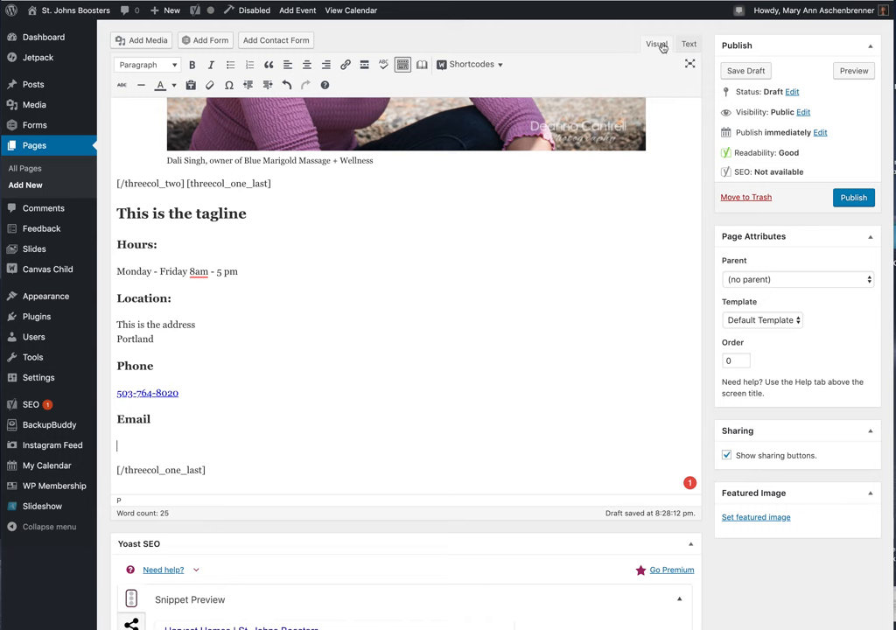
pyautogui.click(688, 43)
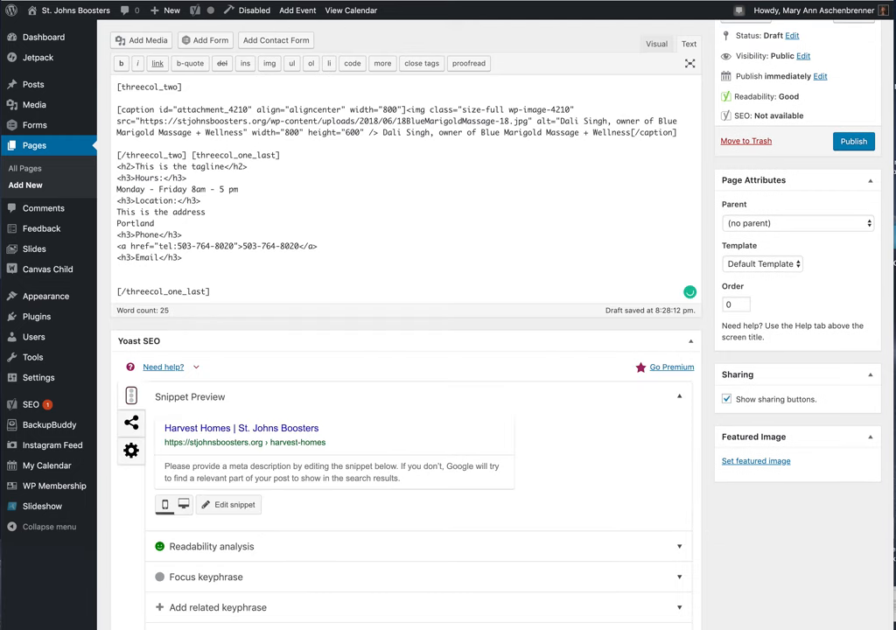
pyautogui.write('<')
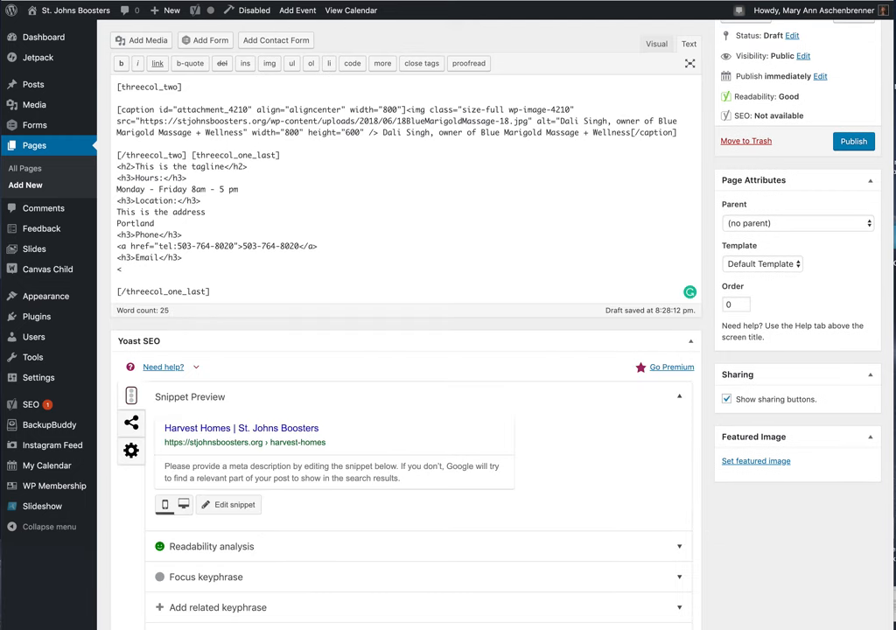
pyautogui.write('a')
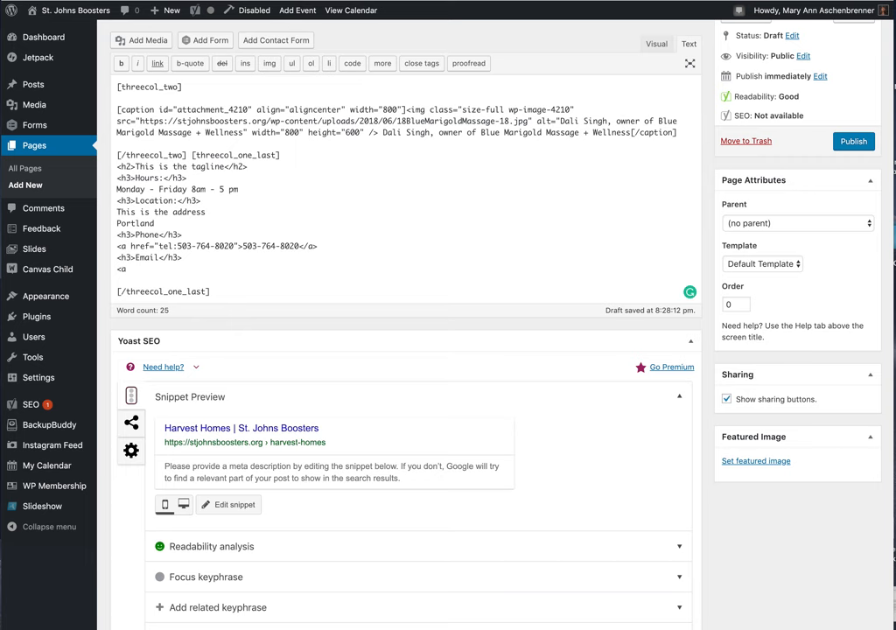
pyautogui.write('href')
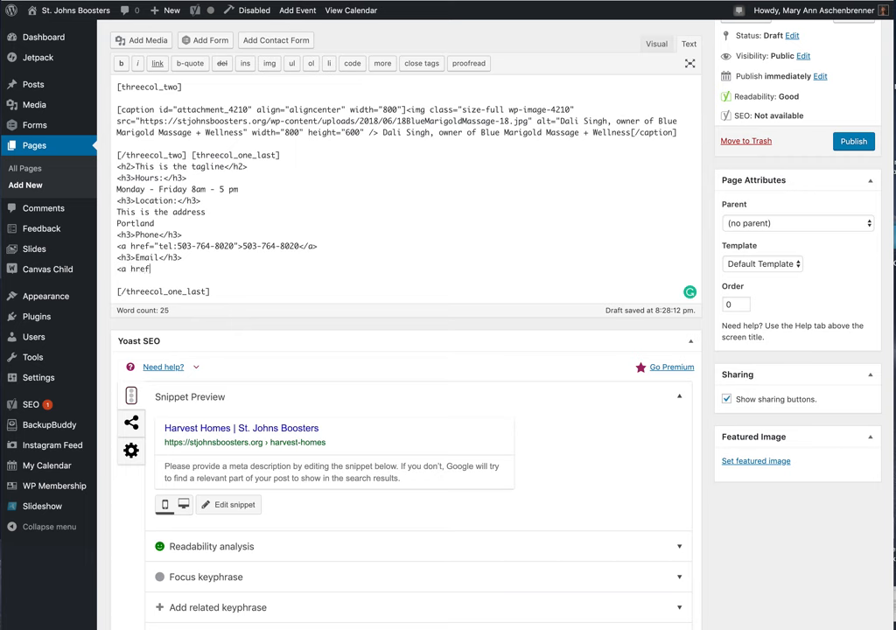
pyautogui.write('="')
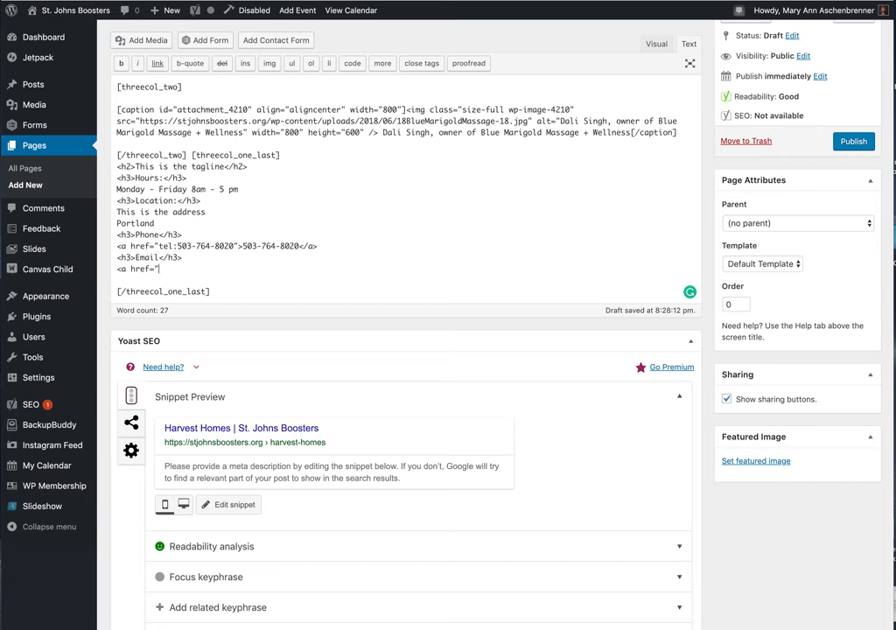
pyautogui.write('mailto:')
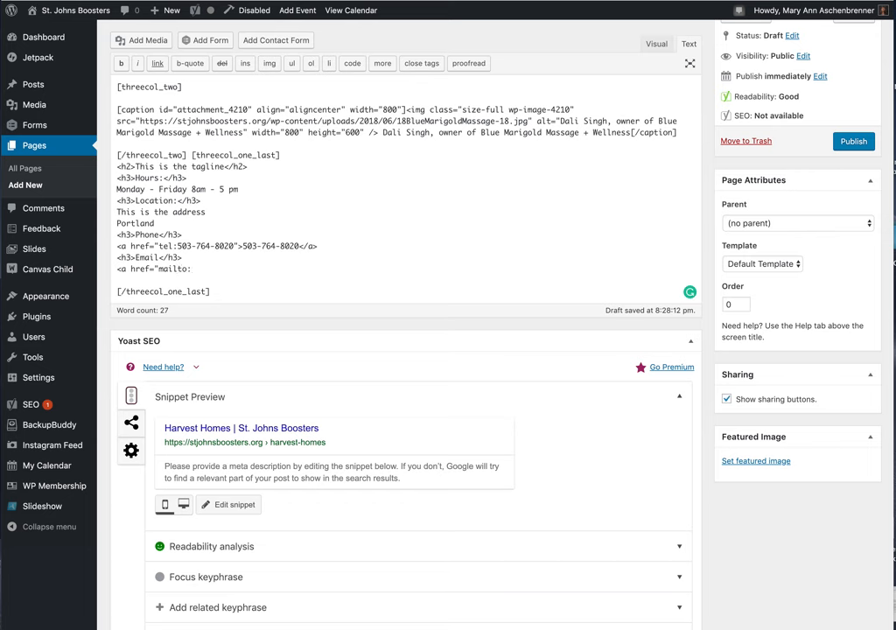
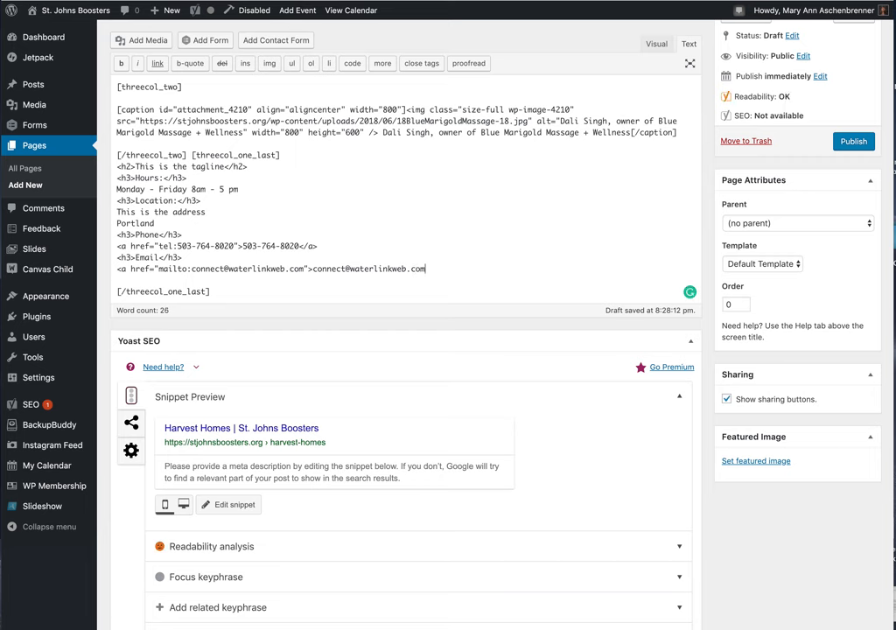
pyautogui.write('</a>')
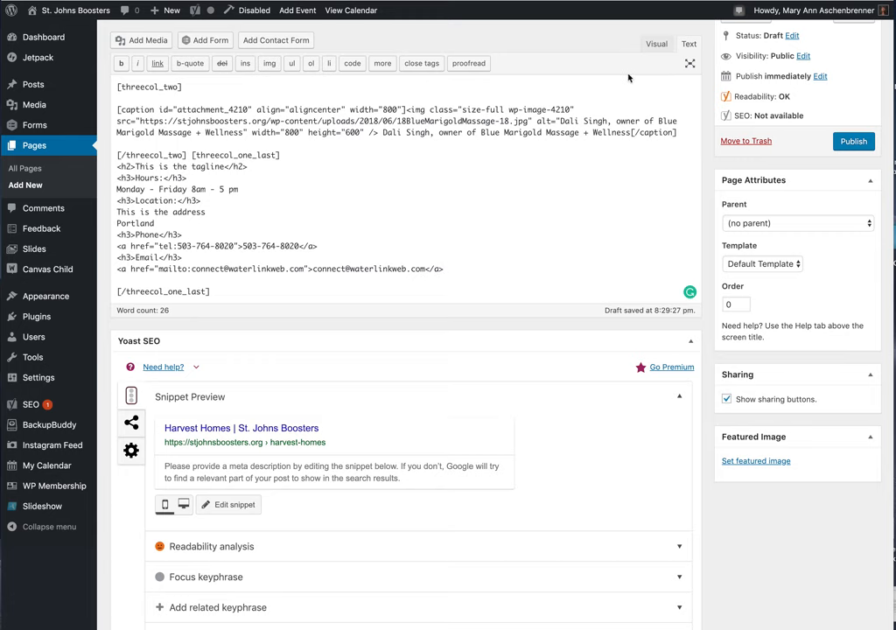
# Switch to the Visual editor and scroll down to the rendered email link.
pyautogui.click(656, 44)
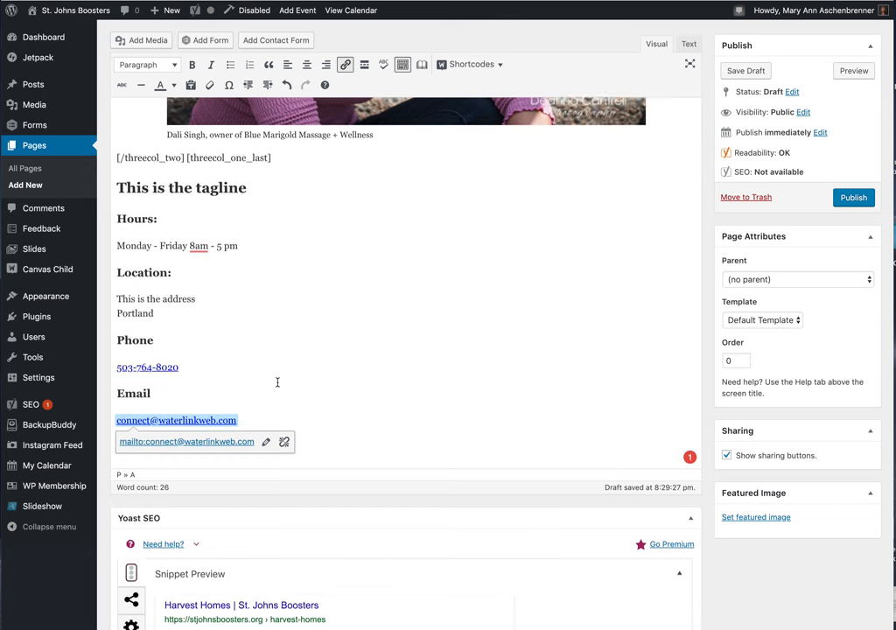
pyautogui.scroll(-3)
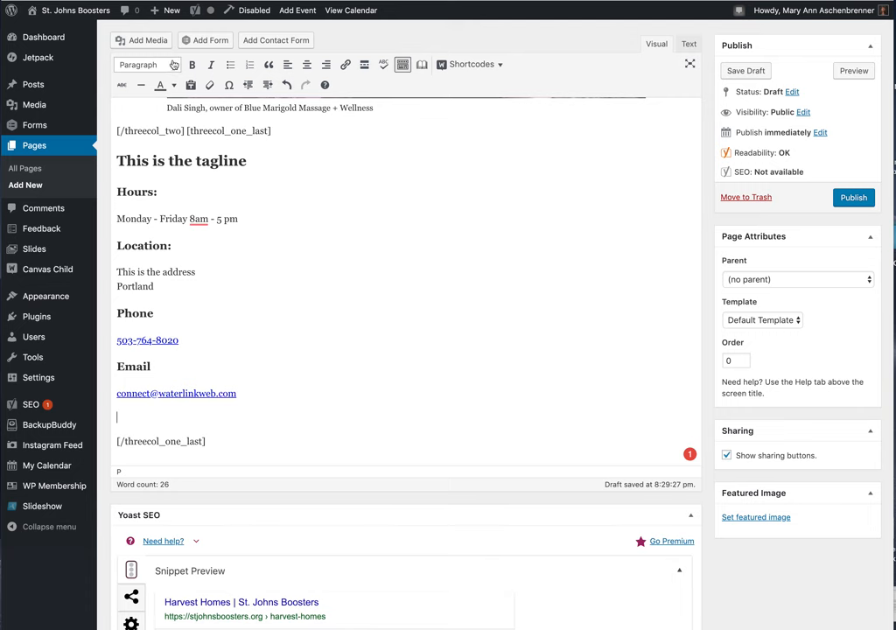
# Format the empty line below the email address as Heading 3.
pyautogui.click(145, 63)
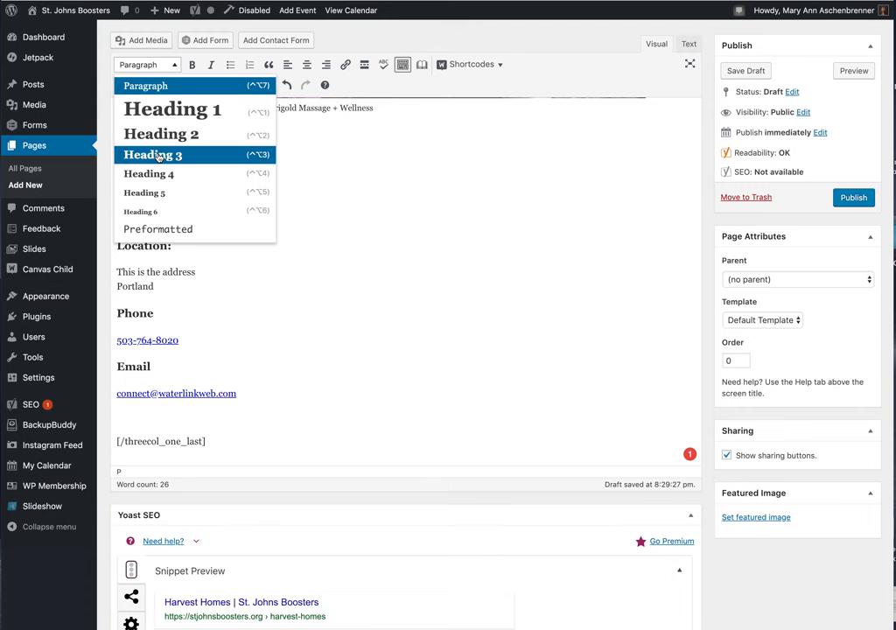
pyautogui.click(152, 155)
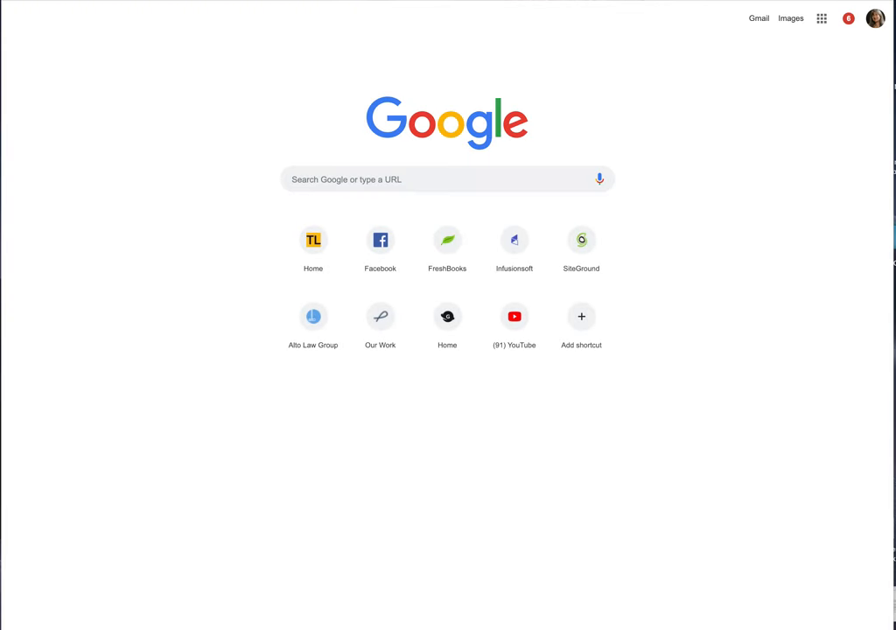
# Go to Facebook in a new tab and open the Waterlink Web page.
pyautogui.write('fa')
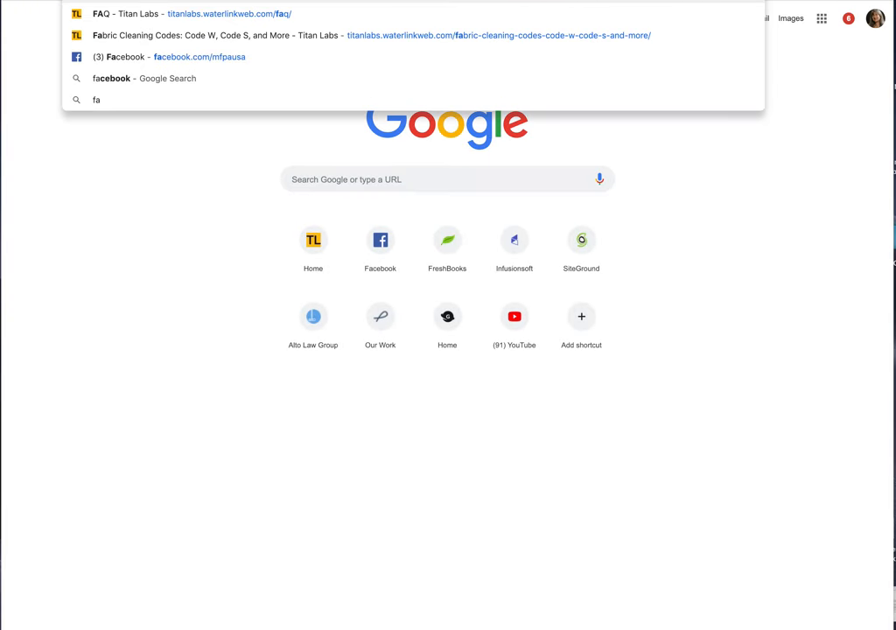
pyautogui.click(199, 56)
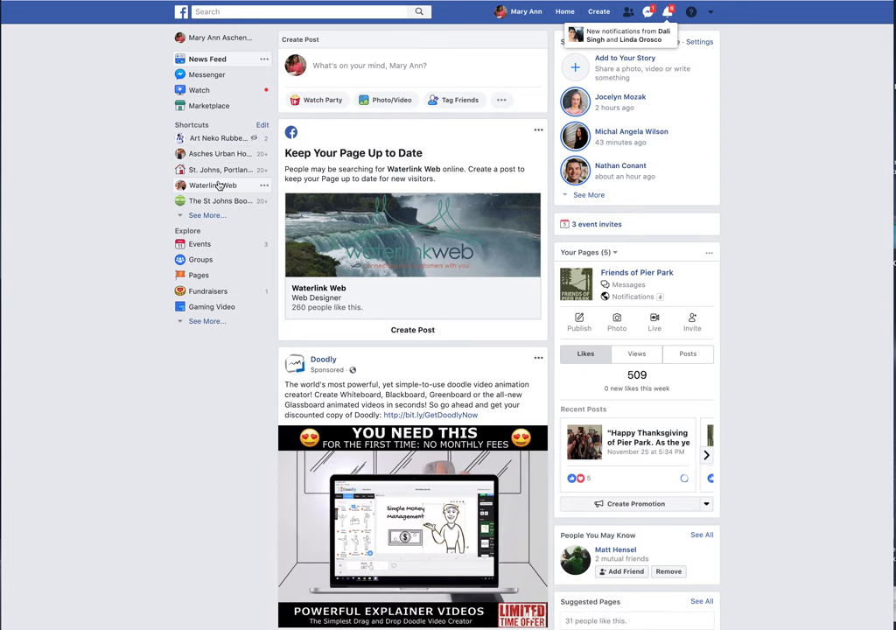
pyautogui.click(213, 185)
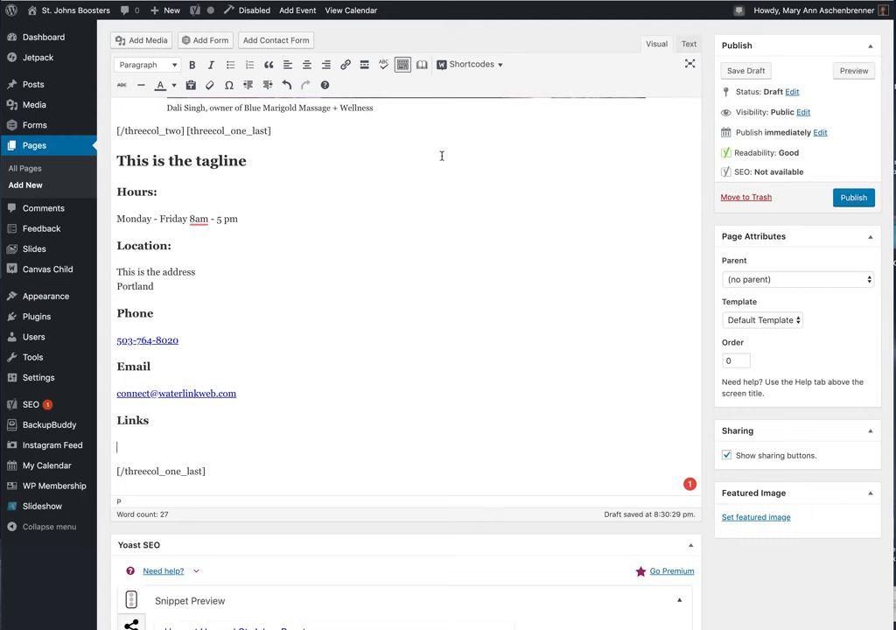
pyautogui.click(470, 64)
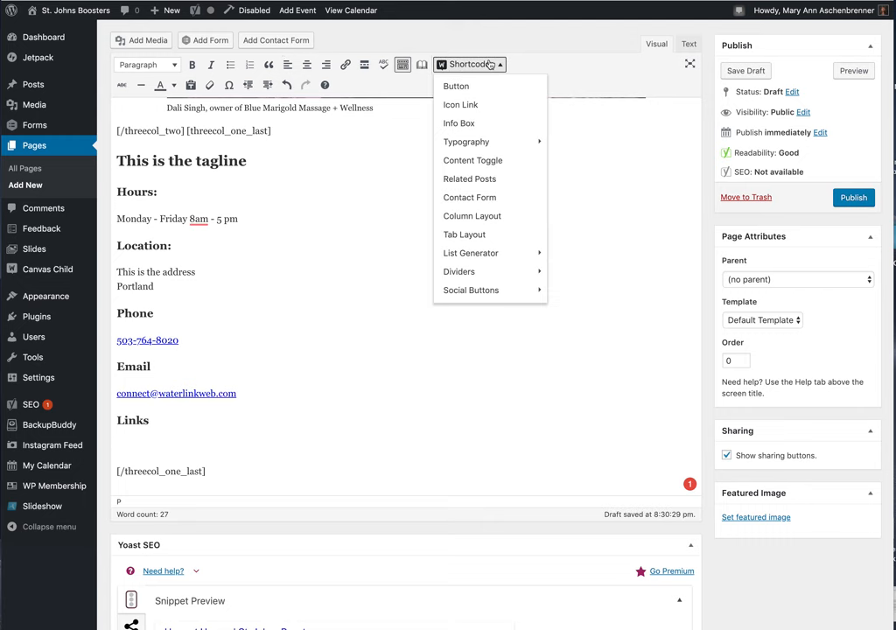
pyautogui.click(456, 86)
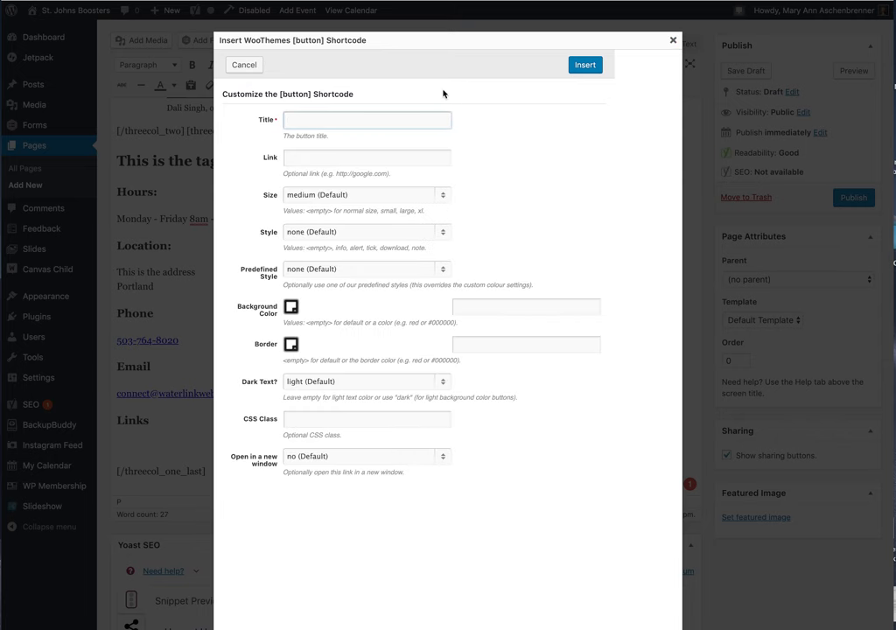
pyautogui.write('Faceb')
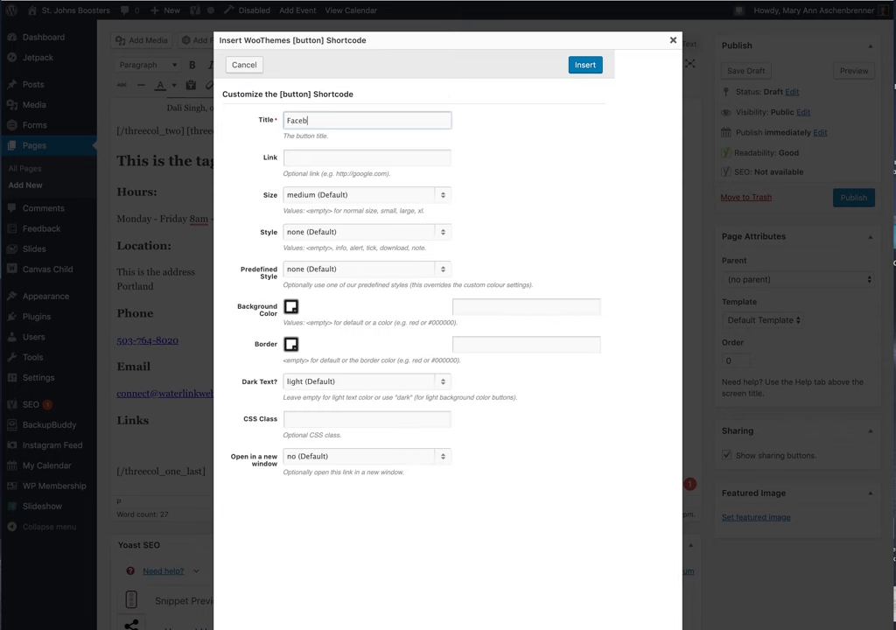
pyautogui.click(366, 157)
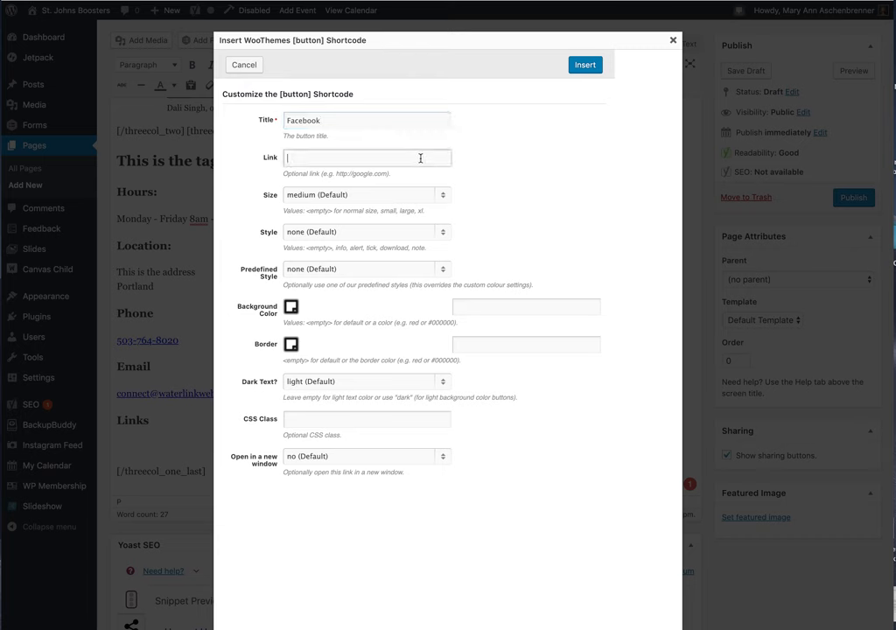
pyautogui.write('https://www.facebook.com/waterlinkweb/')
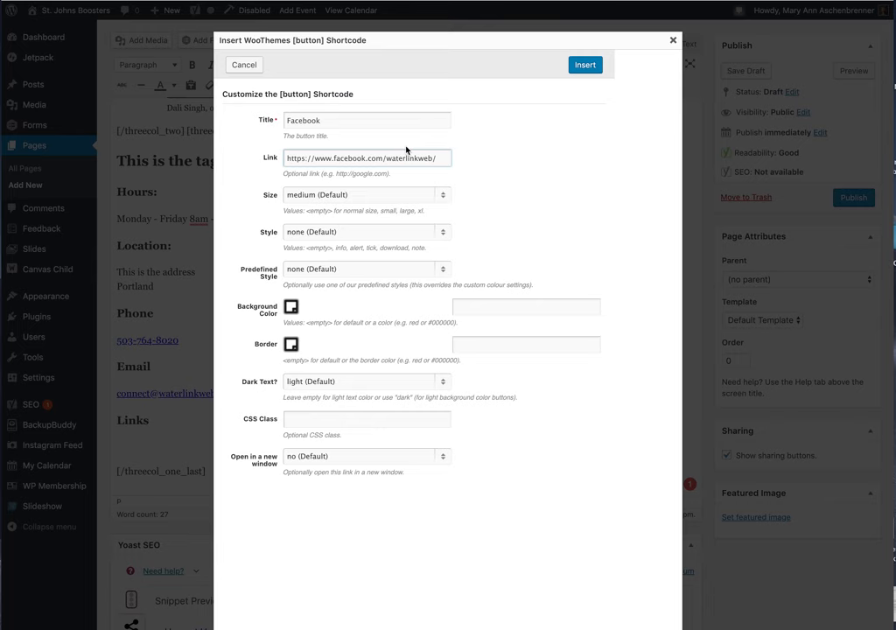
pyautogui.click(584, 64)
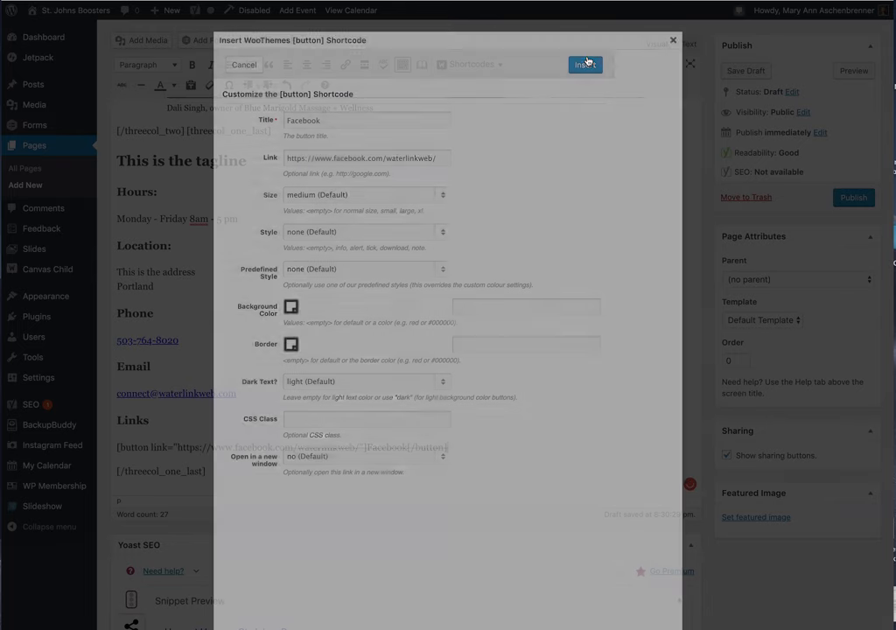
pyautogui.click(584, 64)
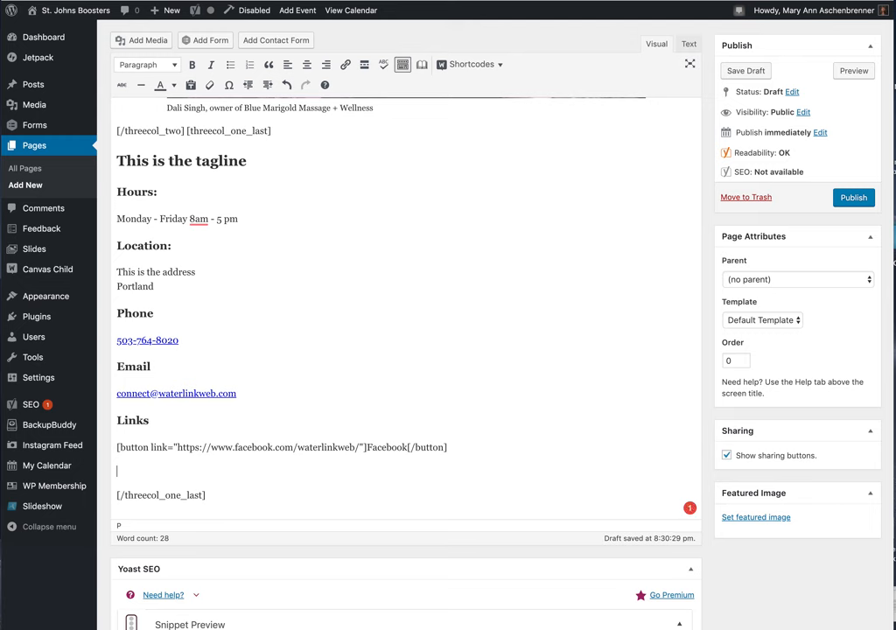
pyautogui.moveTo(541, 68)
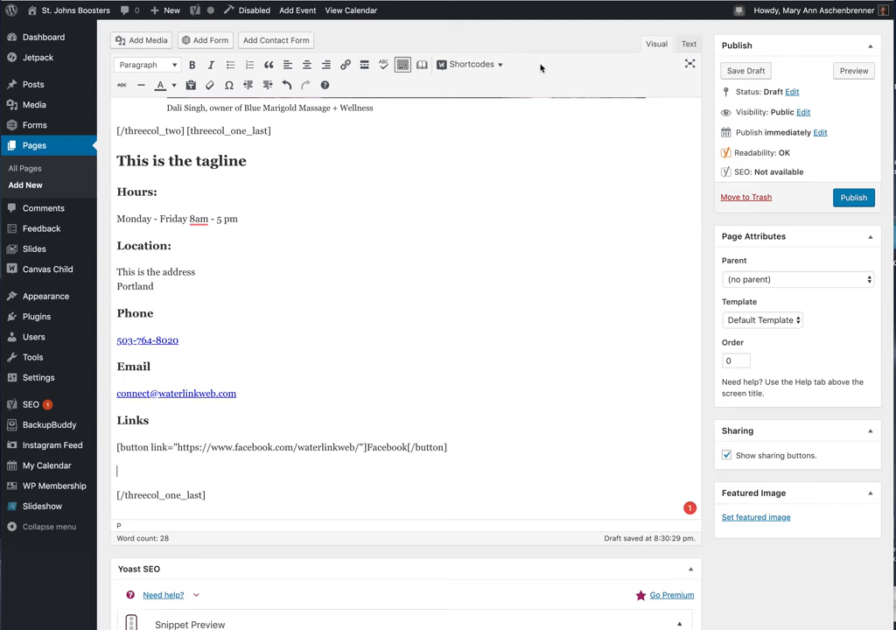
pyautogui.click(470, 64)
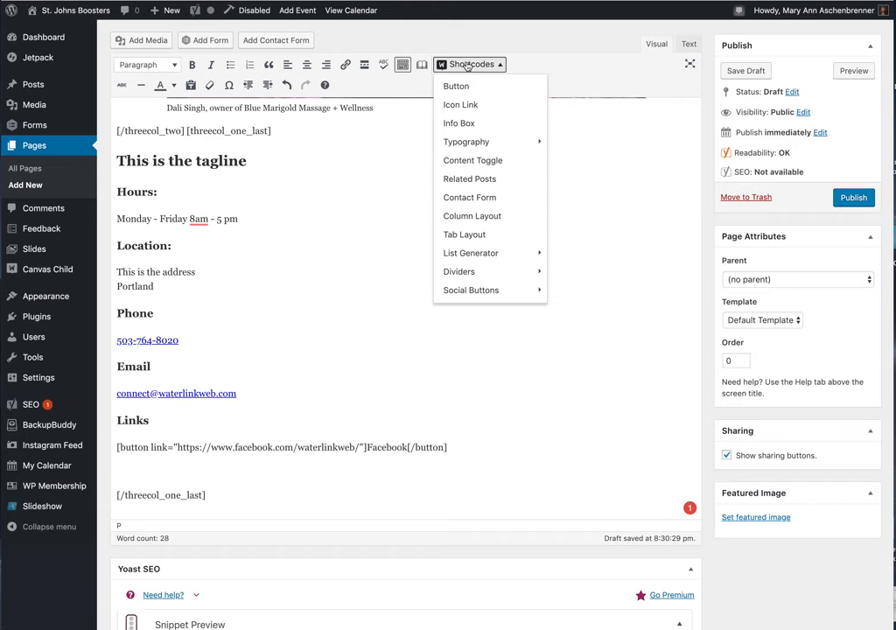
pyautogui.click(456, 86)
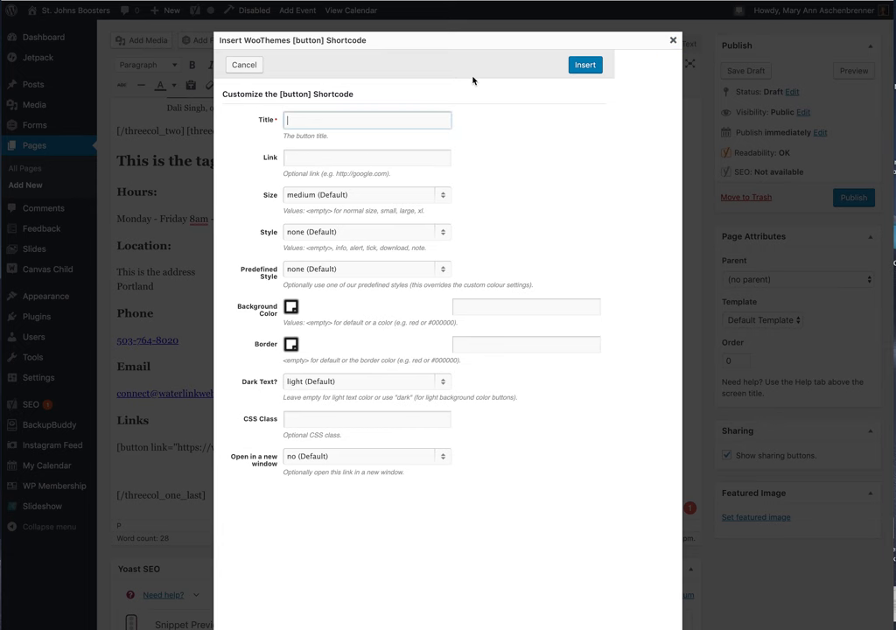
pyautogui.moveTo(332, 136)
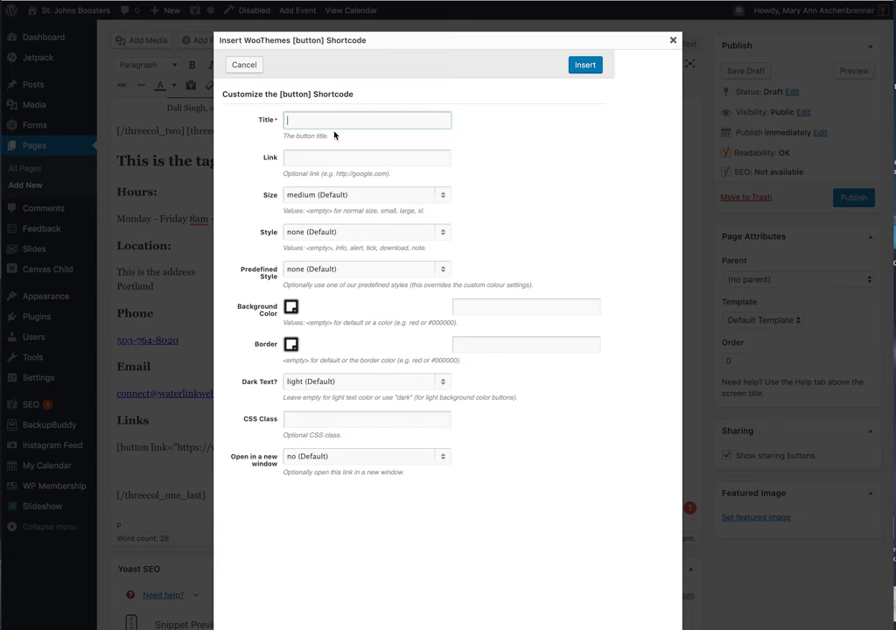
pyautogui.write('Waterlink Web')
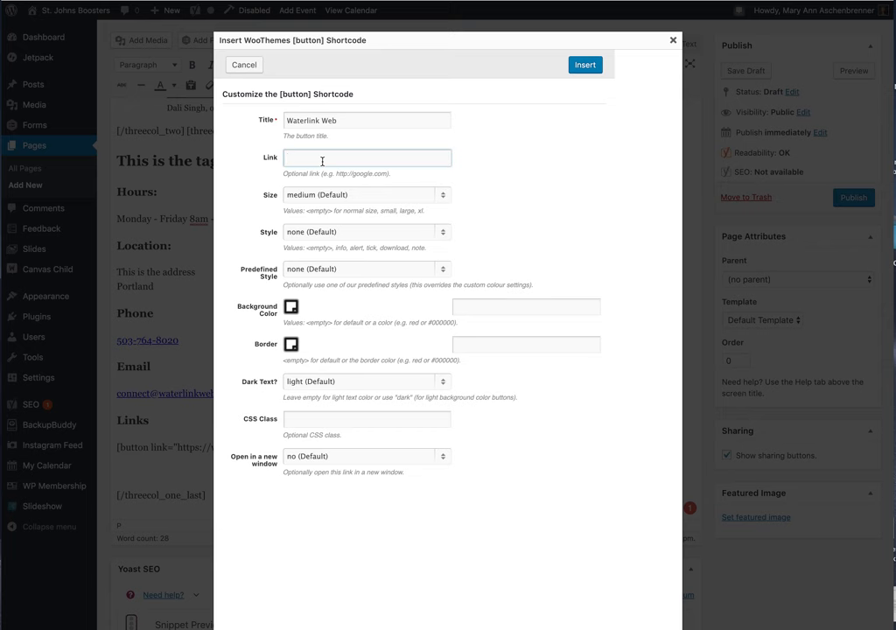
pyautogui.write('https://waterlinkweb.com')
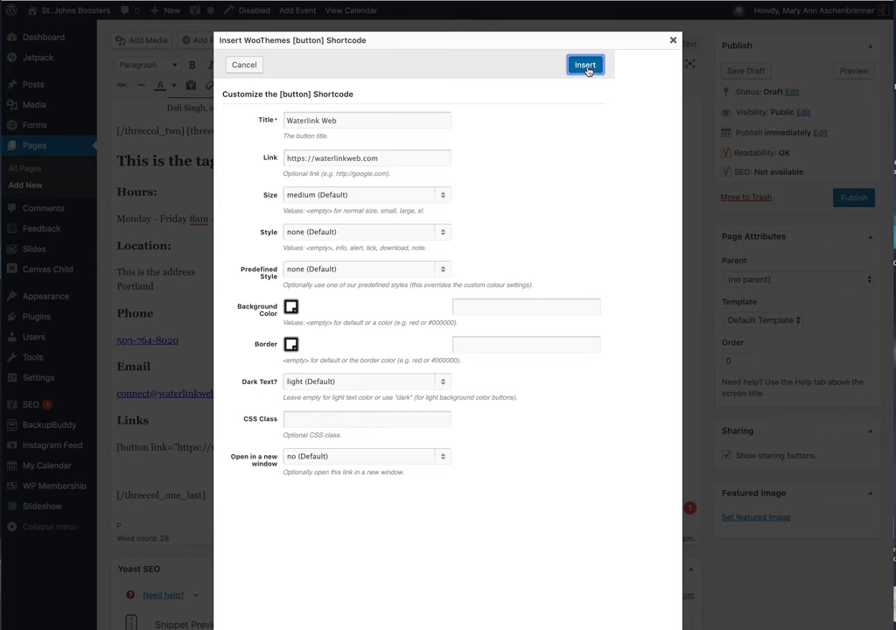
pyautogui.click(585, 65)
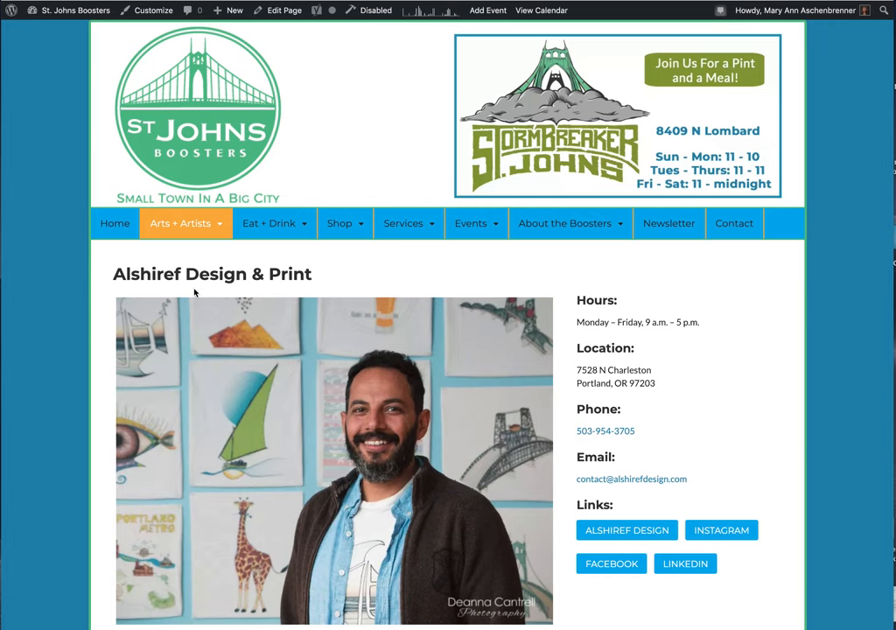
pyautogui.scroll(-3)
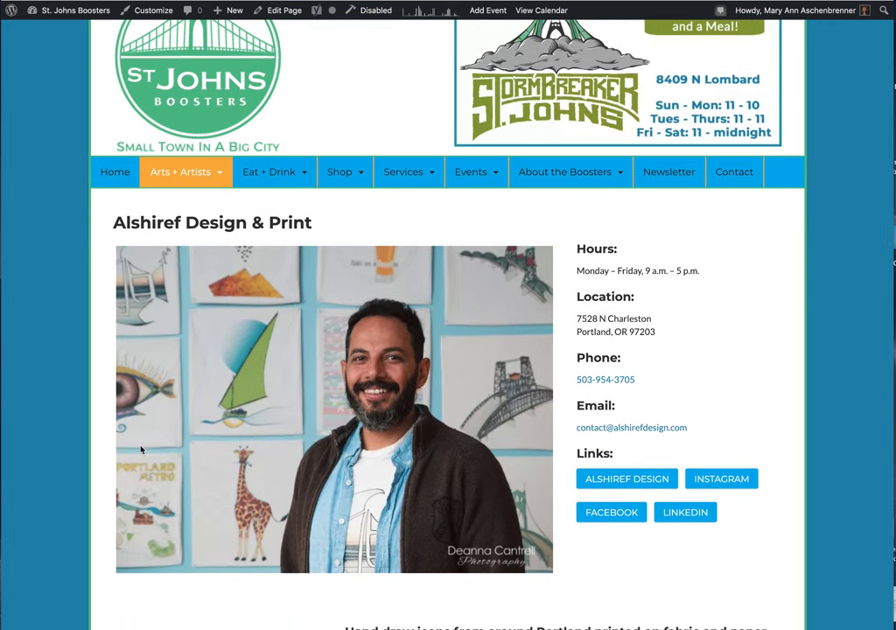
pyautogui.moveTo(440, 281)
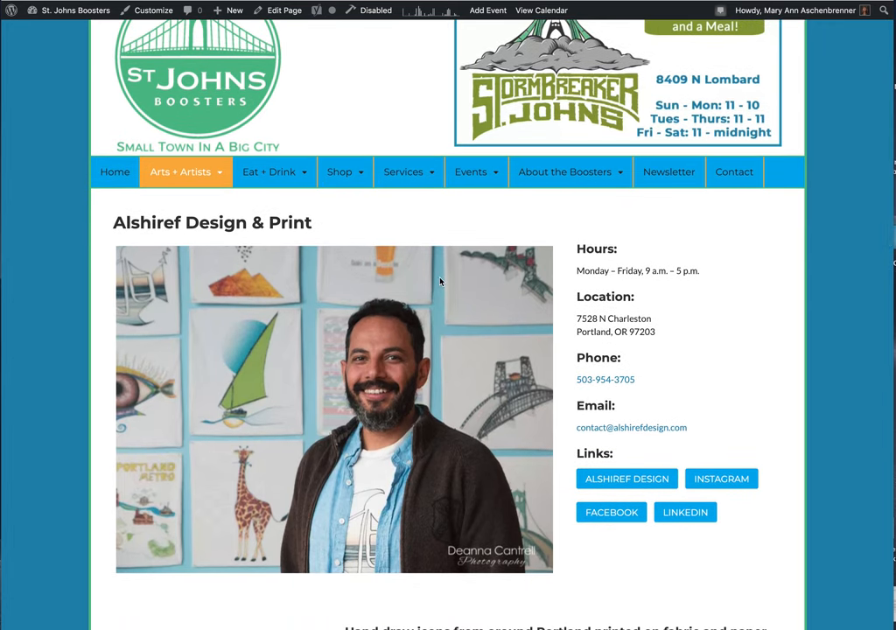
pyautogui.scroll(-3)
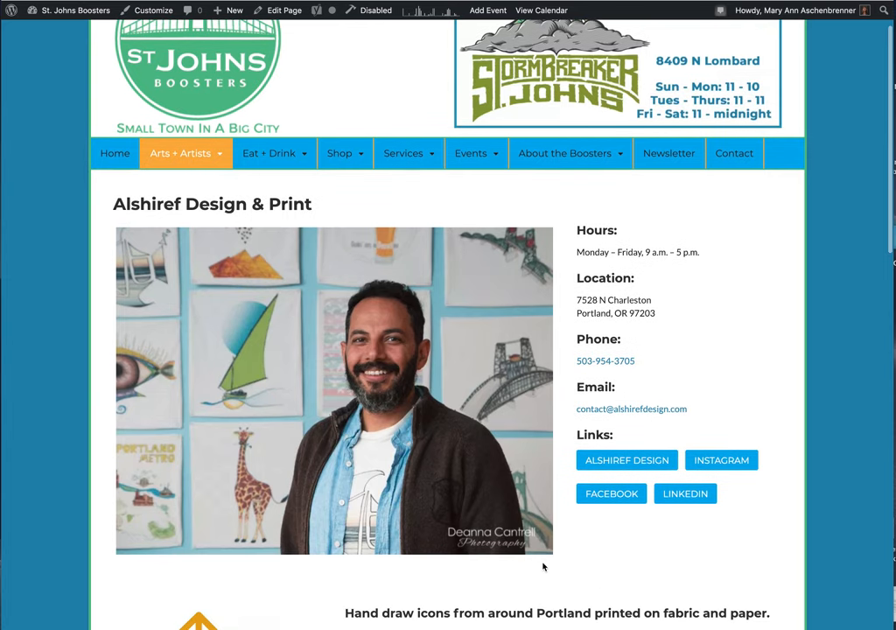
pyautogui.scroll(-3)
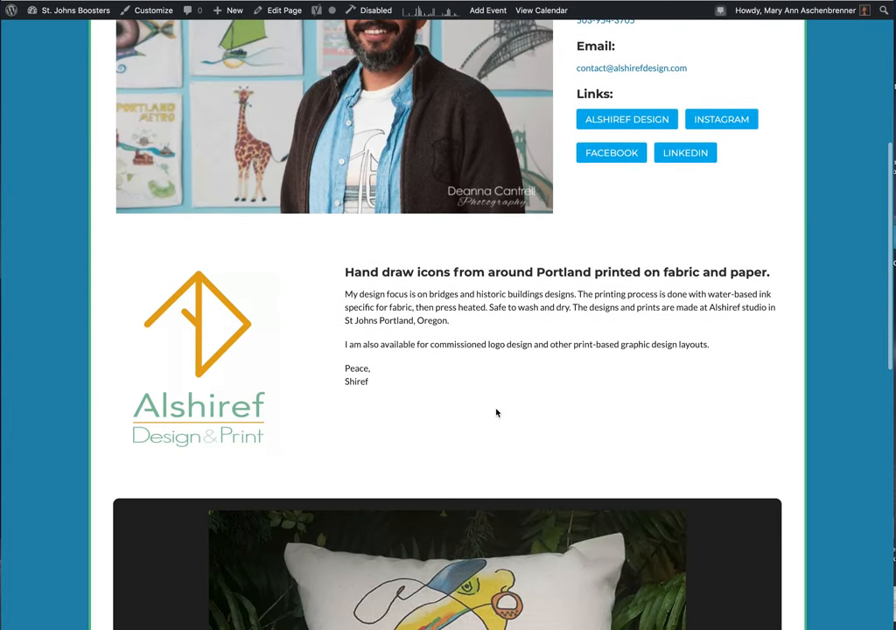
pyautogui.scroll(-3)
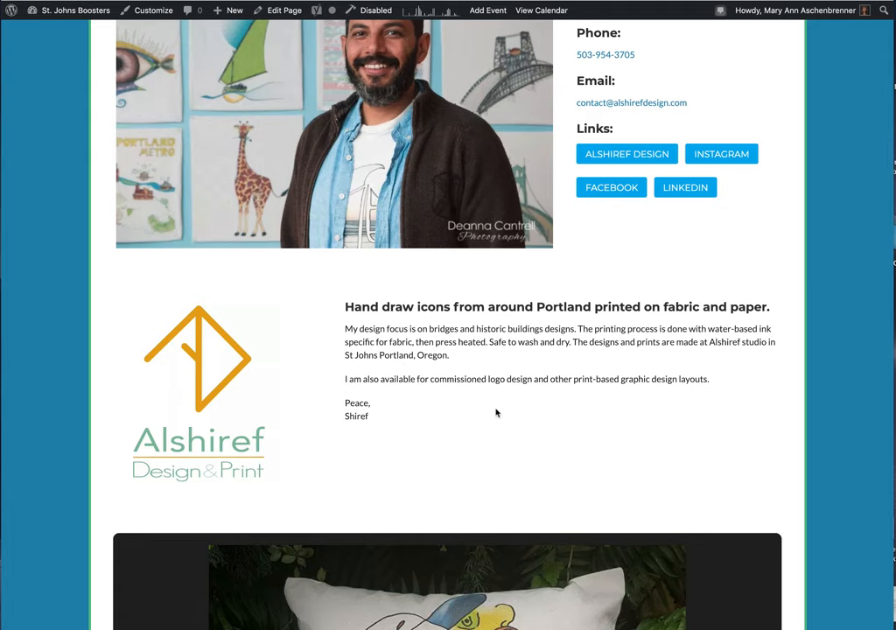
pyautogui.scroll(-3)
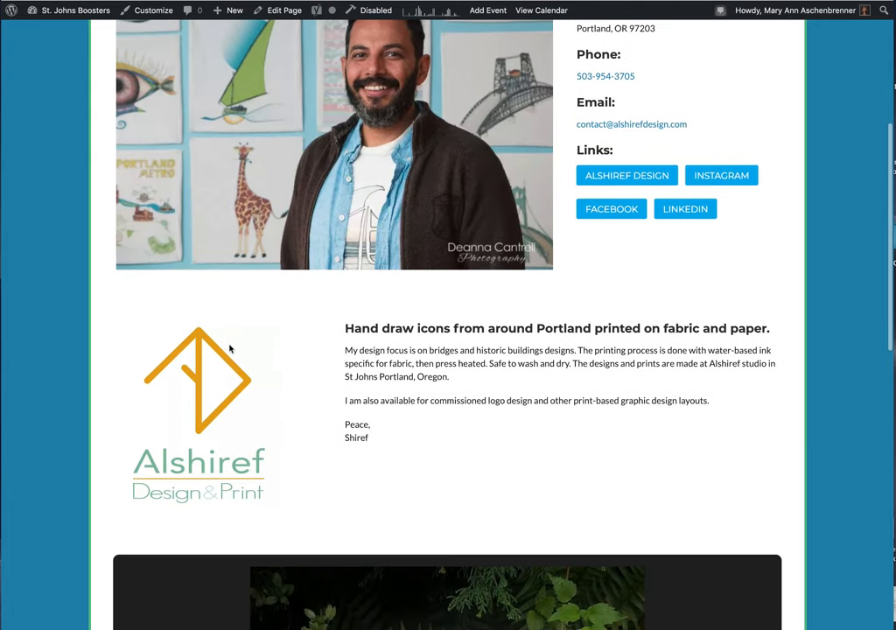
pyautogui.moveTo(284, 386)
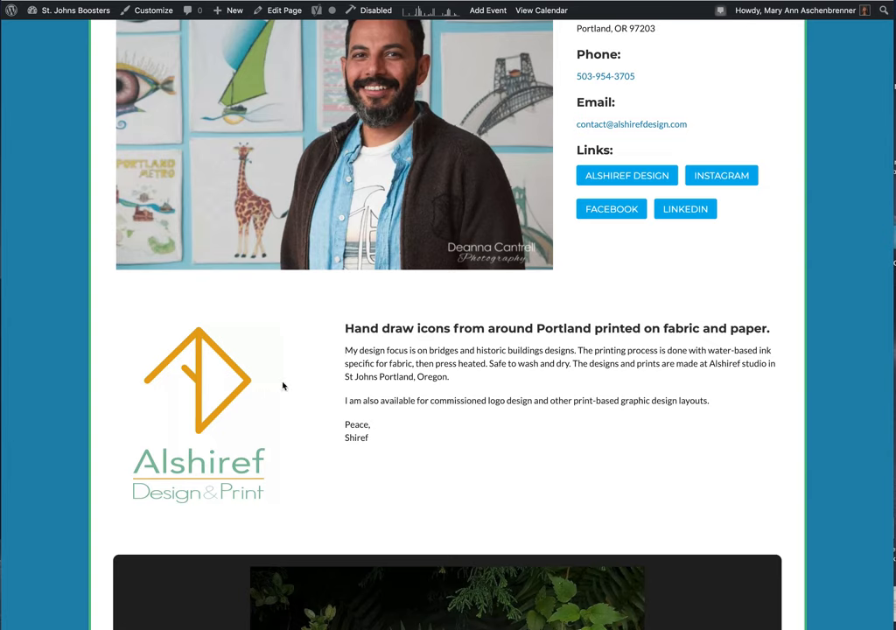
pyautogui.scroll(-3)
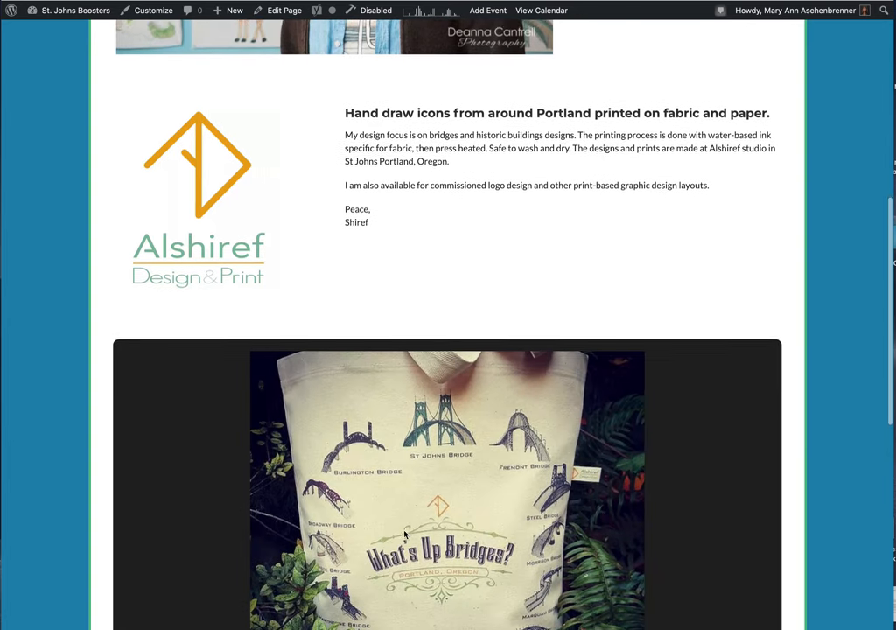
pyautogui.scroll(-3)
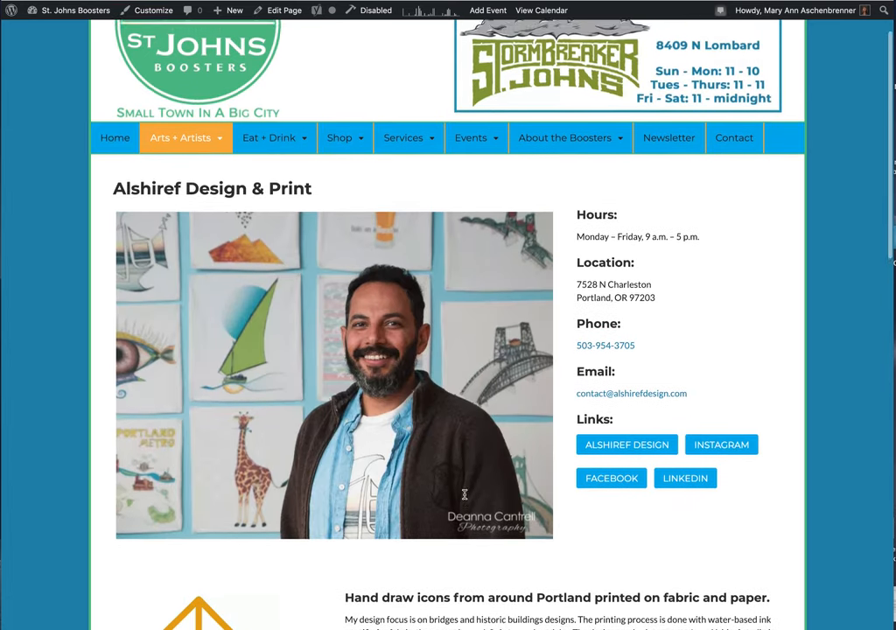
pyautogui.click(340, 139)
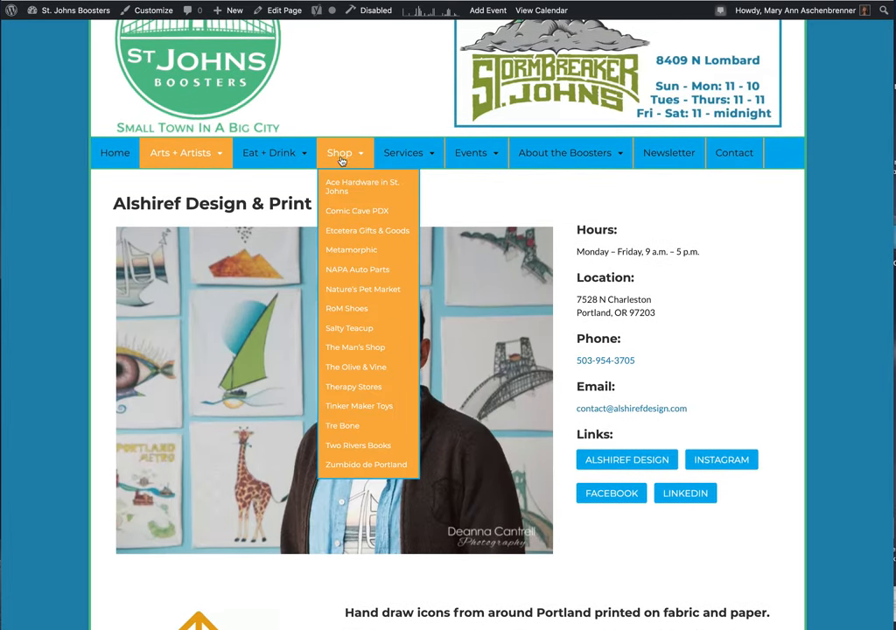
pyautogui.click(361, 187)
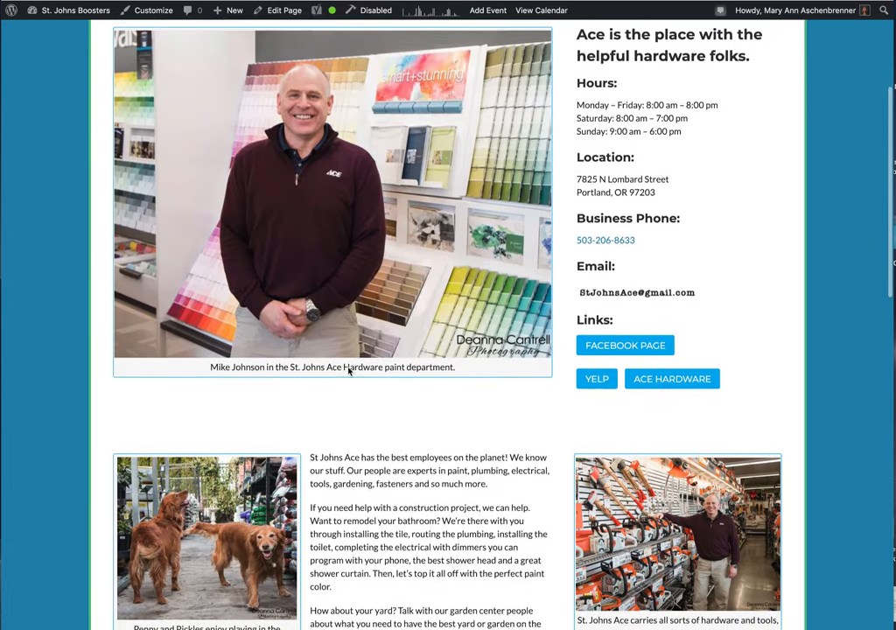
pyautogui.scroll(-3)
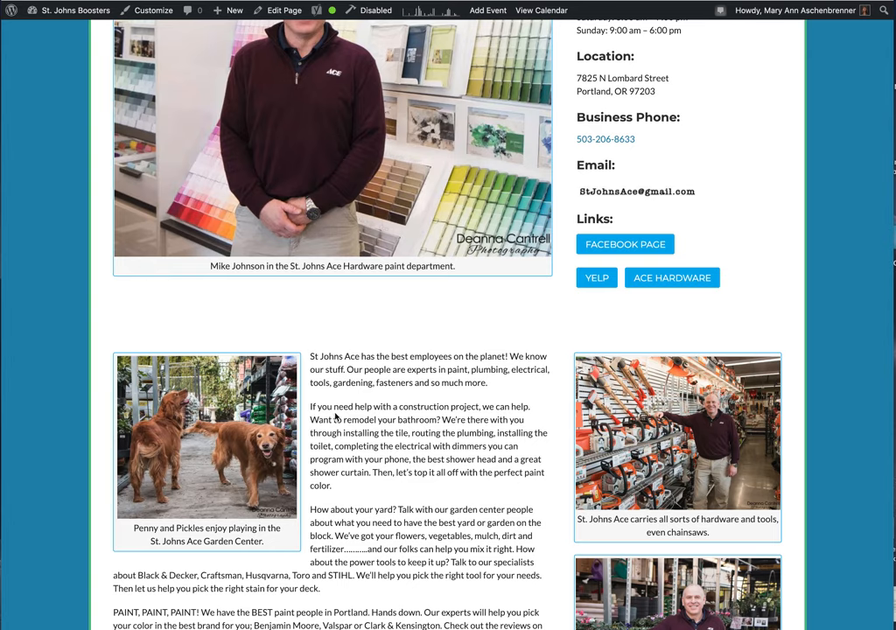
pyautogui.scroll(-3)
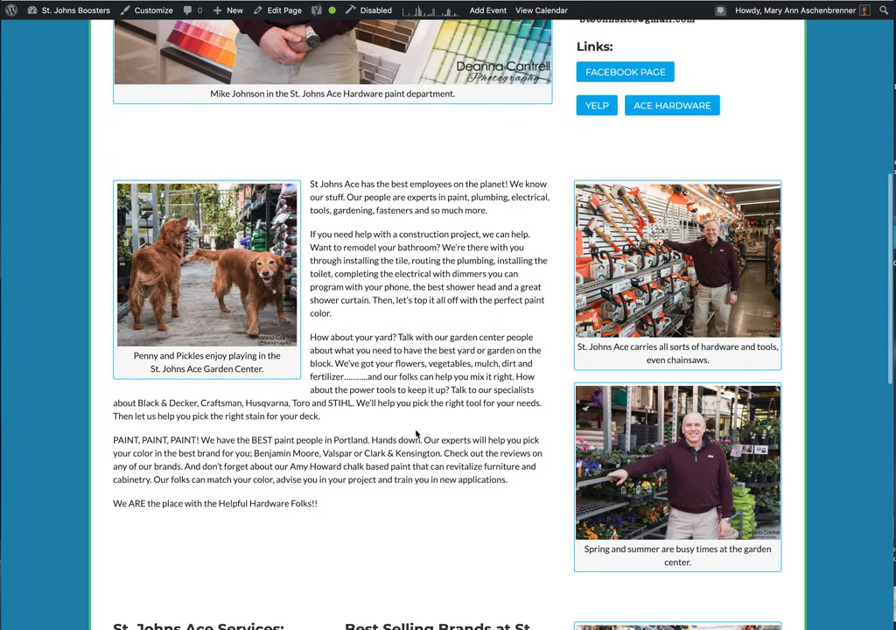
pyautogui.scroll(-3)
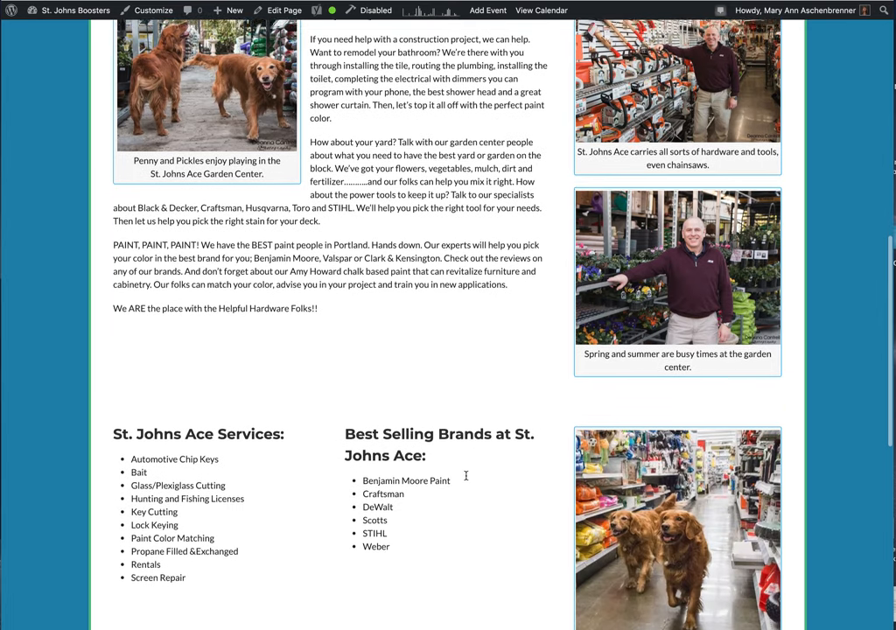
pyautogui.scroll(-3)
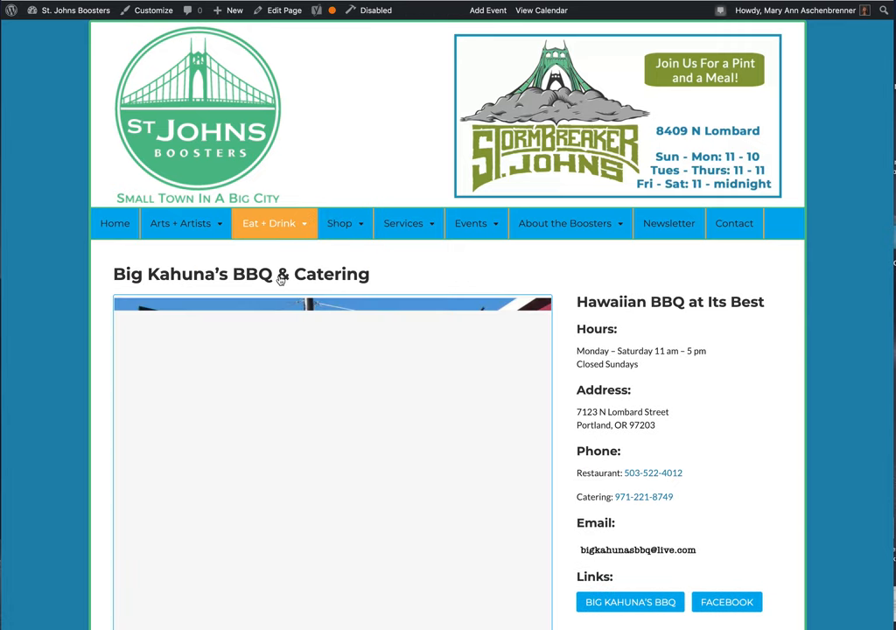
pyautogui.scroll(-3)
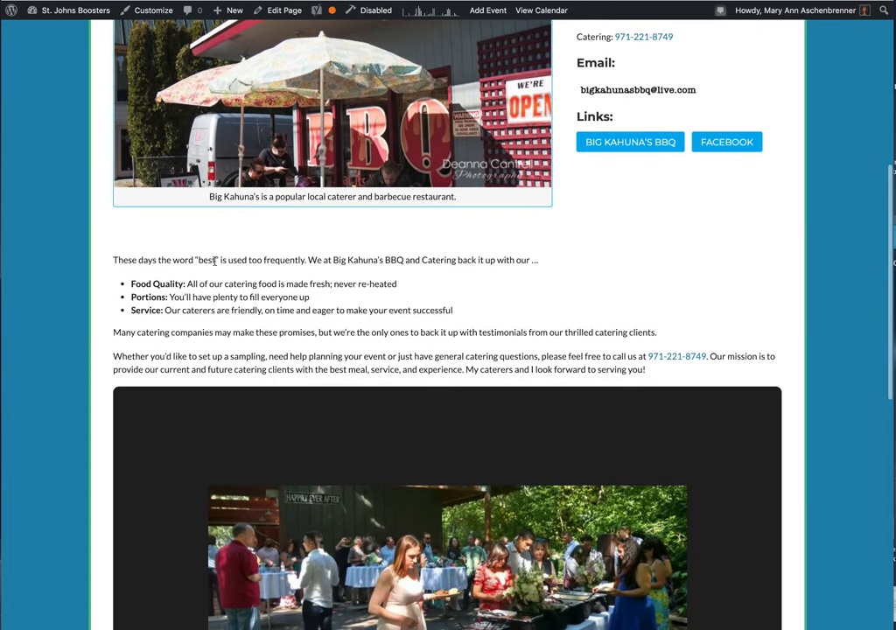
pyautogui.scroll(-3)
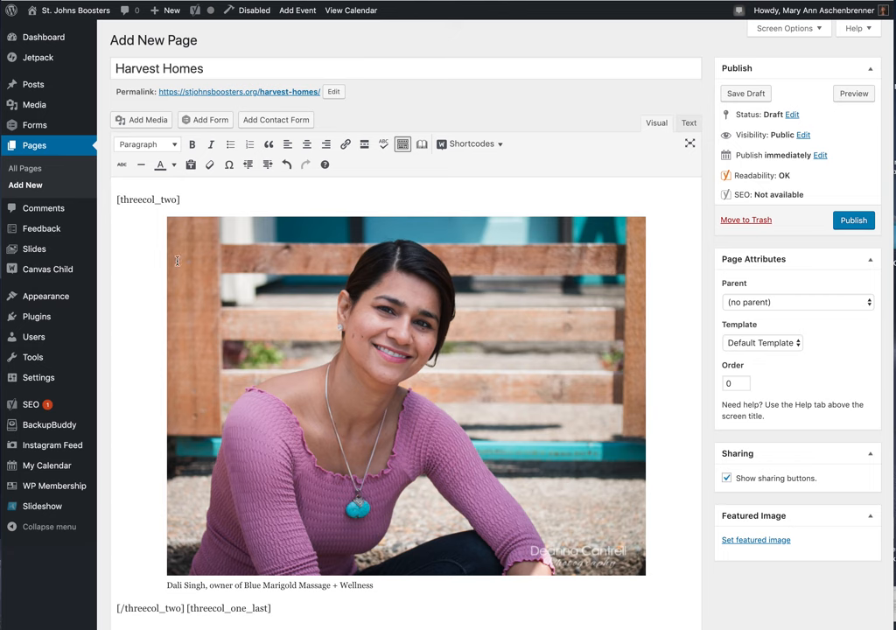
# Scroll to the end of the Harvest Homes content and set the cursor below it.
pyautogui.scroll(-3)
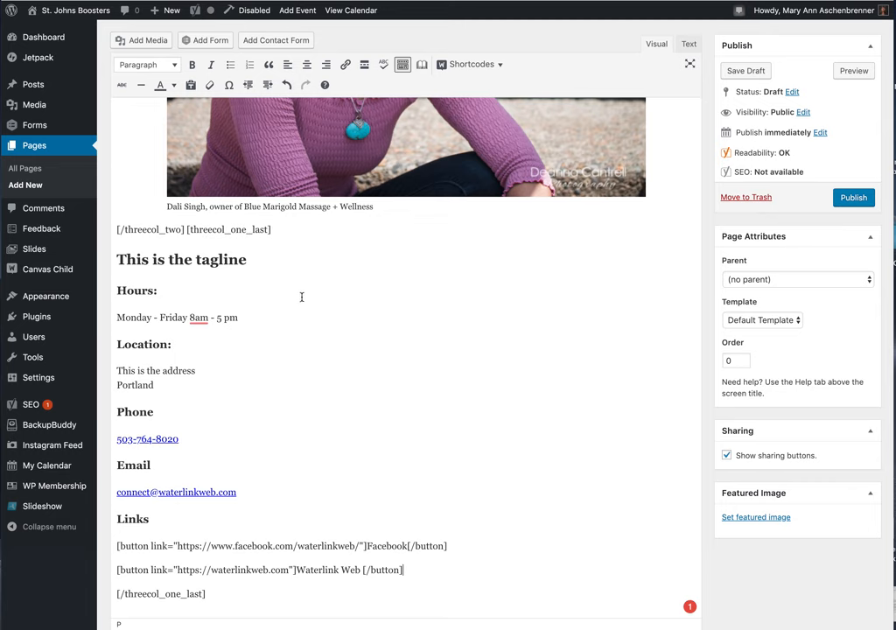
pyautogui.scroll(-3)
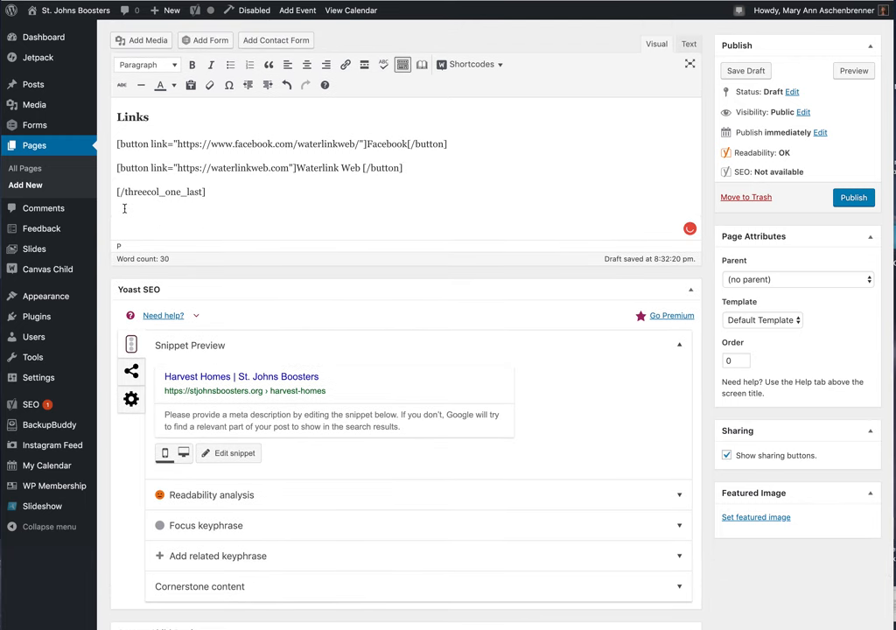
pyautogui.click(469, 64)
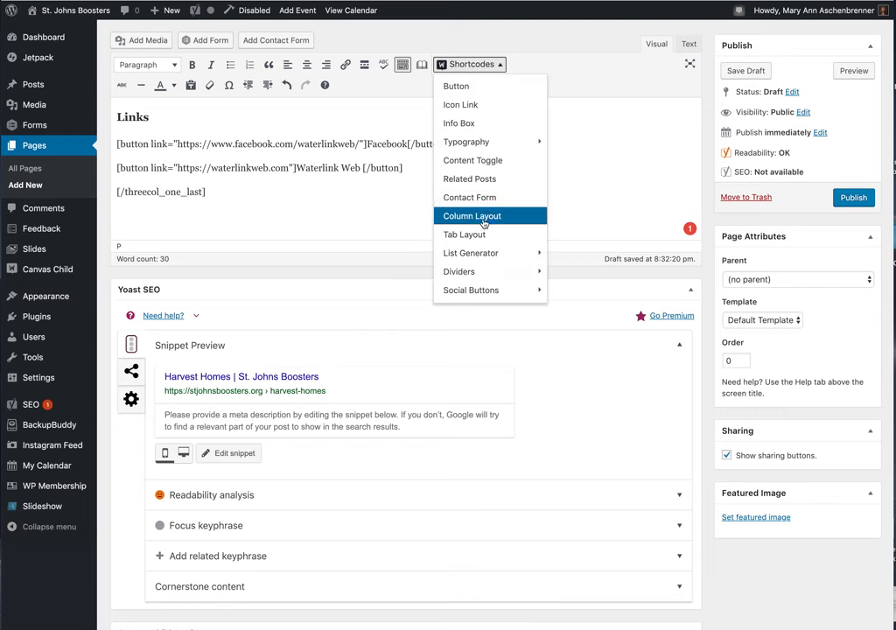
# Insert a 3-column layout with 2/3 and 1/3 columns, and begin typing 'This'.
pyautogui.click(472, 216)
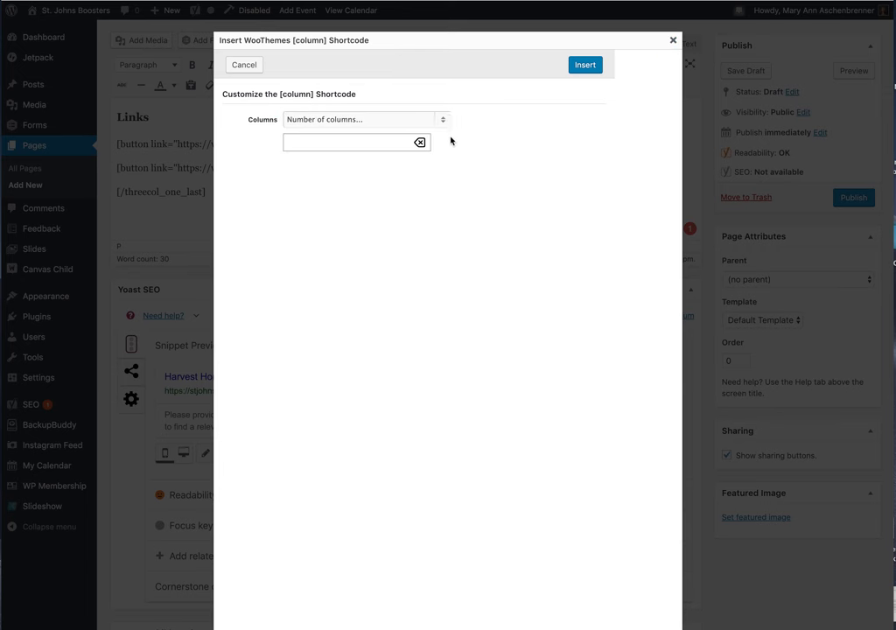
pyautogui.click(359, 119)
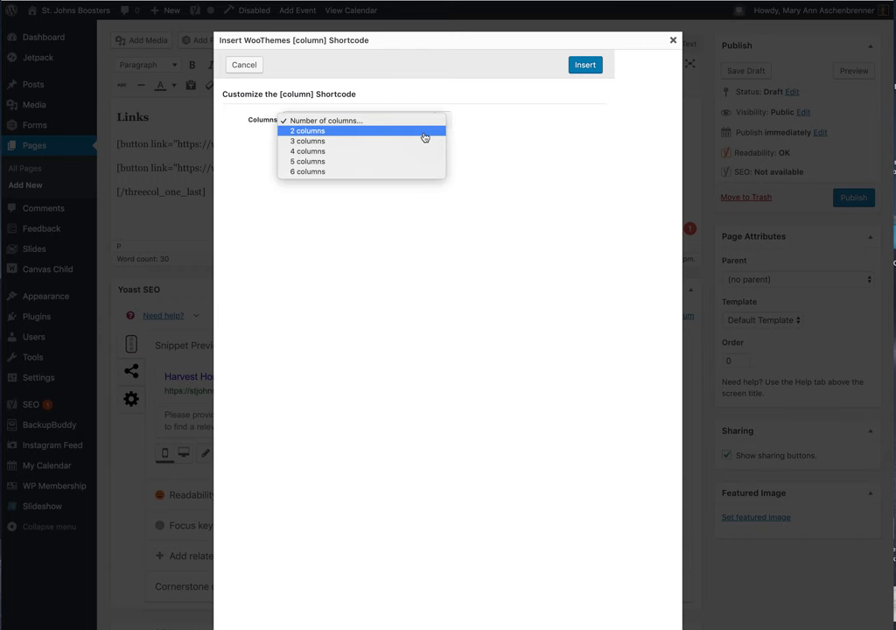
pyautogui.click(306, 141)
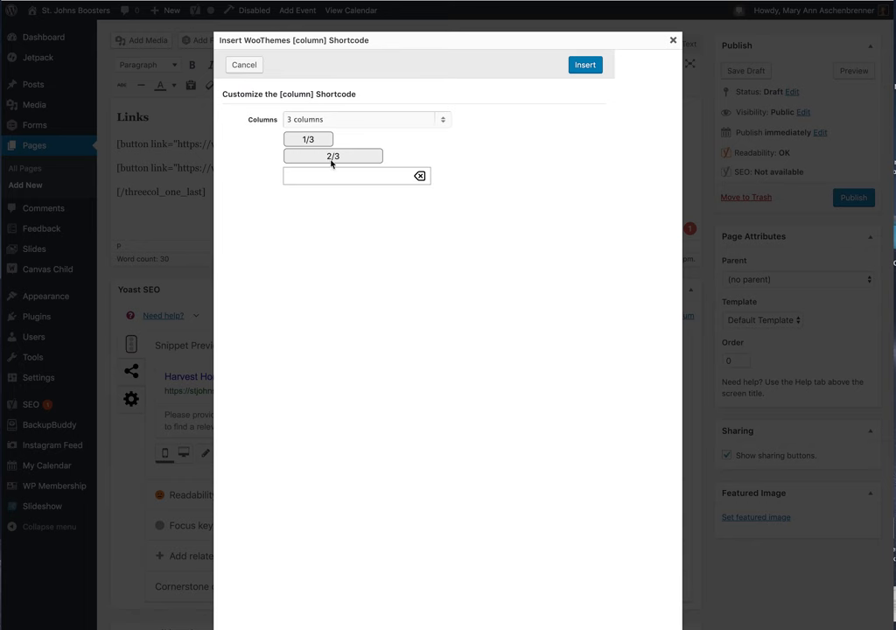
pyautogui.write('XX | X')
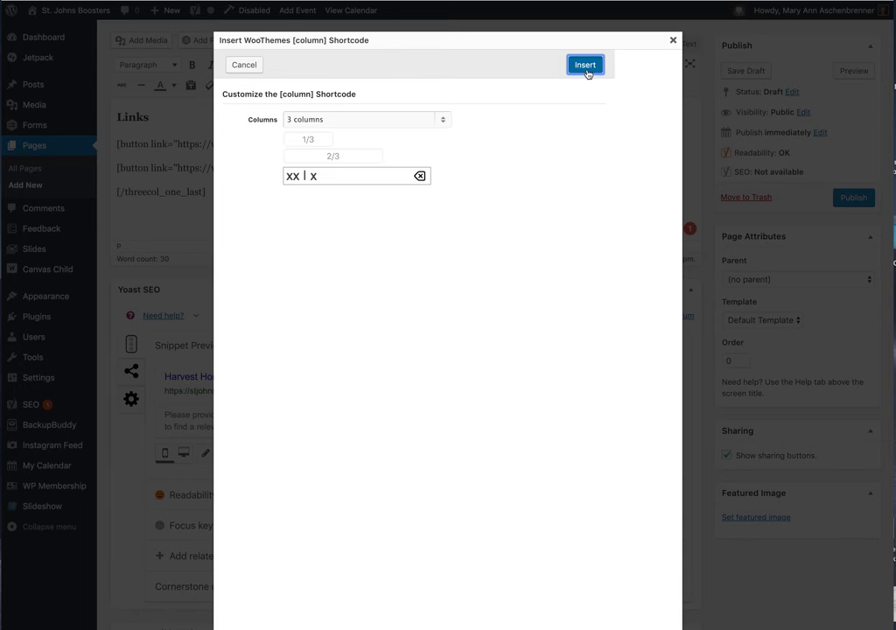
pyautogui.click(584, 64)
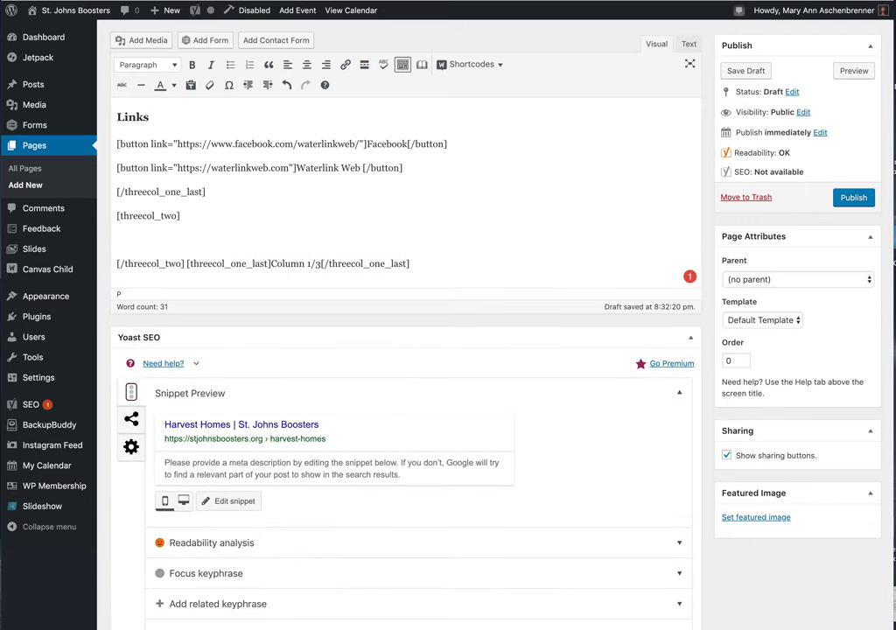
pyautogui.write('This is lots of content')
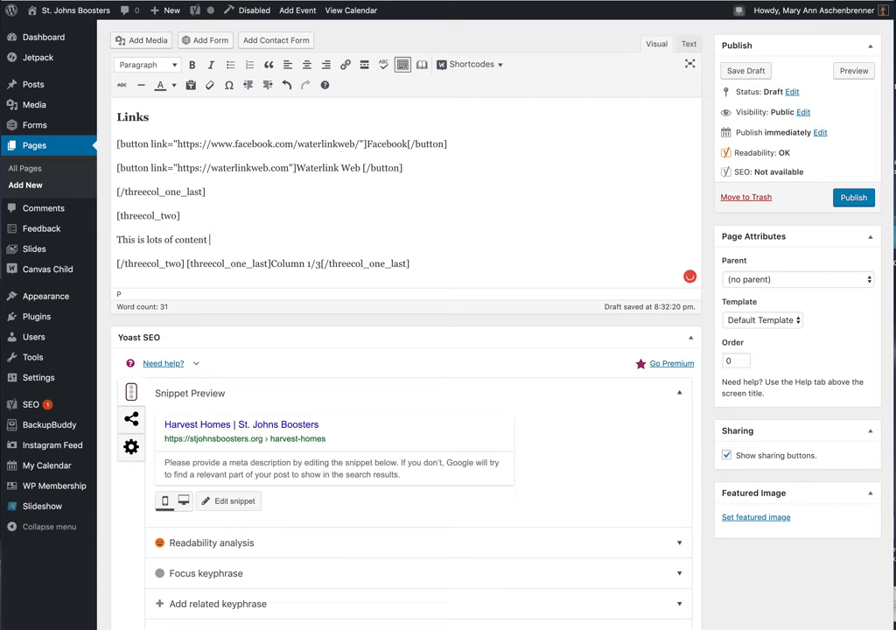
# Finish the wide column sentence with 'about Harvest Homes' and scroll down.
pyautogui.write('about Har')
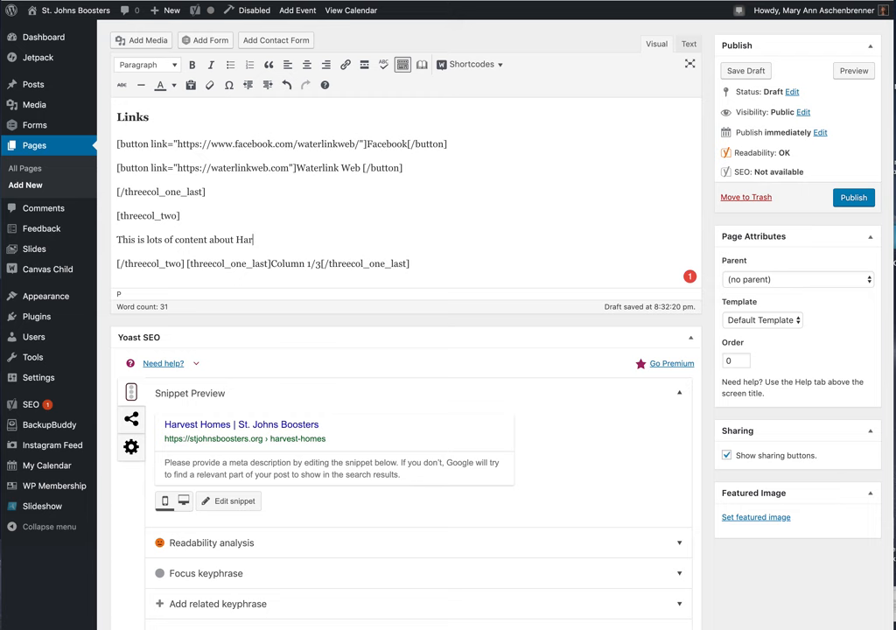
pyautogui.write('vest Homes')
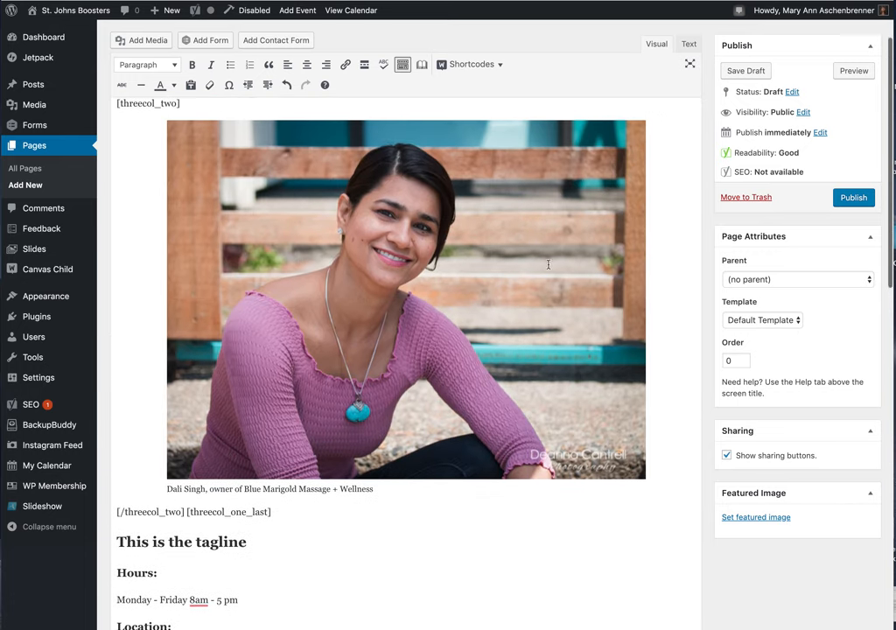
pyautogui.scroll(-3)
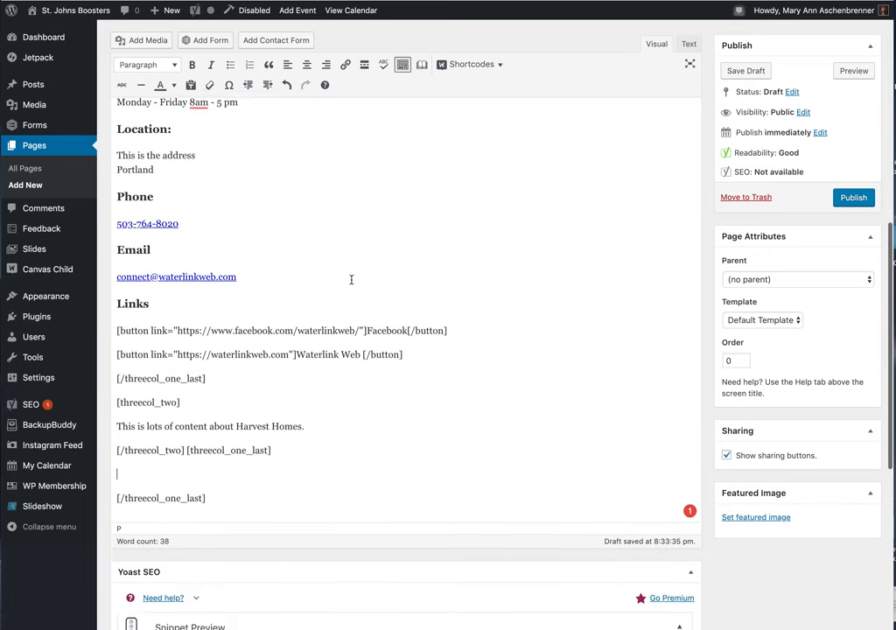
pyautogui.scroll(-3)
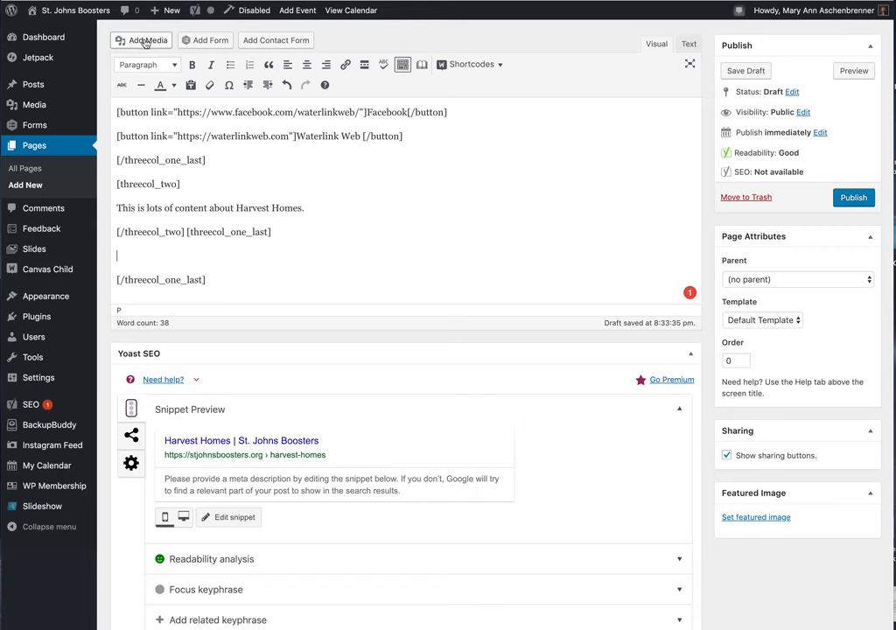
# Insert the Blue Marigold photo from the Media Library, then preview the Harvest Homes draft.
pyautogui.click(141, 41)
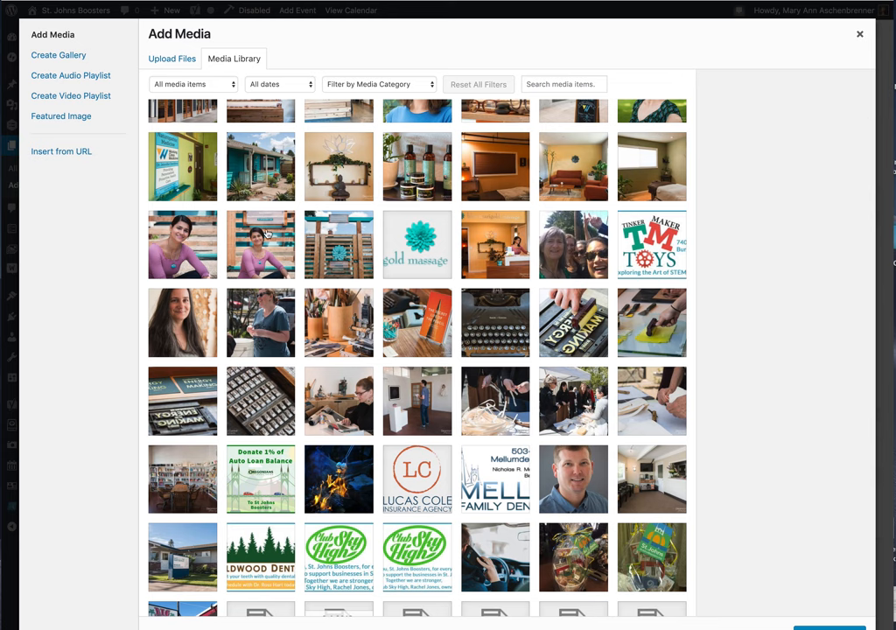
pyautogui.click(260, 244)
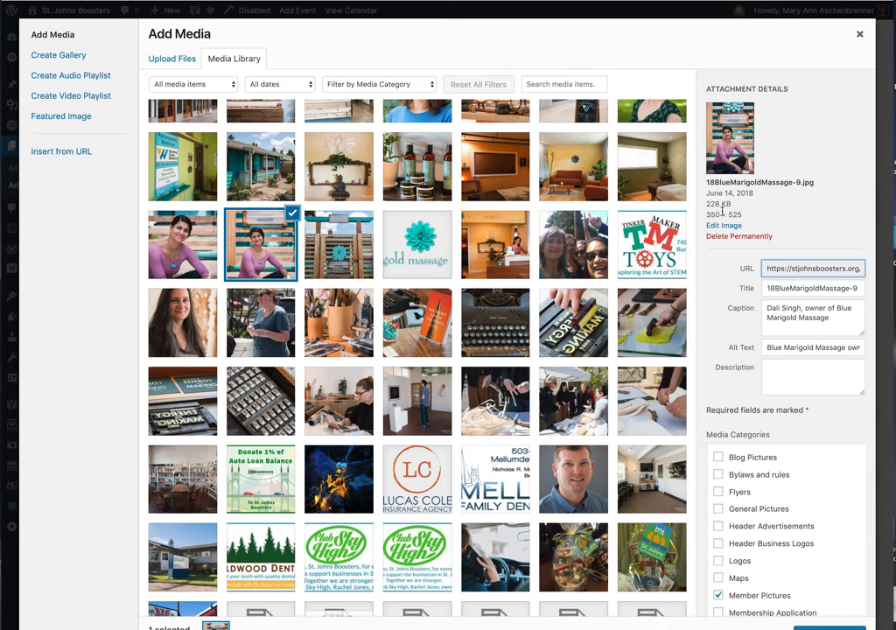
pyautogui.scroll(-3)
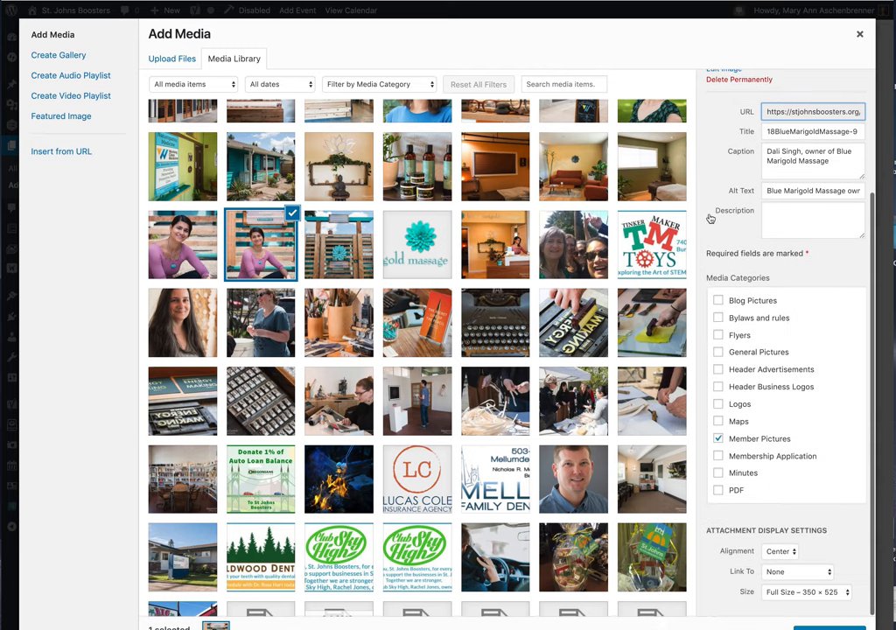
pyautogui.click(859, 34)
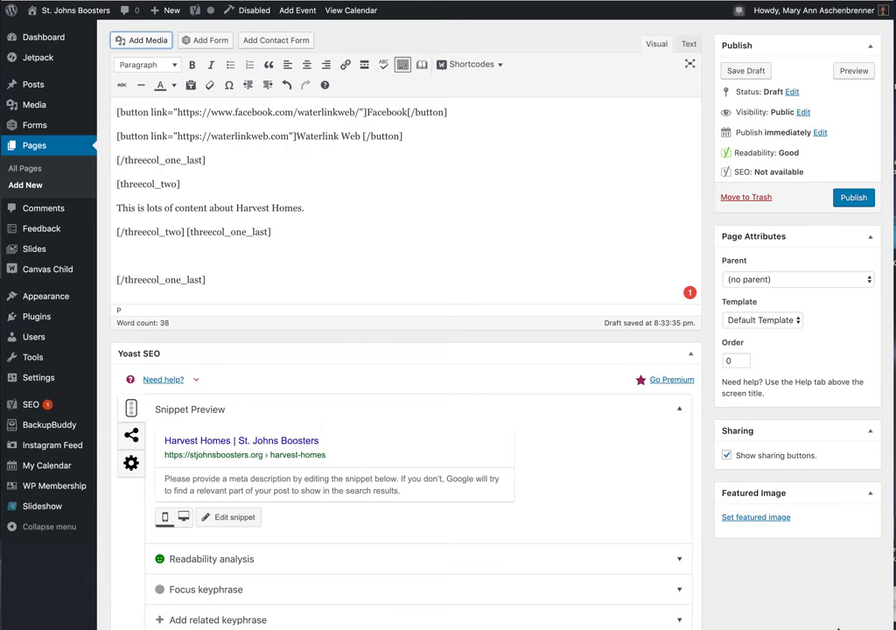
pyautogui.click(141, 39)
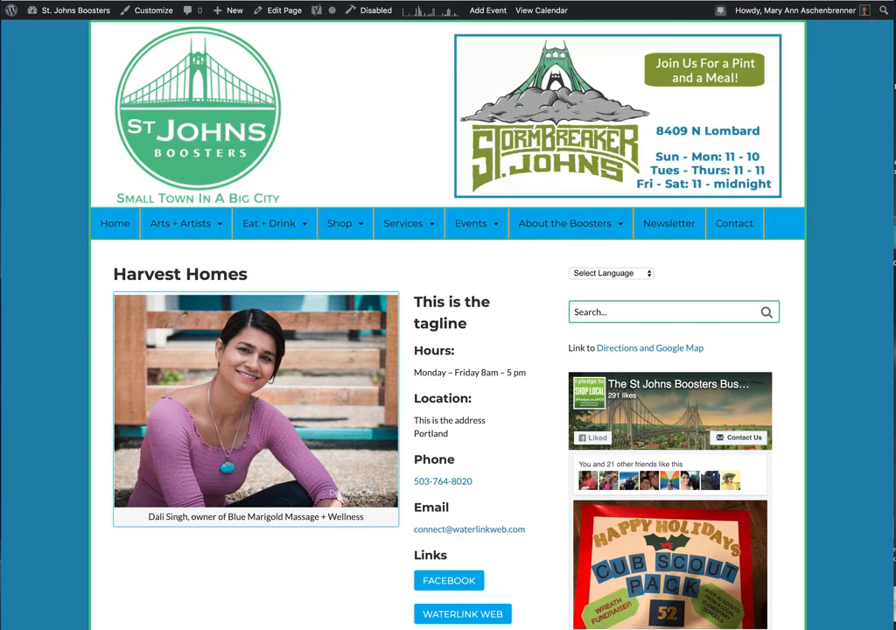
# Back in the Harvest Homes editor, pick the default (X) layout under Canvas Child Settings.
pyautogui.click(284, 10)
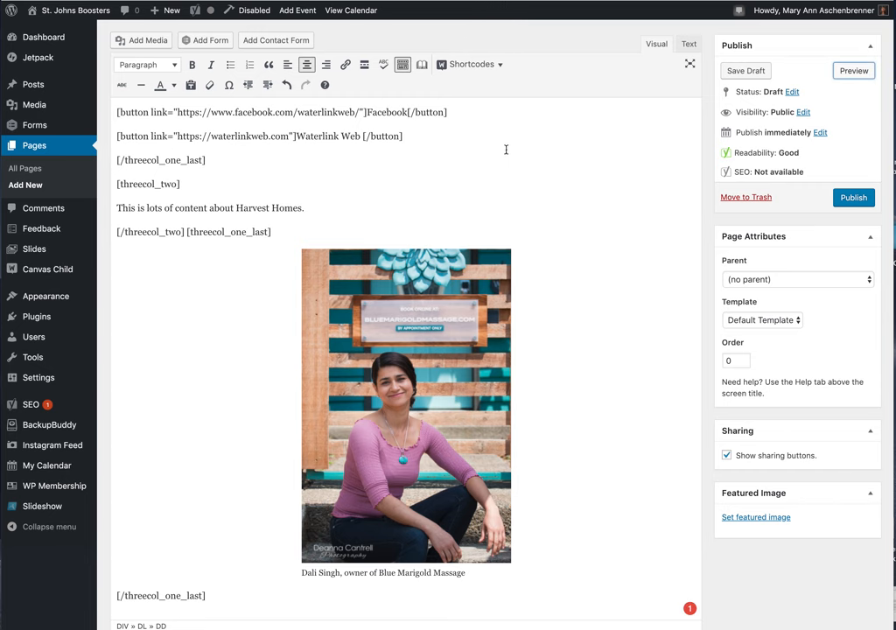
pyautogui.moveTo(583, 234)
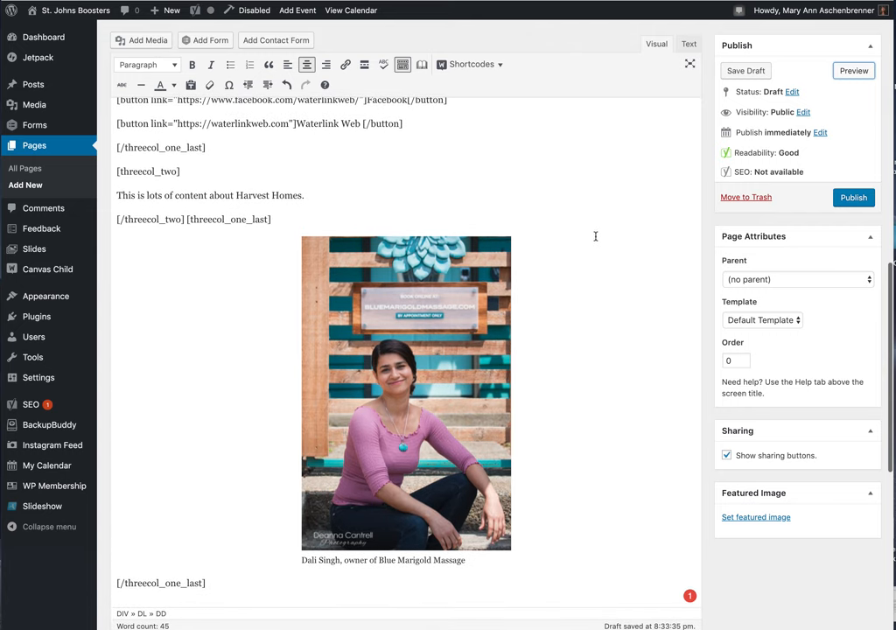
pyautogui.scroll(-3)
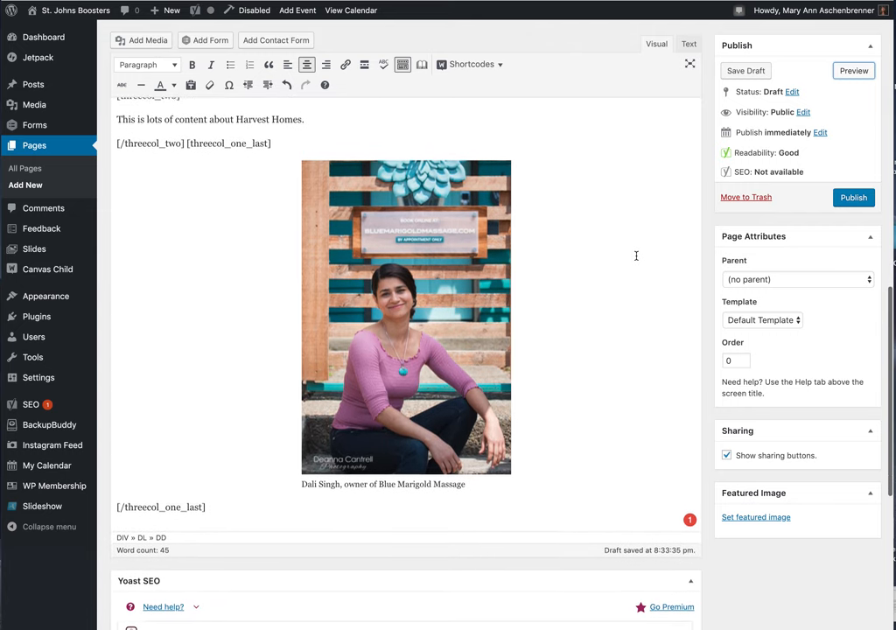
pyautogui.scroll(-3)
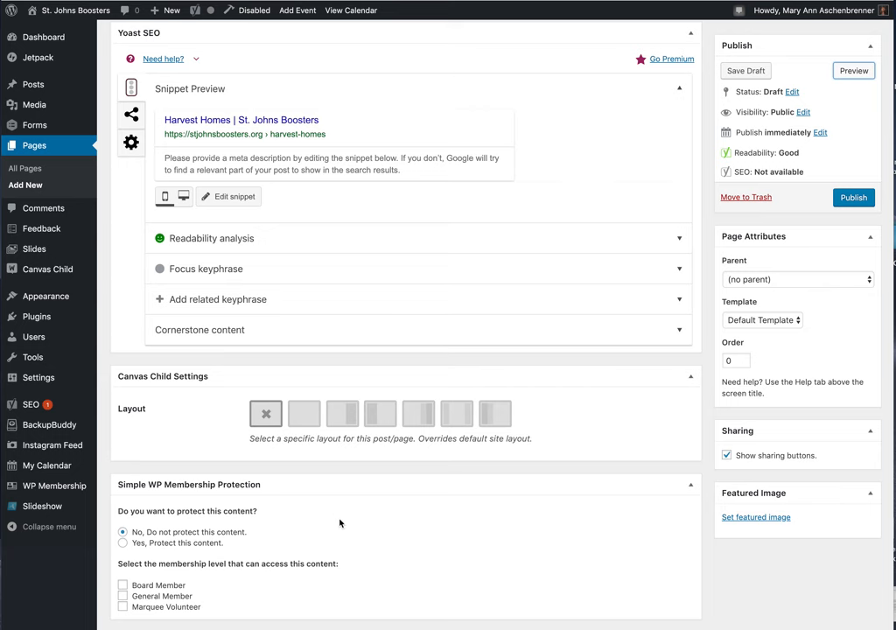
pyautogui.moveTo(700, 567)
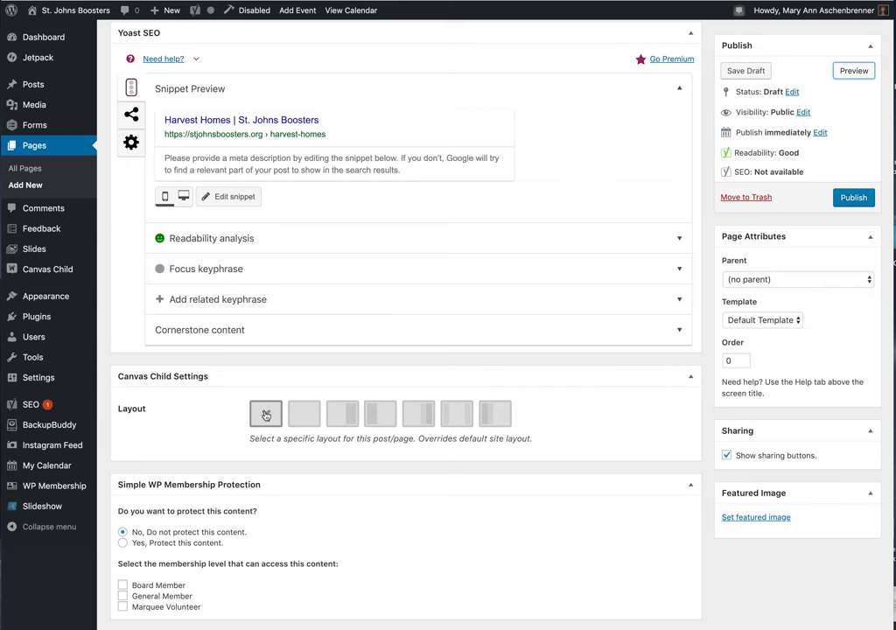
pyautogui.click(265, 413)
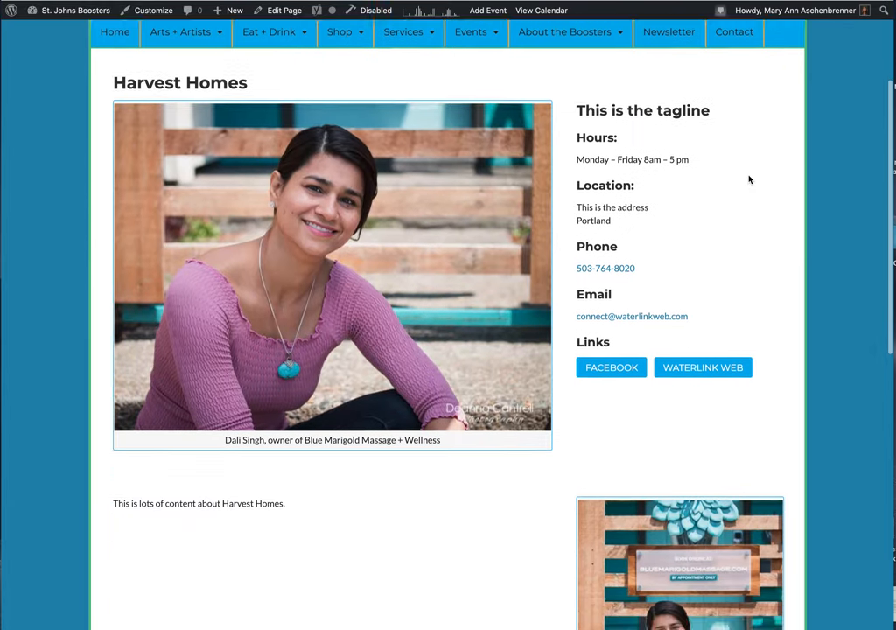
pyautogui.scroll(-3)
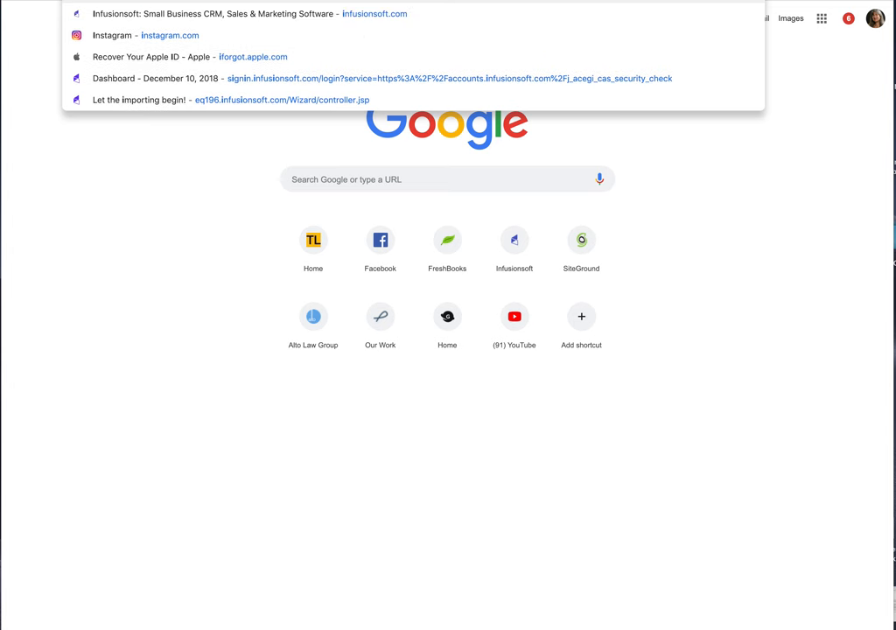
# Run a Google search for 'filling content' and scroll the results.
pyautogui.write('iam')
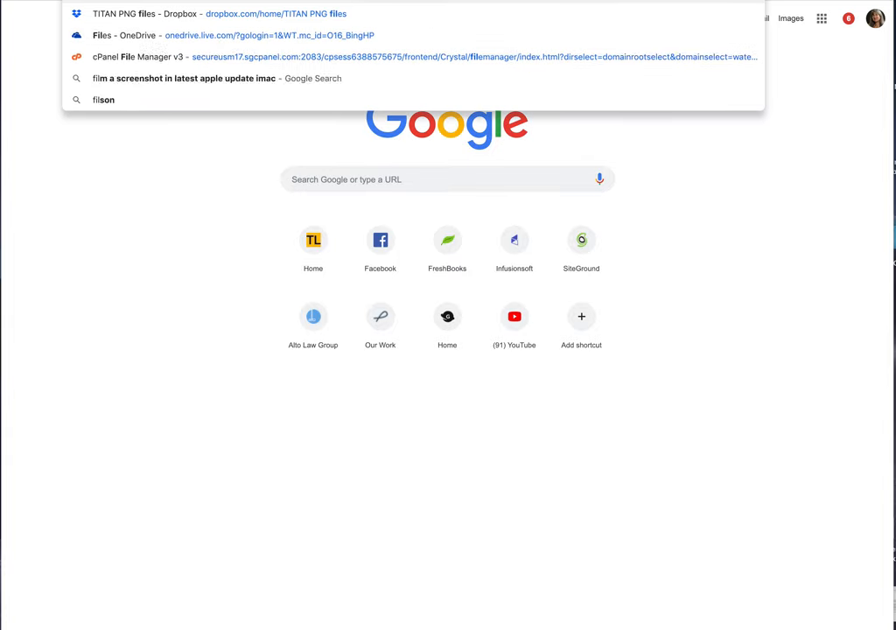
pyautogui.write('filling content')
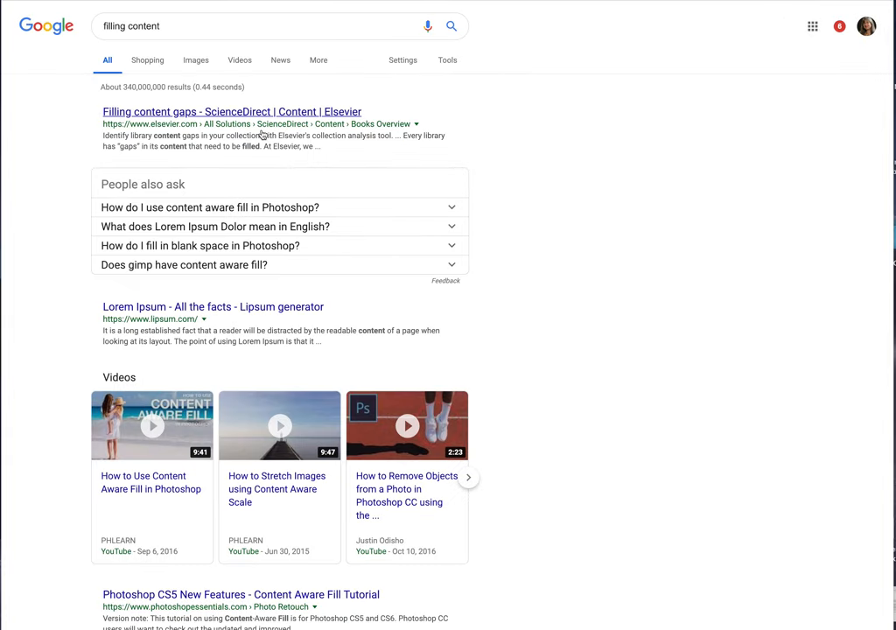
pyautogui.scroll(-3)
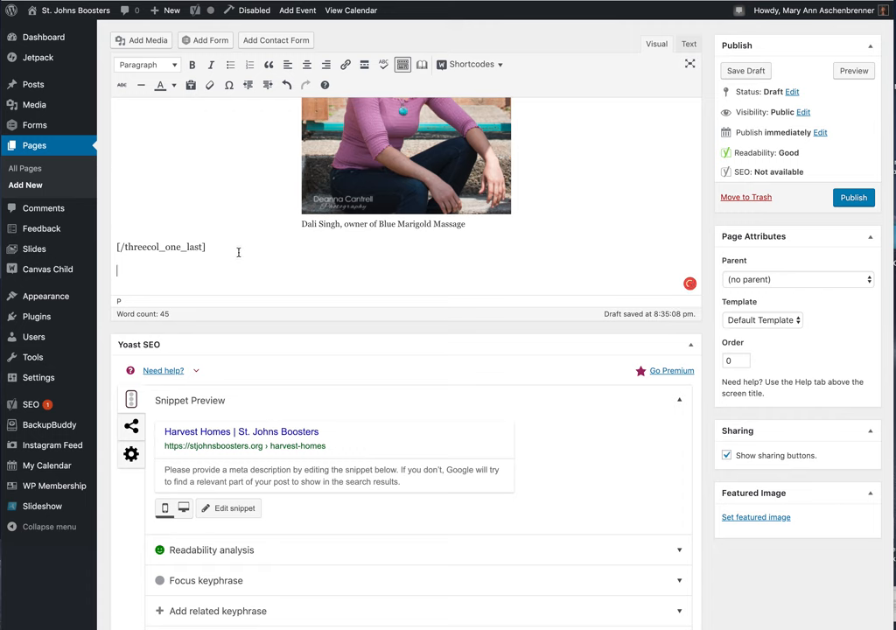
pyautogui.moveTo(160, 85)
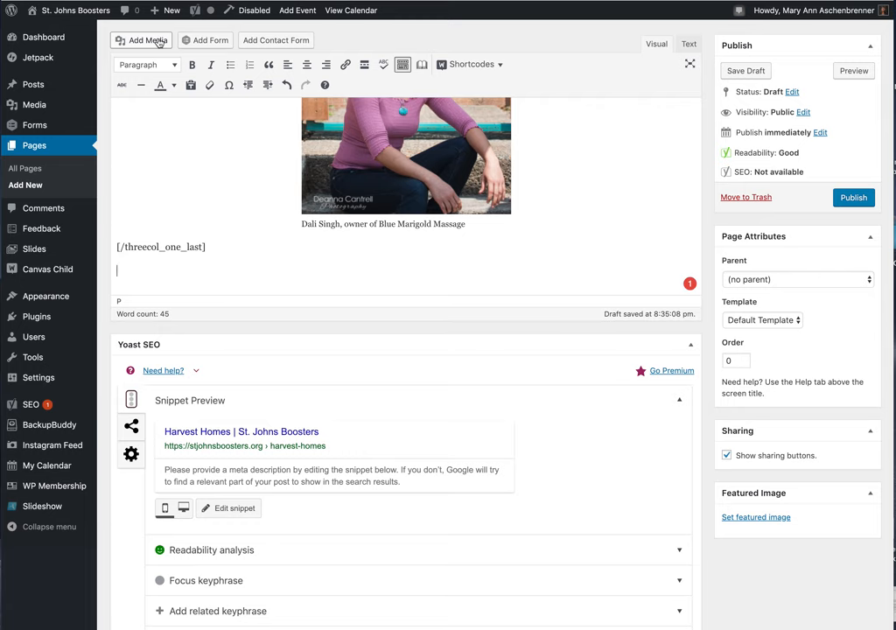
# Start a gallery from Add Media with six photos, including Christmas lights and Tech Station.
pyautogui.click(141, 40)
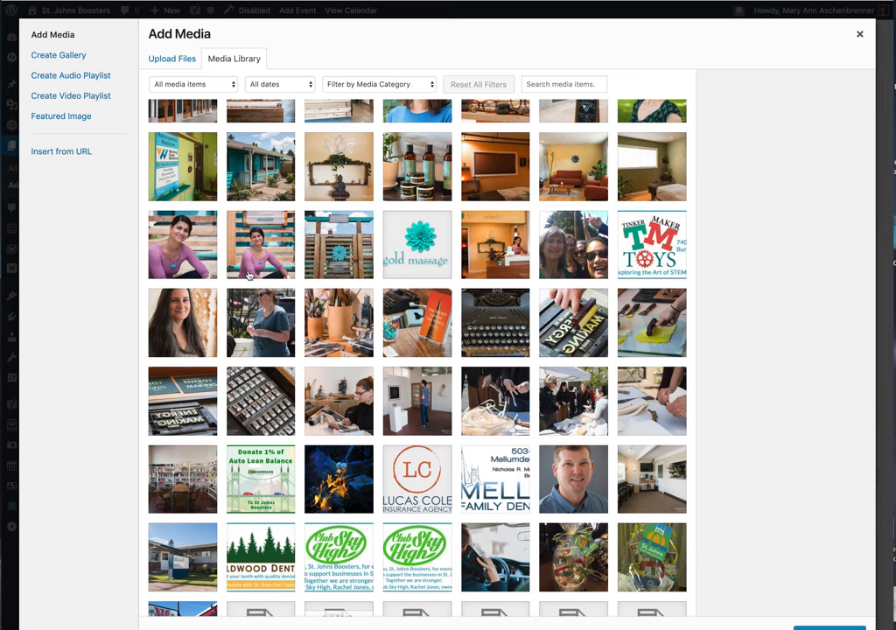
pyautogui.click(59, 54)
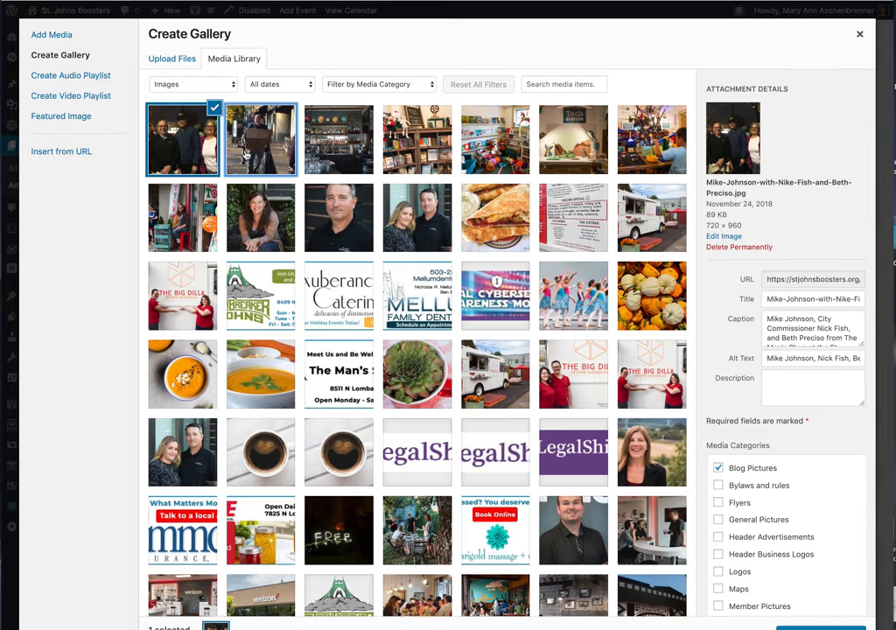
pyautogui.click(339, 139)
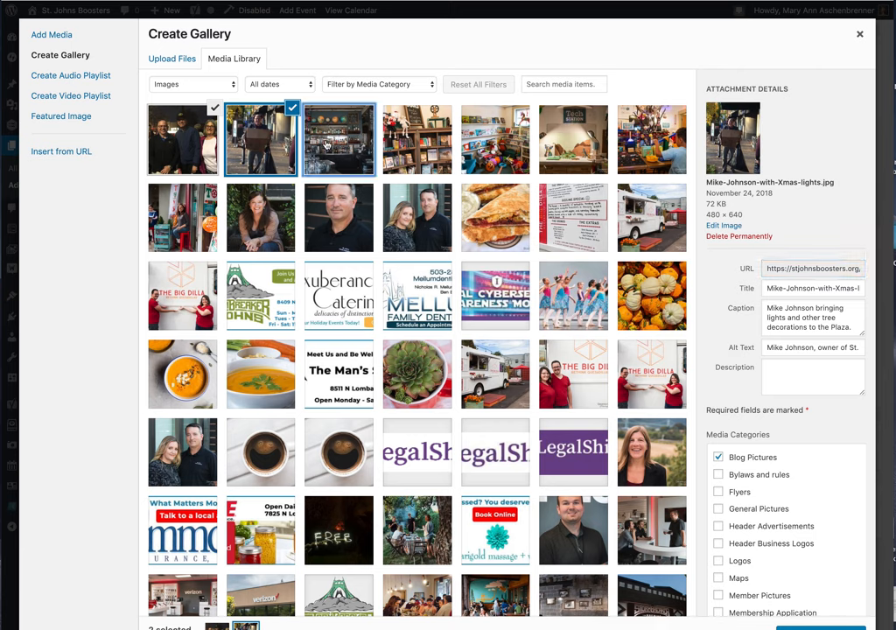
pyautogui.click(495, 140)
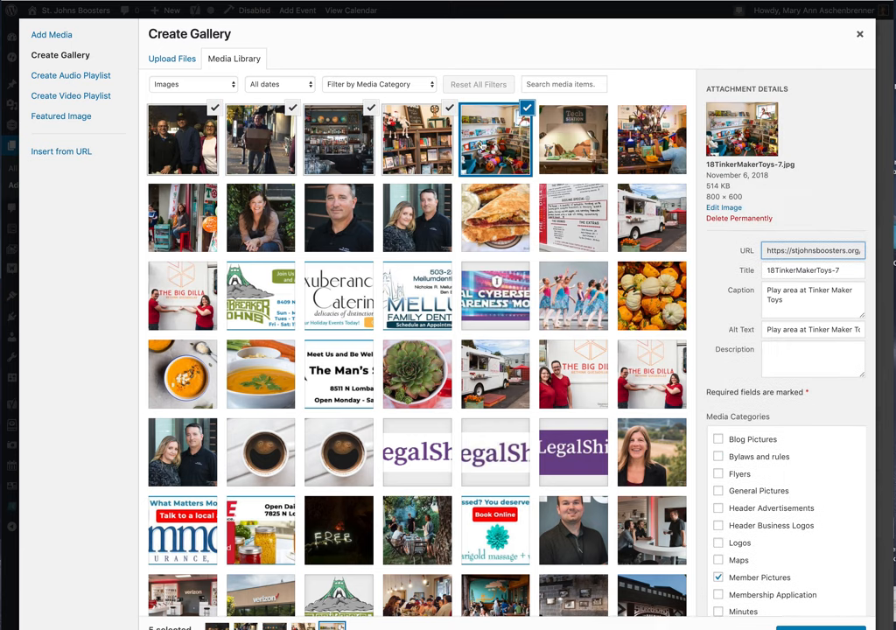
pyautogui.click(573, 139)
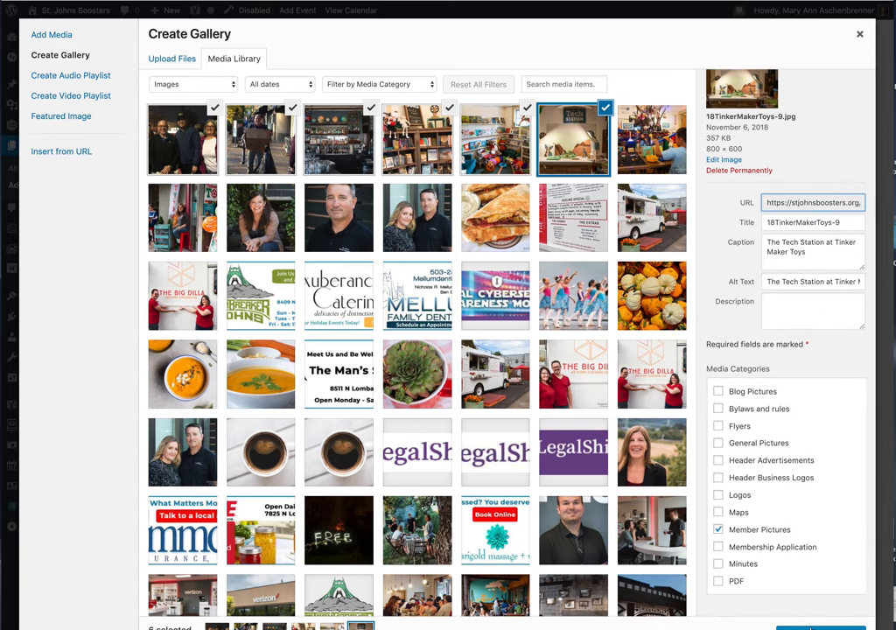
pyautogui.click(818, 626)
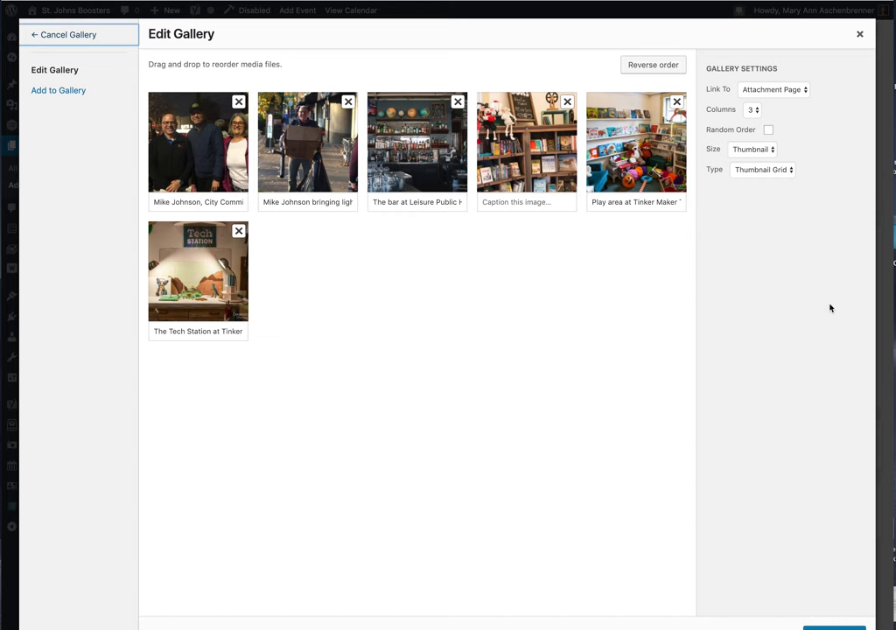
pyautogui.moveTo(806, 92)
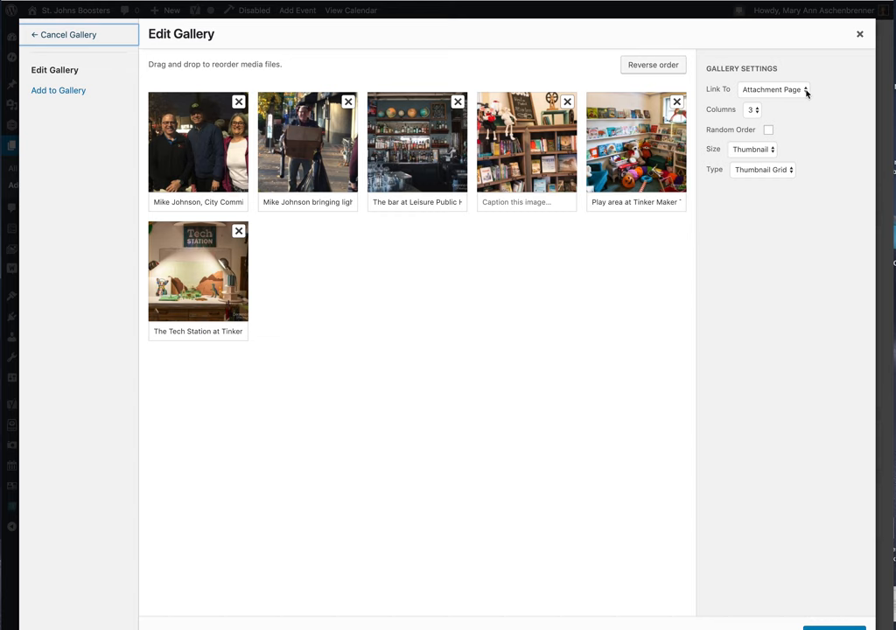
# Set the gallery to Link To None, 1 column, Full Size and Slideshow type.
pyautogui.click(772, 89)
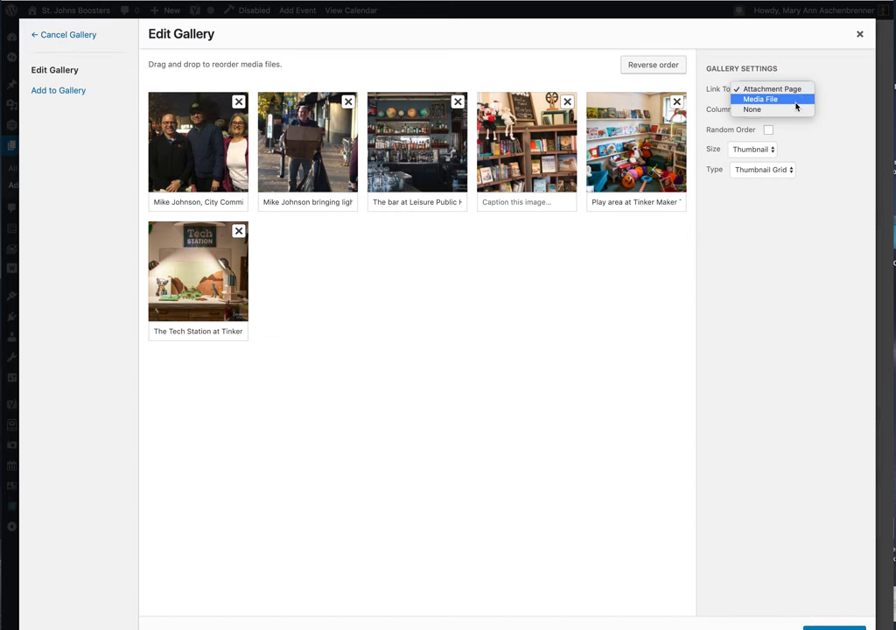
pyautogui.click(751, 109)
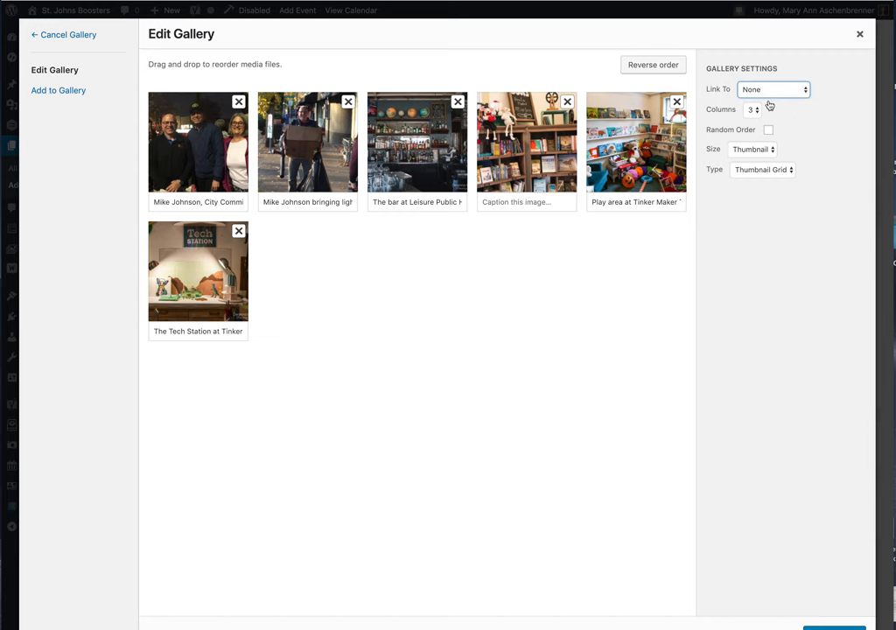
pyautogui.click(755, 109)
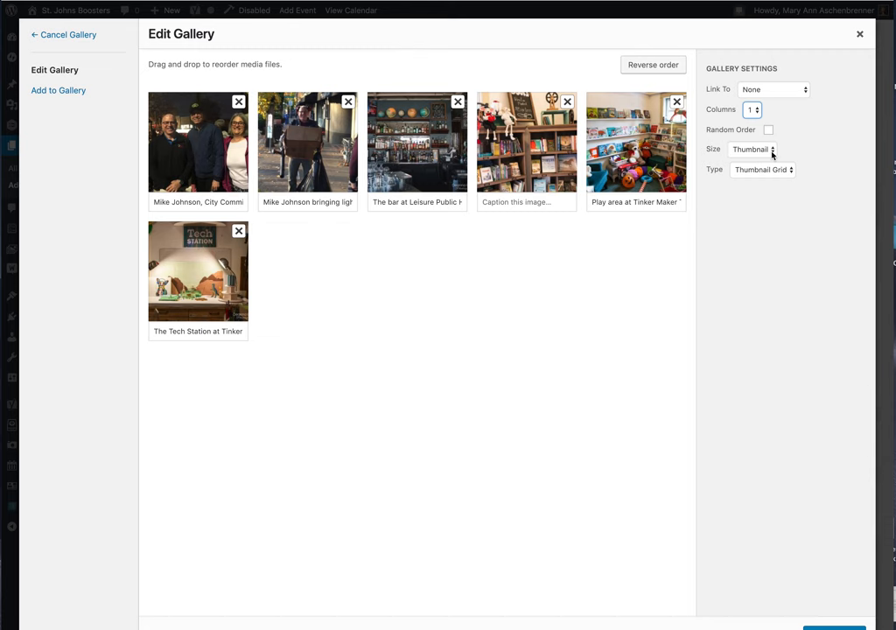
pyautogui.click(752, 149)
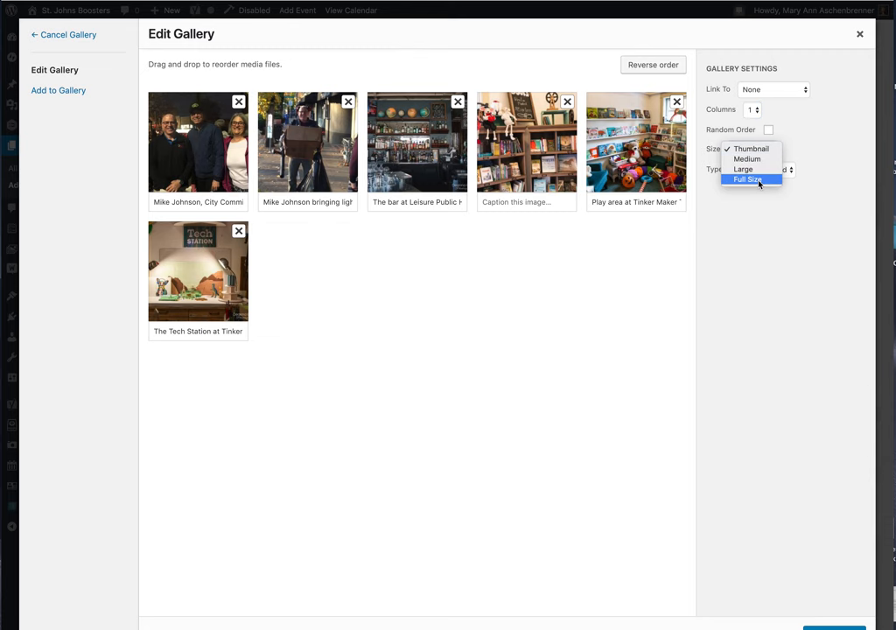
pyautogui.click(747, 179)
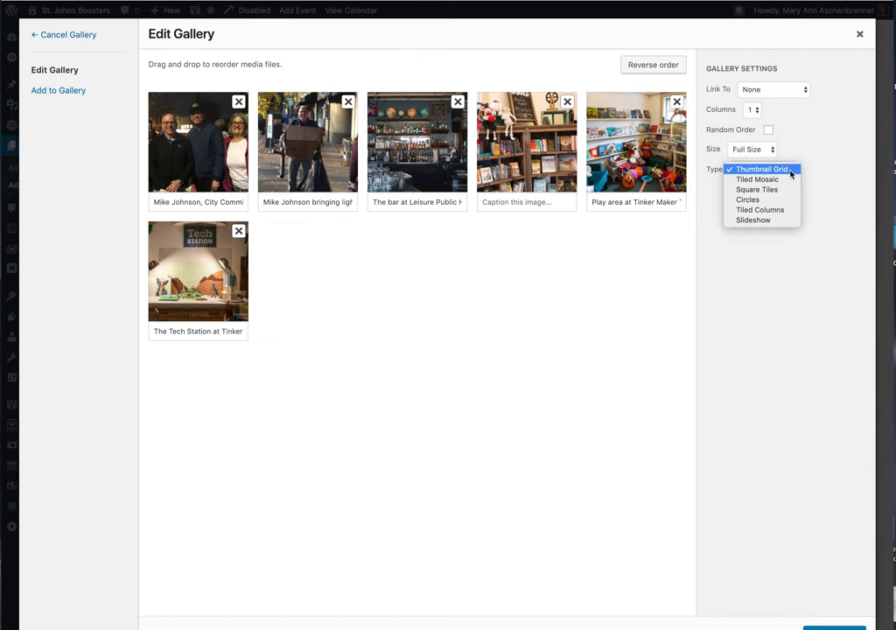
pyautogui.moveTo(753, 219)
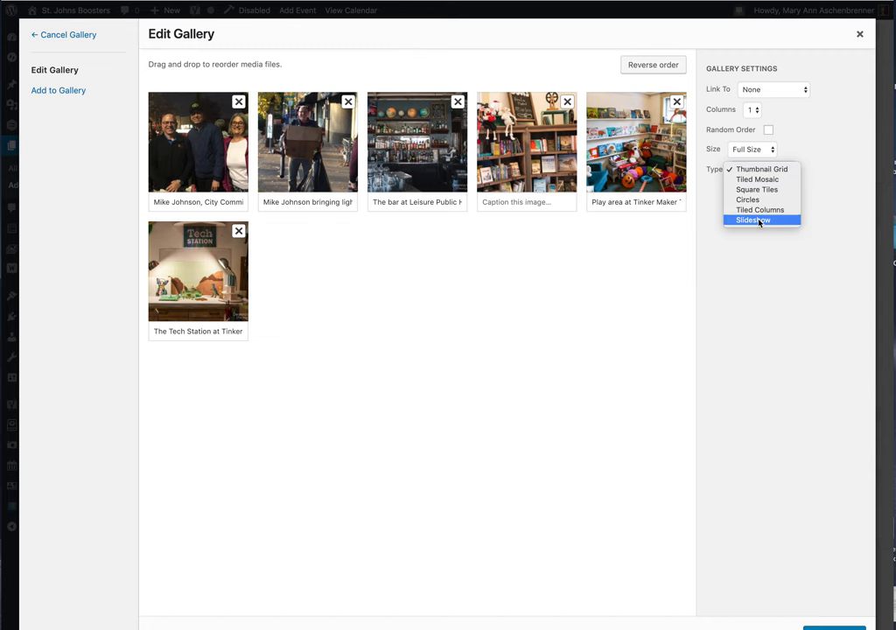
pyautogui.click(753, 220)
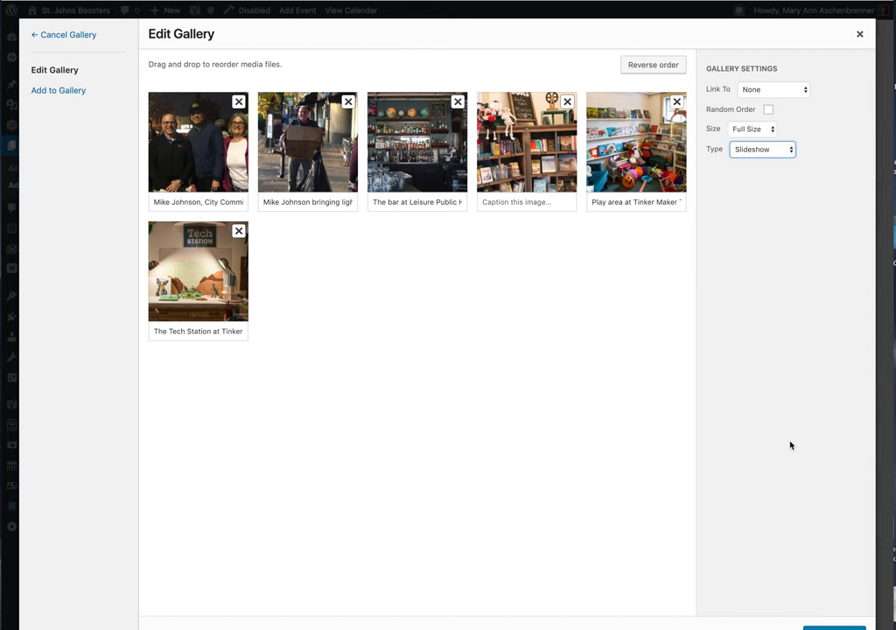
pyautogui.moveTo(819, 572)
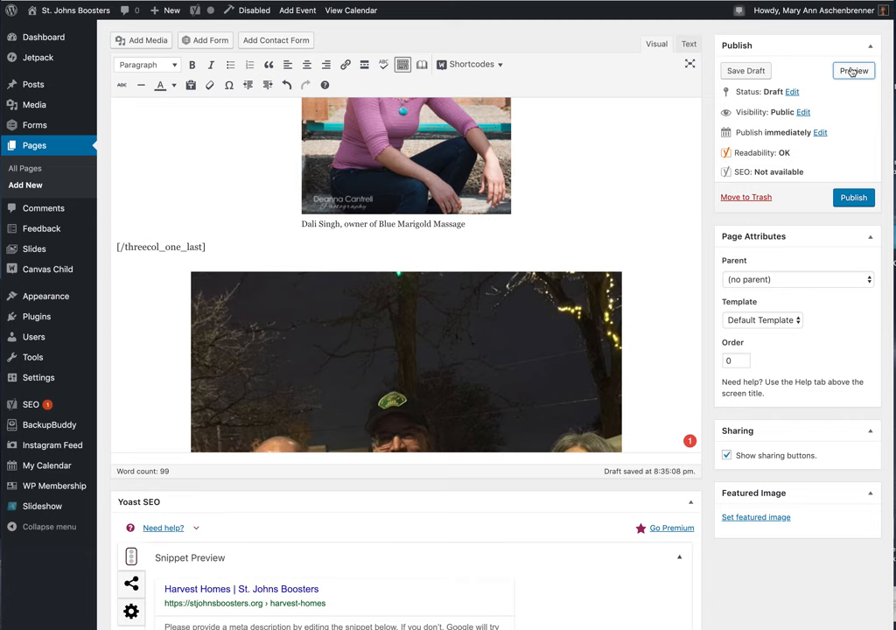
# Scroll down the Harvest Homes editor past the inserted slideshow gallery.
pyautogui.scroll(-3)
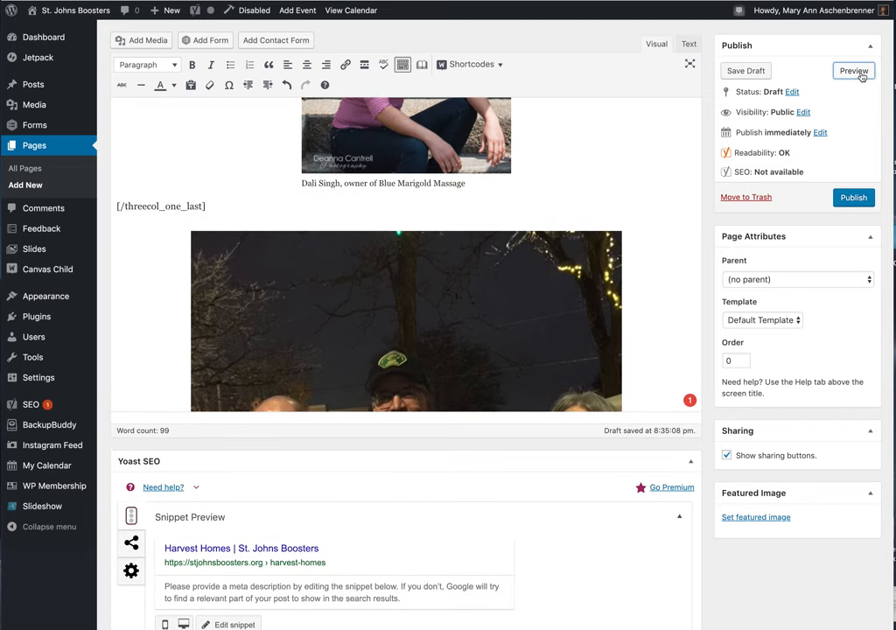
pyautogui.moveTo(796, 87)
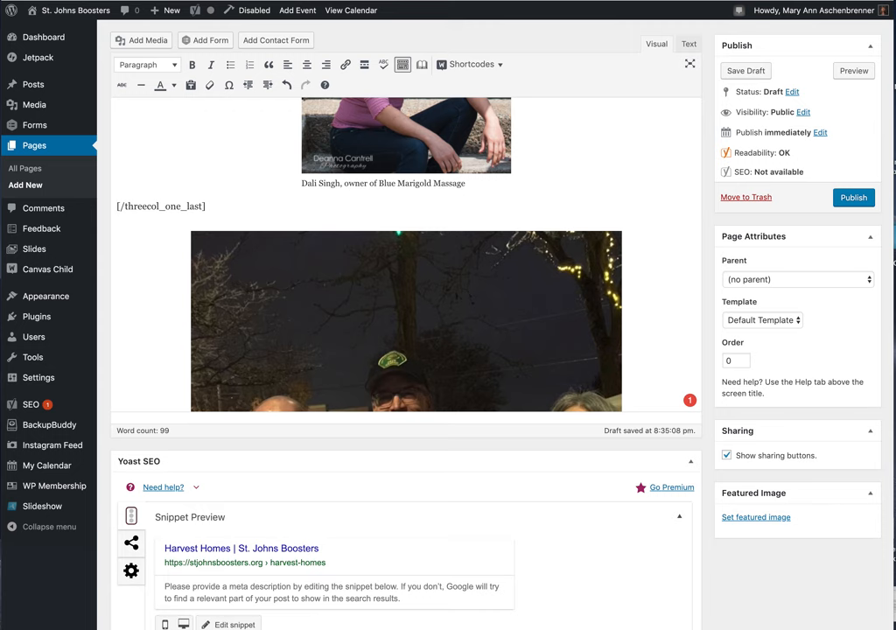
pyautogui.moveTo(674, 83)
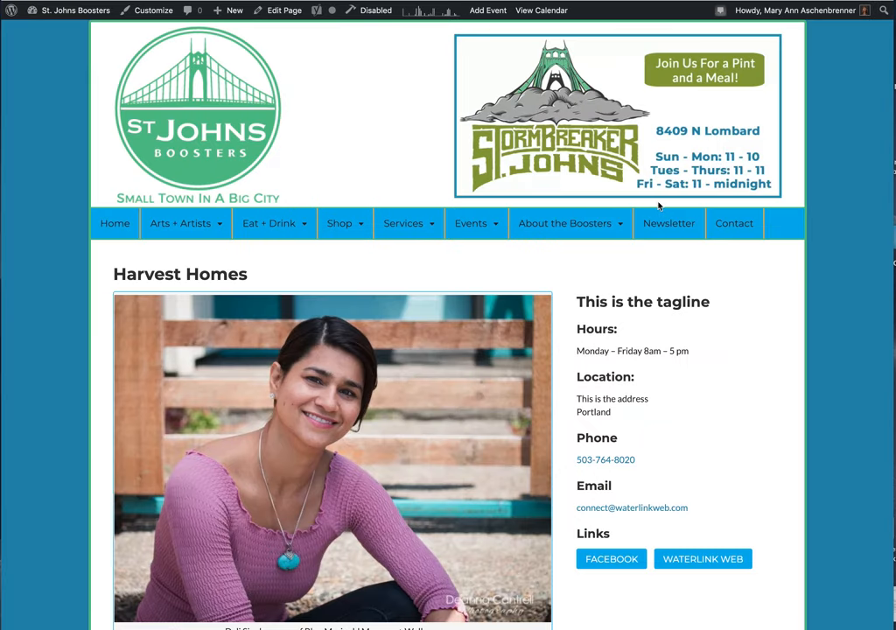
pyautogui.scroll(-3)
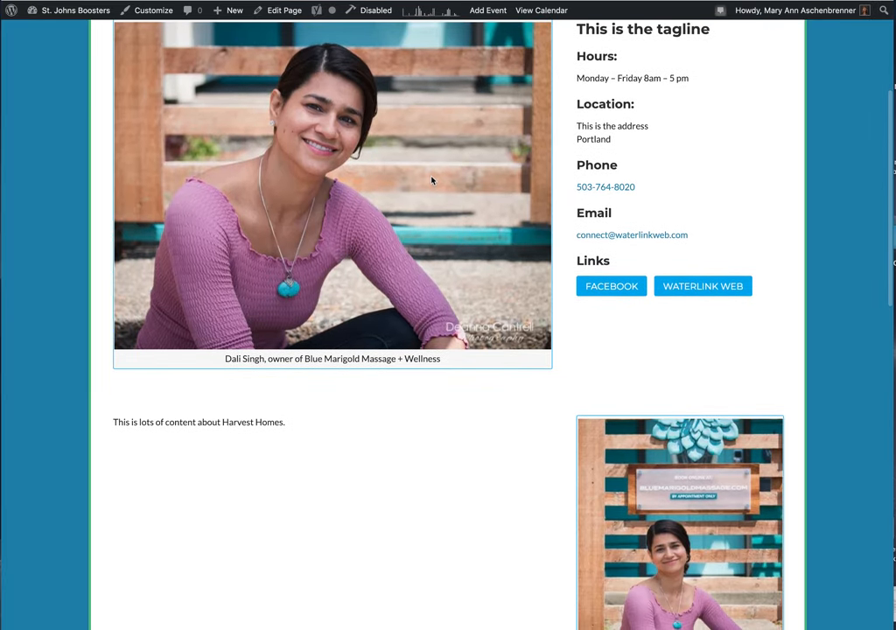
pyautogui.click(404, 223)
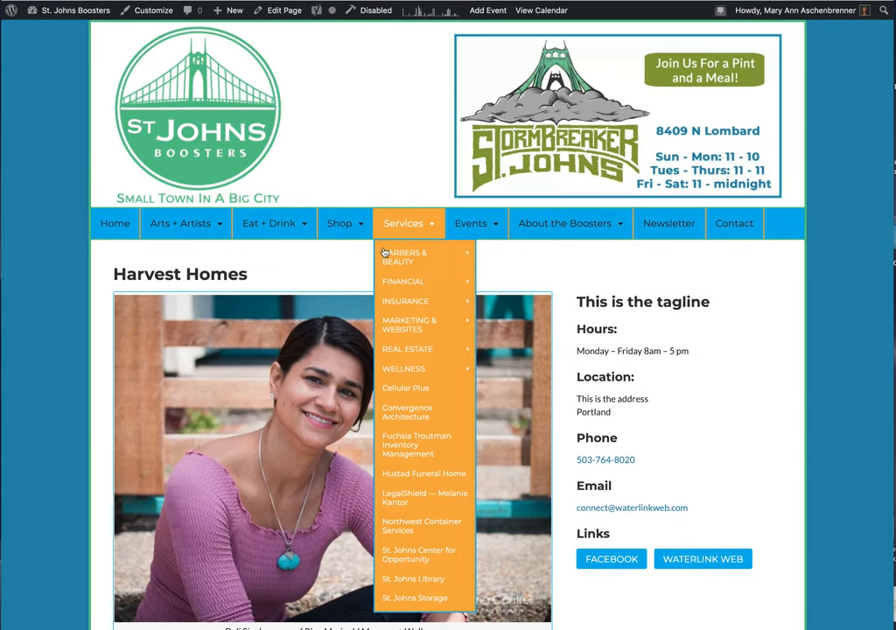
pyautogui.scroll(-3)
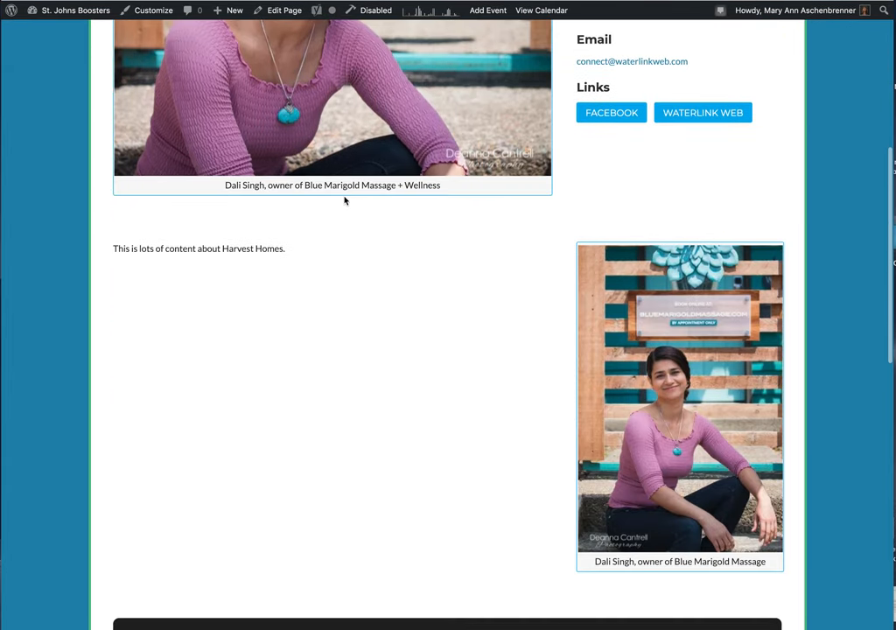
pyautogui.scroll(-3)
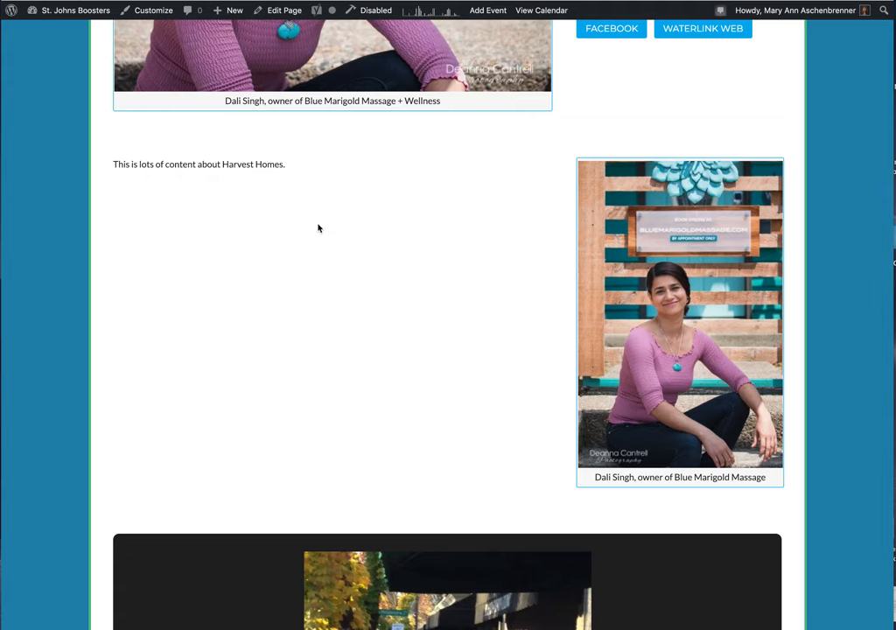
pyautogui.scroll(-3)
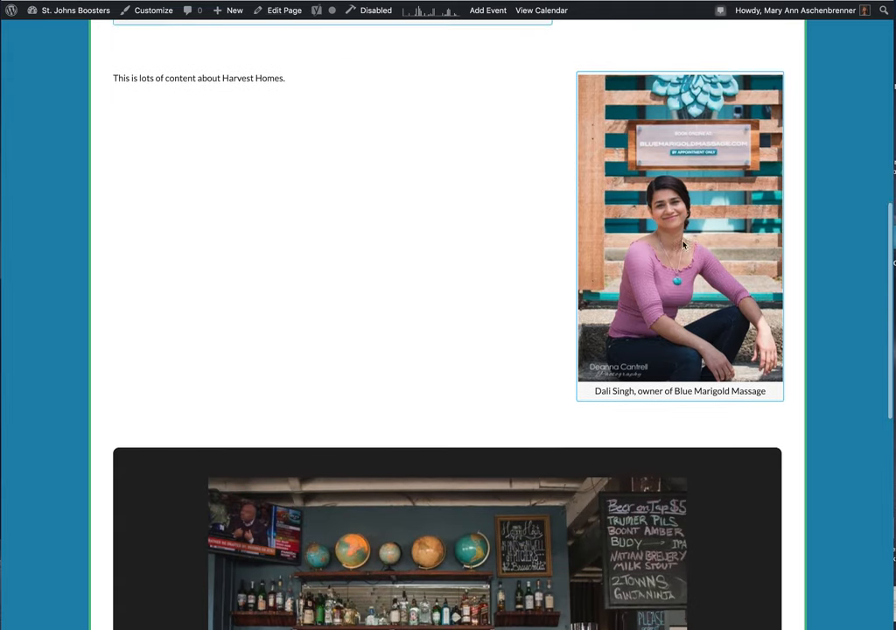
pyautogui.scroll(-3)
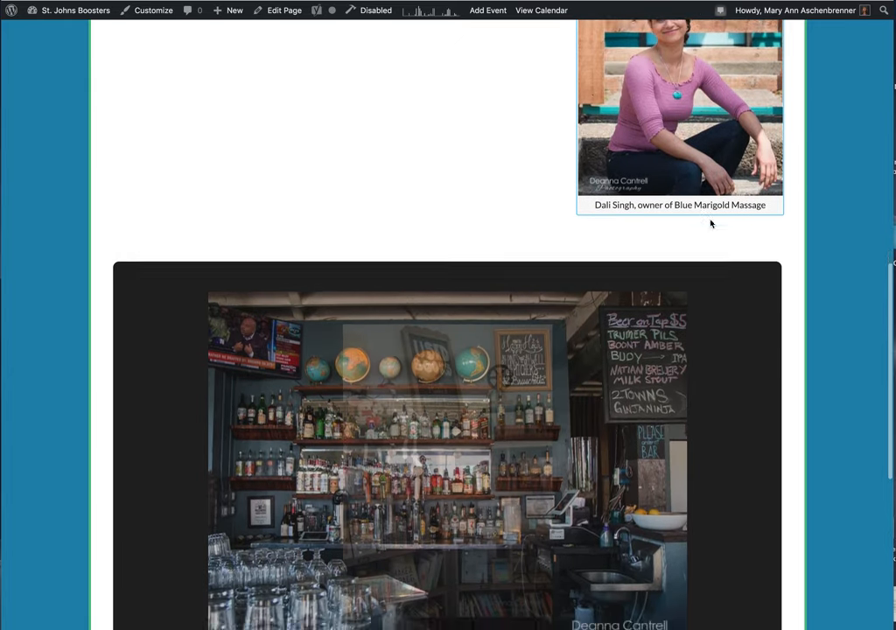
pyautogui.scroll(-3)
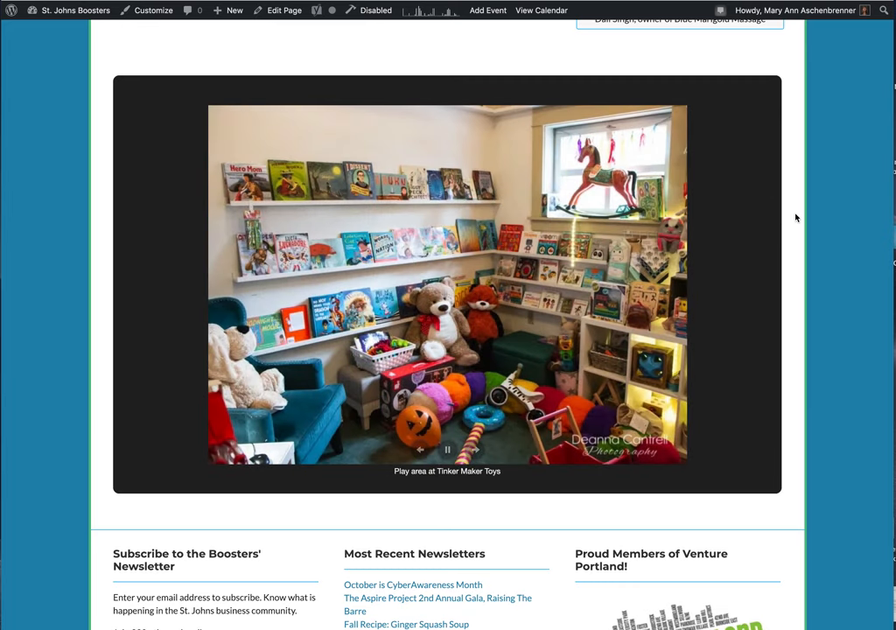
pyautogui.moveTo(597, 254)
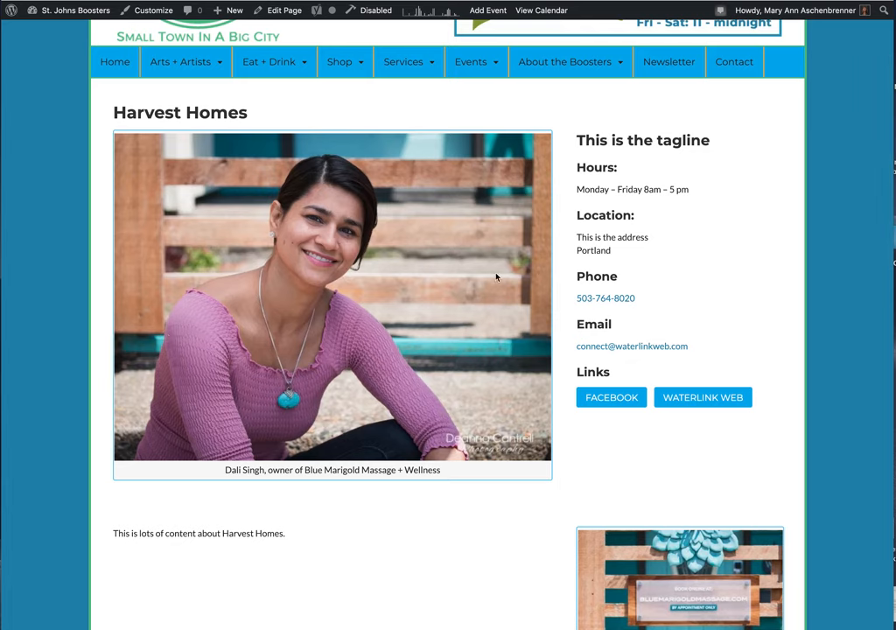
pyautogui.scroll(-3)
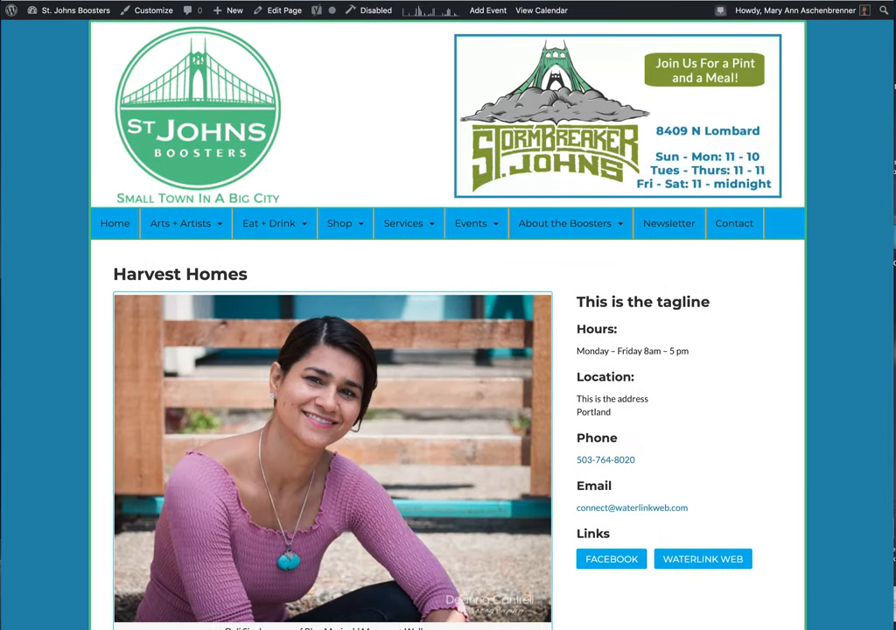
# Return to the Harvest Homes editor and publish the page.
pyautogui.click(283, 9)
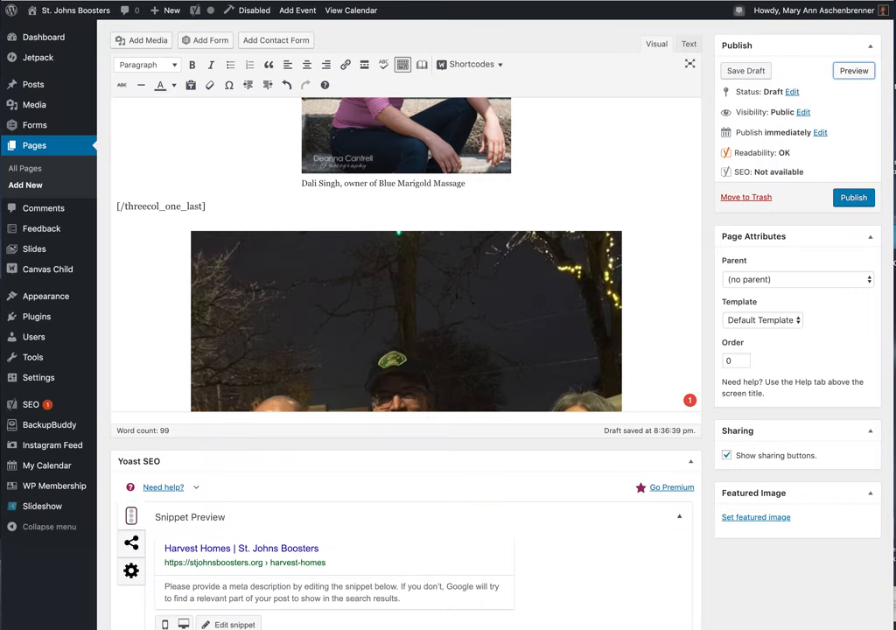
pyautogui.scroll(-3)
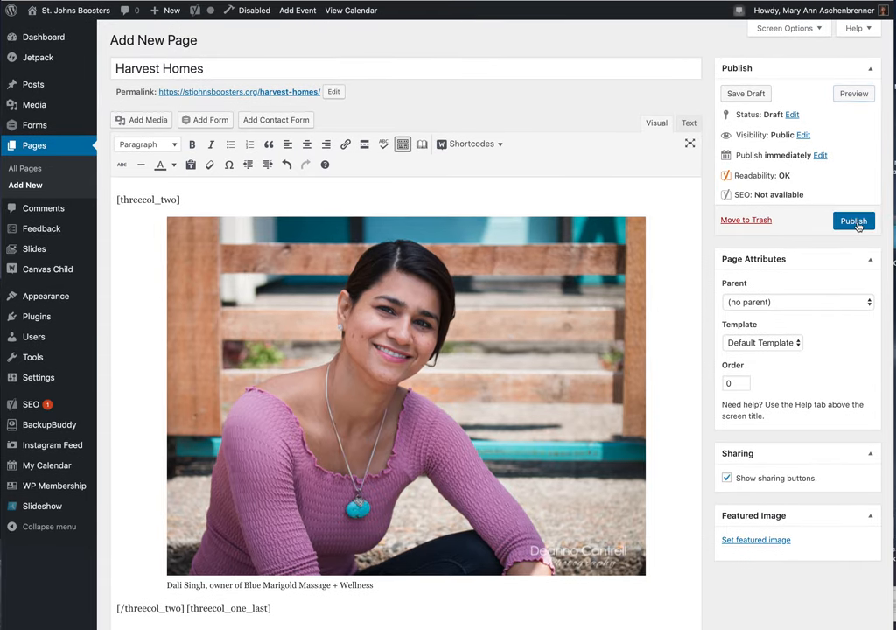
pyautogui.click(853, 221)
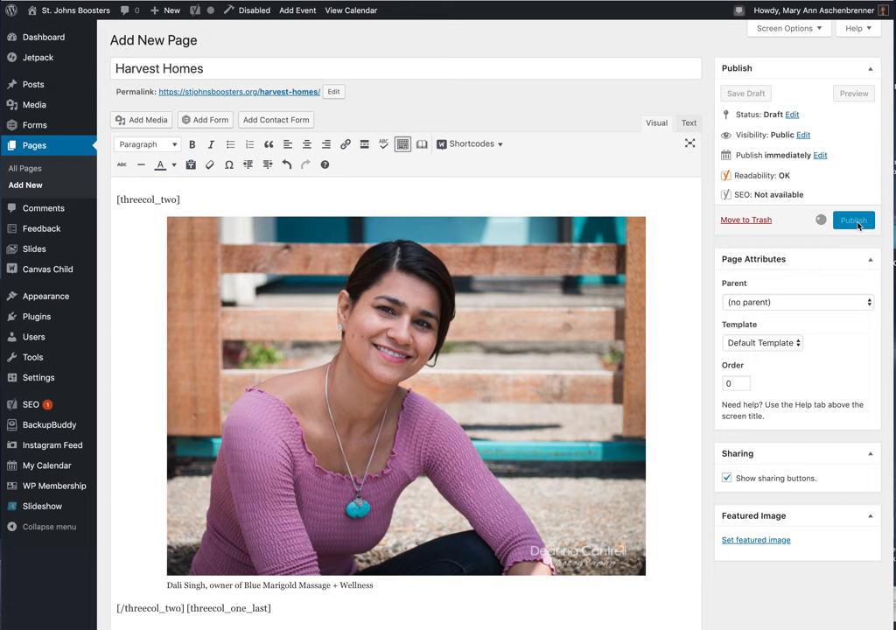
pyautogui.click(852, 219)
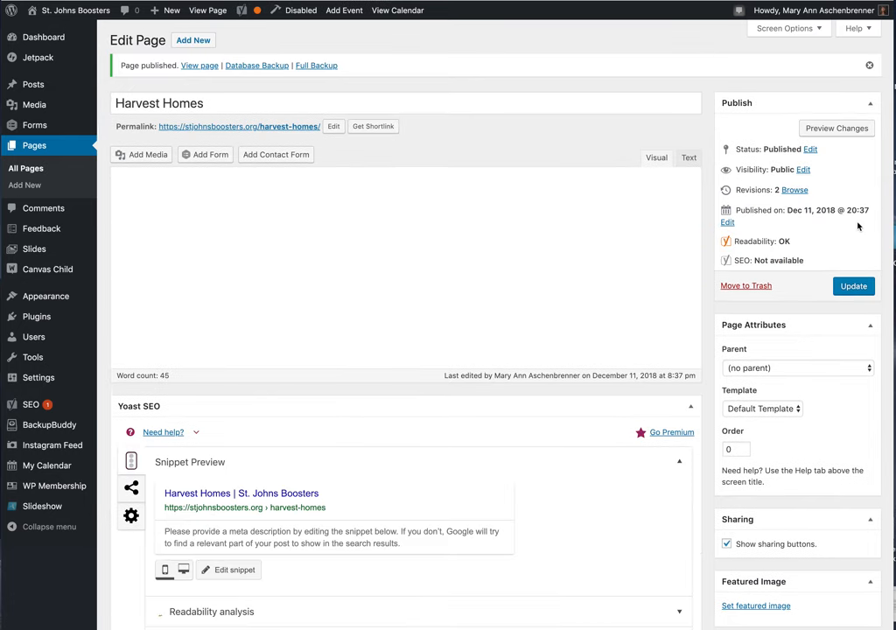
pyautogui.click(656, 144)
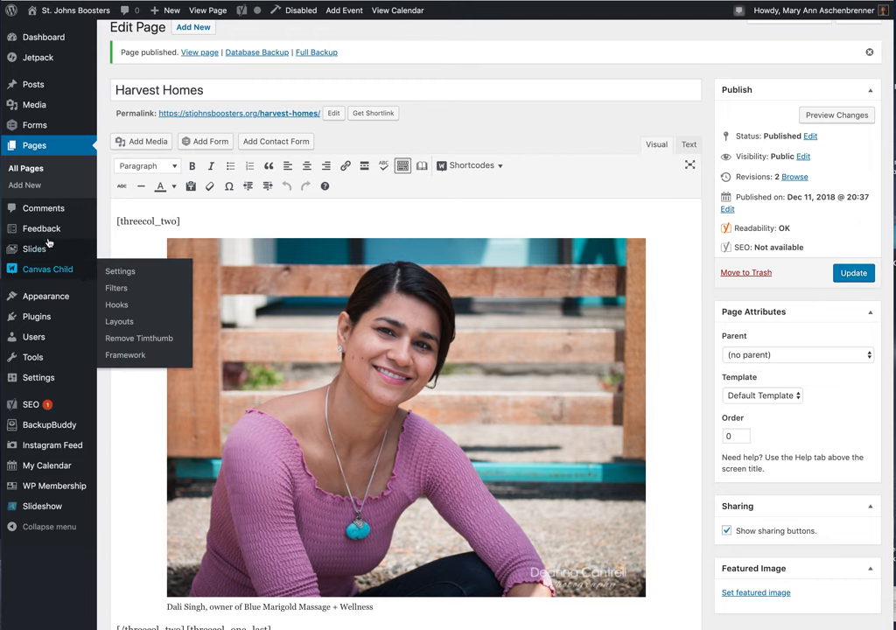
pyautogui.moveTo(383, 165)
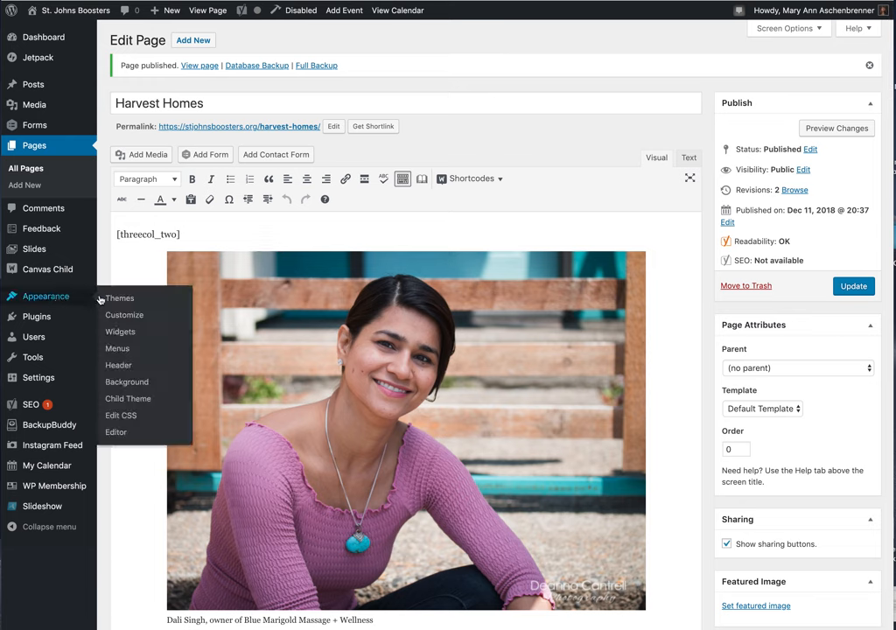
pyautogui.moveTo(117, 348)
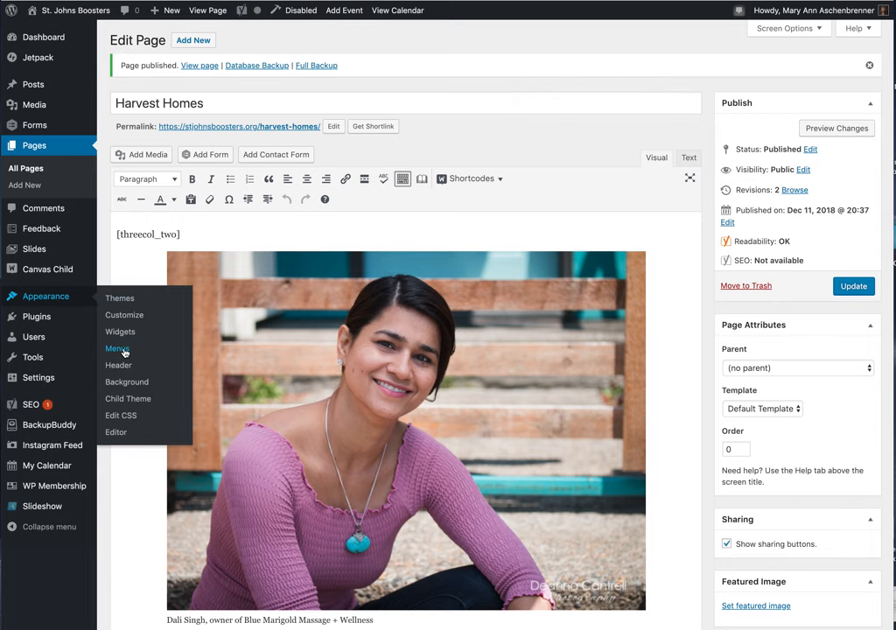
# Add the Harvest Homes page to the Main Menu from Appearance > Menus.
pyautogui.click(118, 348)
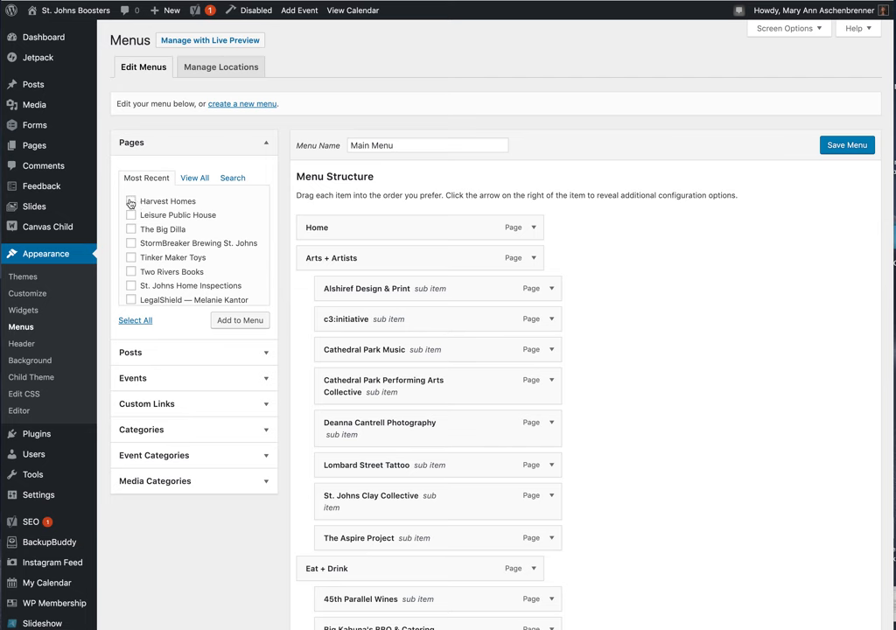
pyautogui.click(130, 200)
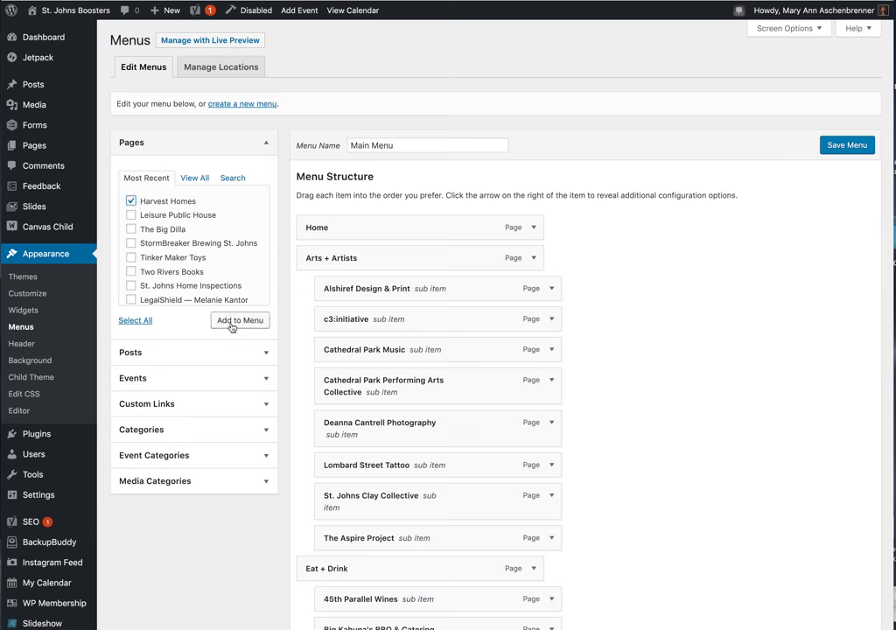
pyautogui.click(240, 320)
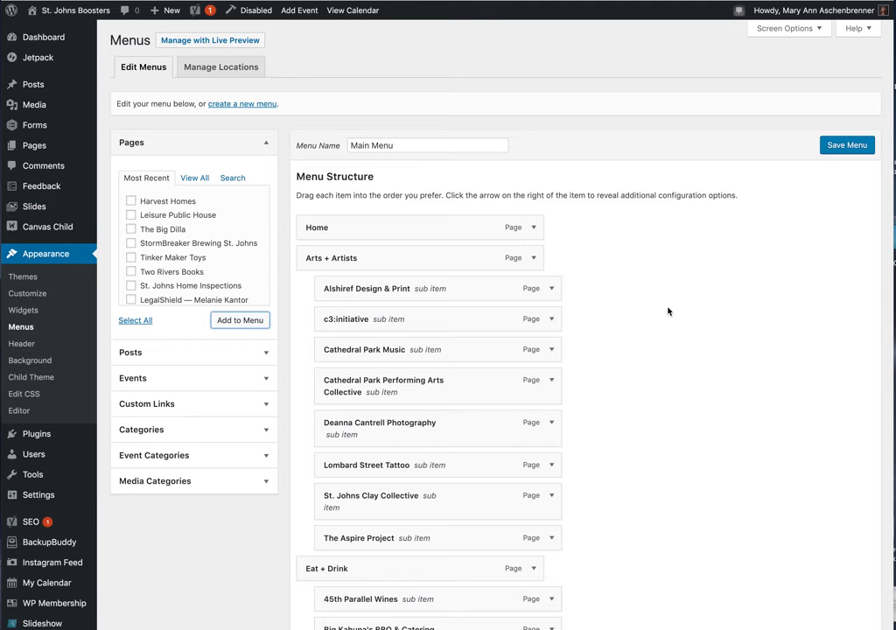
# Scroll through the Main Menu structure down to the Wellness items under Services.
pyautogui.scroll(-3)
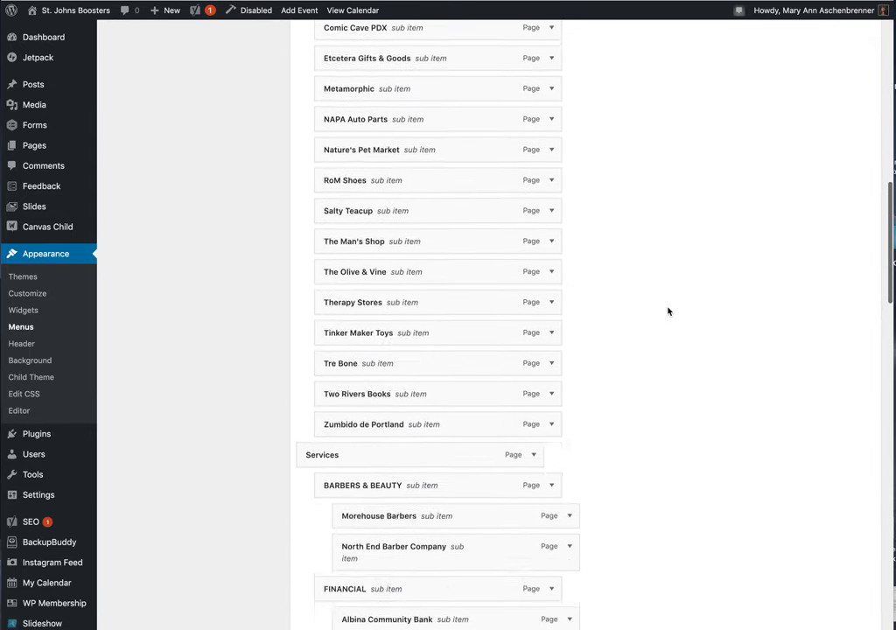
pyautogui.scroll(-3)
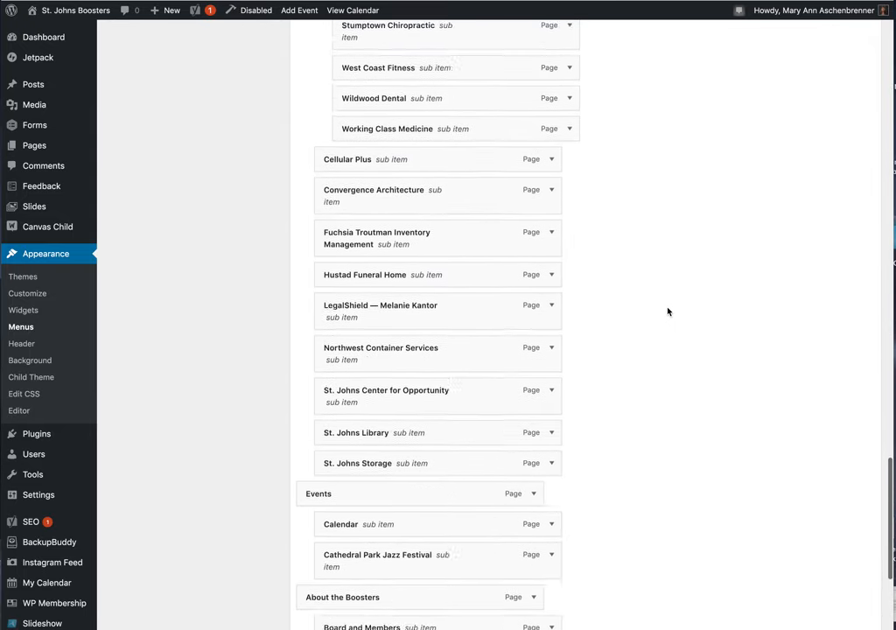
pyautogui.scroll(-3)
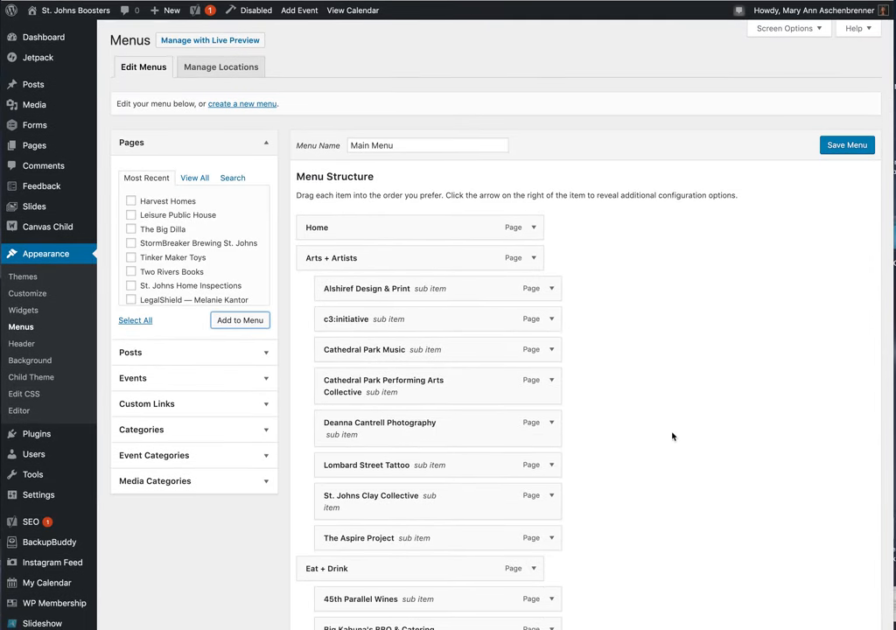
pyautogui.scroll(-3)
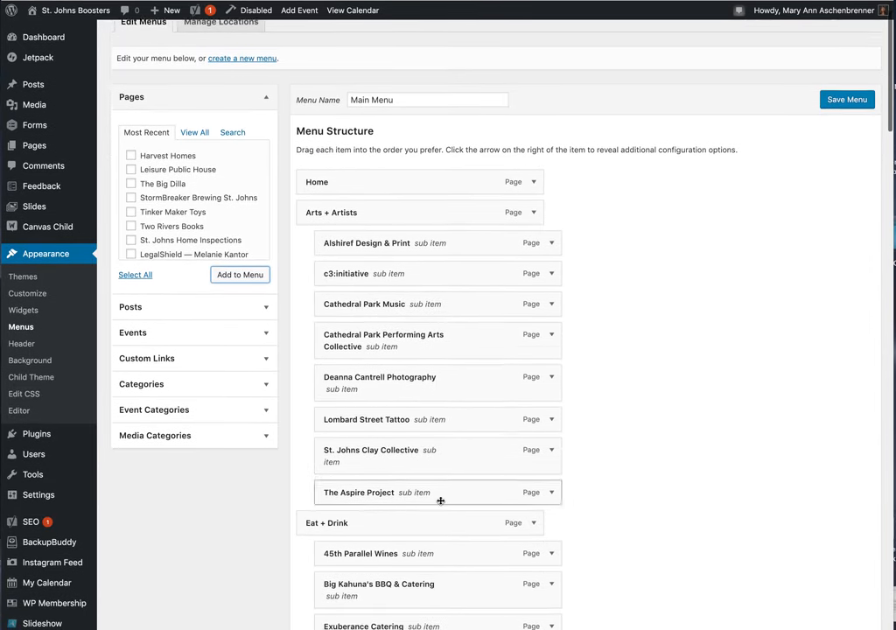
pyautogui.scroll(-3)
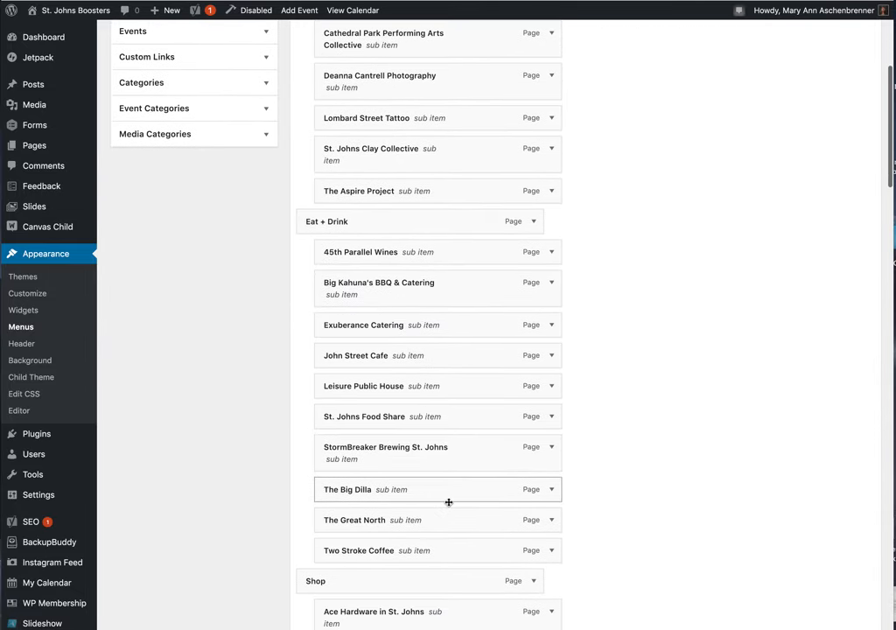
pyautogui.scroll(-3)
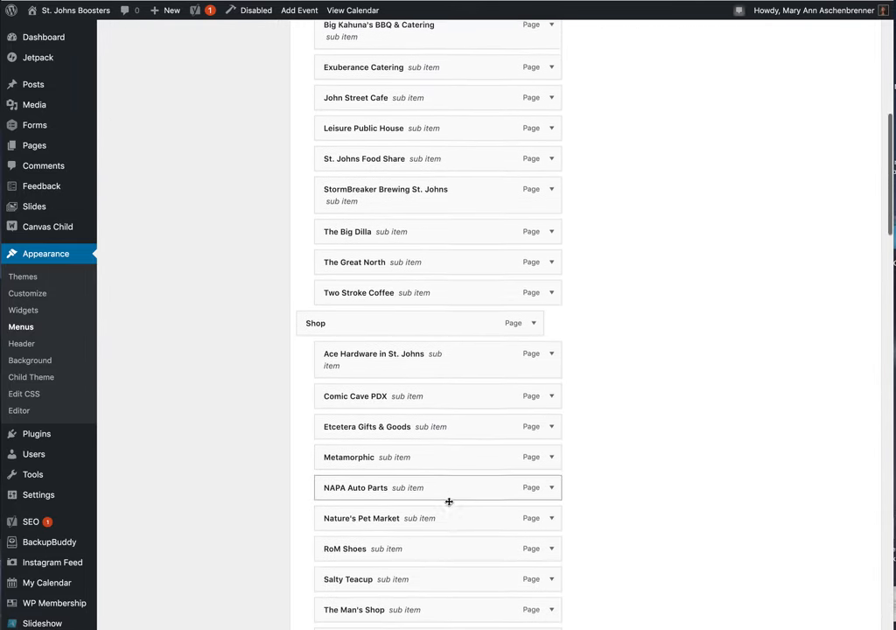
pyautogui.scroll(-3)
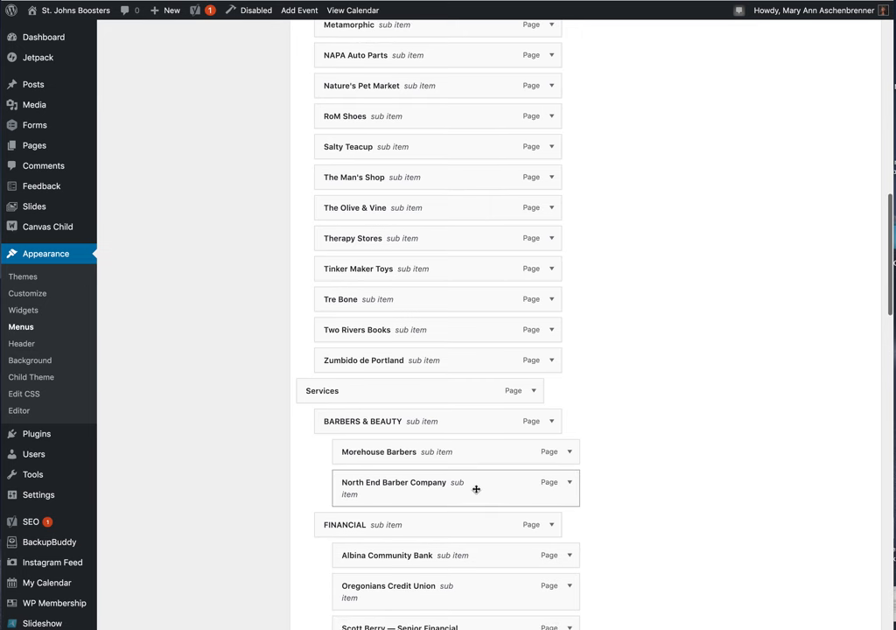
pyautogui.scroll(-3)
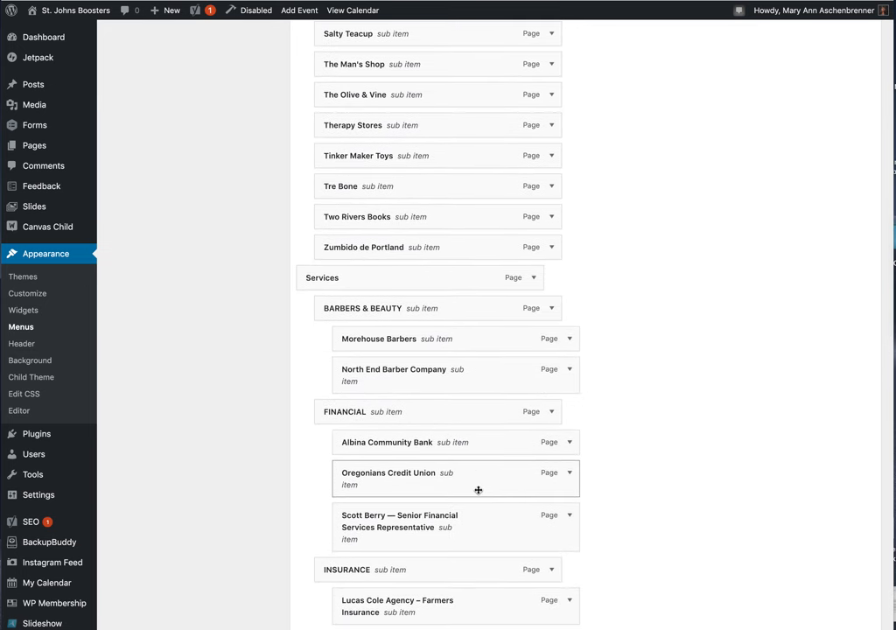
pyautogui.moveTo(484, 381)
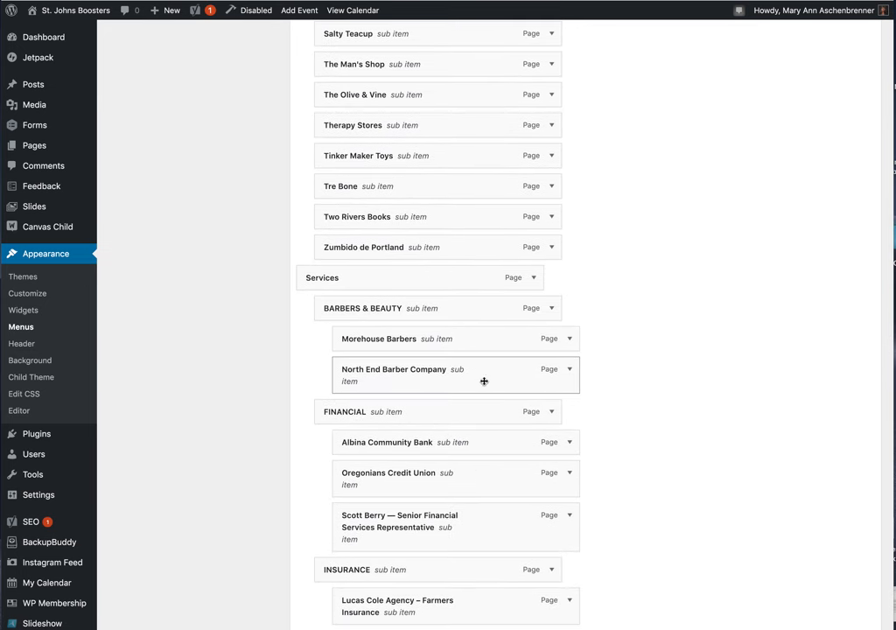
pyautogui.scroll(-3)
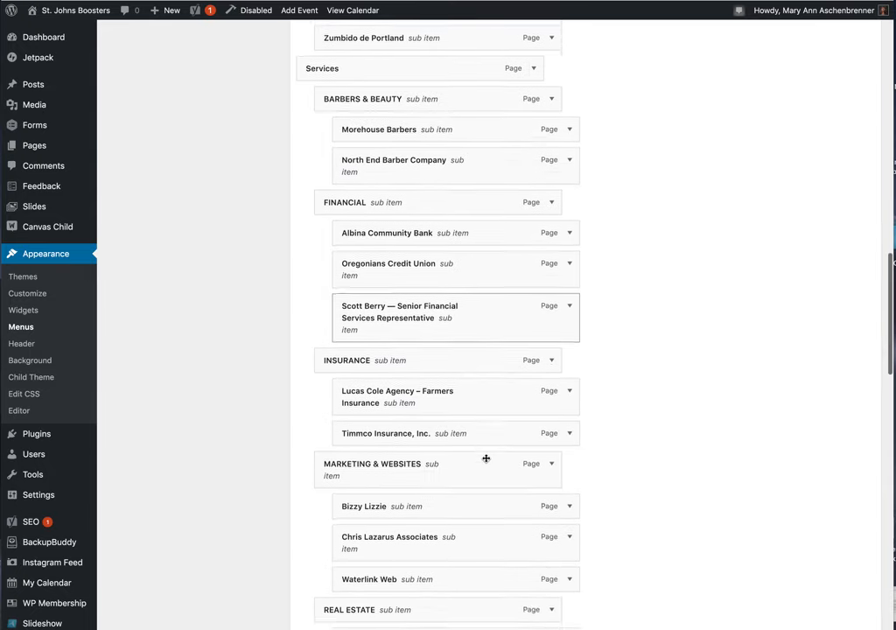
pyautogui.scroll(-3)
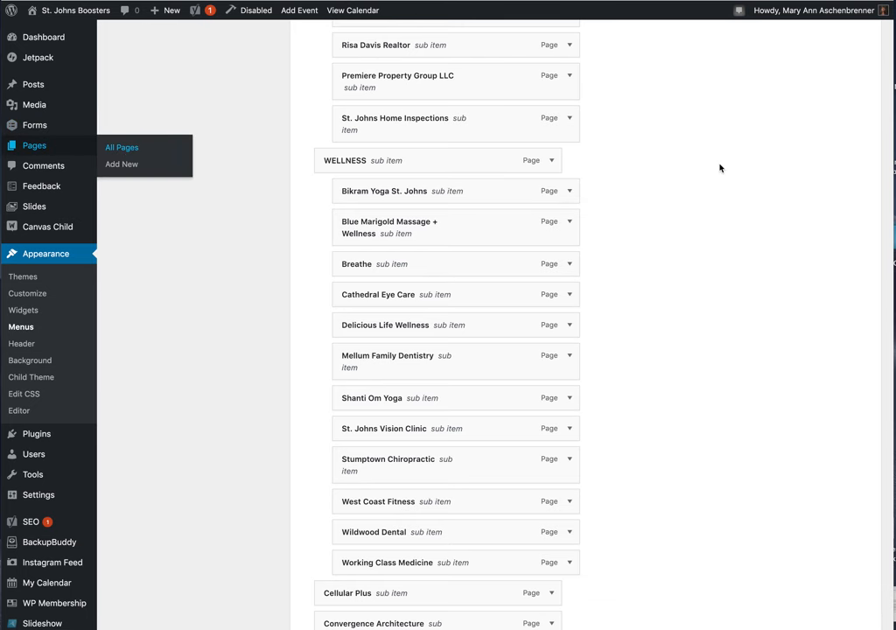
# Search All Pages for 'harv' and open Harvest Homes for editing.
pyautogui.click(122, 147)
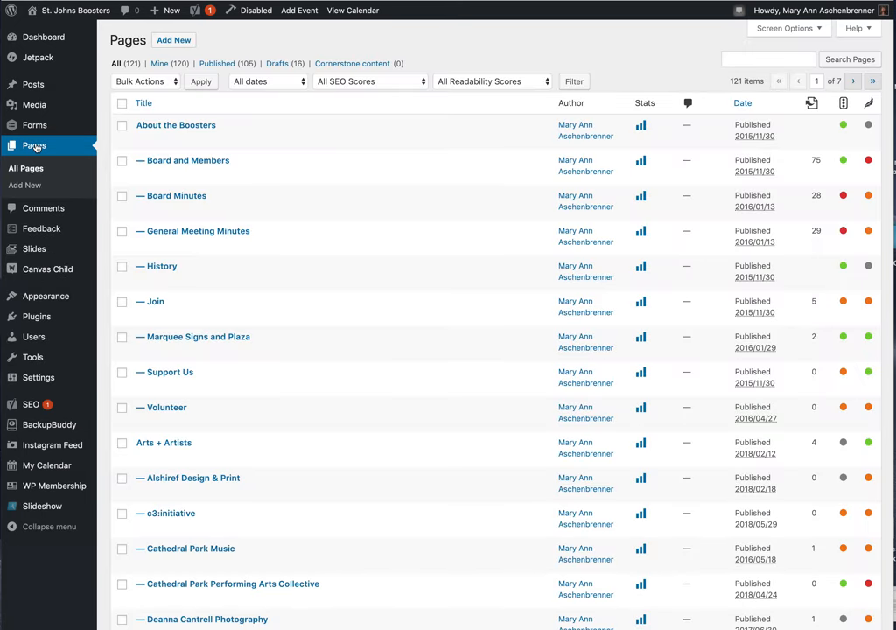
pyautogui.click(768, 59)
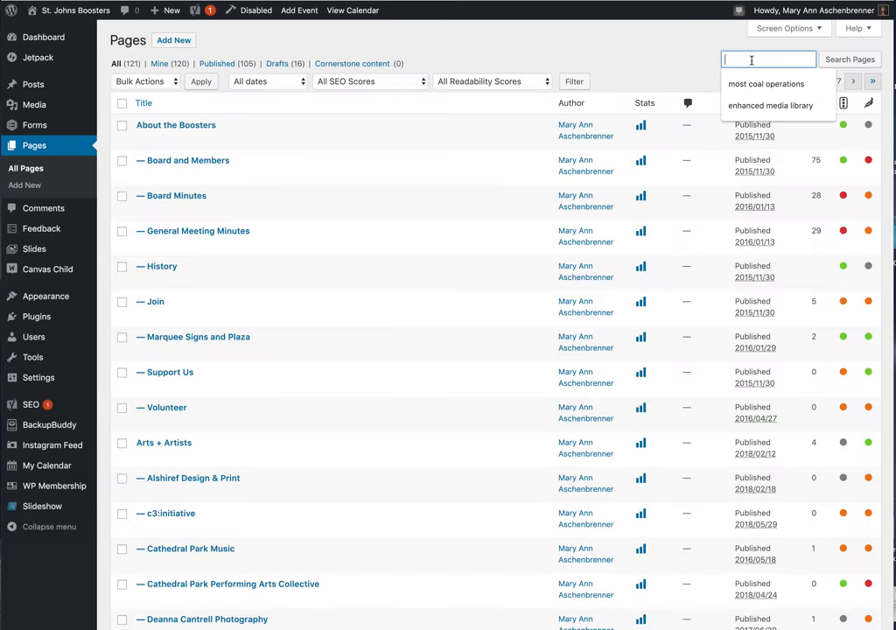
pyautogui.write('harvest')
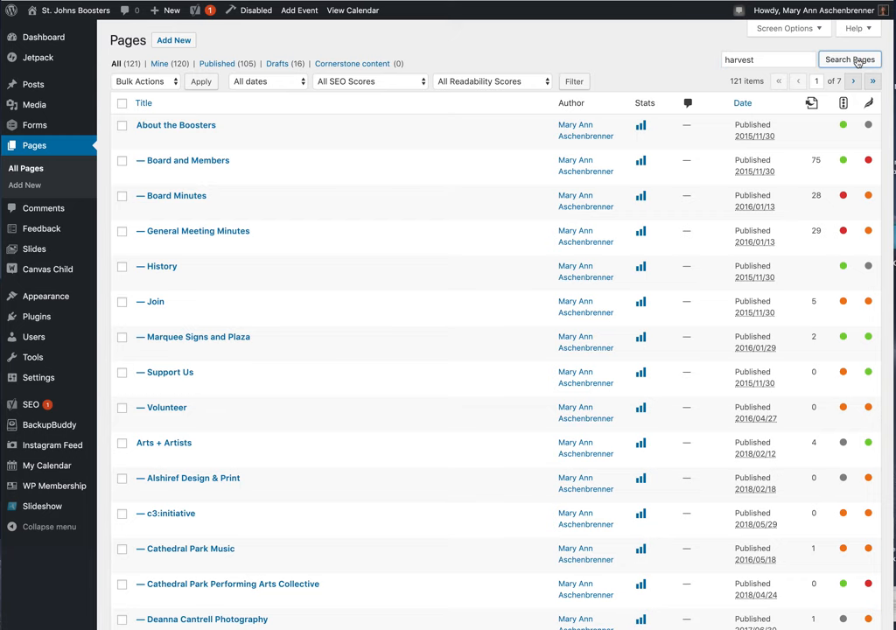
pyautogui.click(848, 60)
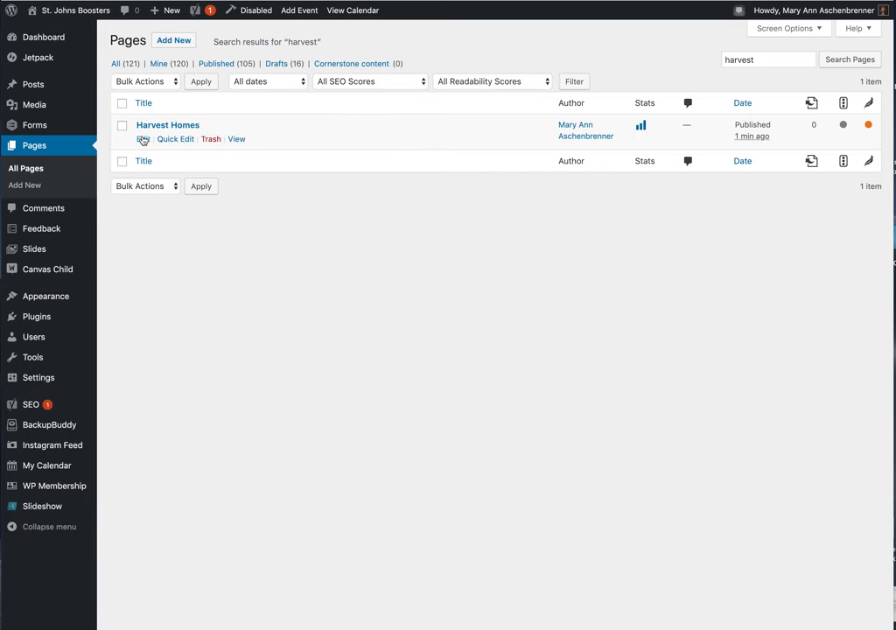
pyautogui.click(167, 124)
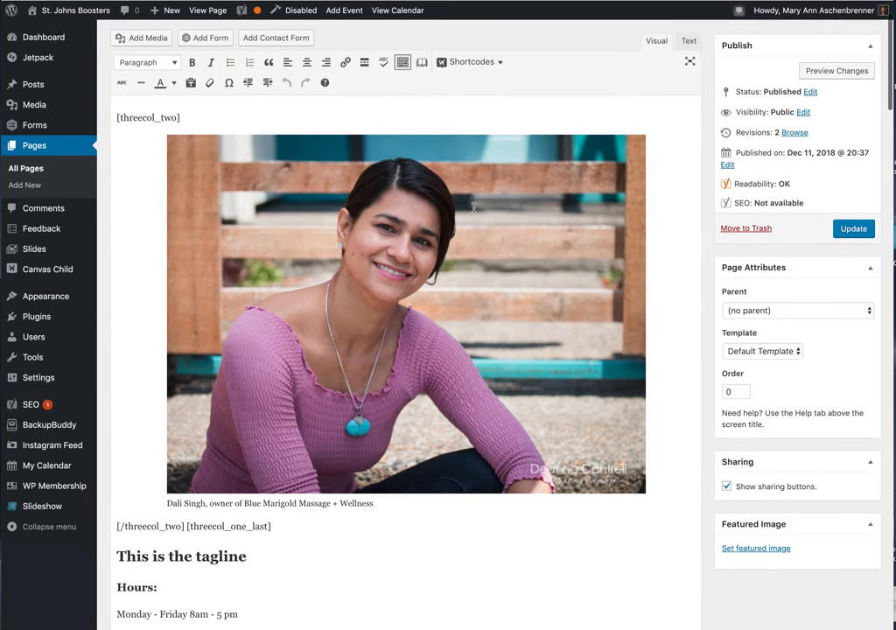
# Choose Services in the Page Attributes Parent dropdown.
pyautogui.scroll(-3)
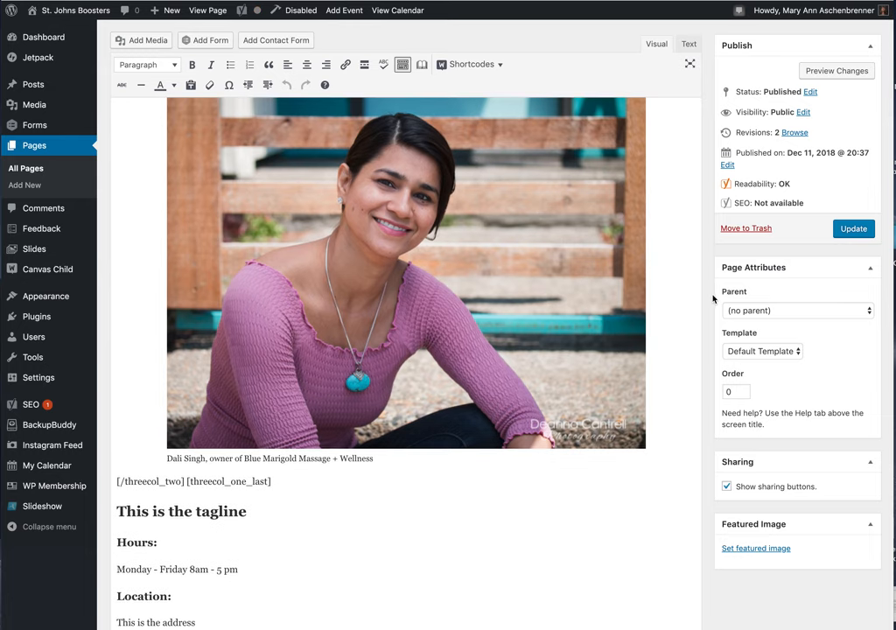
pyautogui.scroll(-3)
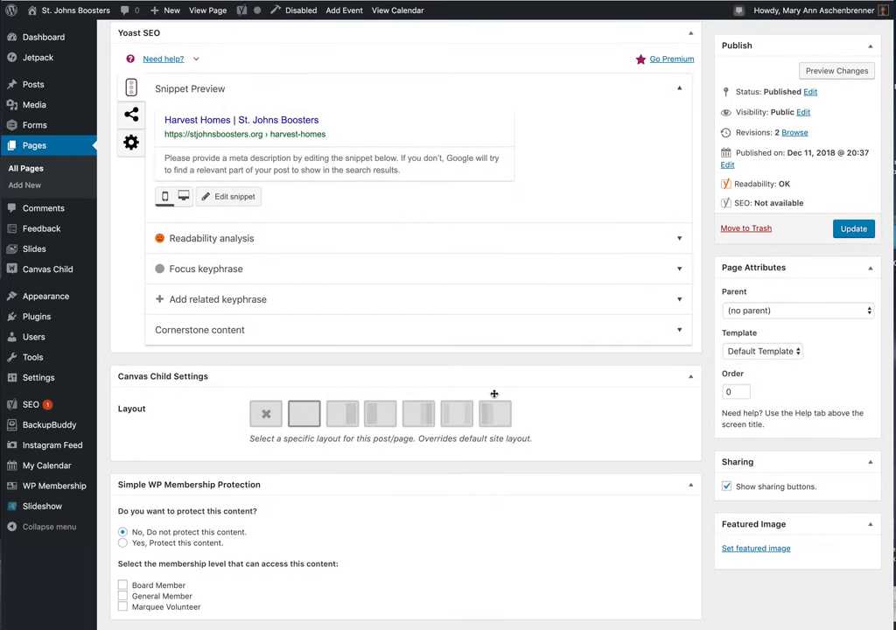
pyautogui.moveTo(304, 413)
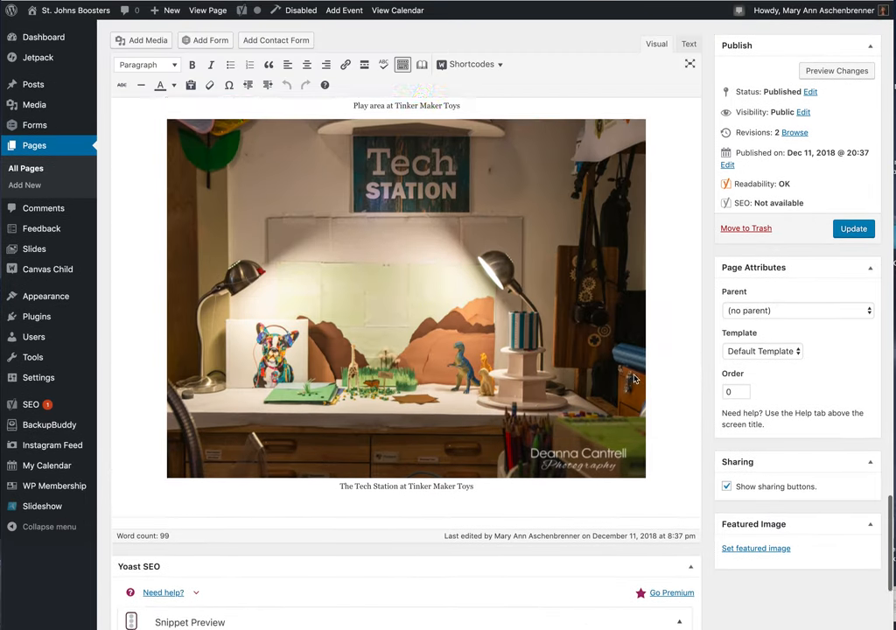
pyautogui.scroll(-3)
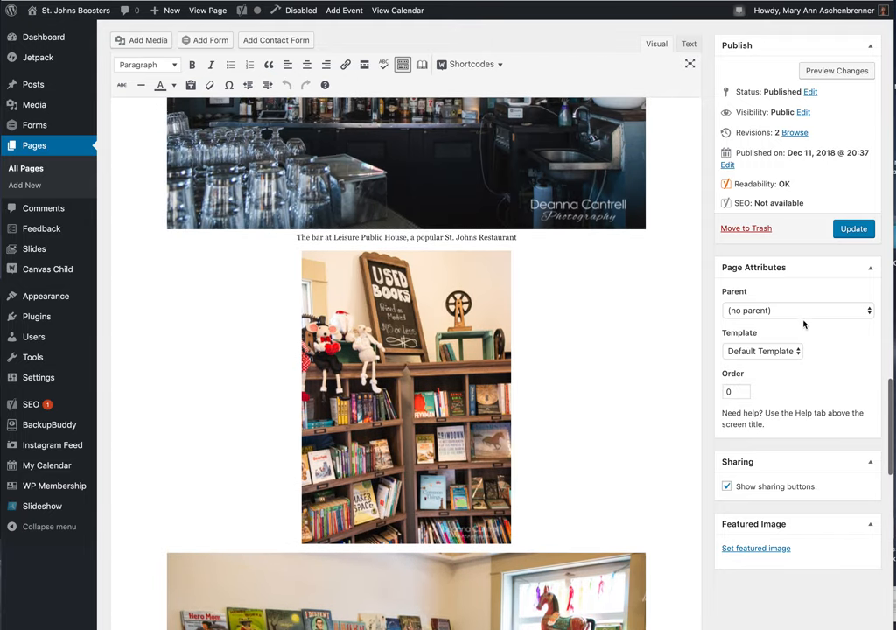
pyautogui.click(796, 310)
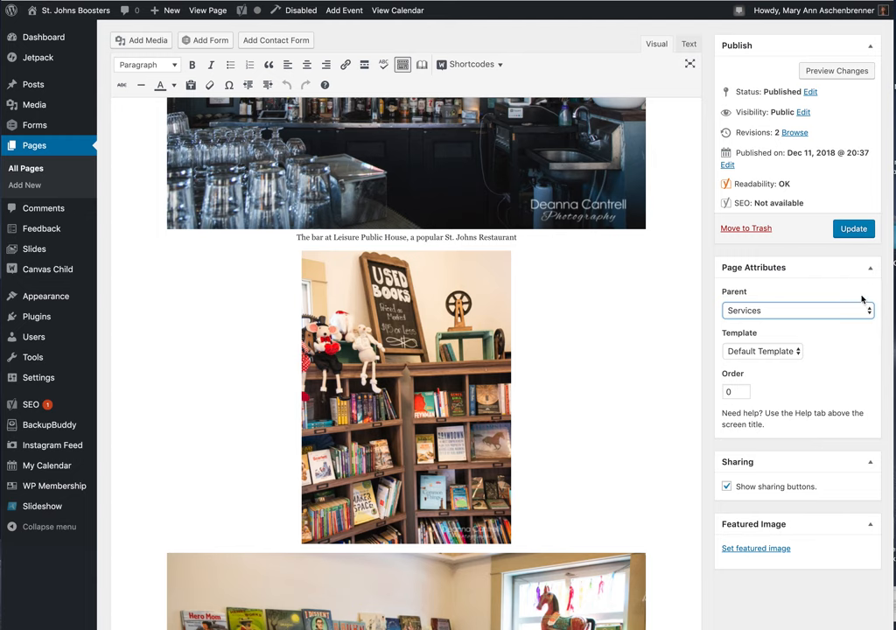
# Recheck the Services parent and update the page, now at /services/harvest-homes/.
pyautogui.click(796, 311)
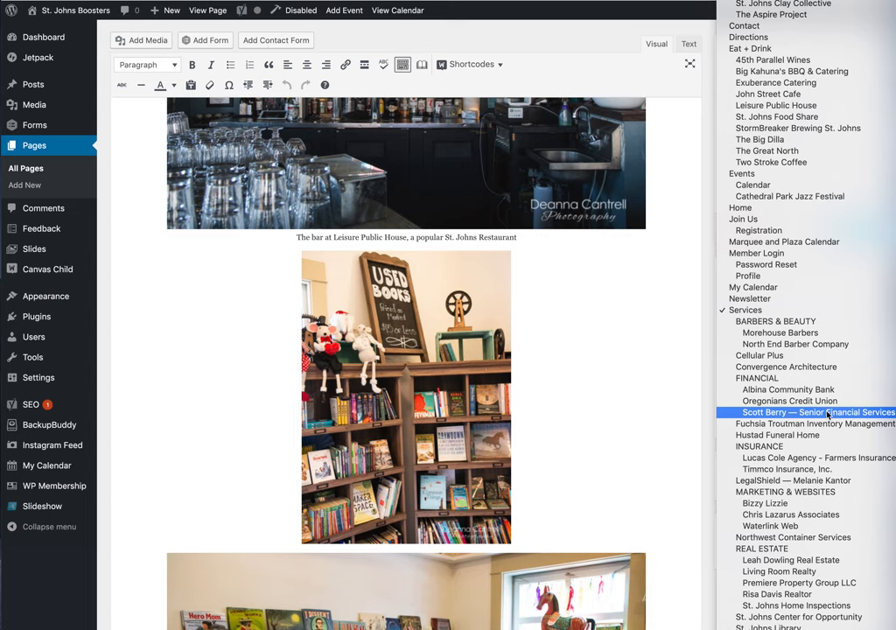
pyautogui.scroll(-3)
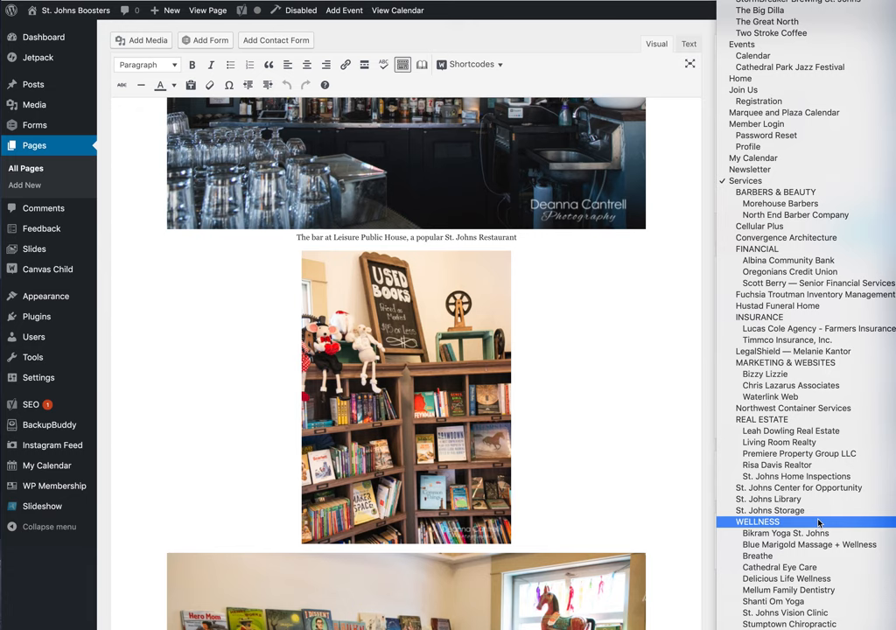
pyautogui.scroll(-3)
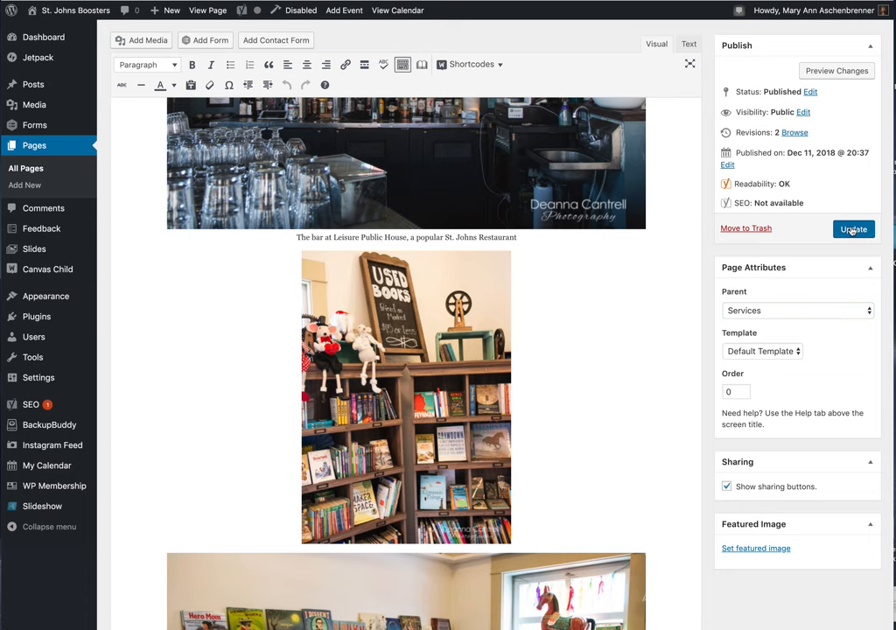
pyautogui.click(853, 228)
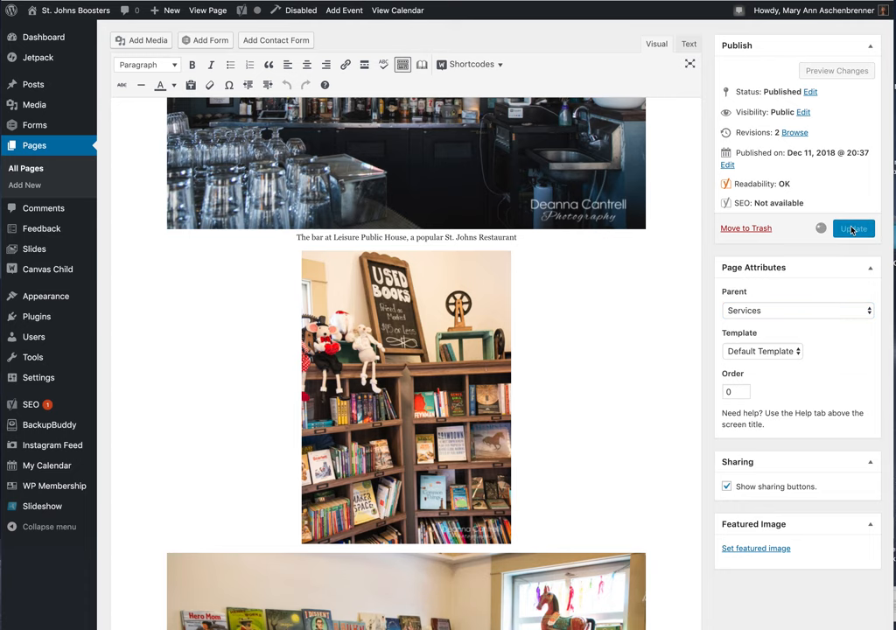
pyautogui.click(853, 229)
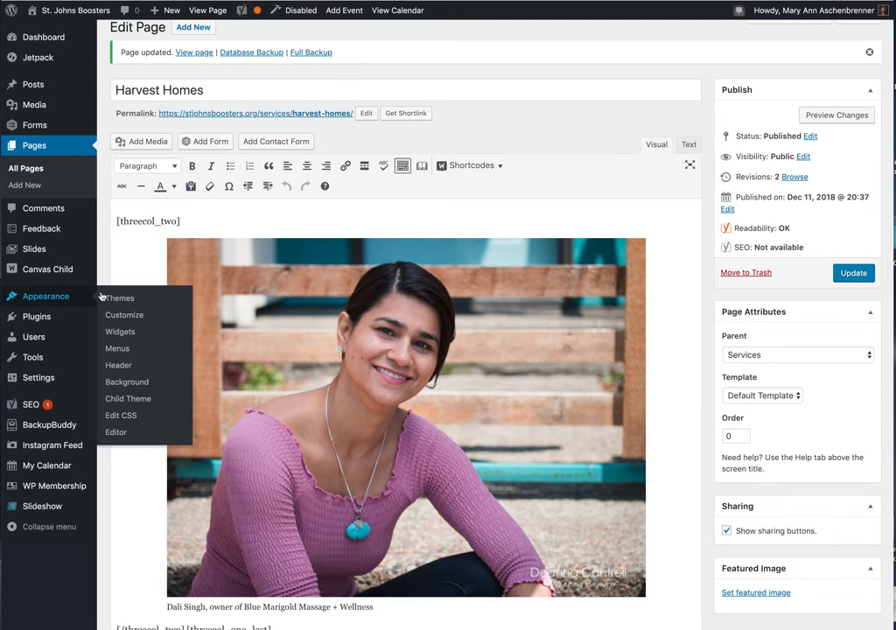
pyautogui.moveTo(117, 348)
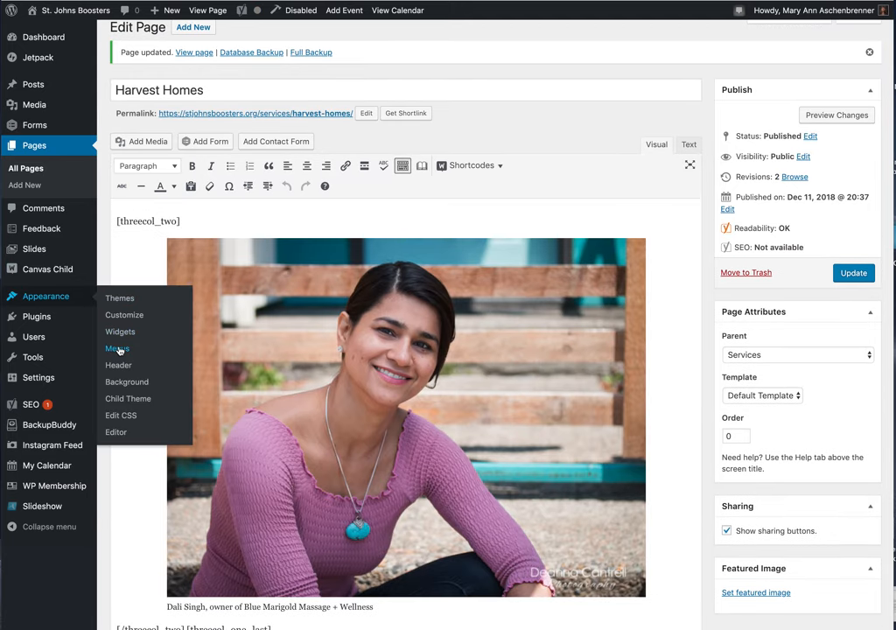
# Add the Harvest Homes page to the Main Menu.
pyautogui.click(116, 348)
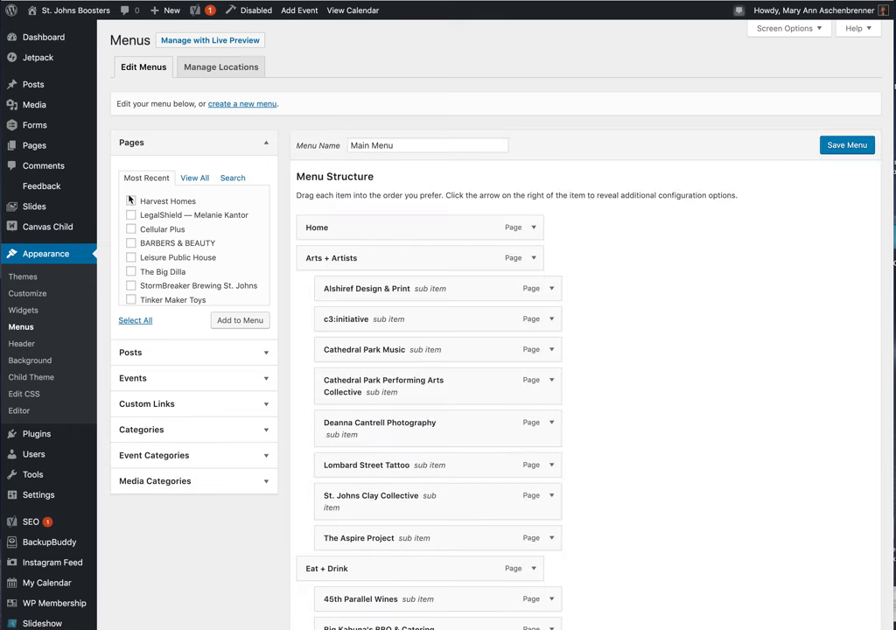
pyautogui.click(131, 201)
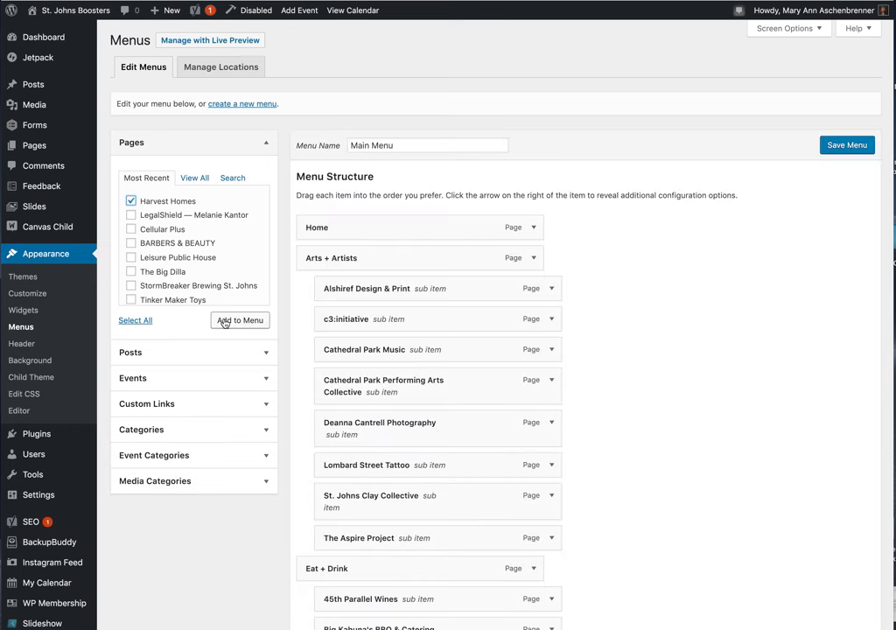
pyautogui.click(240, 320)
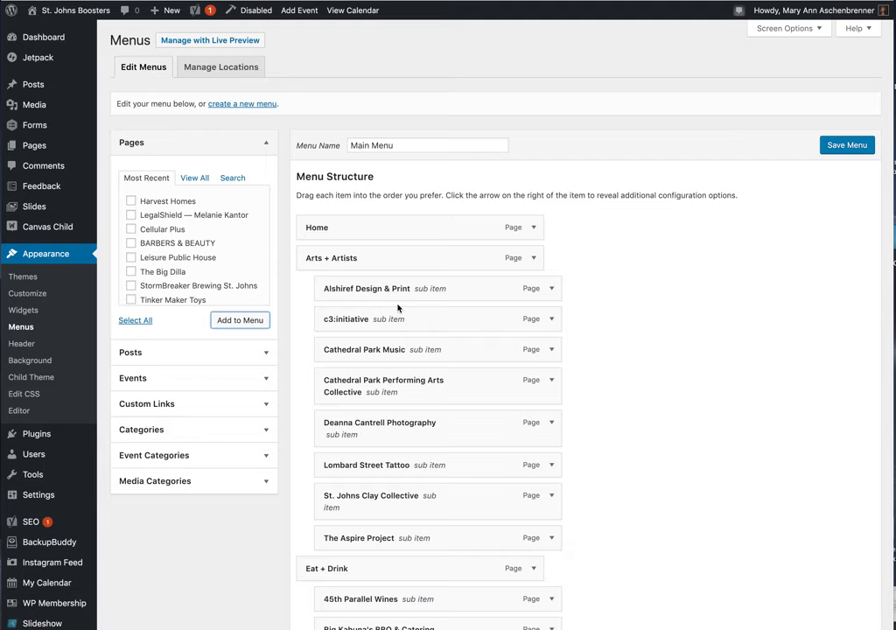
# Nest Harvest Homes beneath Services and save the Main Menu.
pyautogui.scroll(-3)
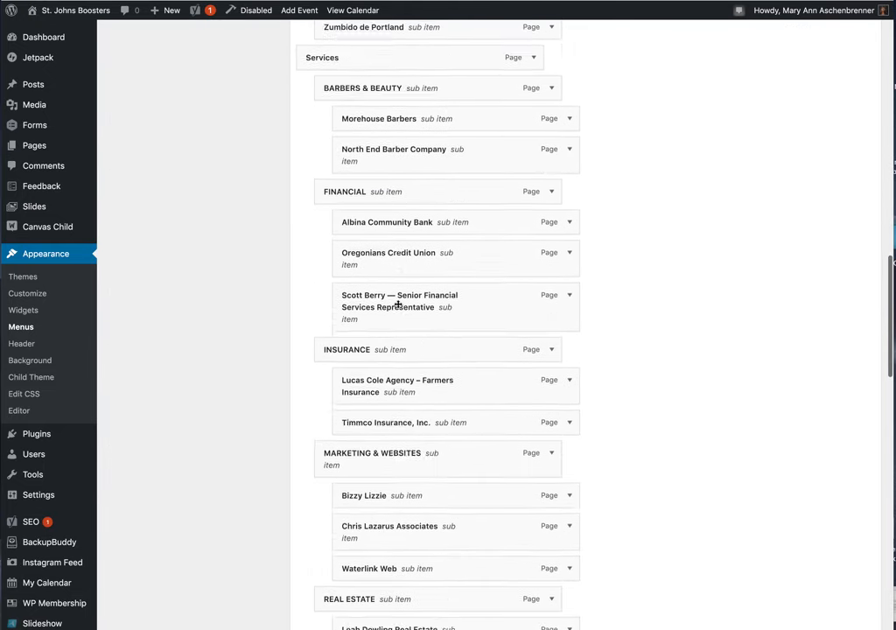
pyautogui.scroll(-3)
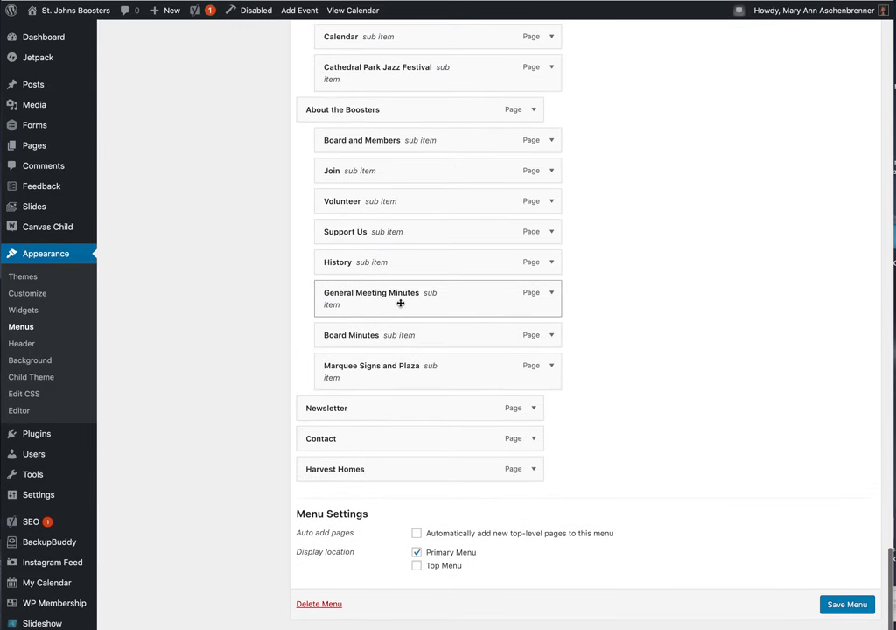
pyautogui.moveTo(468, 475)
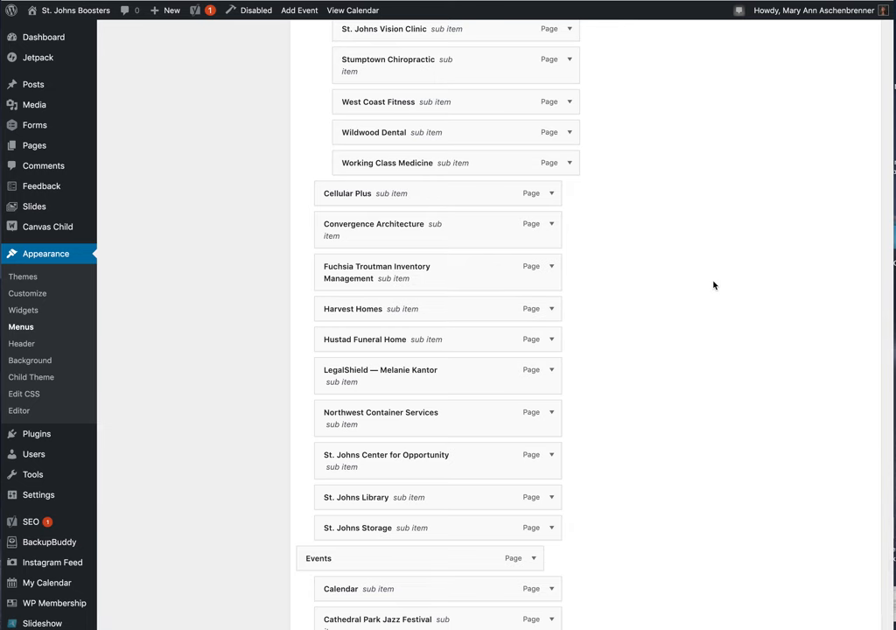
pyautogui.scroll(-3)
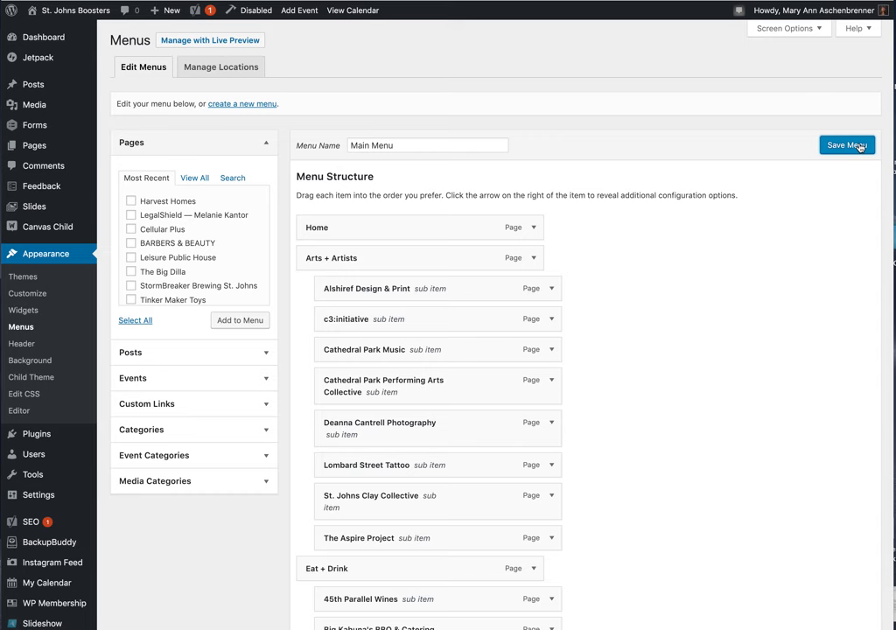
pyautogui.click(846, 144)
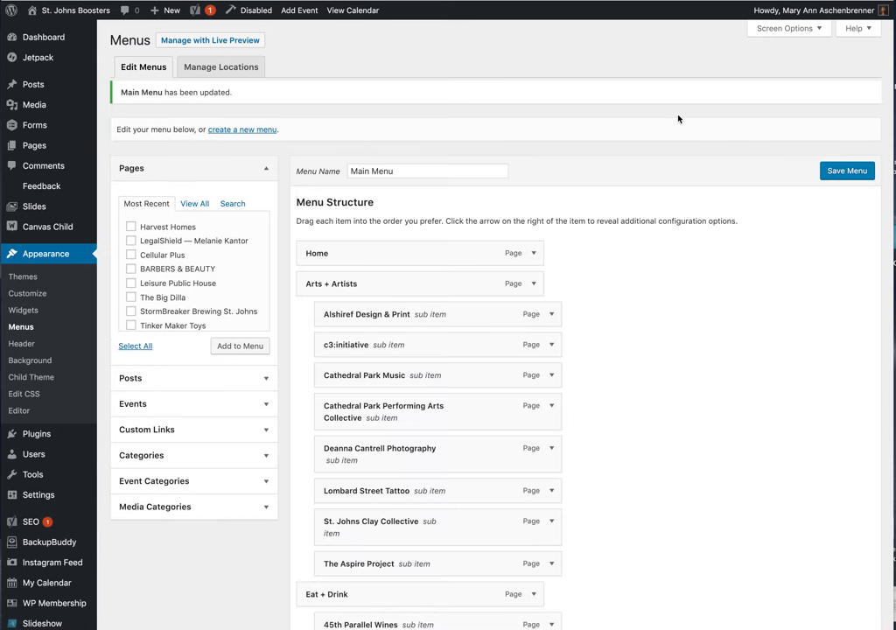
pyautogui.moveTo(74, 10)
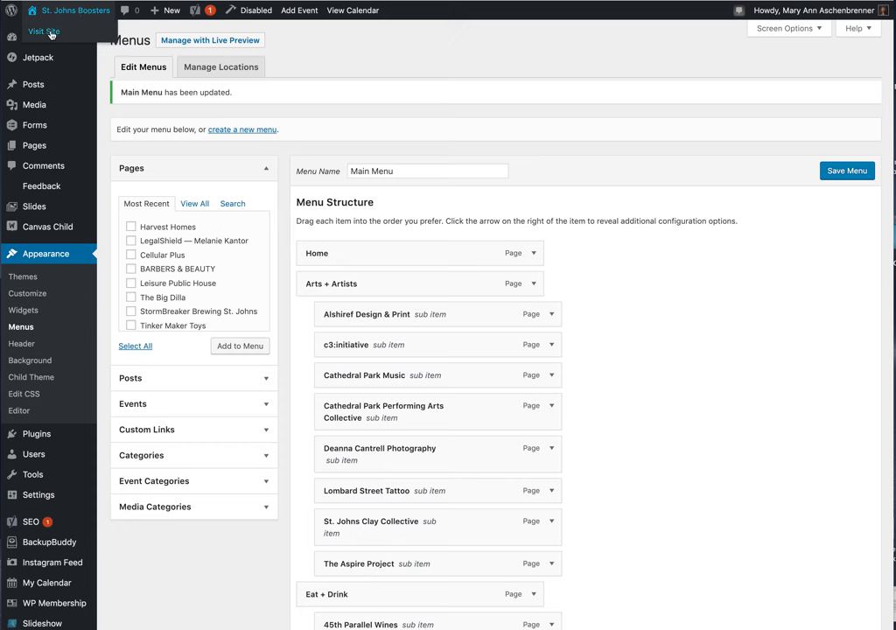
# Open the Harvest Homes page from the live site's Services menu and scroll through it.
pyautogui.click(43, 32)
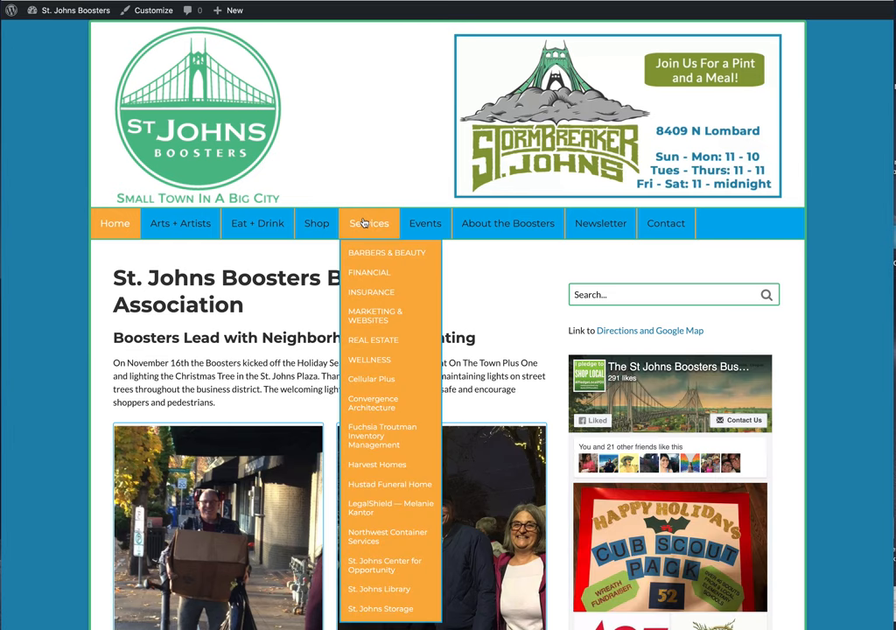
pyautogui.moveTo(368, 224)
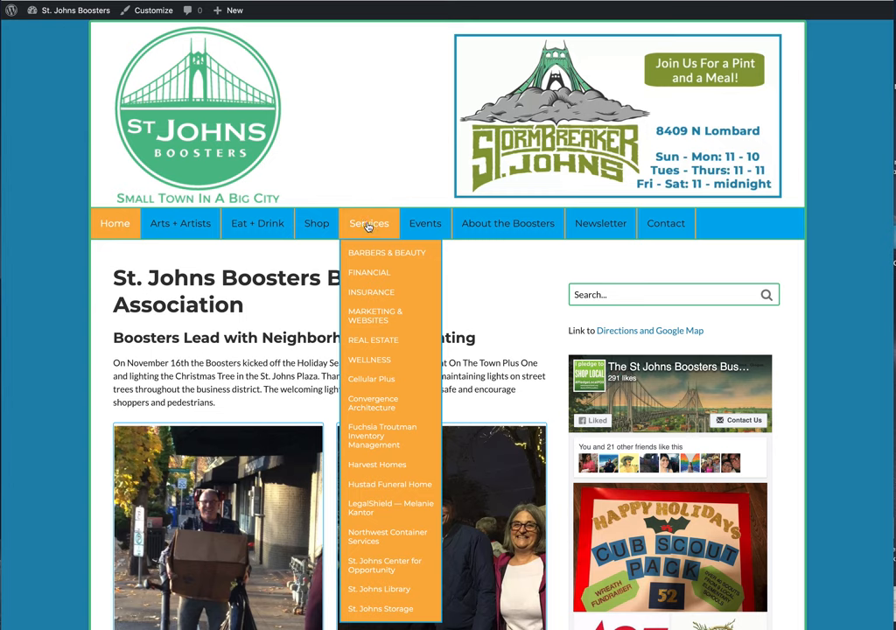
pyautogui.moveTo(365, 471)
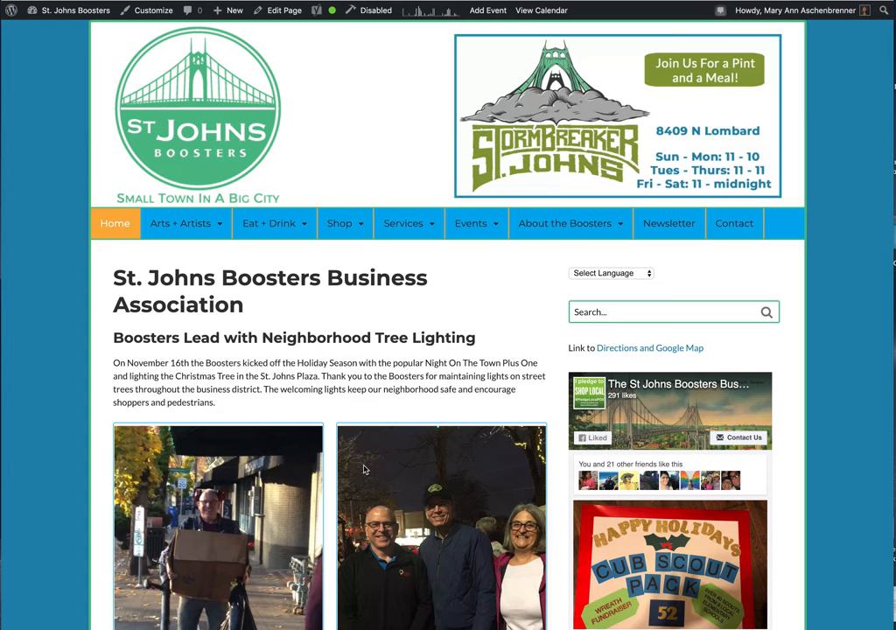
pyautogui.click(402, 223)
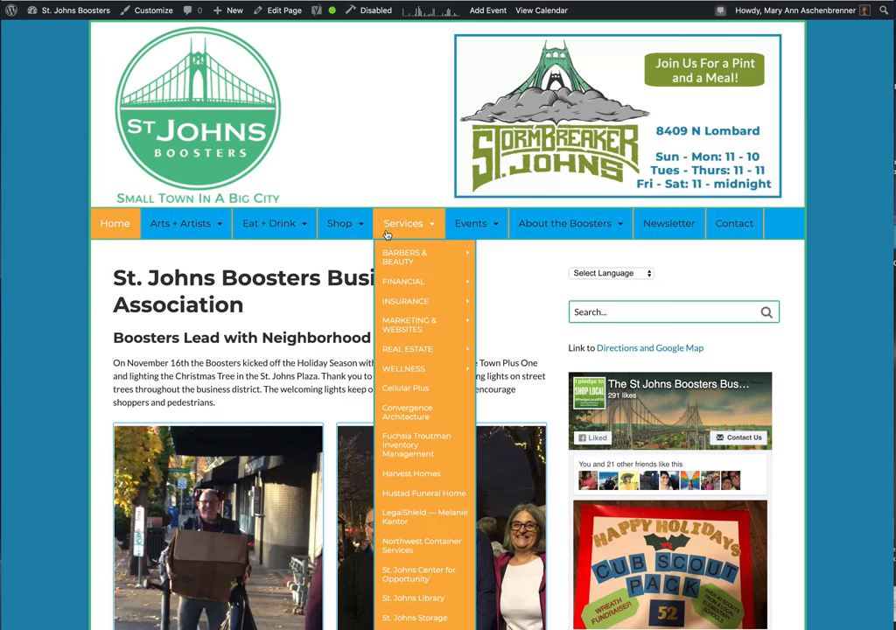
pyautogui.moveTo(412, 473)
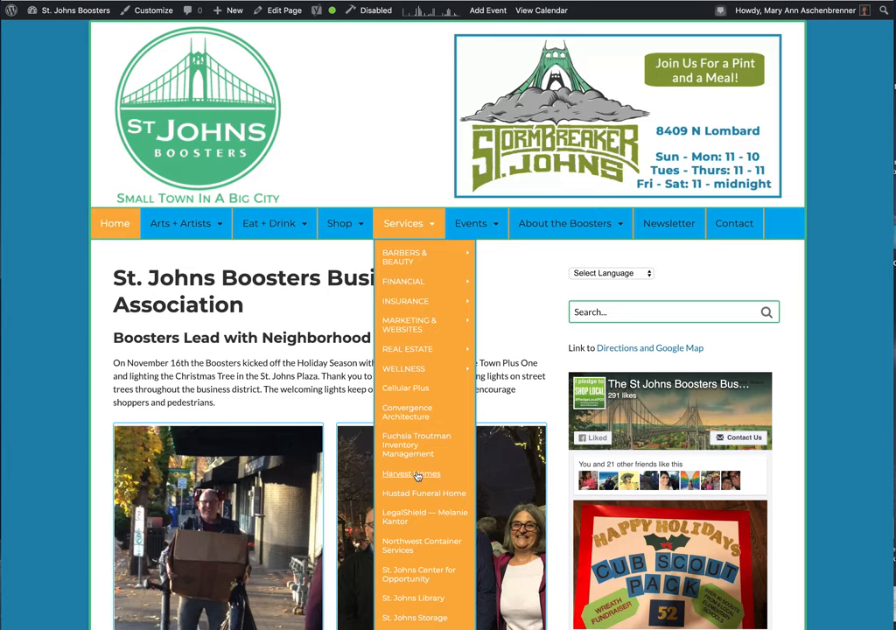
pyautogui.click(411, 473)
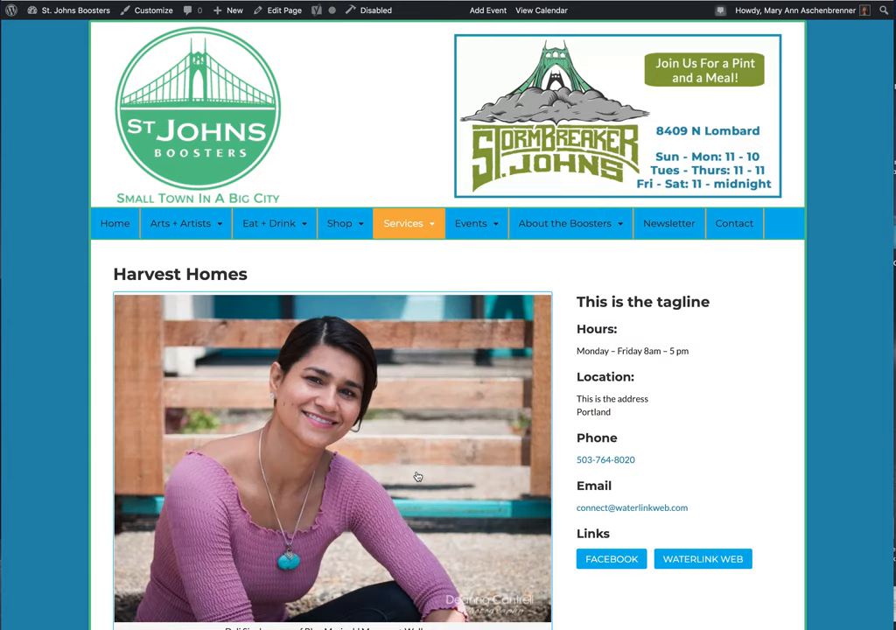
pyautogui.scroll(-3)
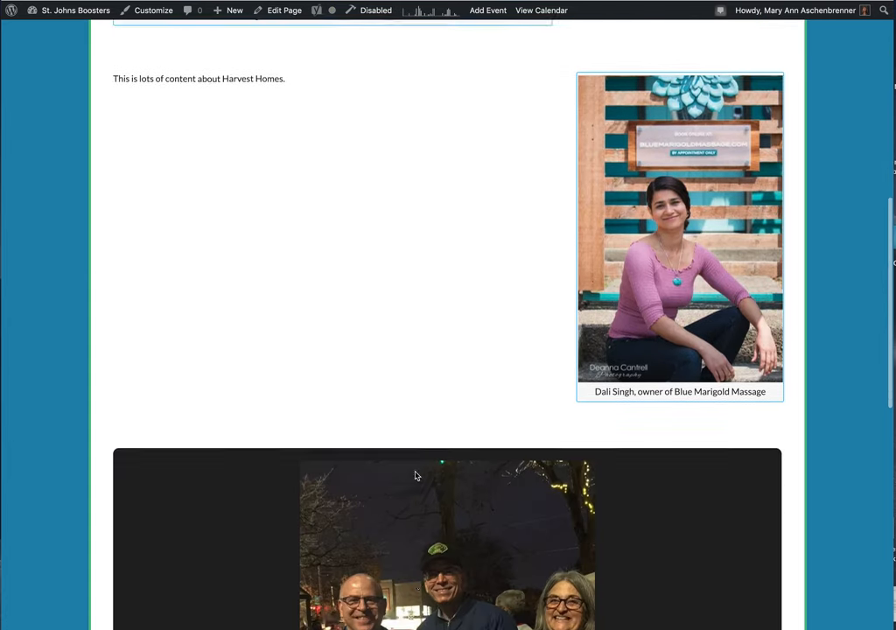
pyautogui.scroll(3)
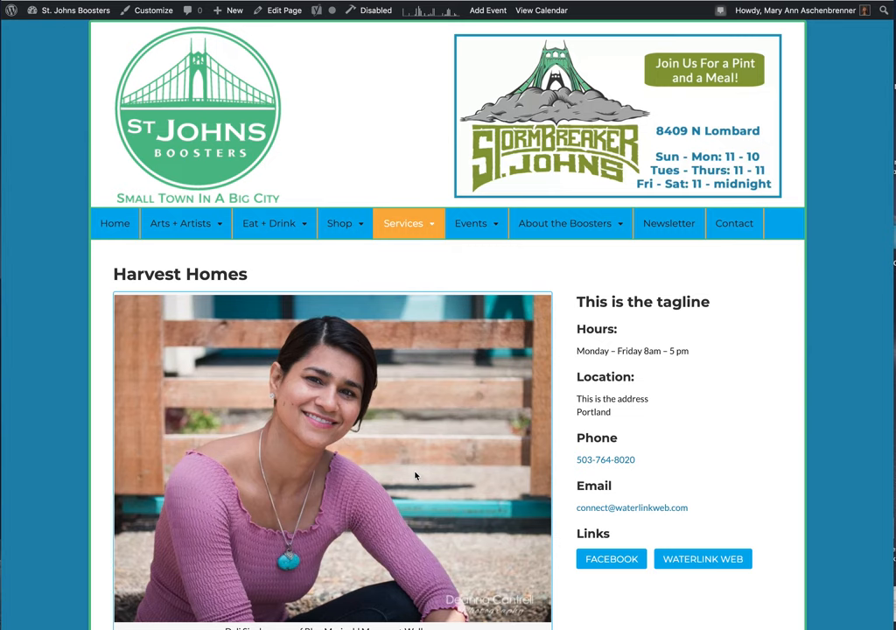
pyautogui.moveTo(280, 10)
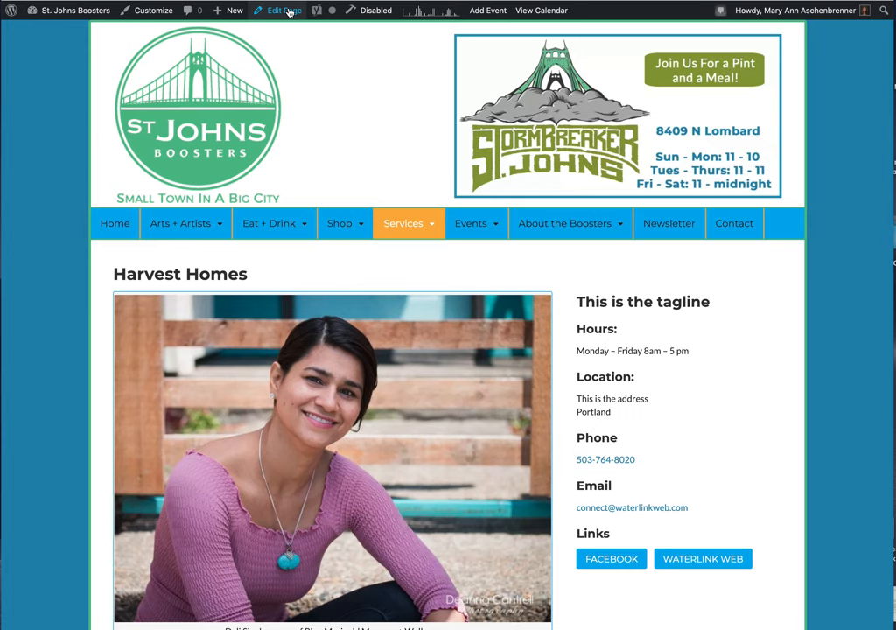
# Set the Harvest Homes page status to Draft in the Publish box and update.
pyautogui.click(278, 11)
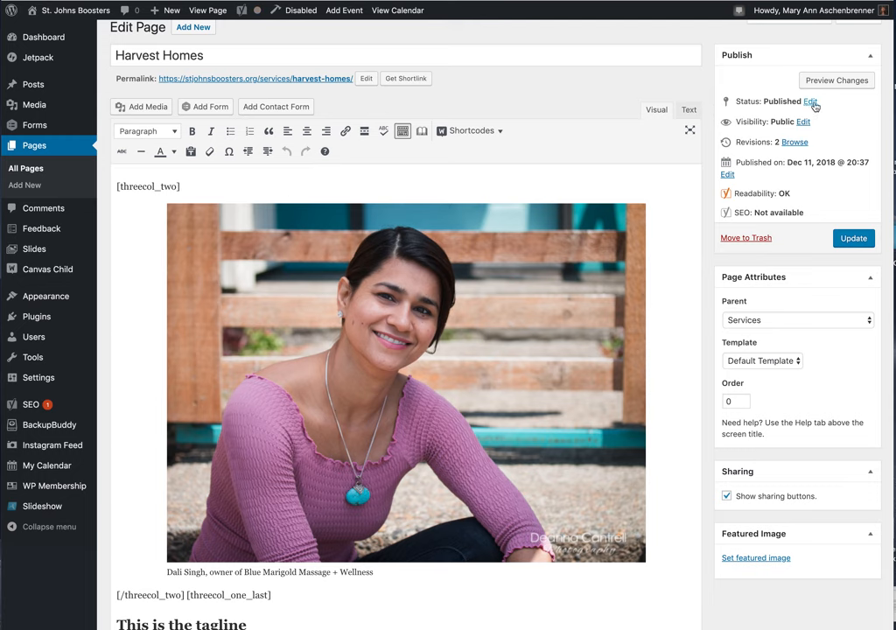
pyautogui.click(810, 102)
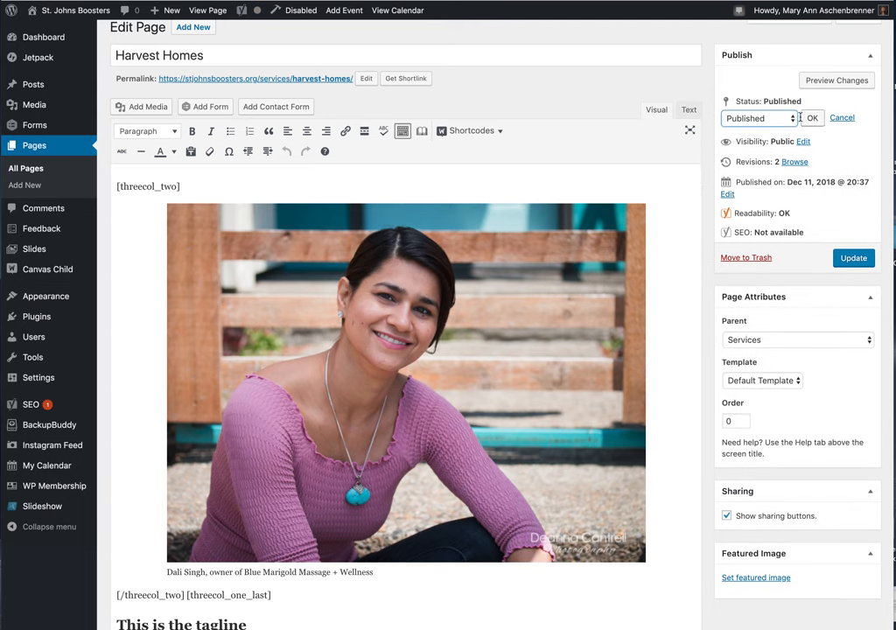
pyautogui.click(758, 118)
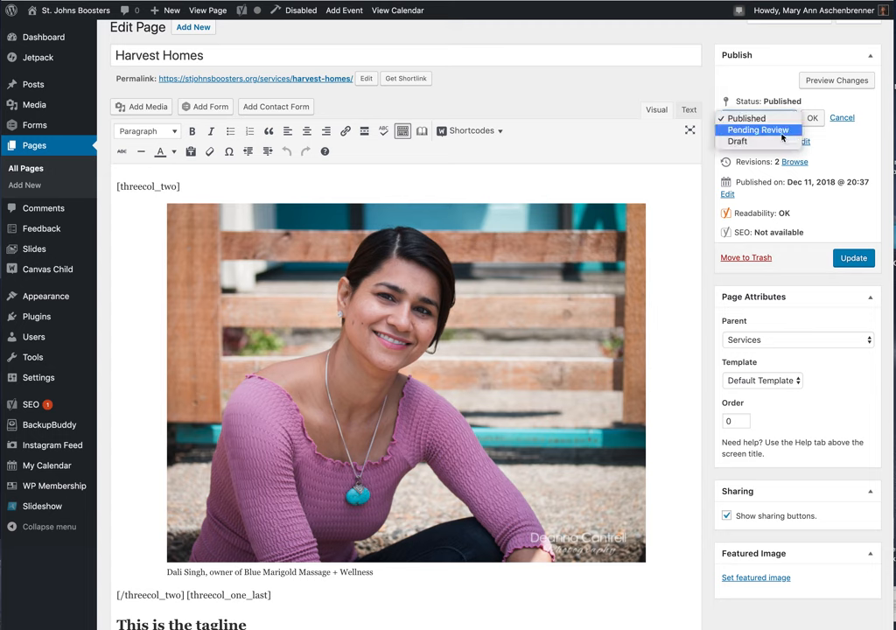
pyautogui.moveTo(737, 140)
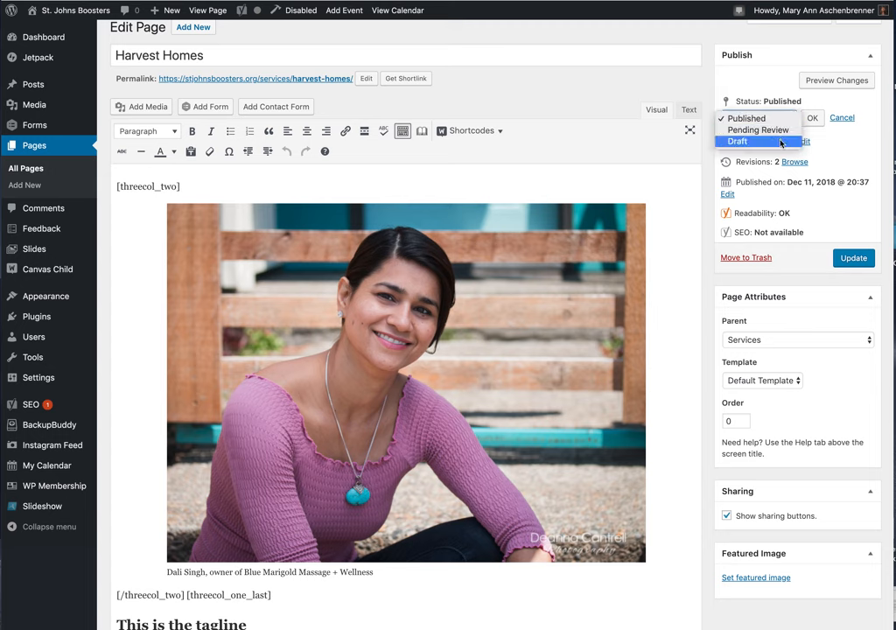
pyautogui.click(738, 141)
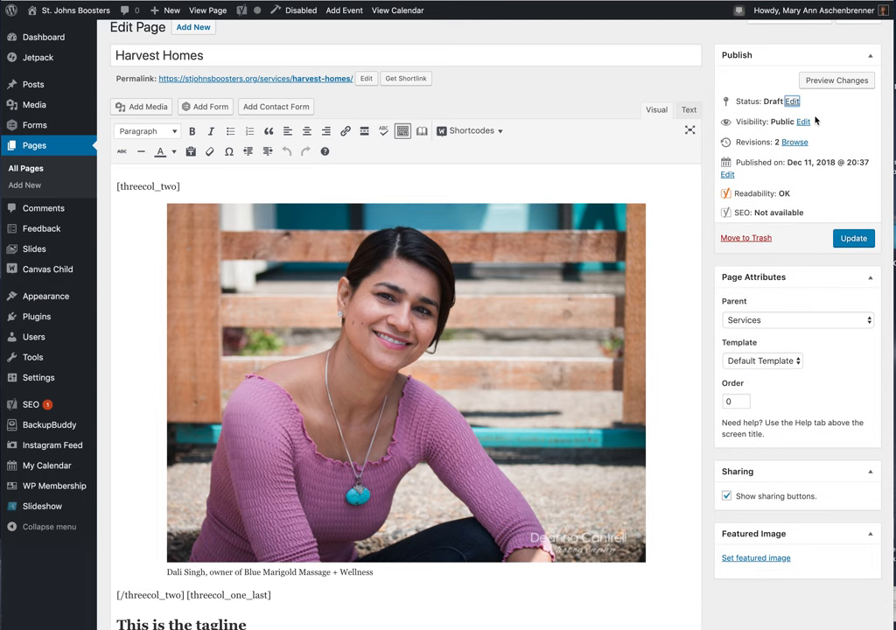
pyautogui.moveTo(816, 120)
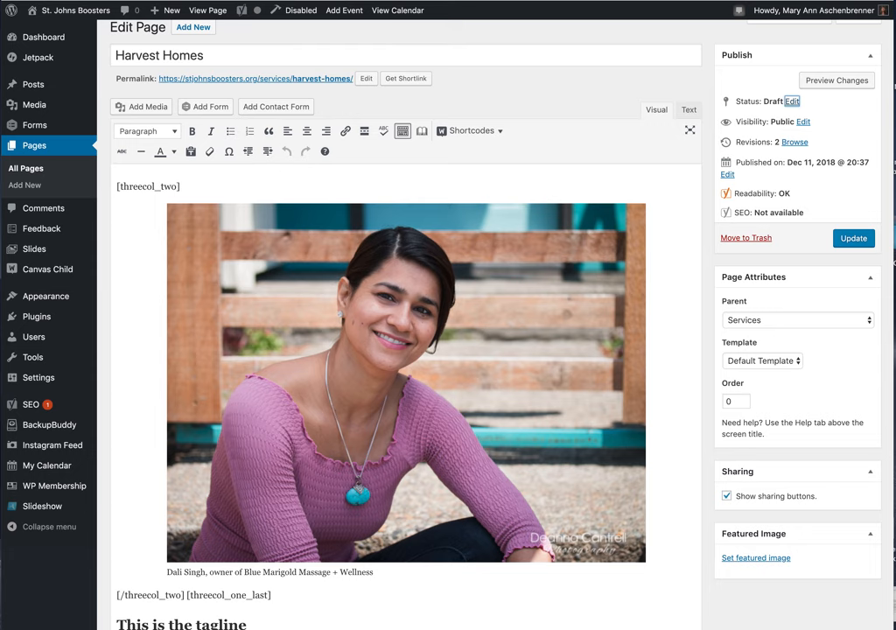
pyautogui.click(854, 238)
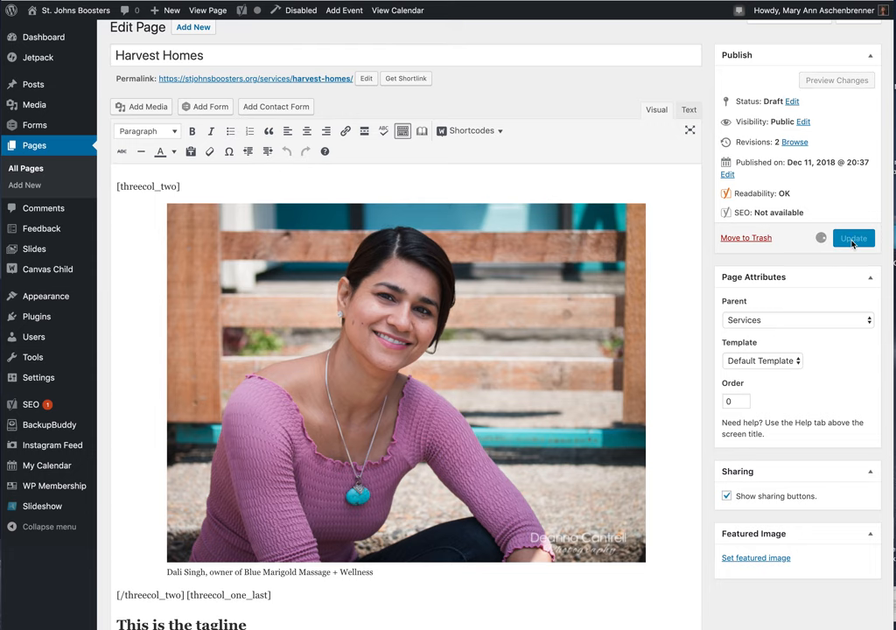
pyautogui.click(853, 238)
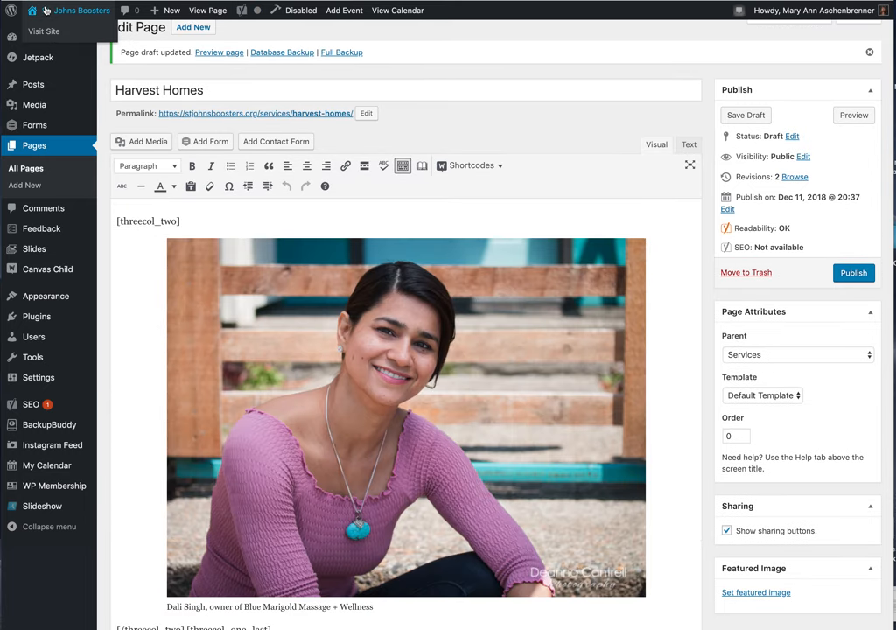
# Visit the St. Johns Boosters homepage, then go back to the Dashboard.
pyautogui.click(43, 31)
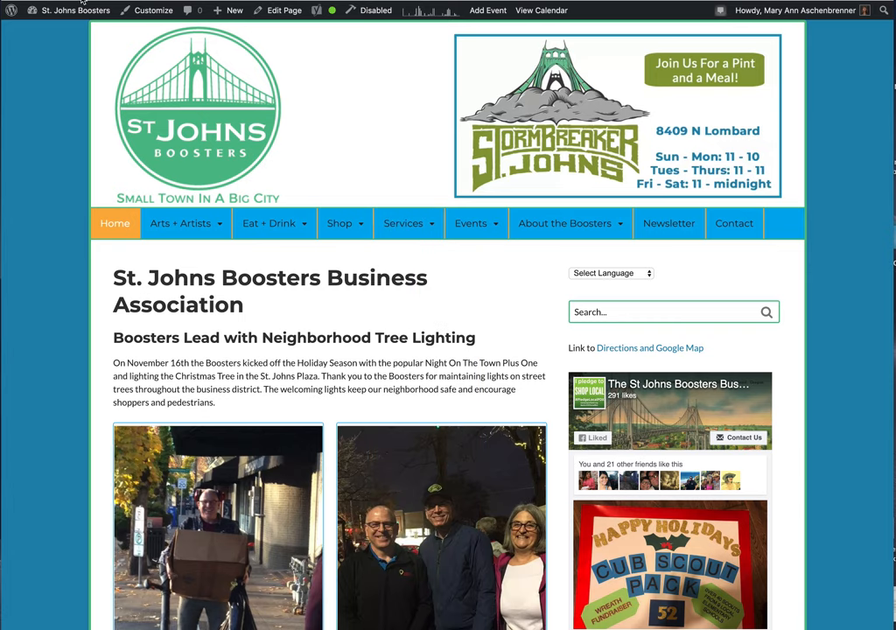
pyautogui.click(74, 9)
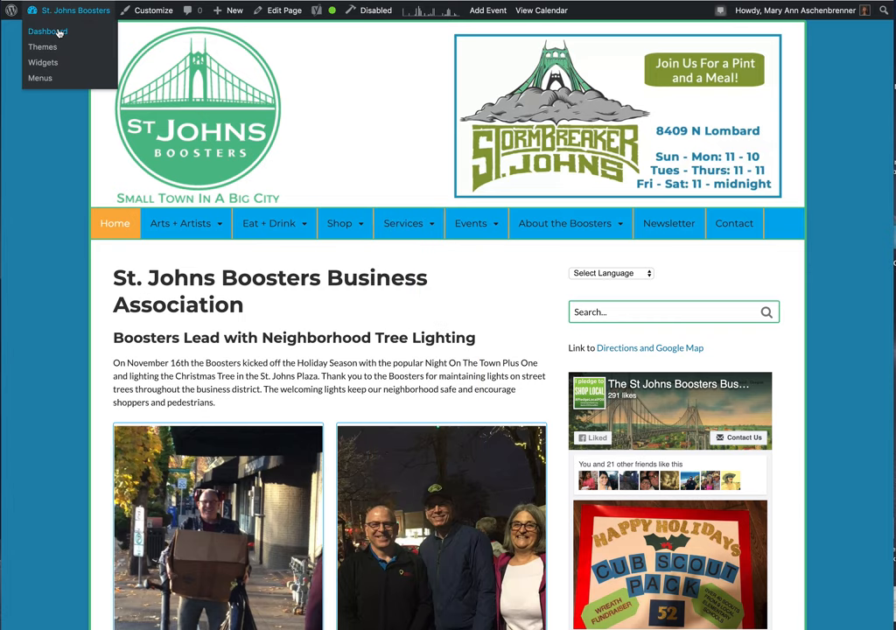
pyautogui.click(47, 32)
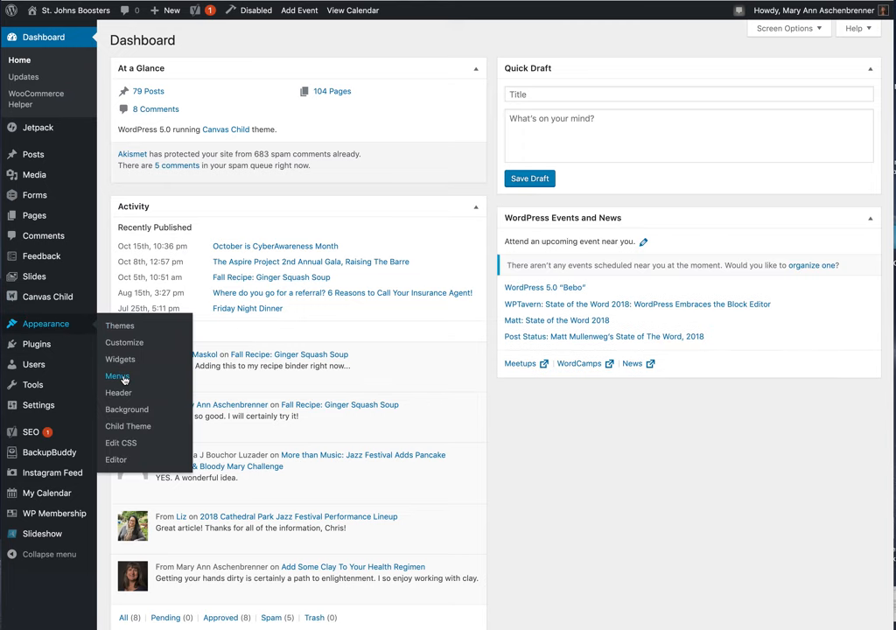
# Open Appearance > Menus and scroll down to Harvest Homes under Services.
pyautogui.click(116, 375)
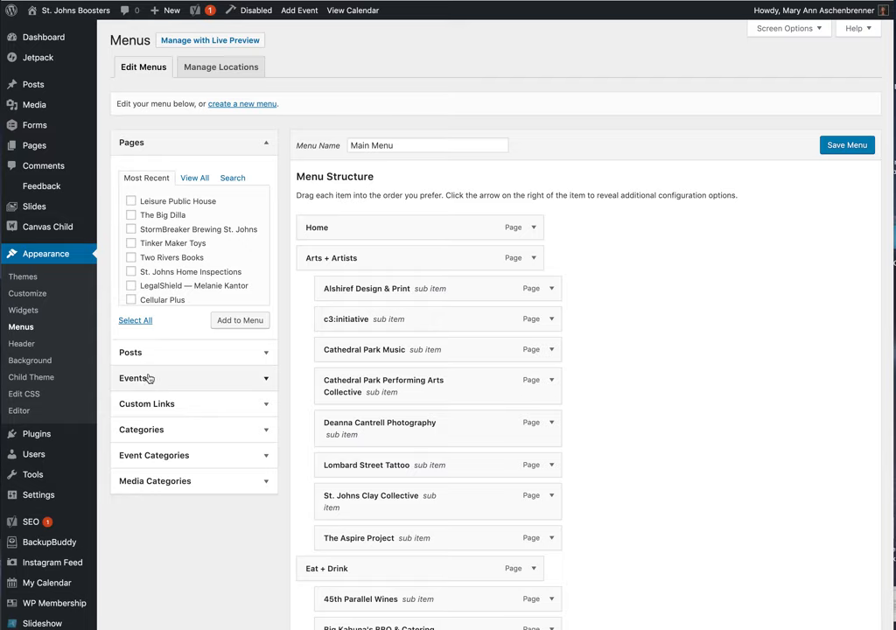
pyautogui.scroll(-3)
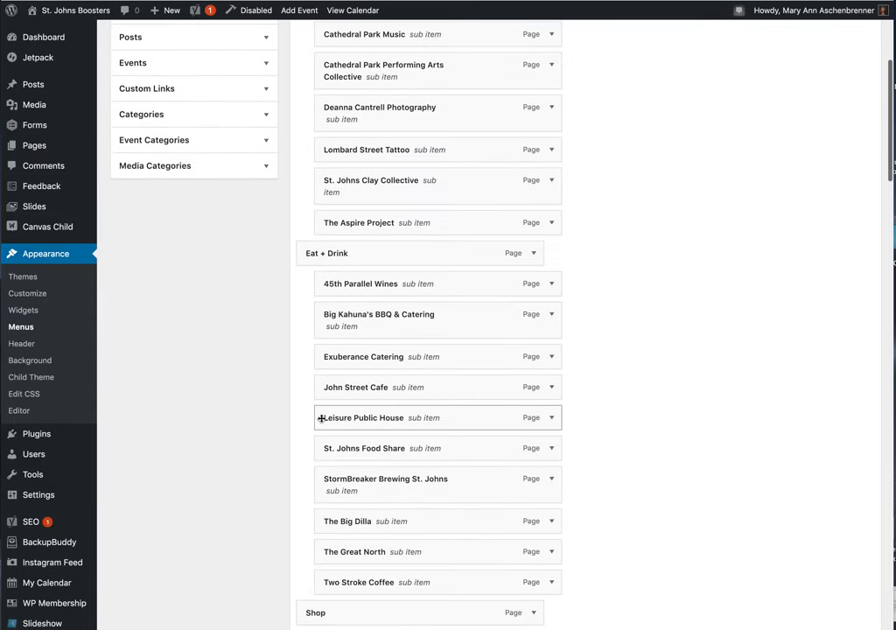
pyautogui.scroll(-3)
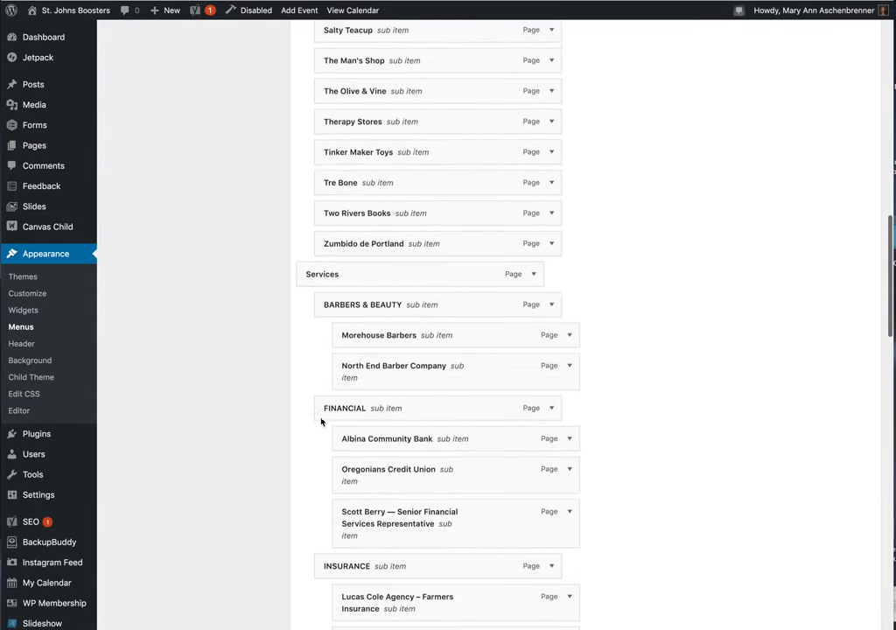
pyautogui.scroll(-3)
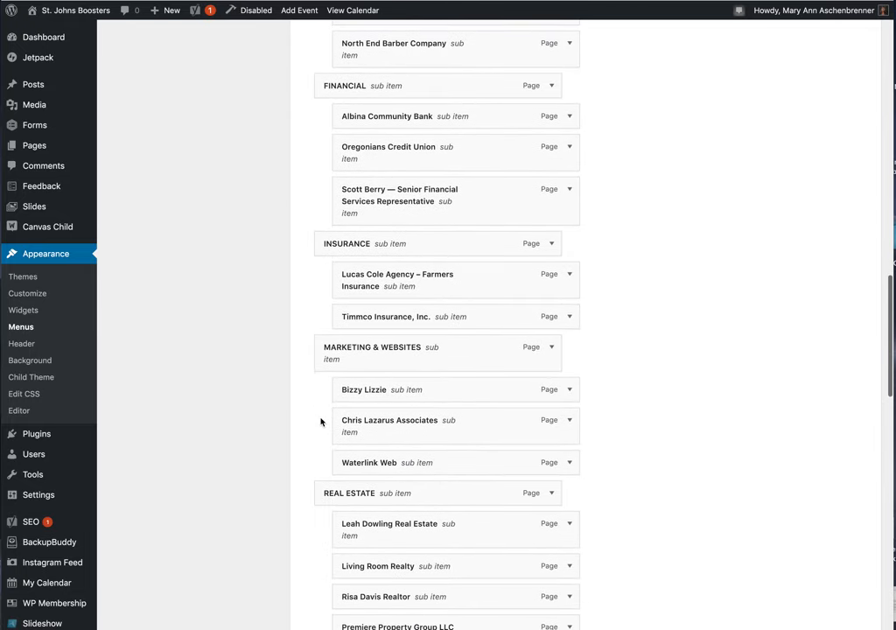
pyautogui.scroll(-3)
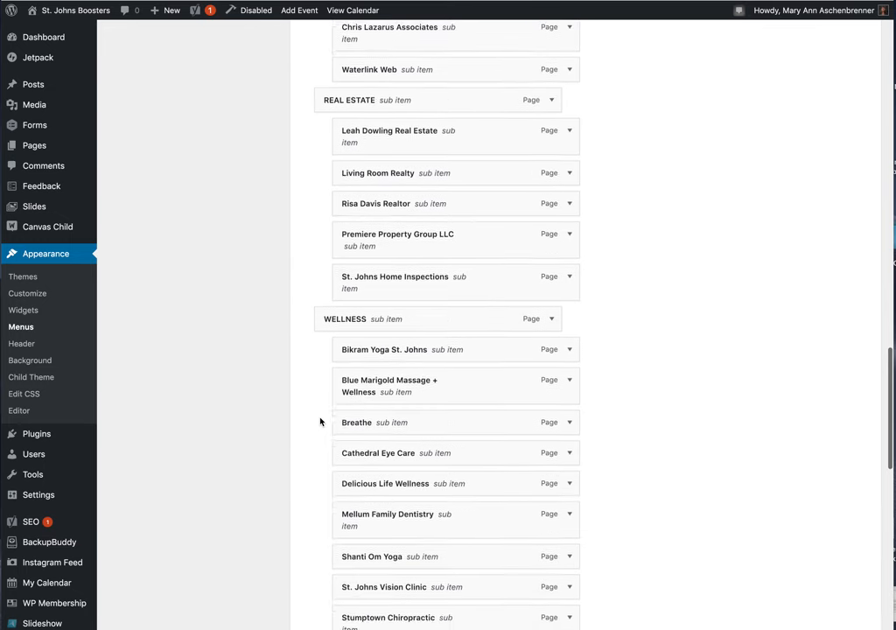
pyautogui.scroll(-3)
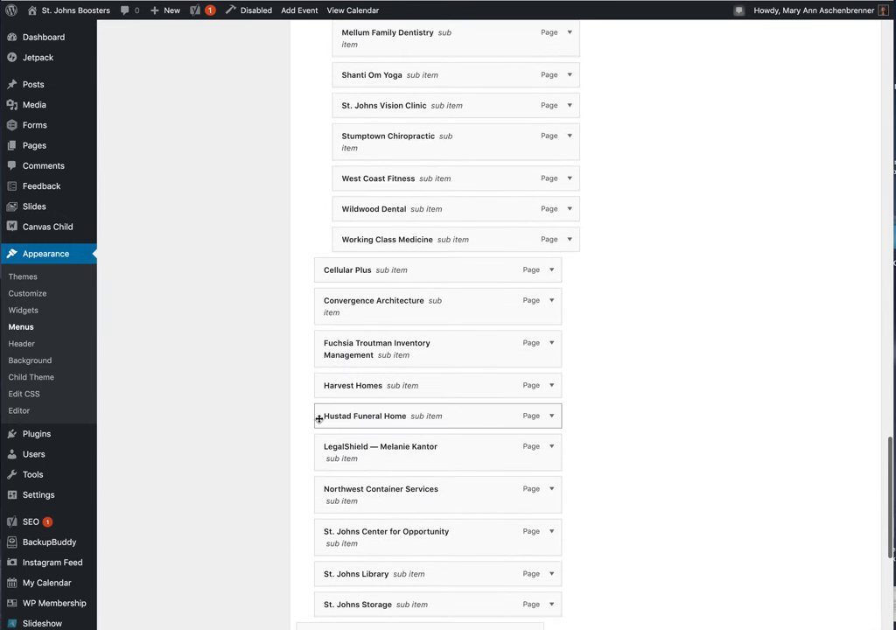
pyautogui.scroll(-3)
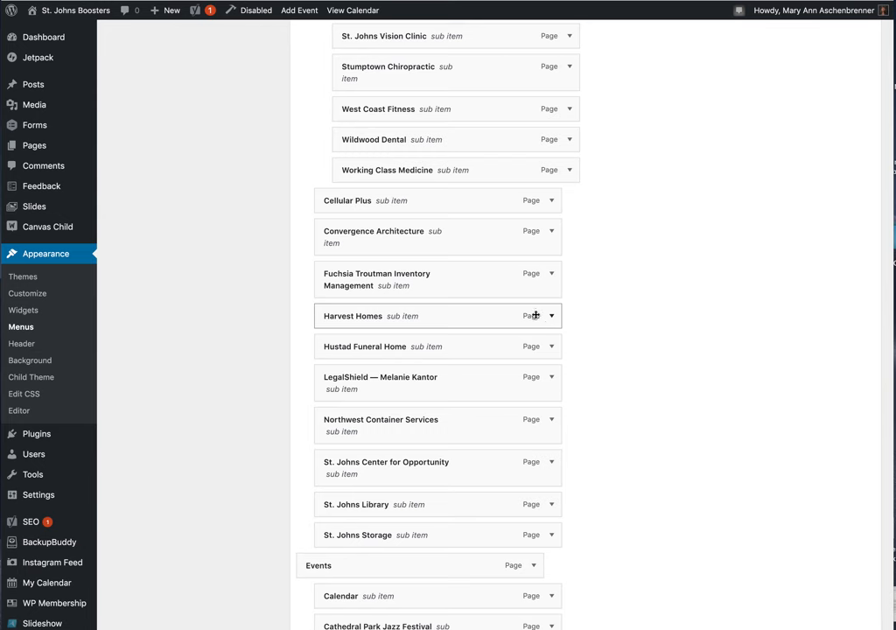
# Expand the Harvest Homes menu item and remove it.
pyautogui.click(551, 315)
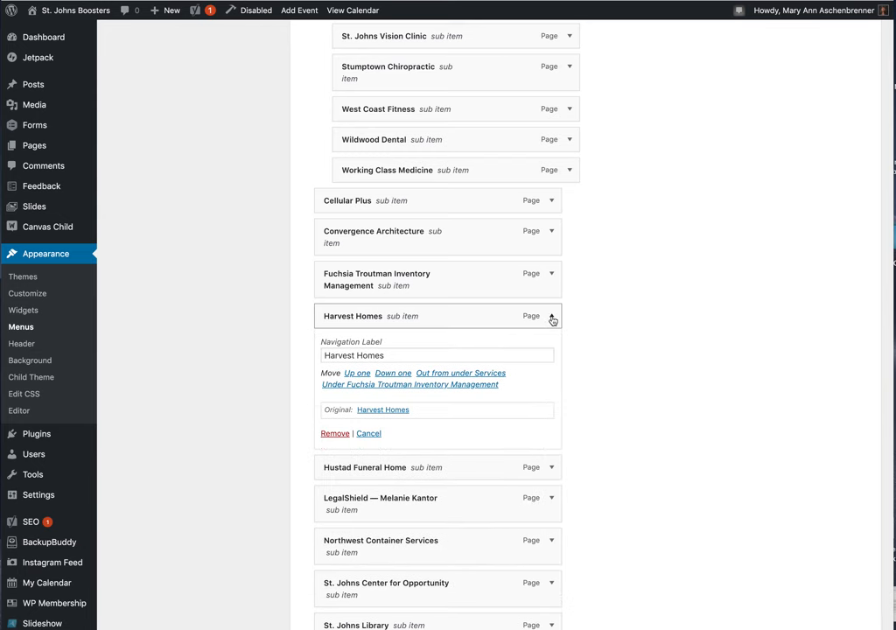
pyautogui.moveTo(334, 434)
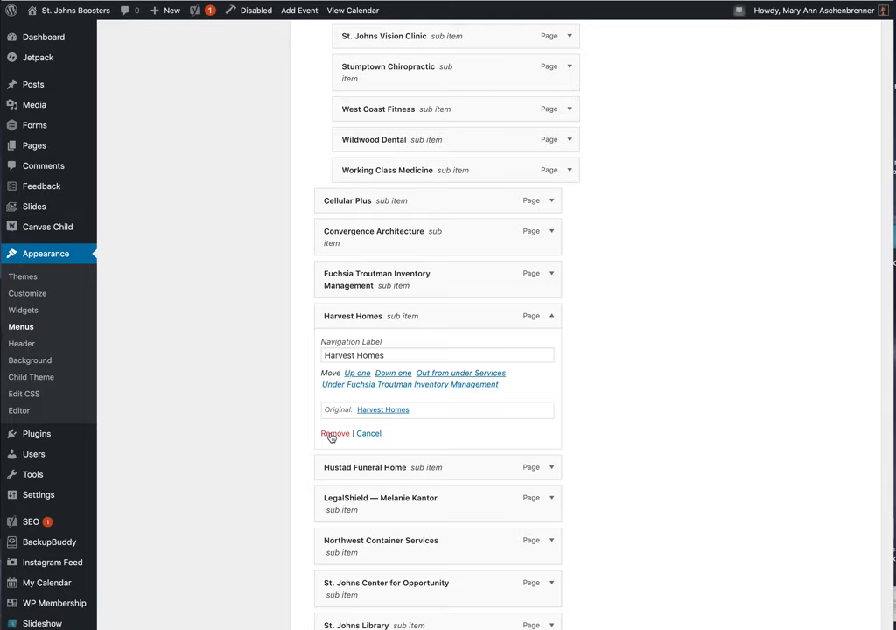
pyautogui.click(335, 434)
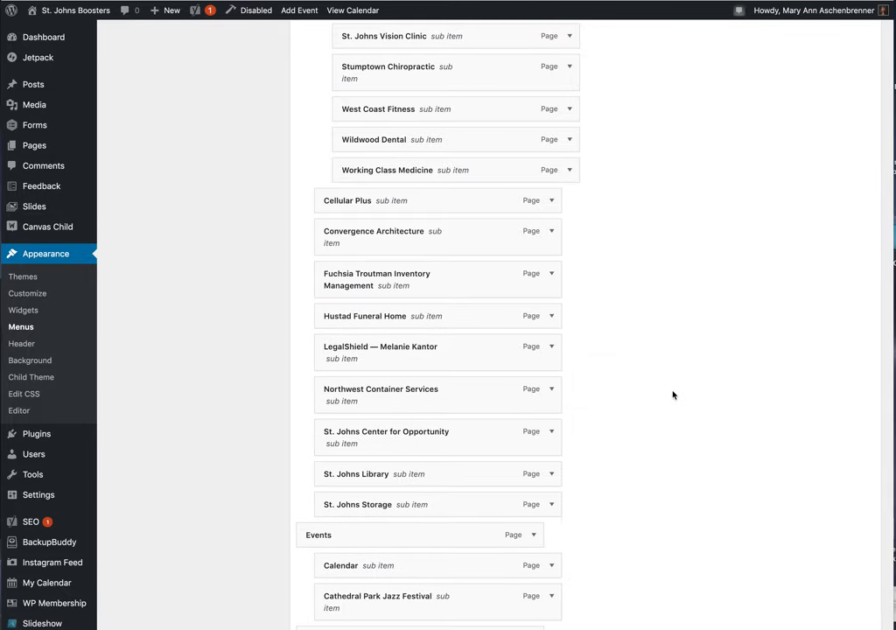
pyautogui.scroll(-3)
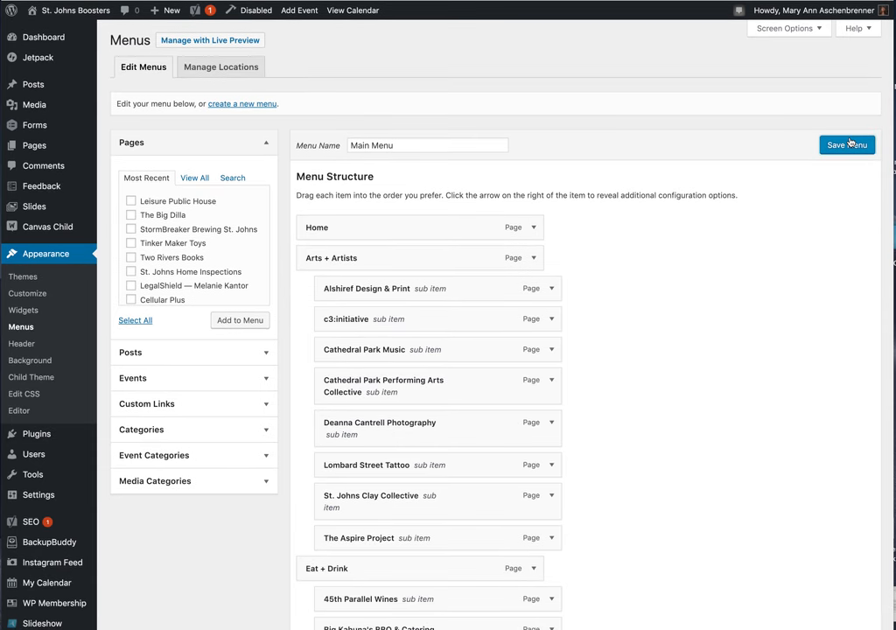
# Save the Main Menu with Harvest Homes removed.
pyautogui.click(846, 145)
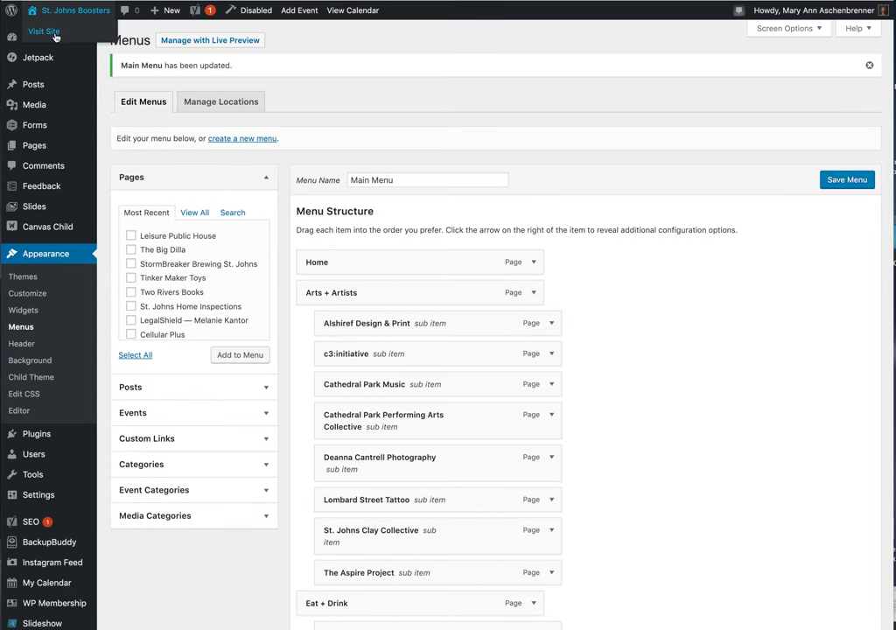
# Visit the live site and check that the Services dropdown lacks Harvest Homes.
pyautogui.click(44, 32)
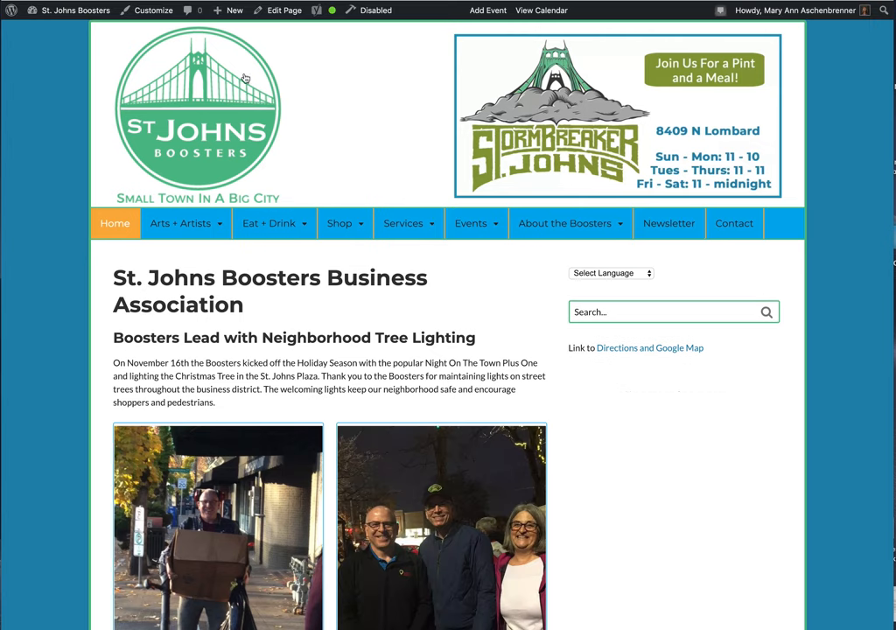
pyautogui.click(404, 223)
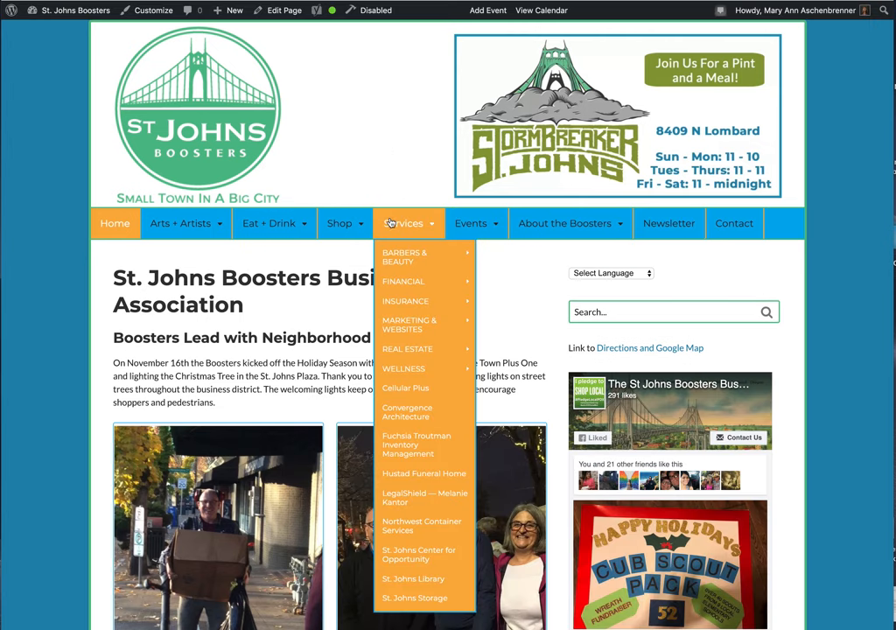
pyautogui.moveTo(435, 473)
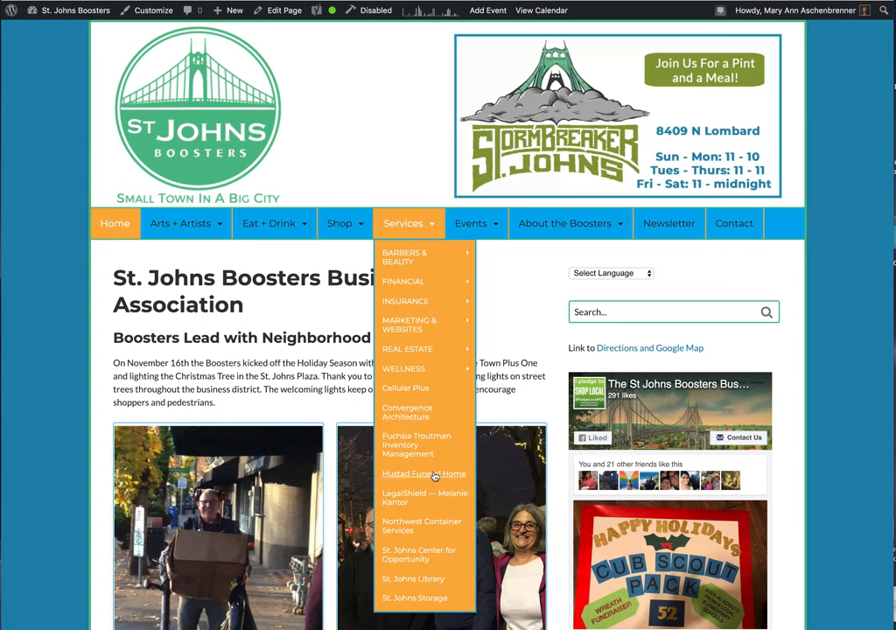
pyautogui.moveTo(306, 171)
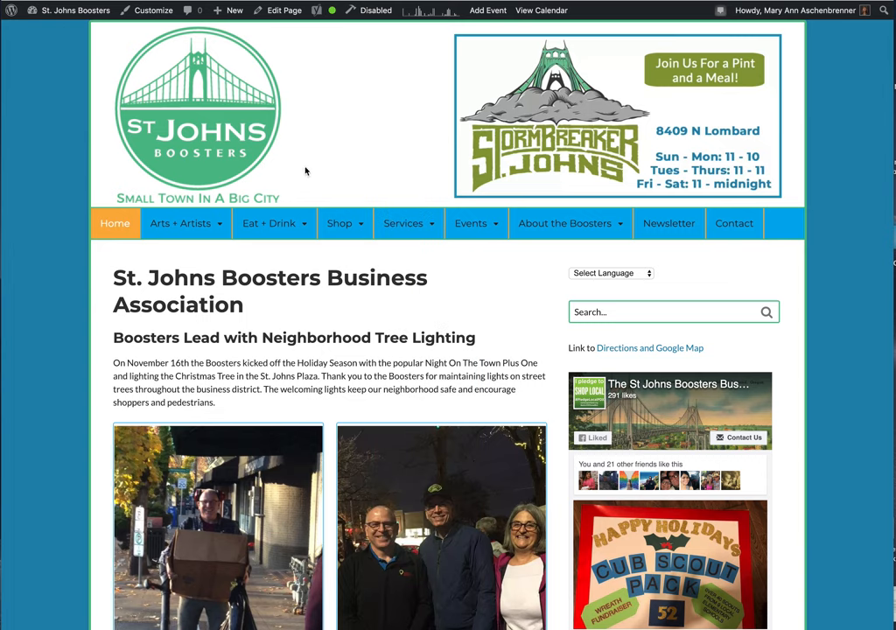